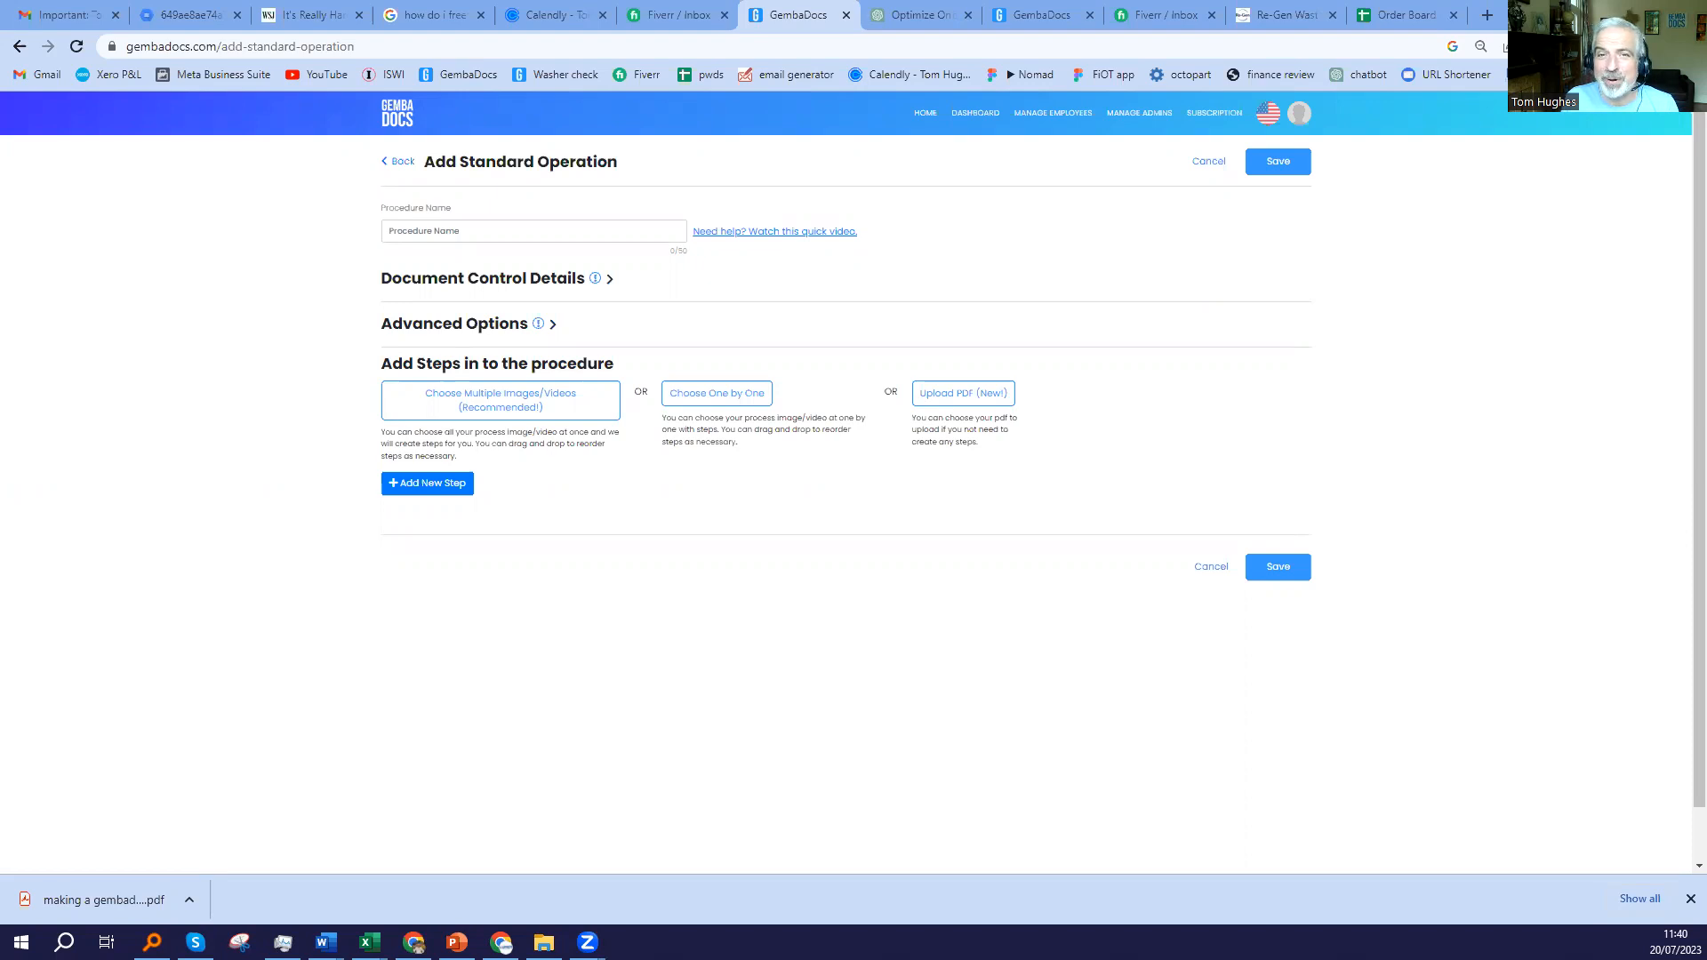
pyautogui.moveTo(1175, 446)
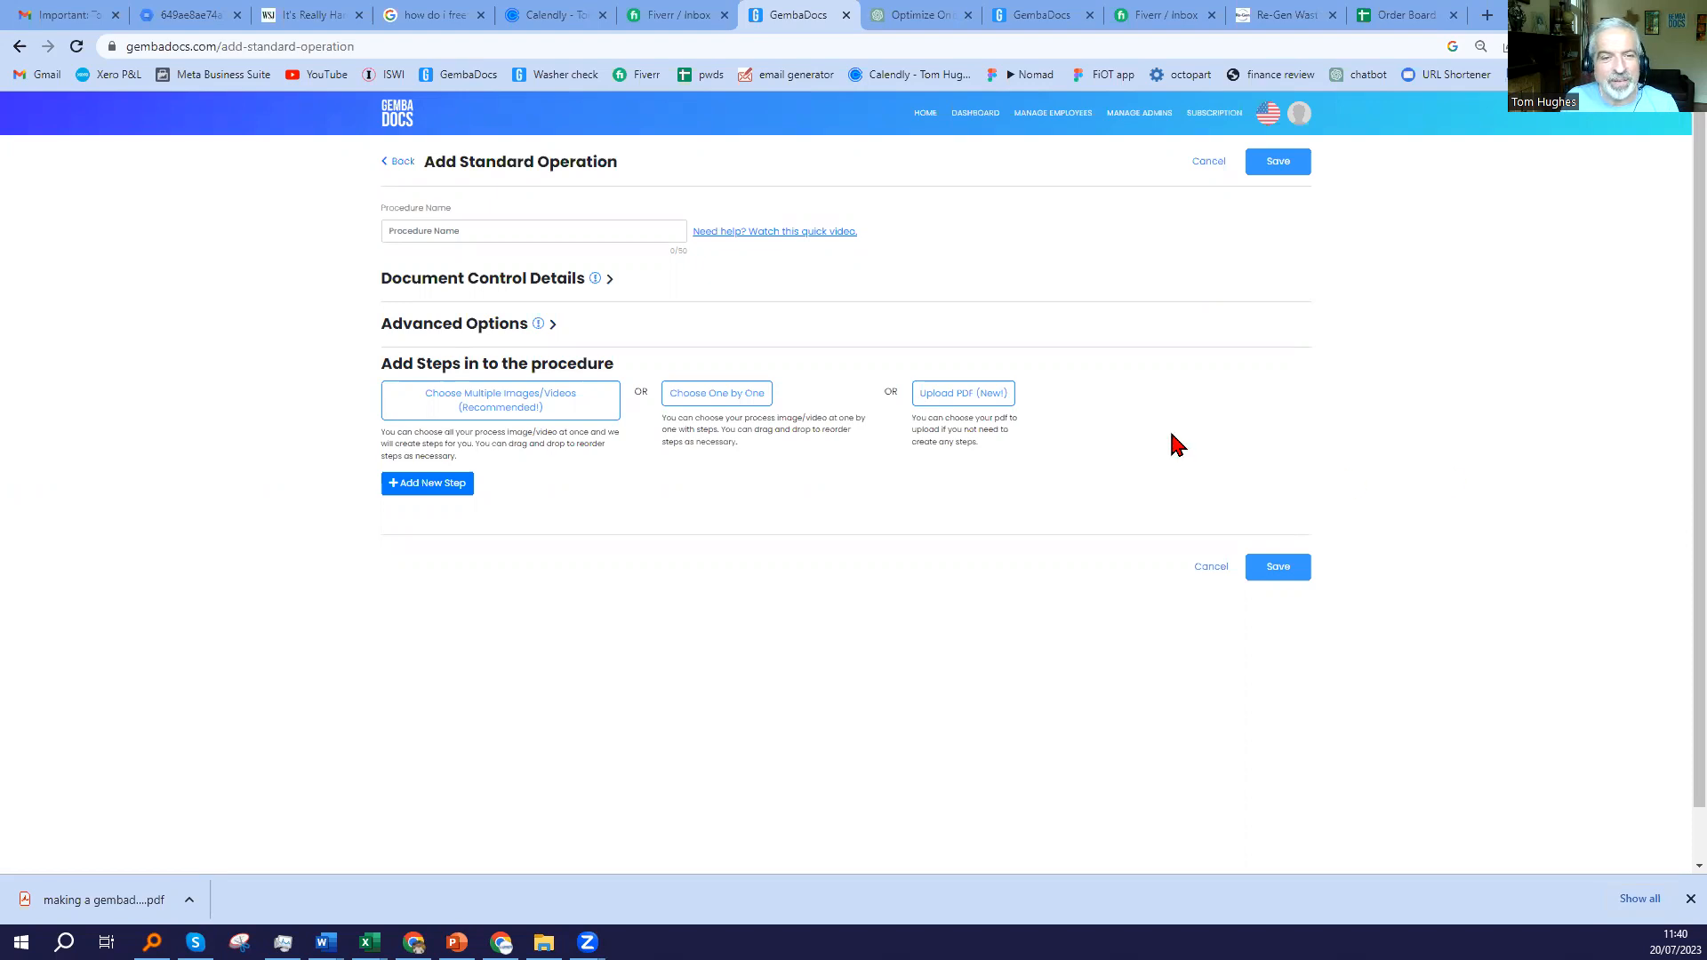
# Enter PDF TEST as the procedure name via the autocomplete suggestion.
pyautogui.click(534, 230)
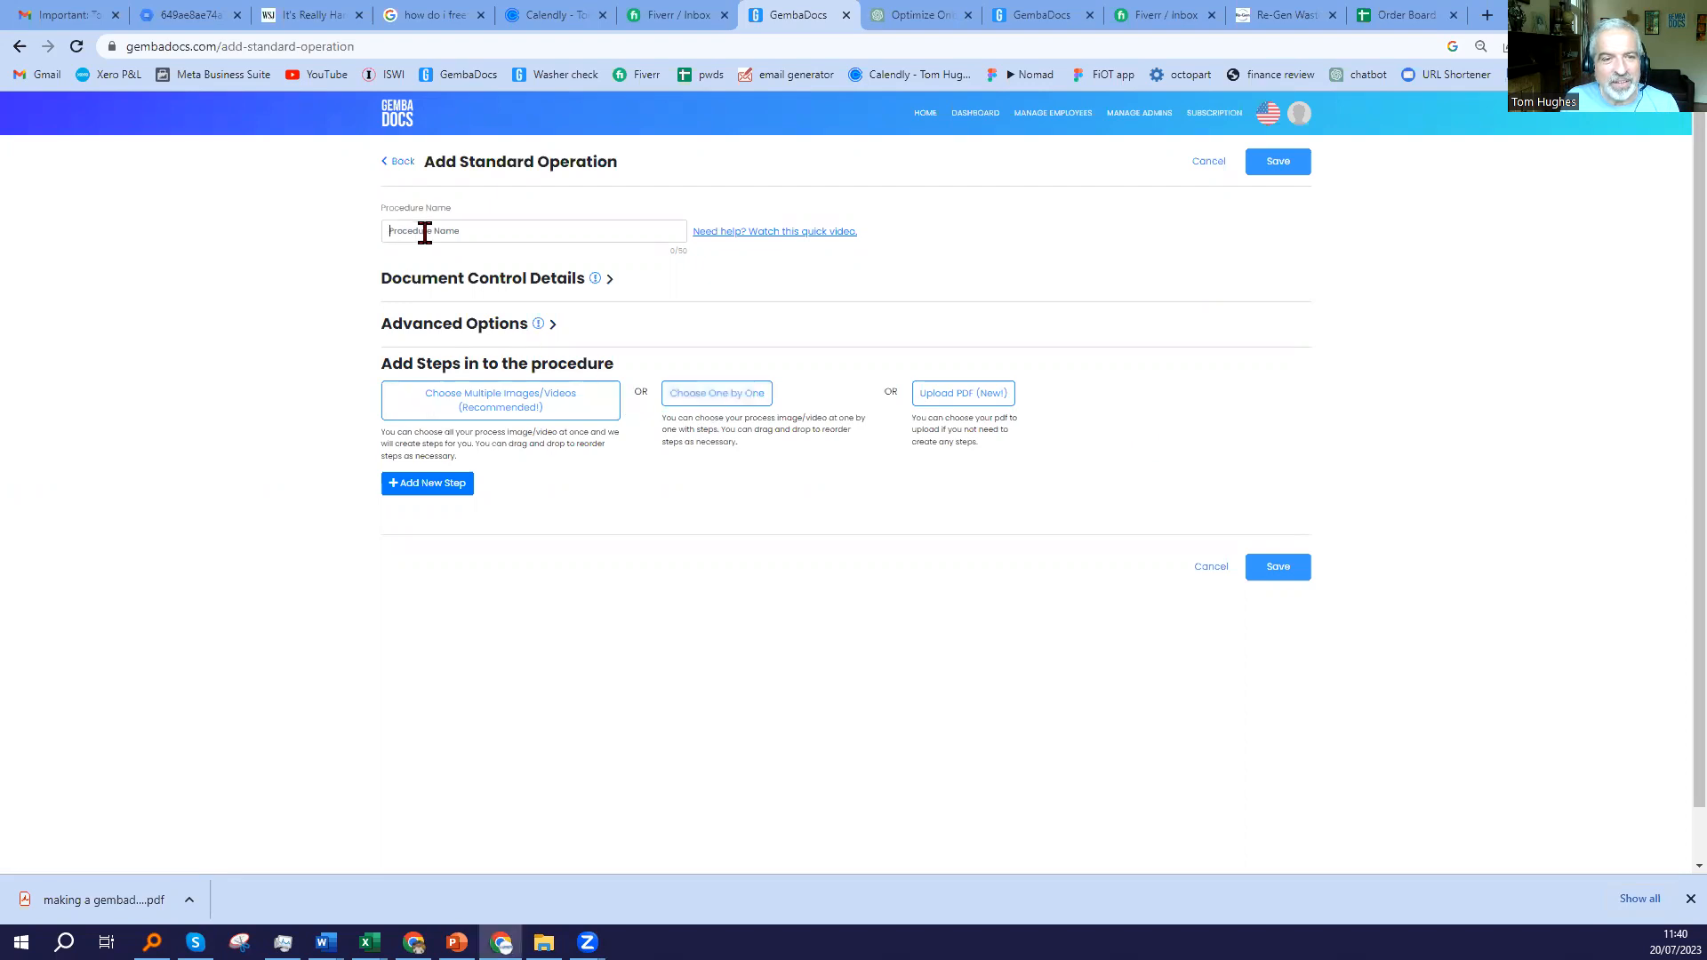
pyautogui.click(534, 229)
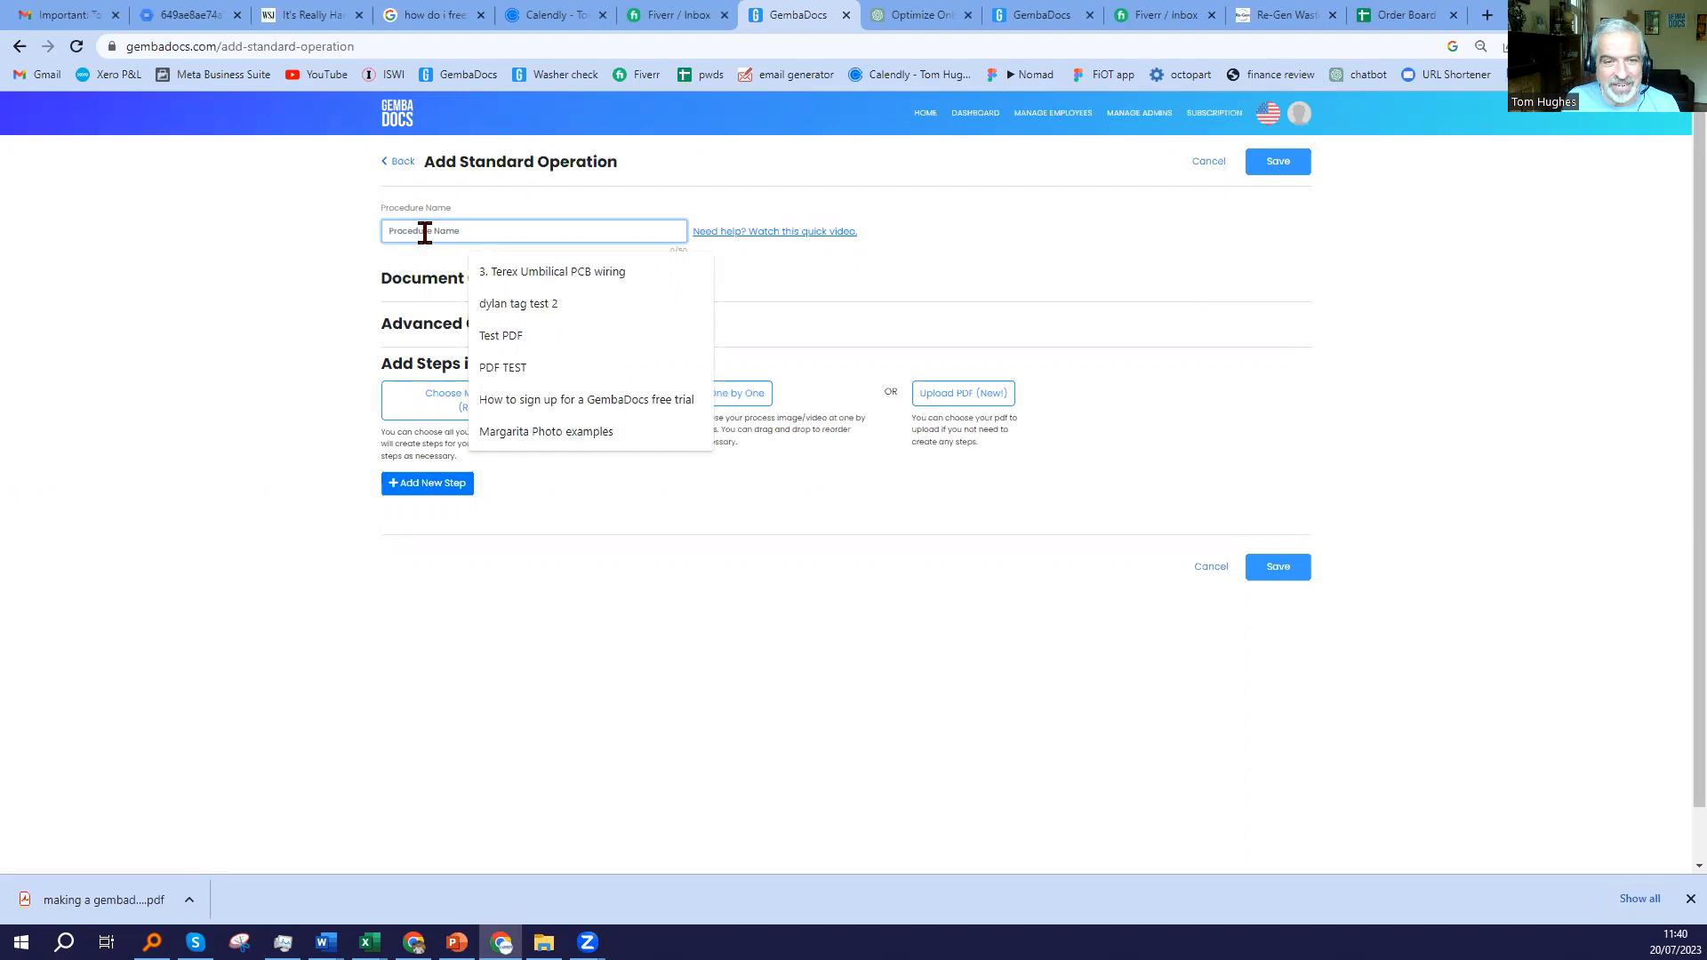
pyautogui.click(502, 366)
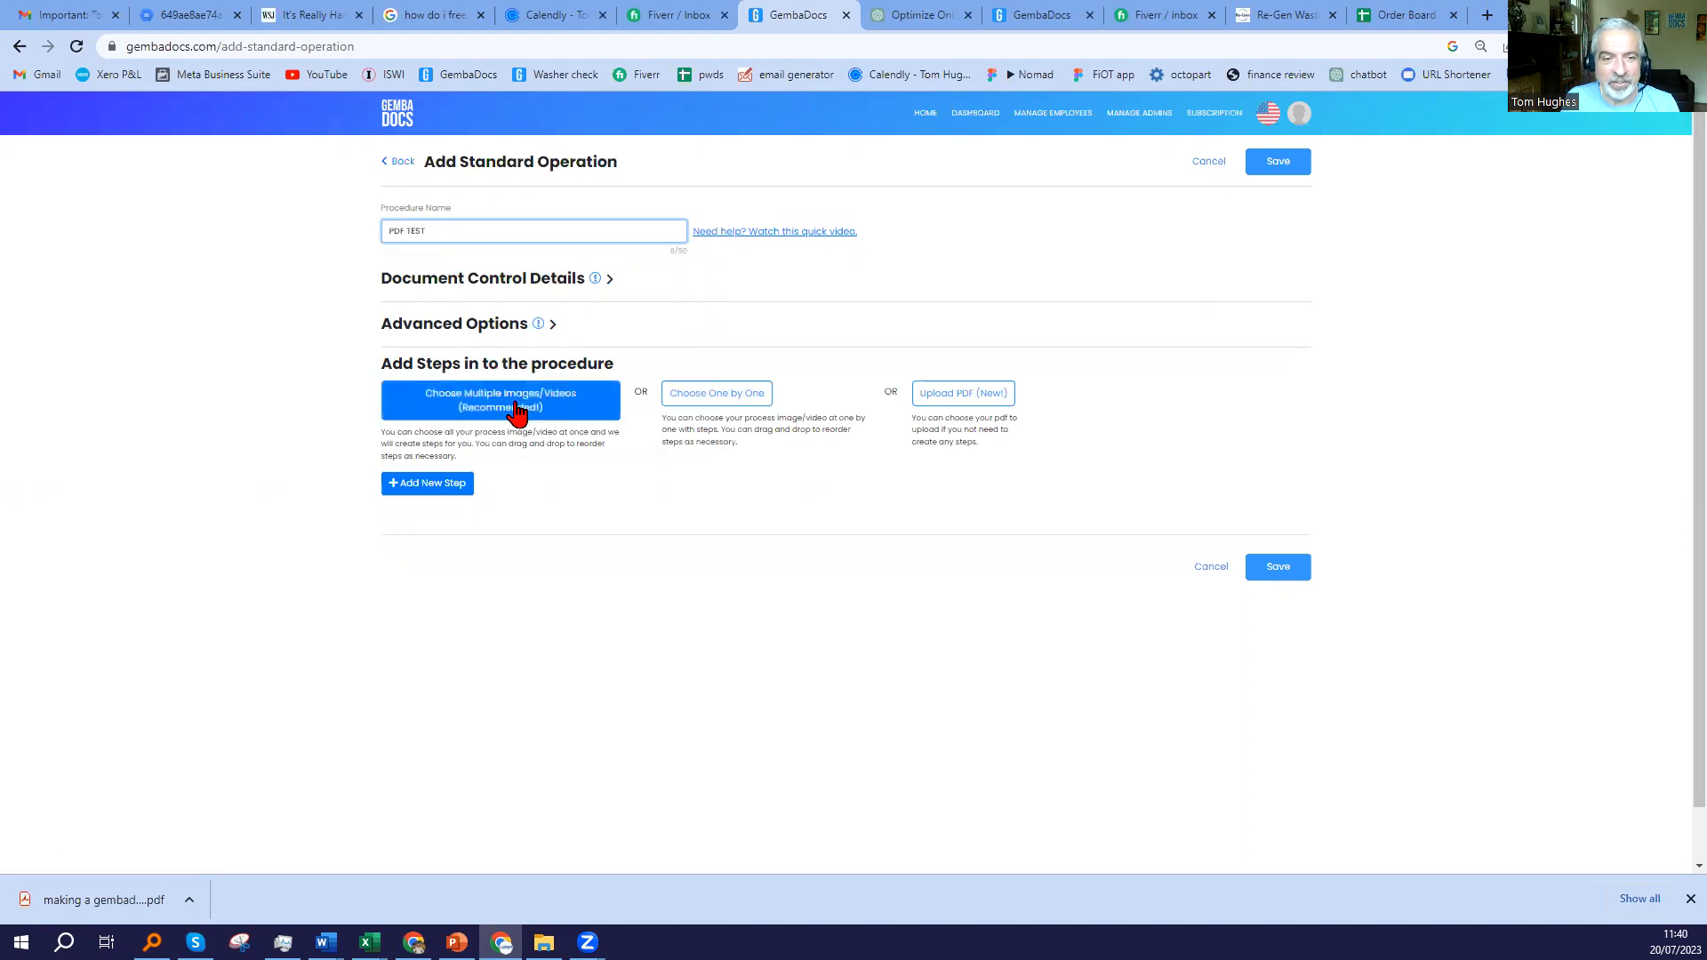
# Select the step 1 to step 6 images from the Test SOP folder for multi-image upload.
pyautogui.click(499, 400)
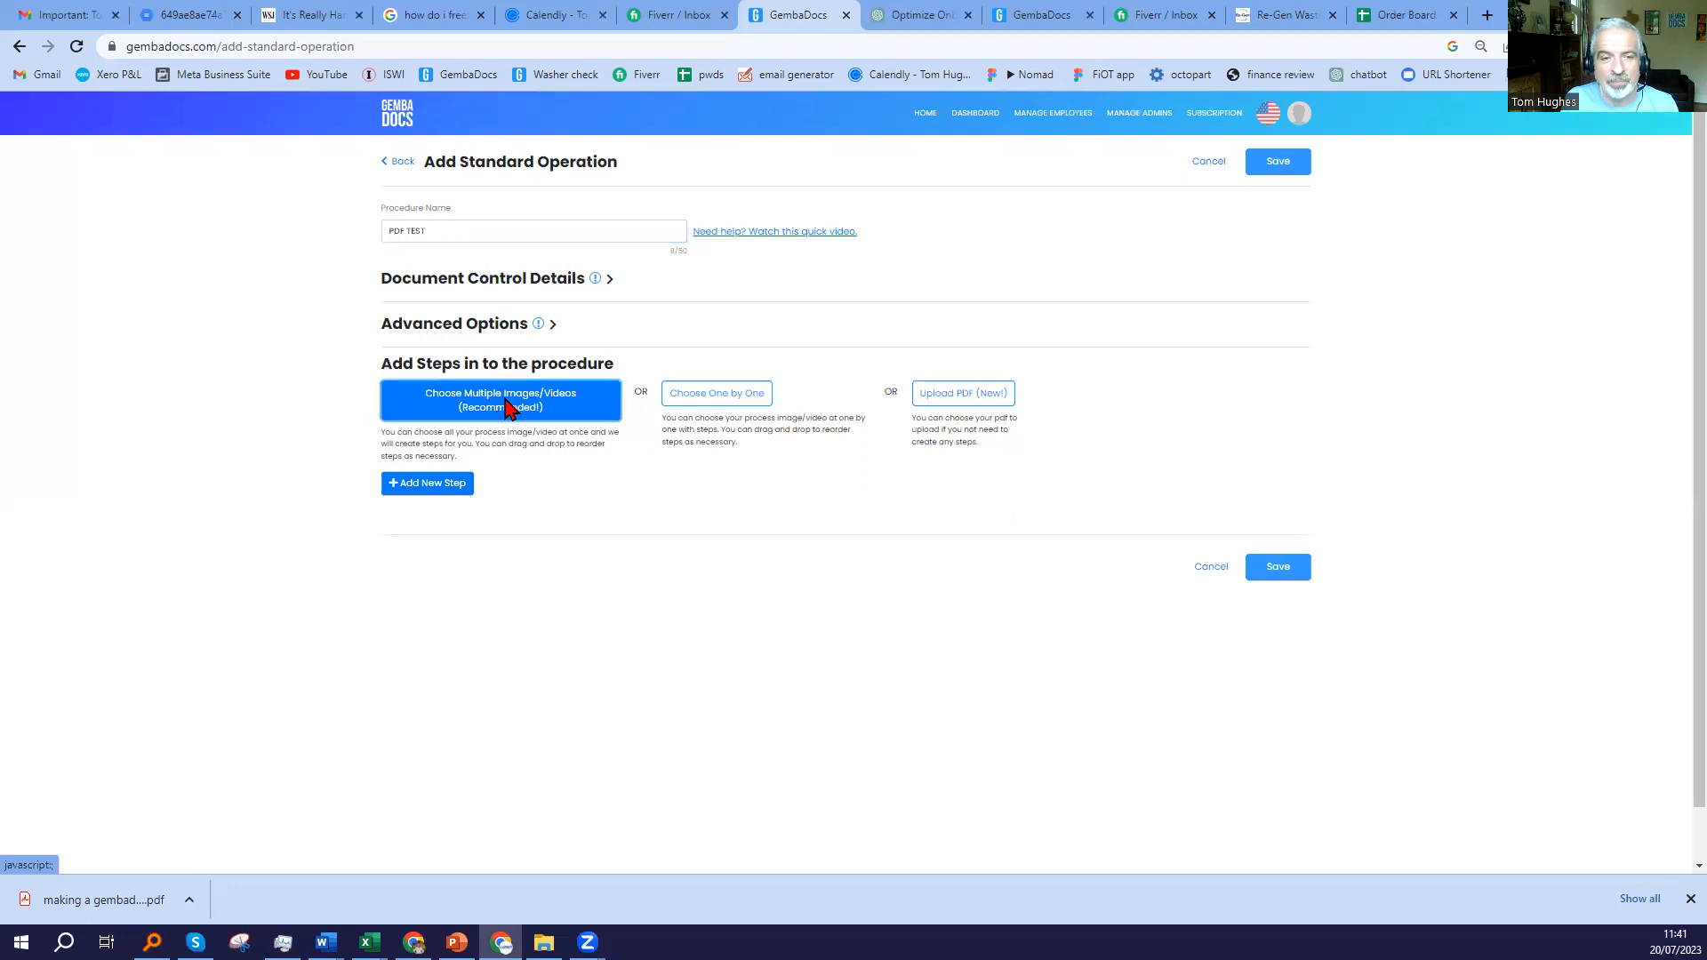
pyautogui.click(500, 400)
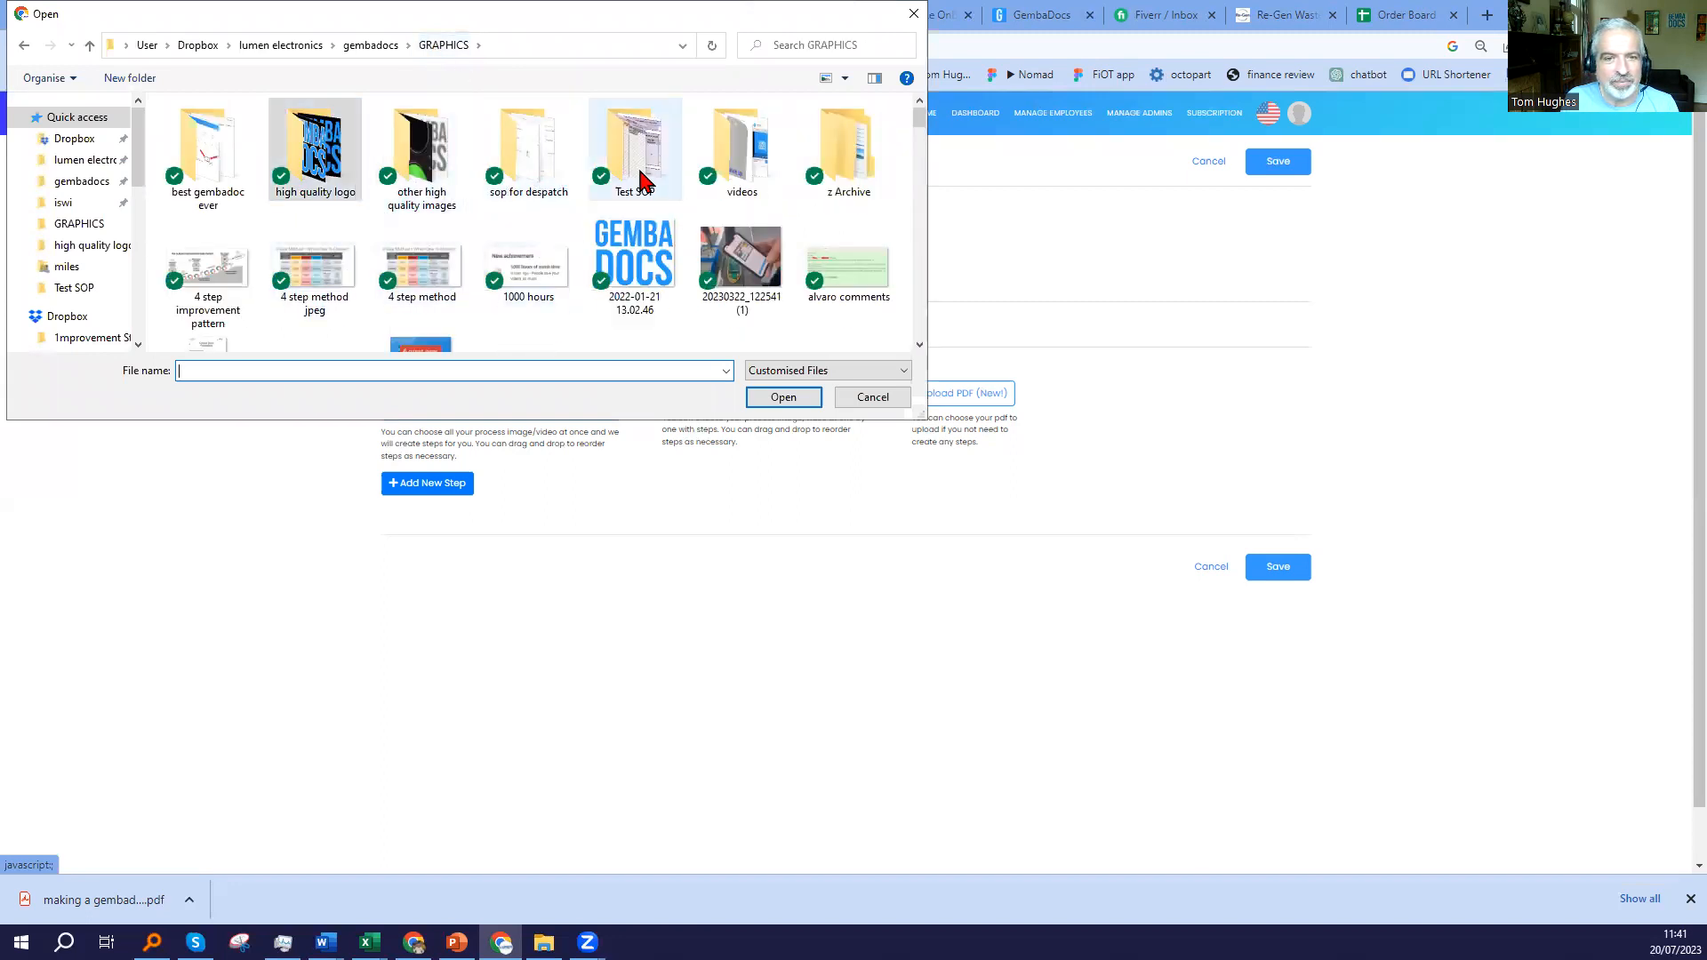
pyautogui.doubleClick(633, 148)
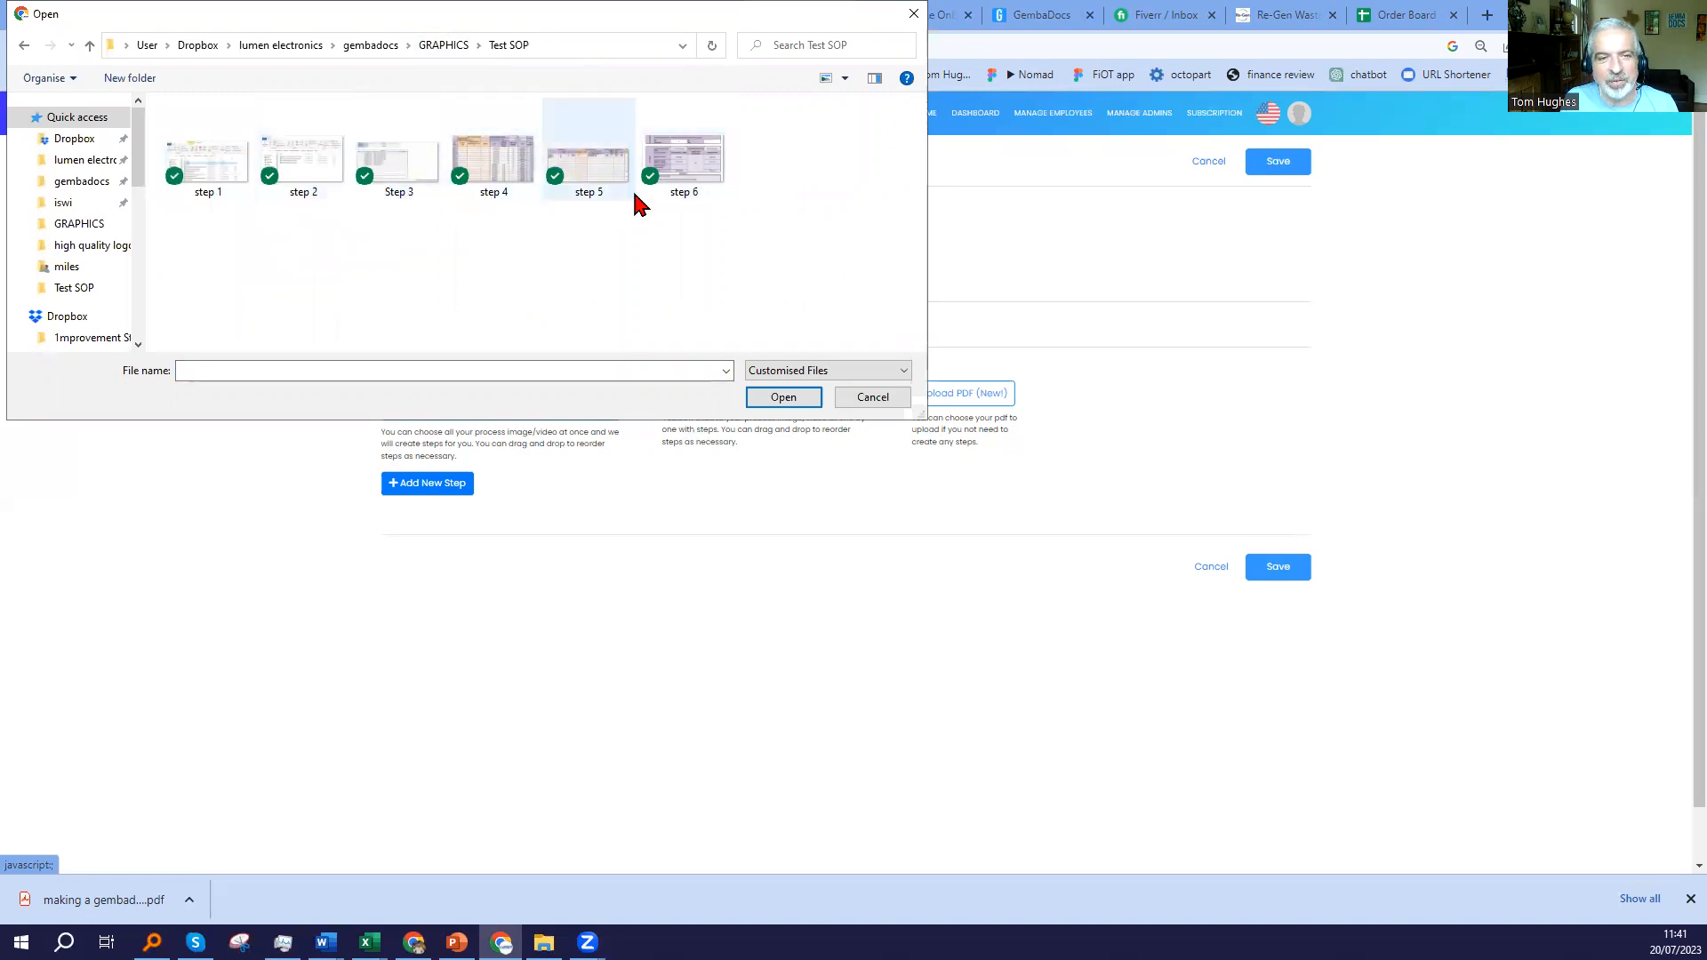
pyautogui.click(208, 153)
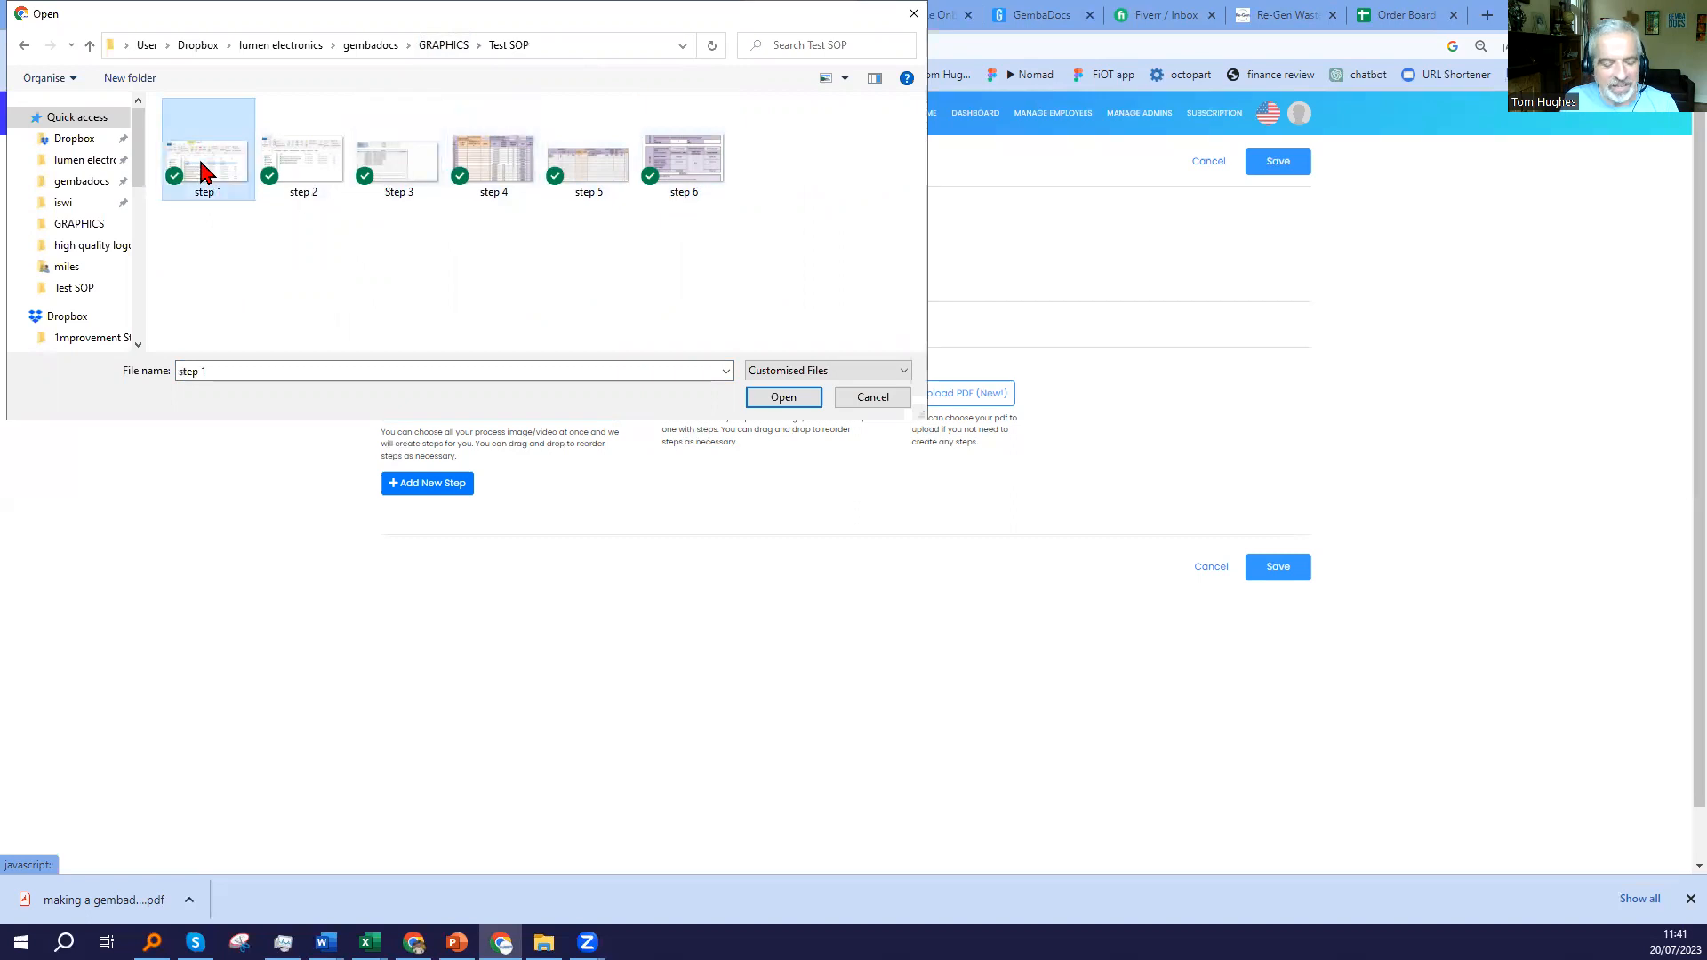
pyautogui.click(683, 149)
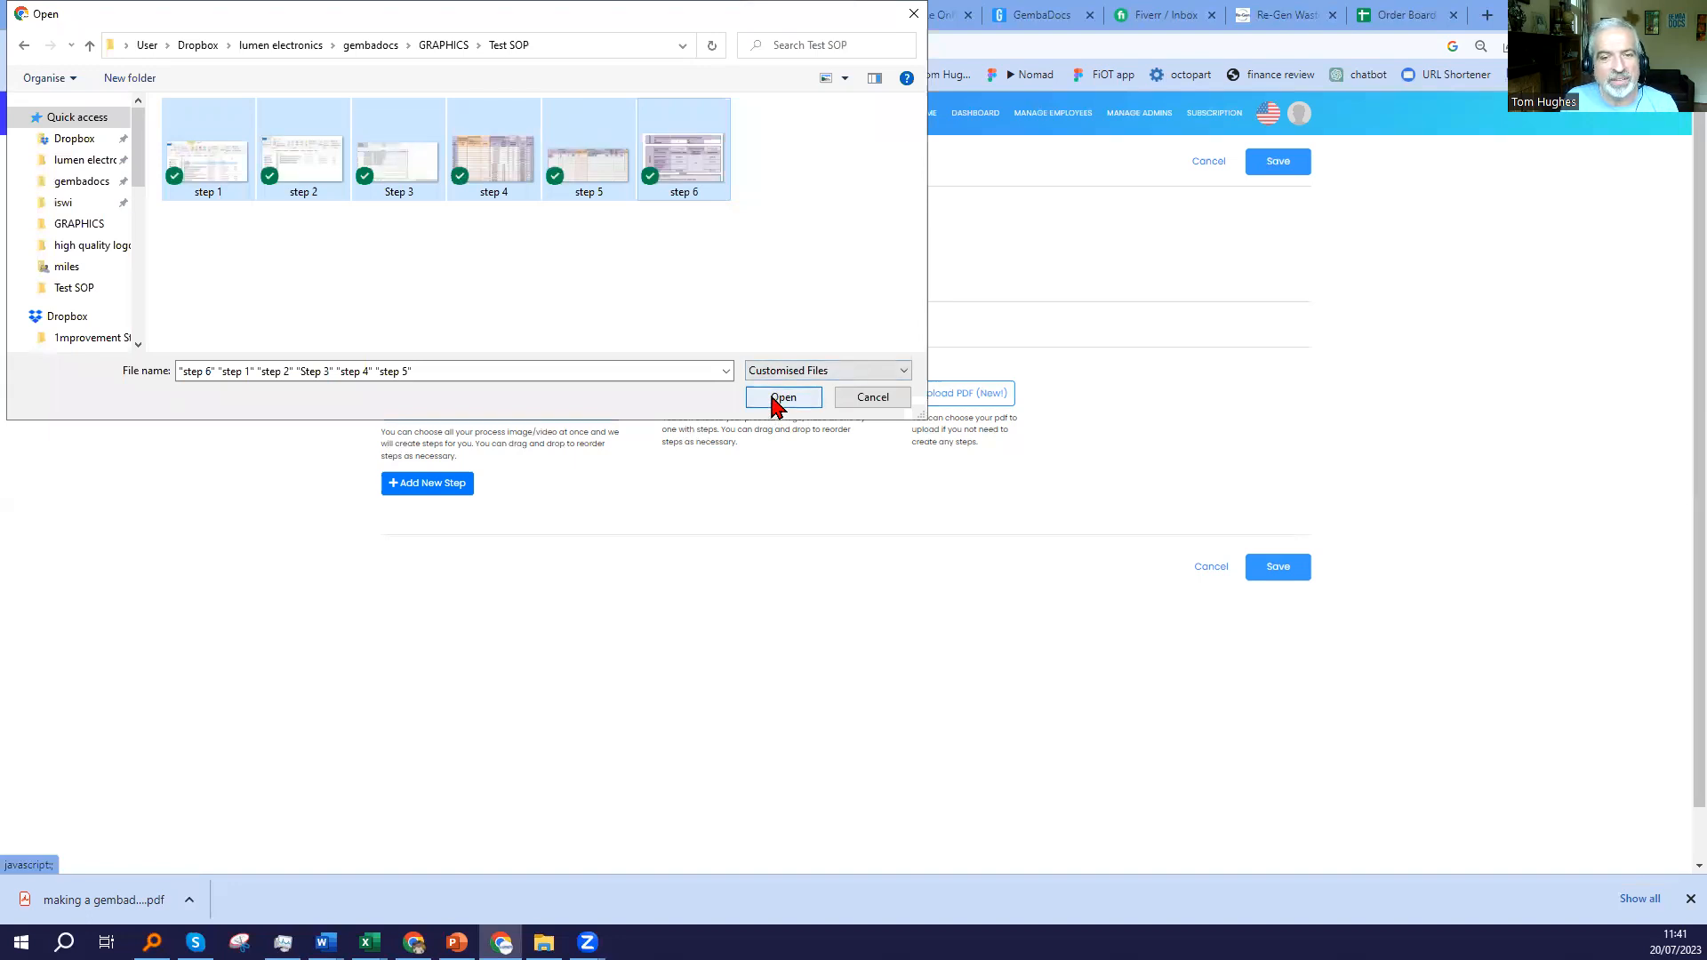
pyautogui.click(783, 397)
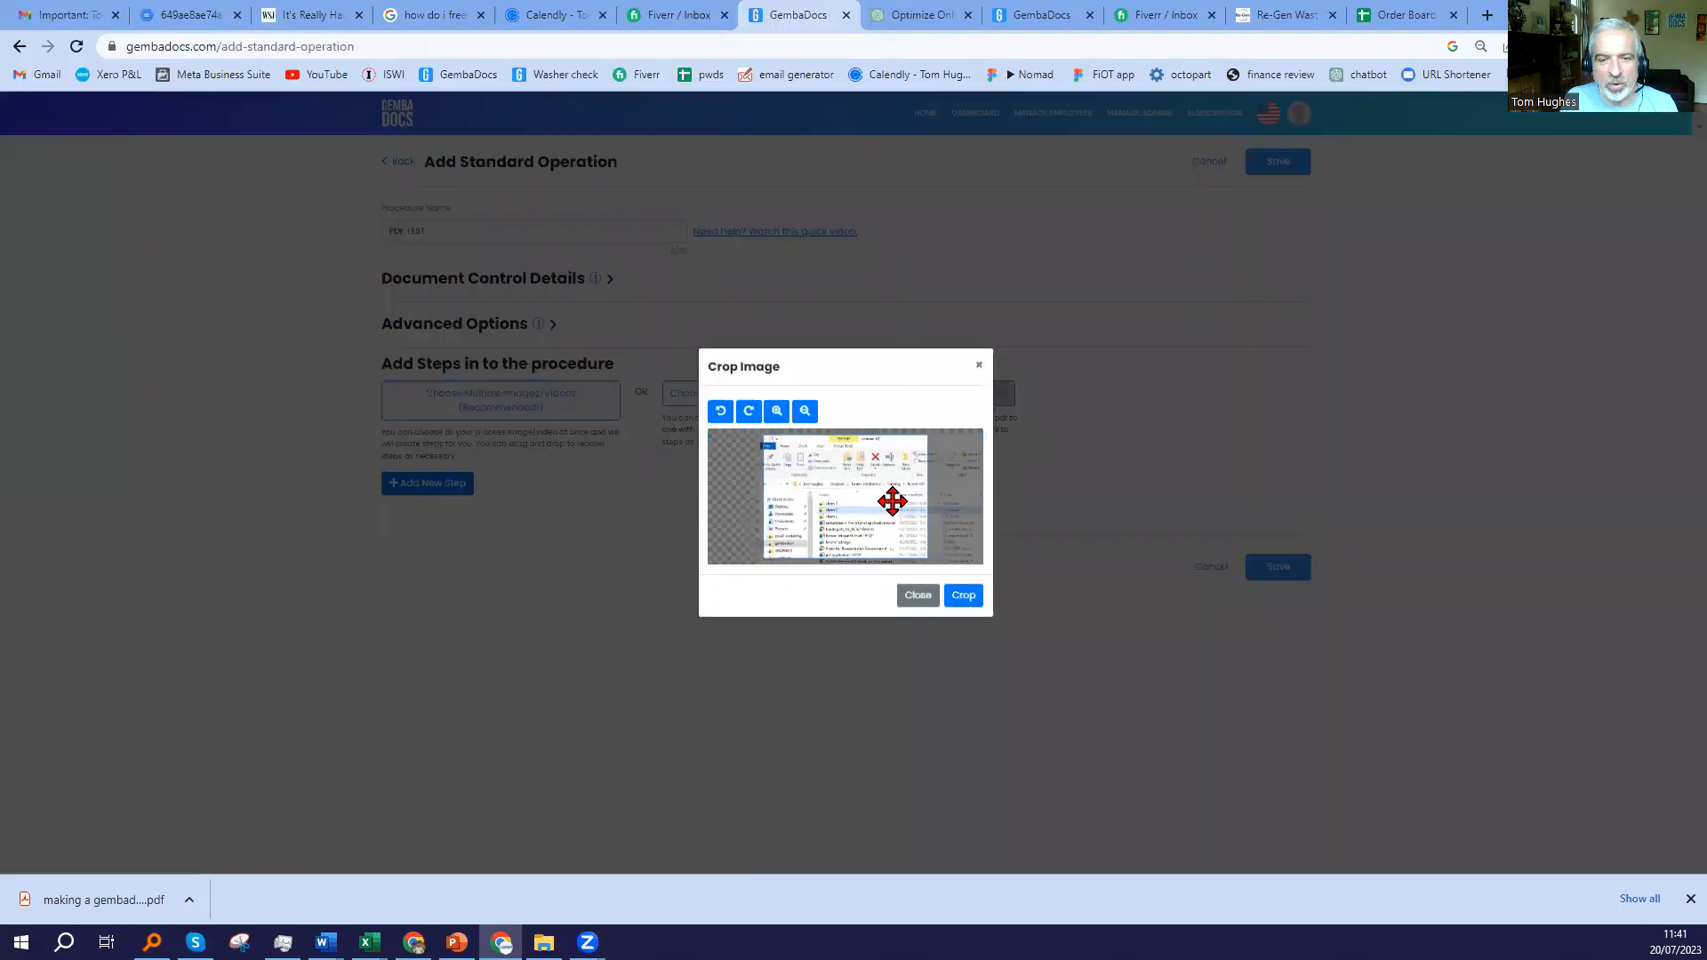
# Adjust zoom and reposition the first image inside the crop area, then crop it.
pyautogui.click(777, 411)
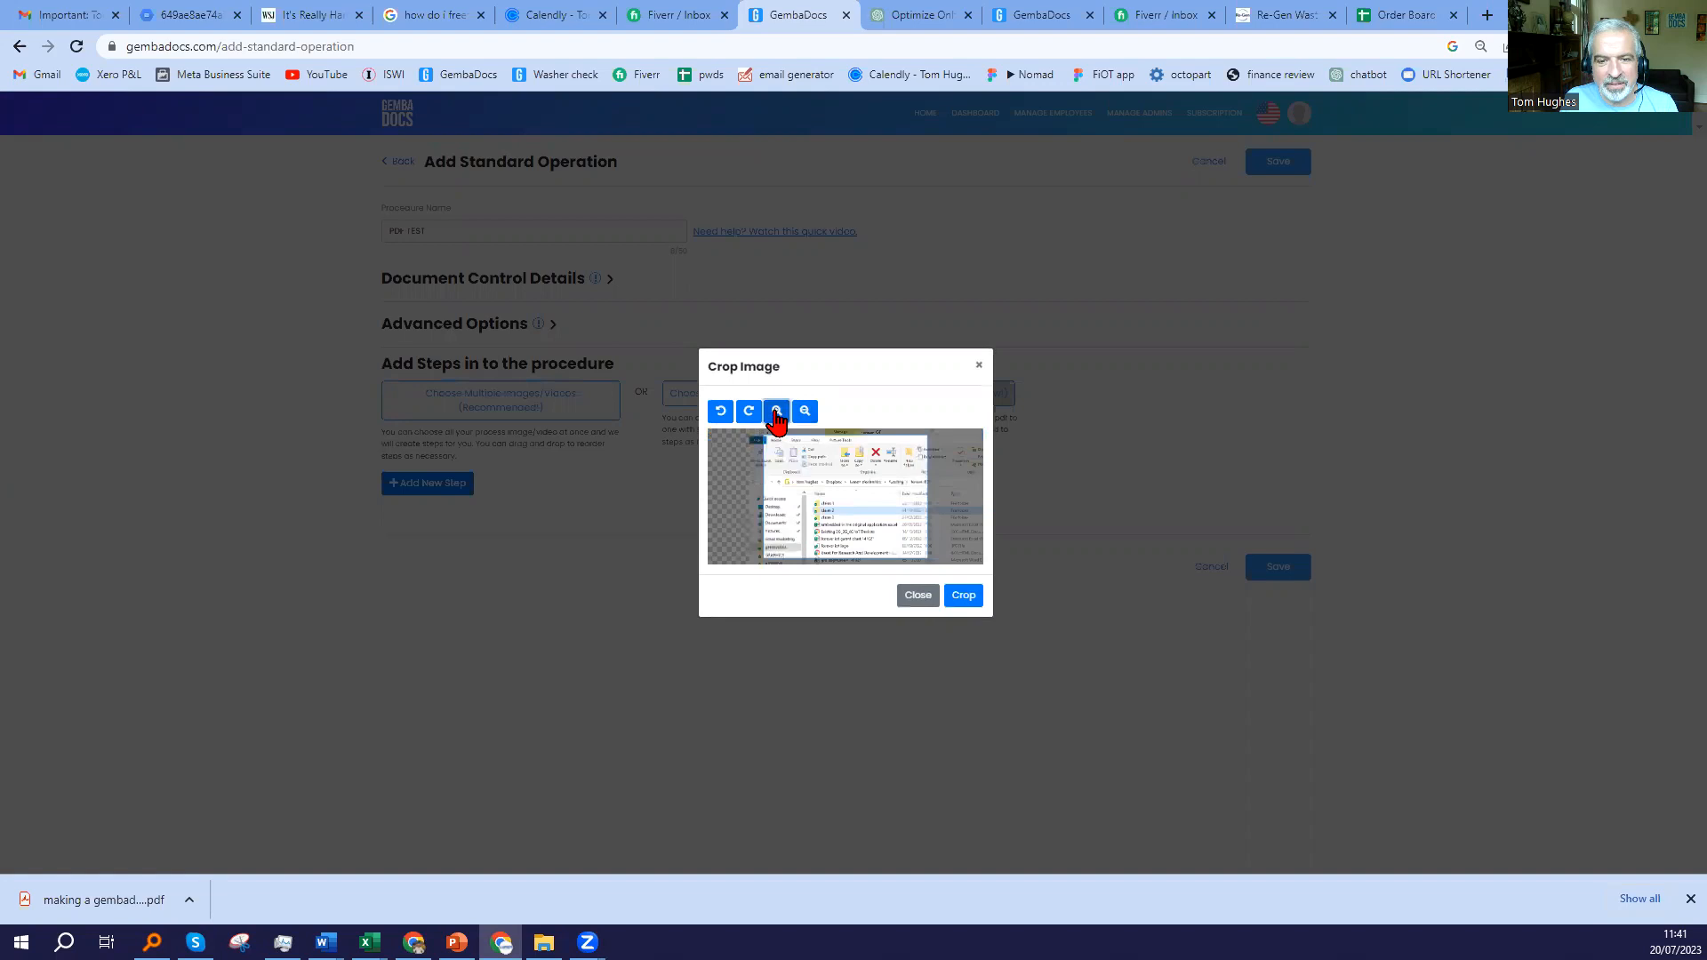
pyautogui.click(804, 410)
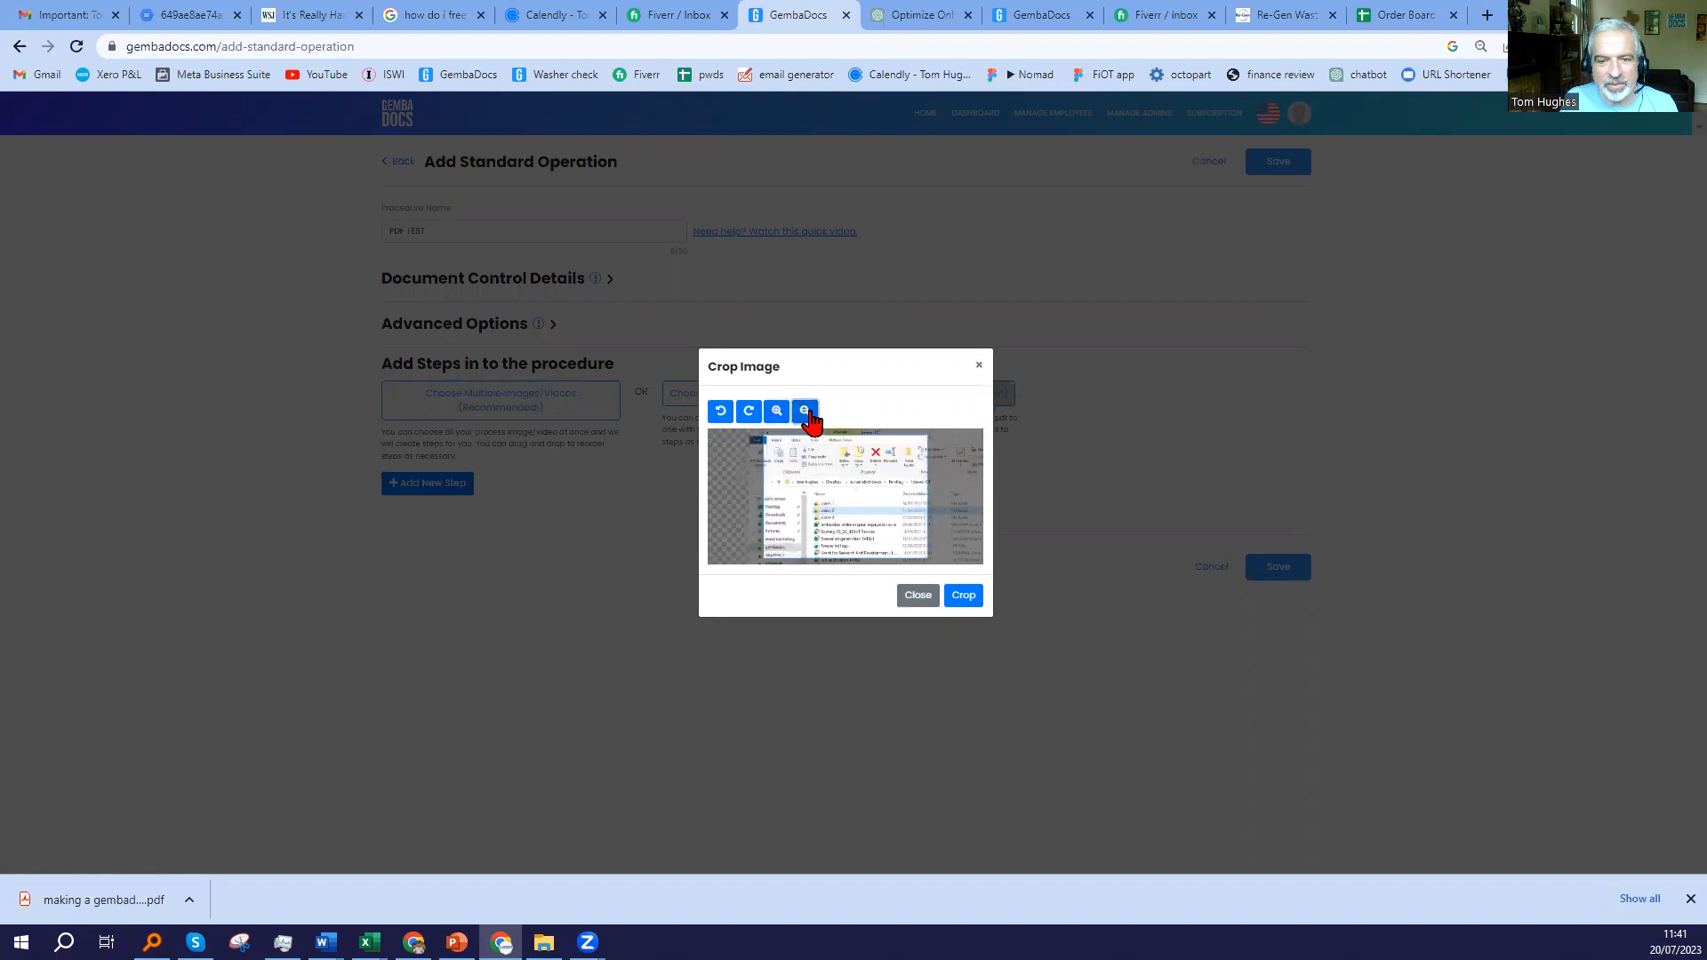
pyautogui.click(803, 411)
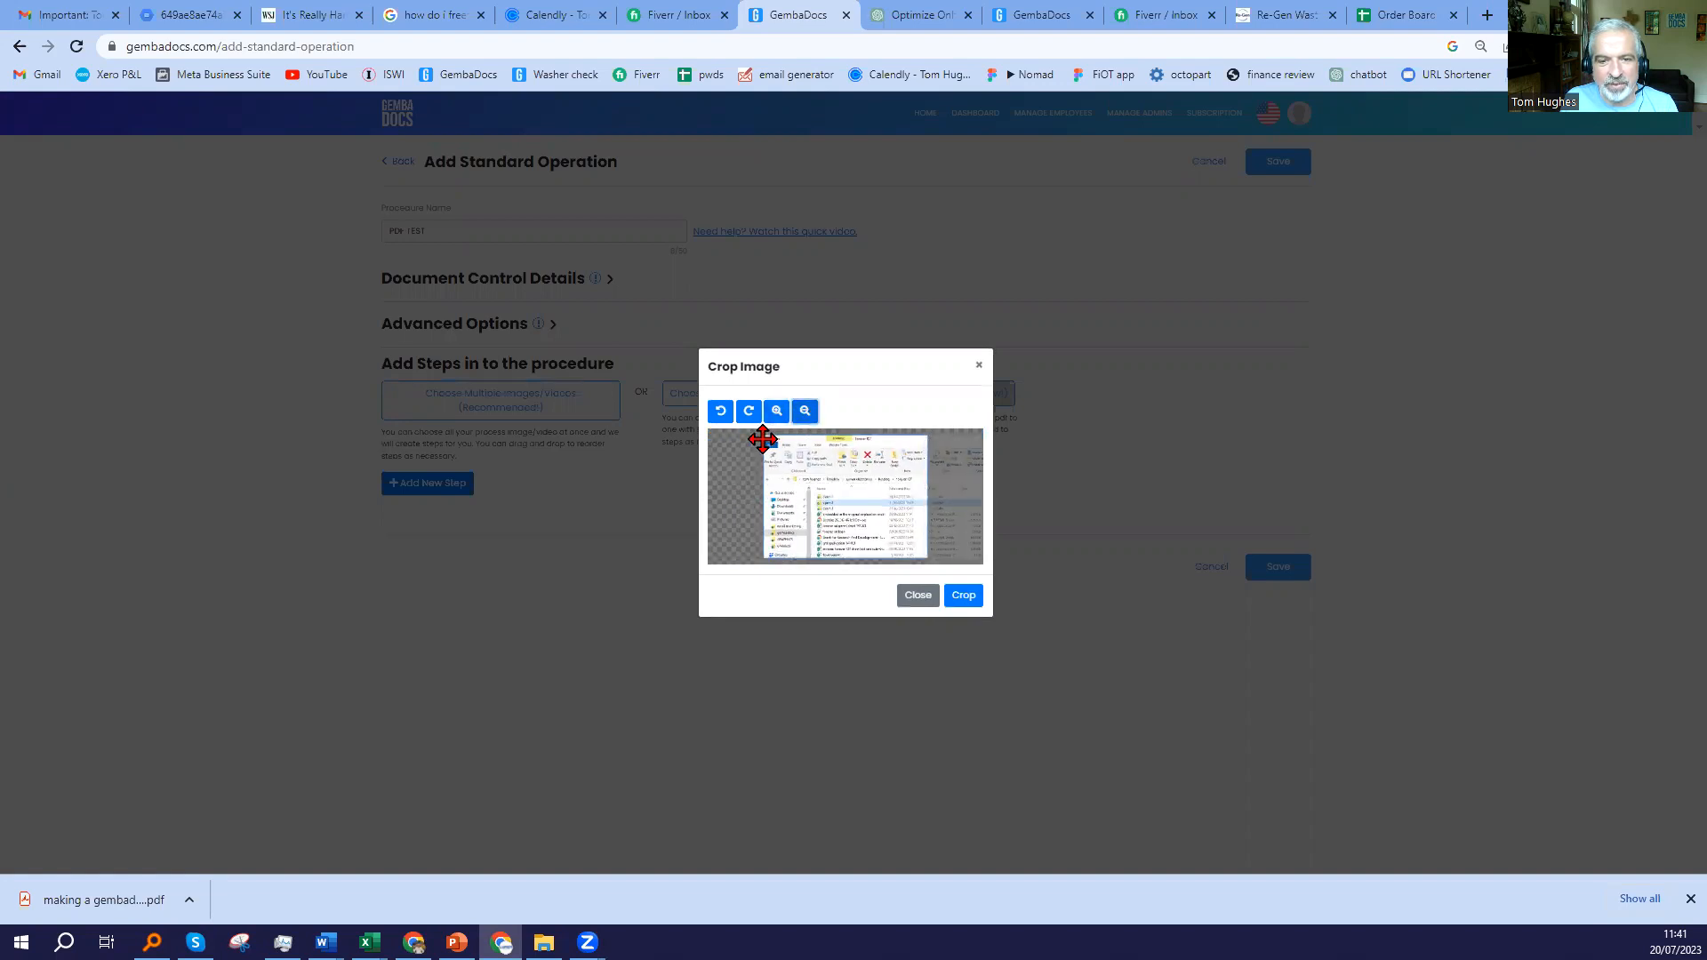
pyautogui.moveTo(762, 439); pyautogui.dragTo(759, 517)
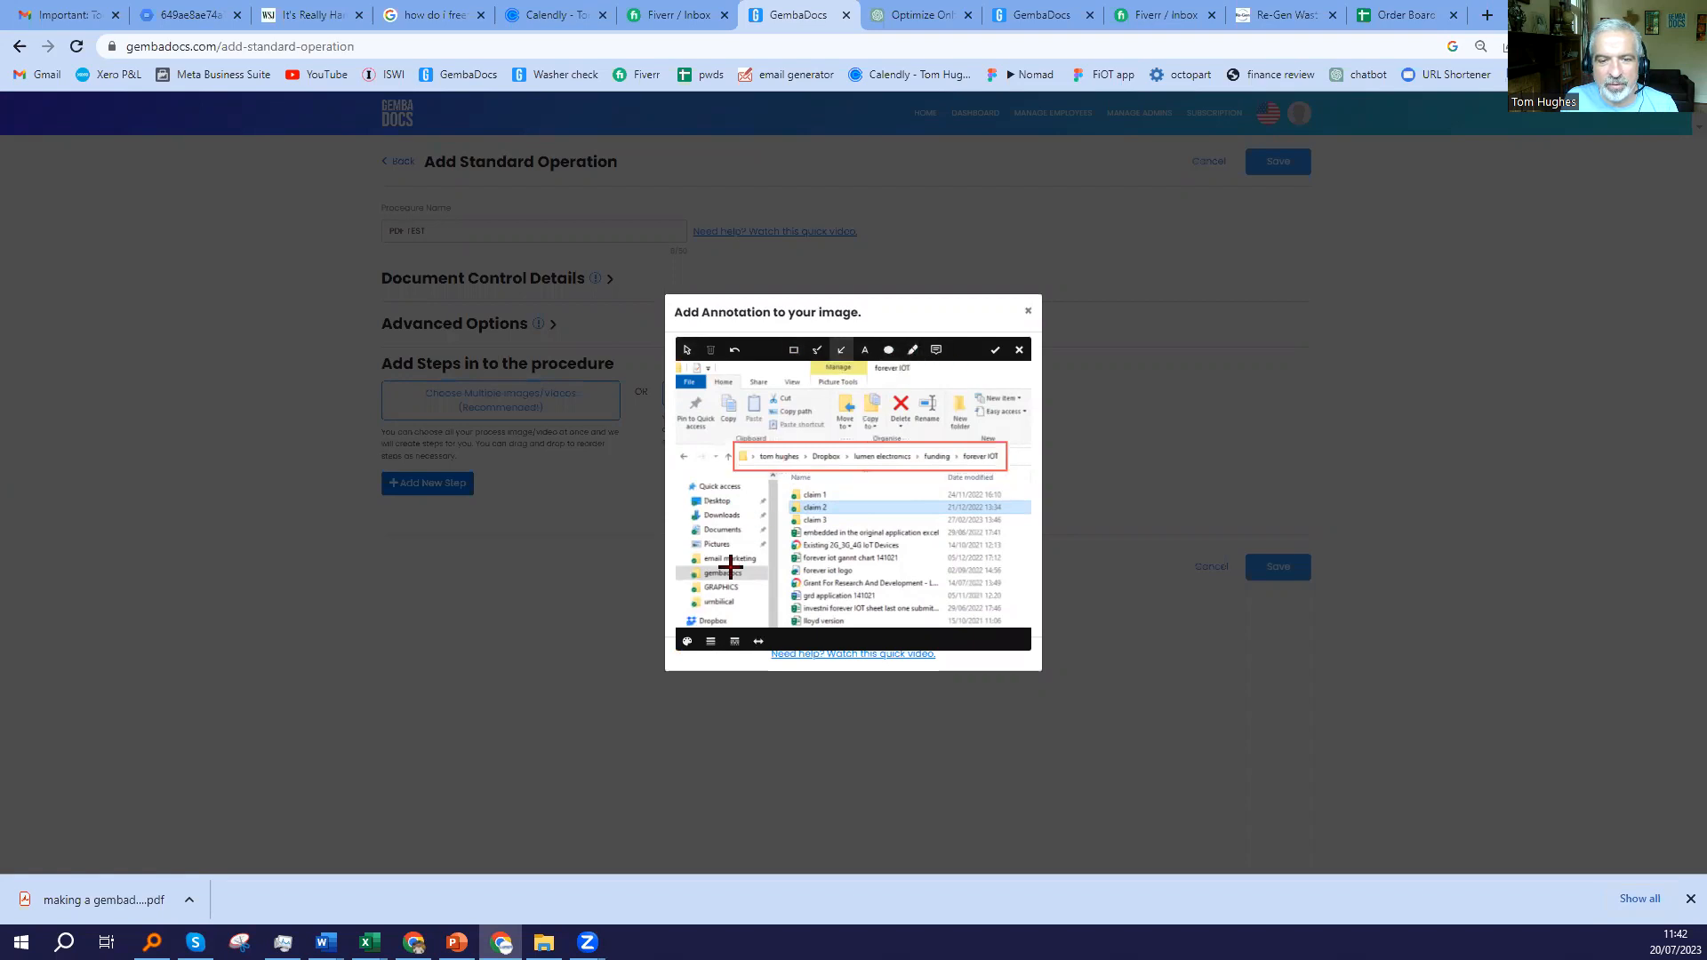
# Annotate the image with a red arrow toward the claim 2 file and a text label, accepting it as Step 1.
pyautogui.moveTo(729, 570); pyautogui.dragTo(855, 487)
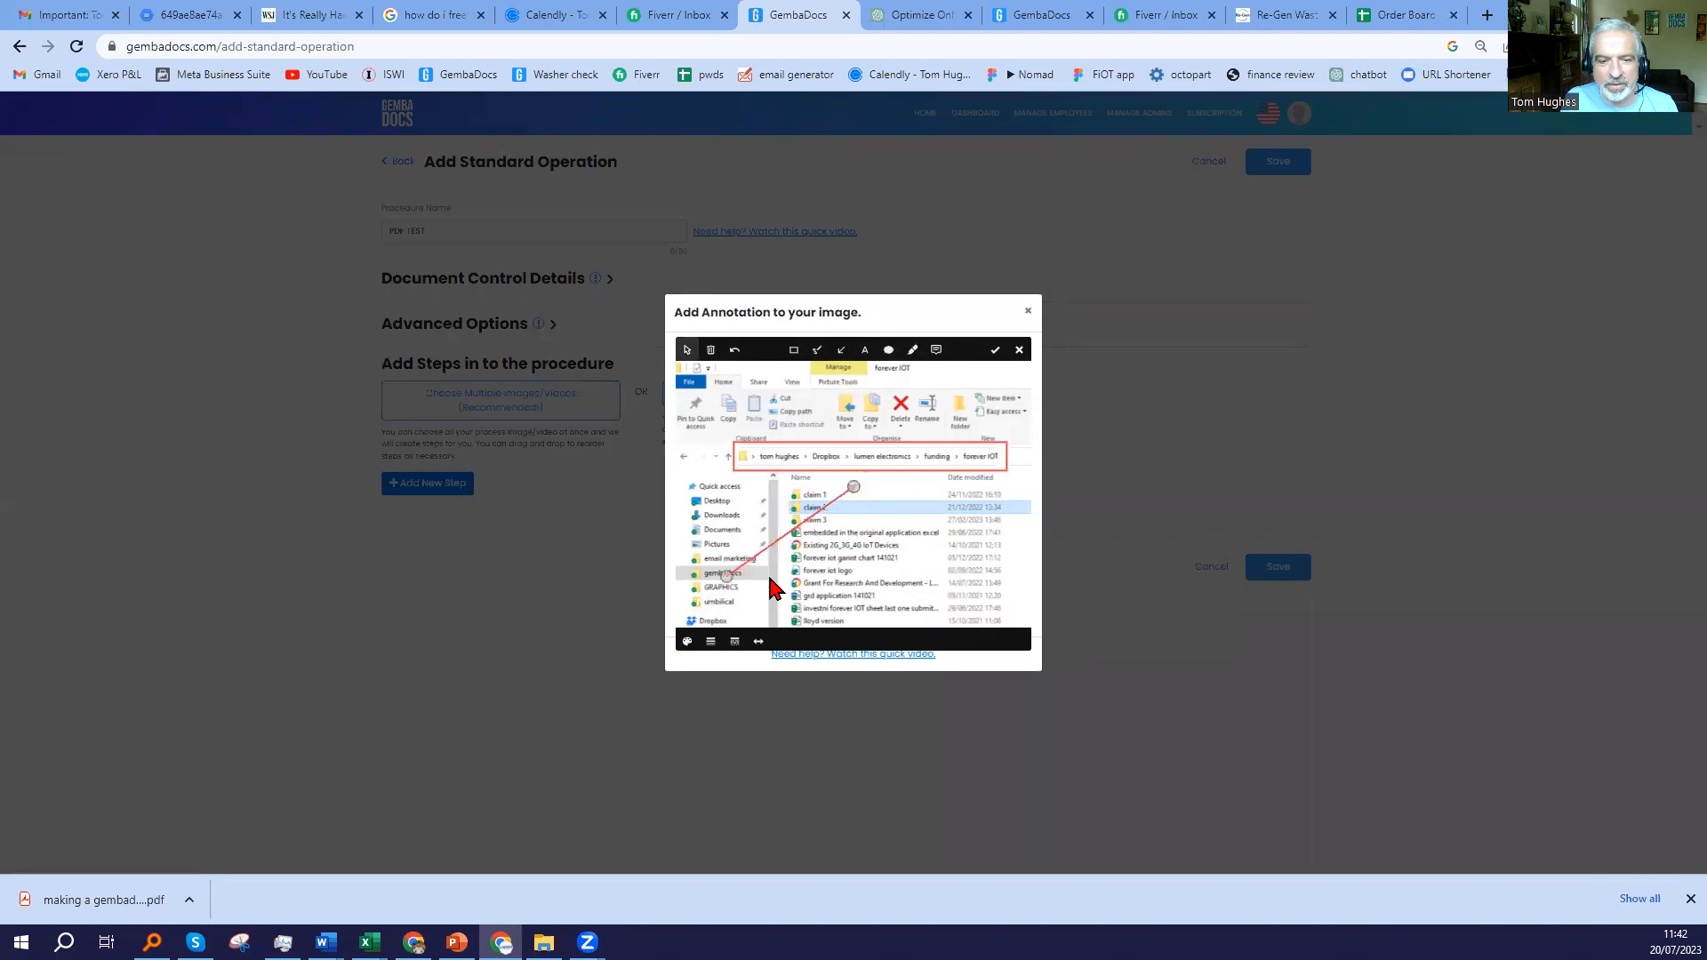
pyautogui.click(709, 640)
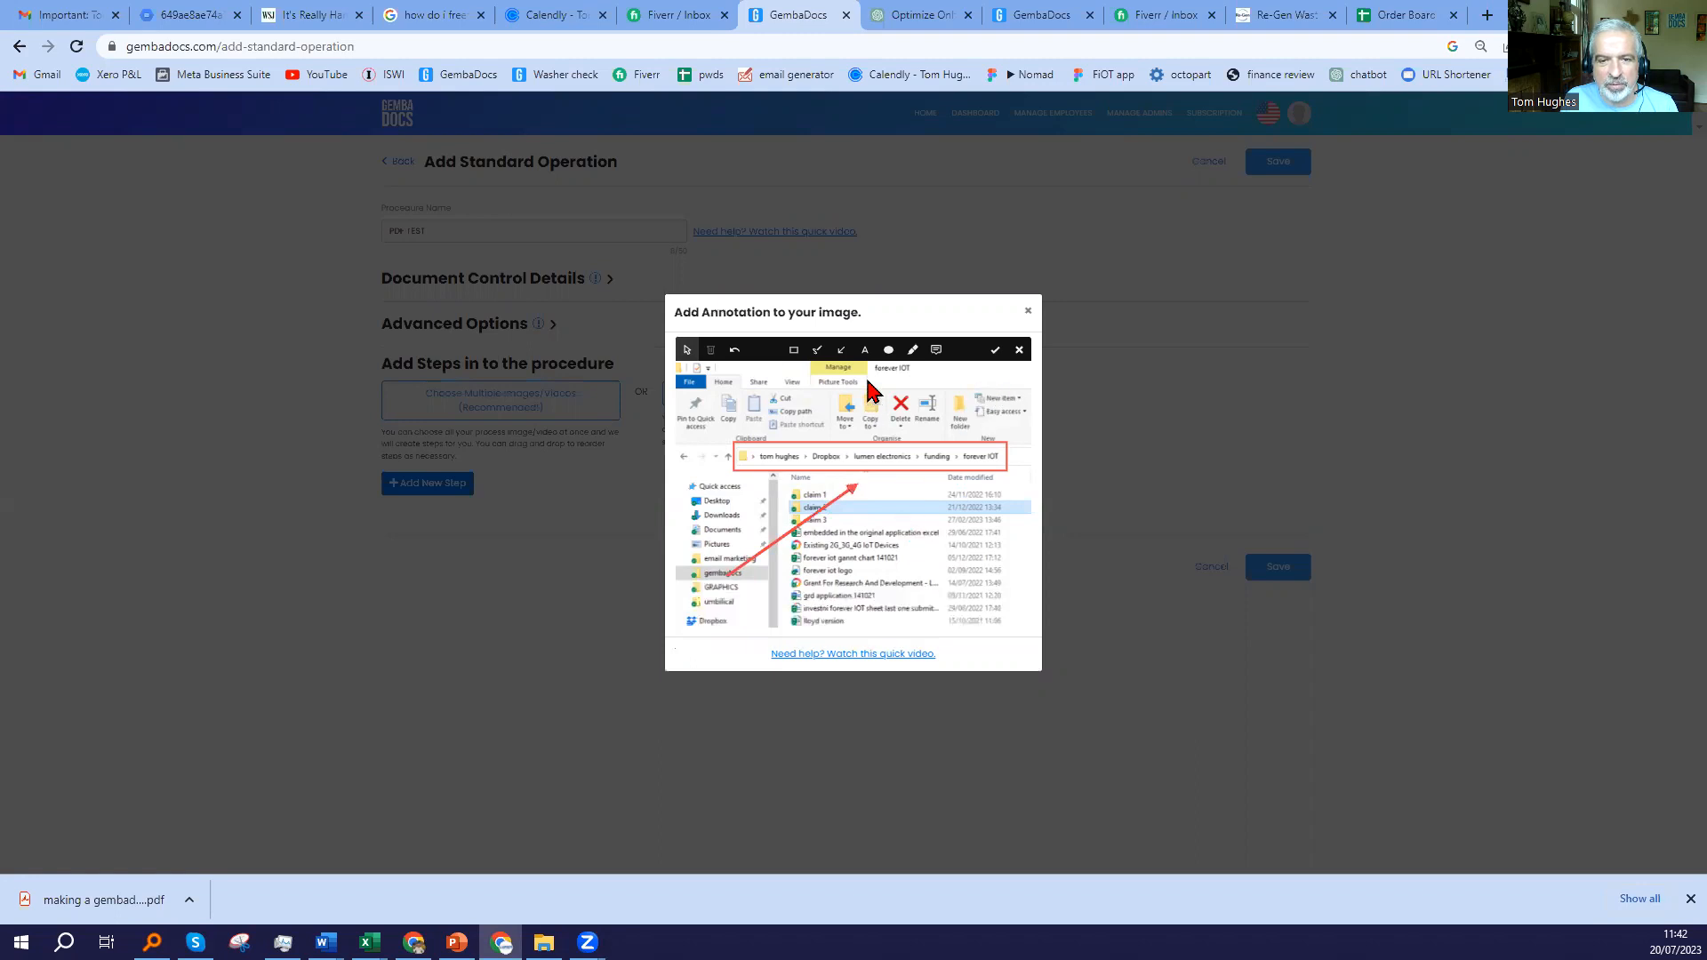
pyautogui.click(864, 351)
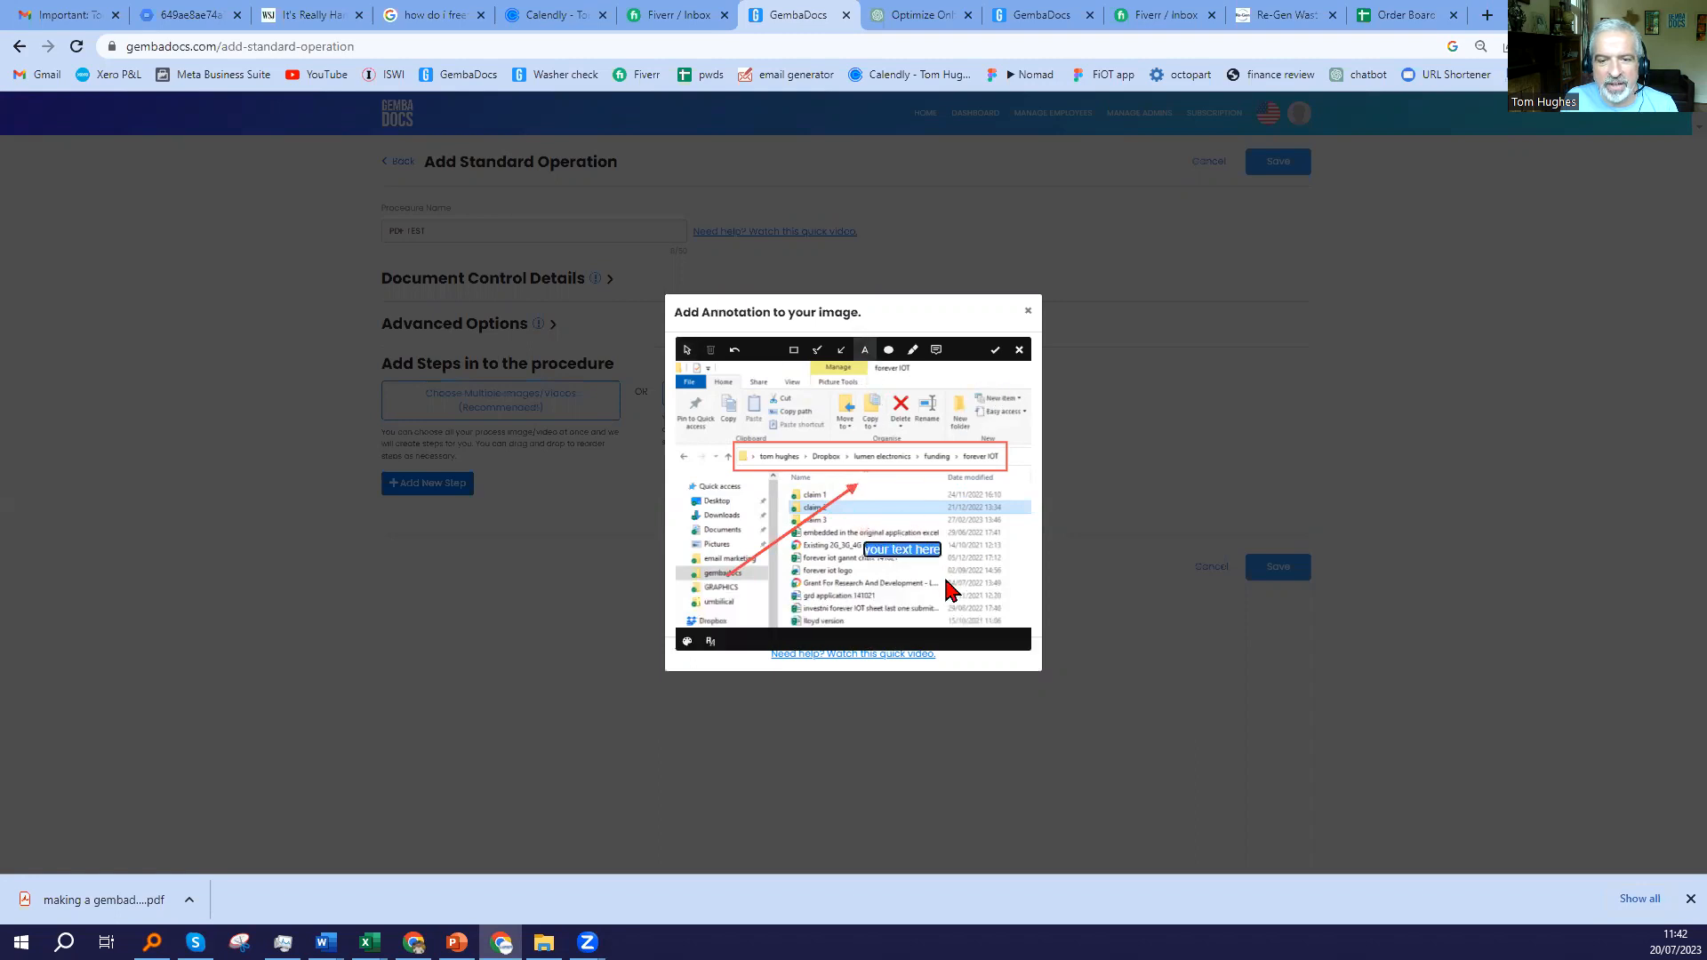
pyautogui.click(902, 550)
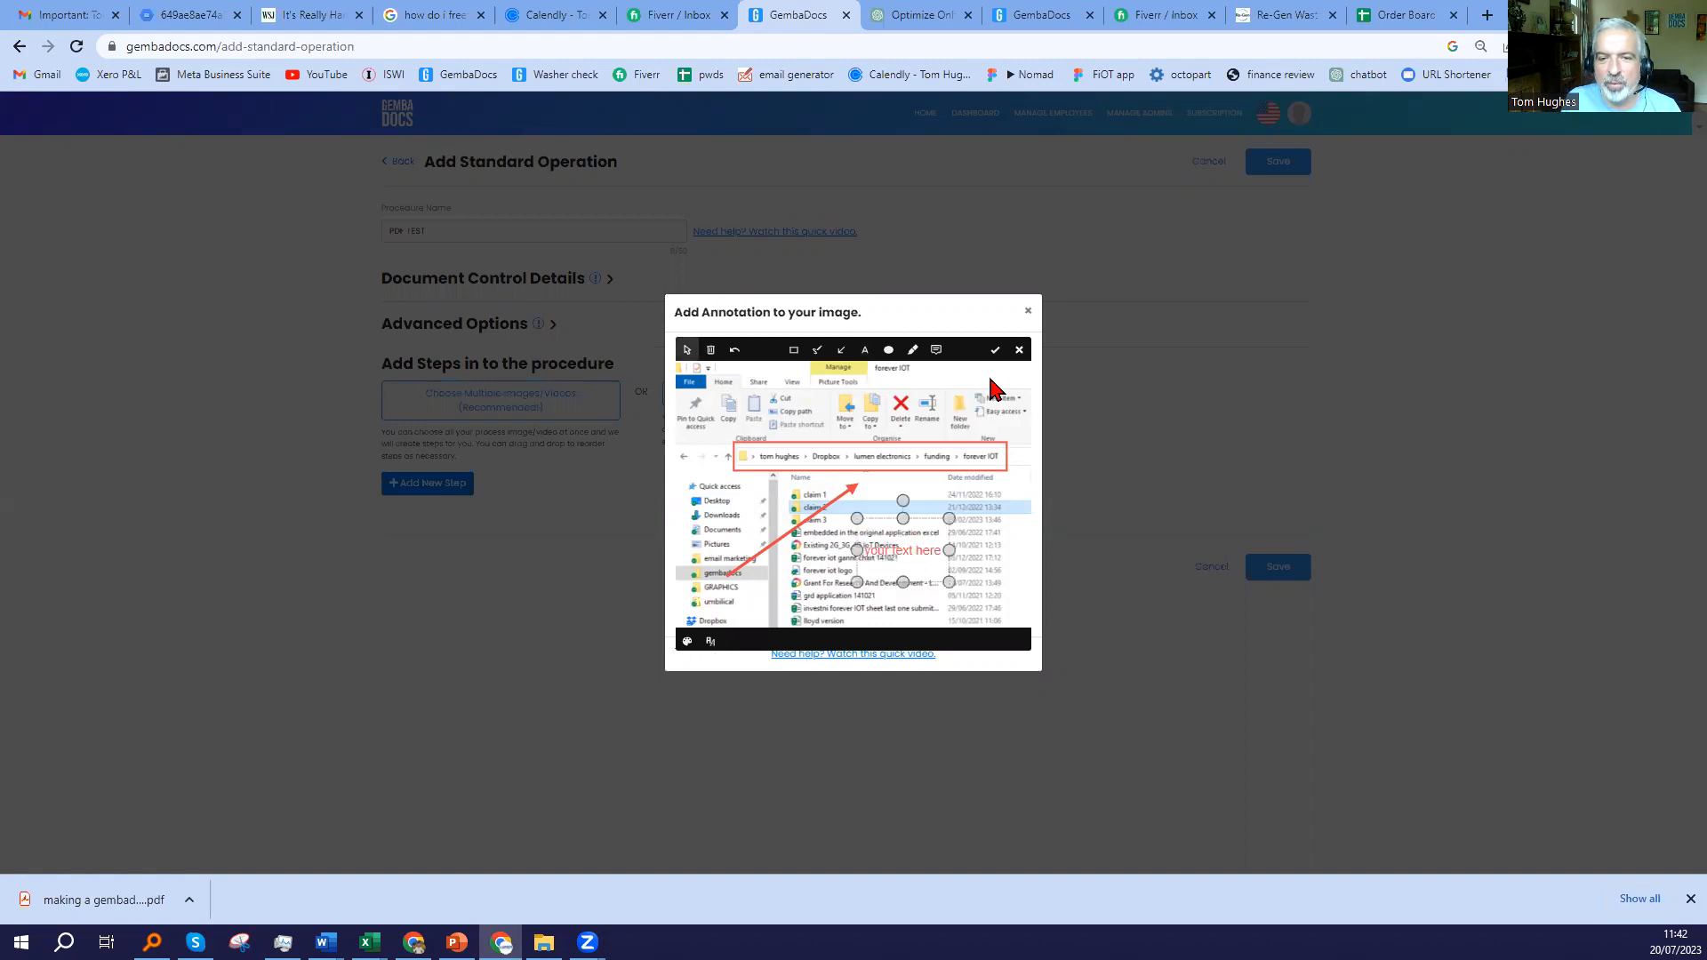
pyautogui.click(426, 482)
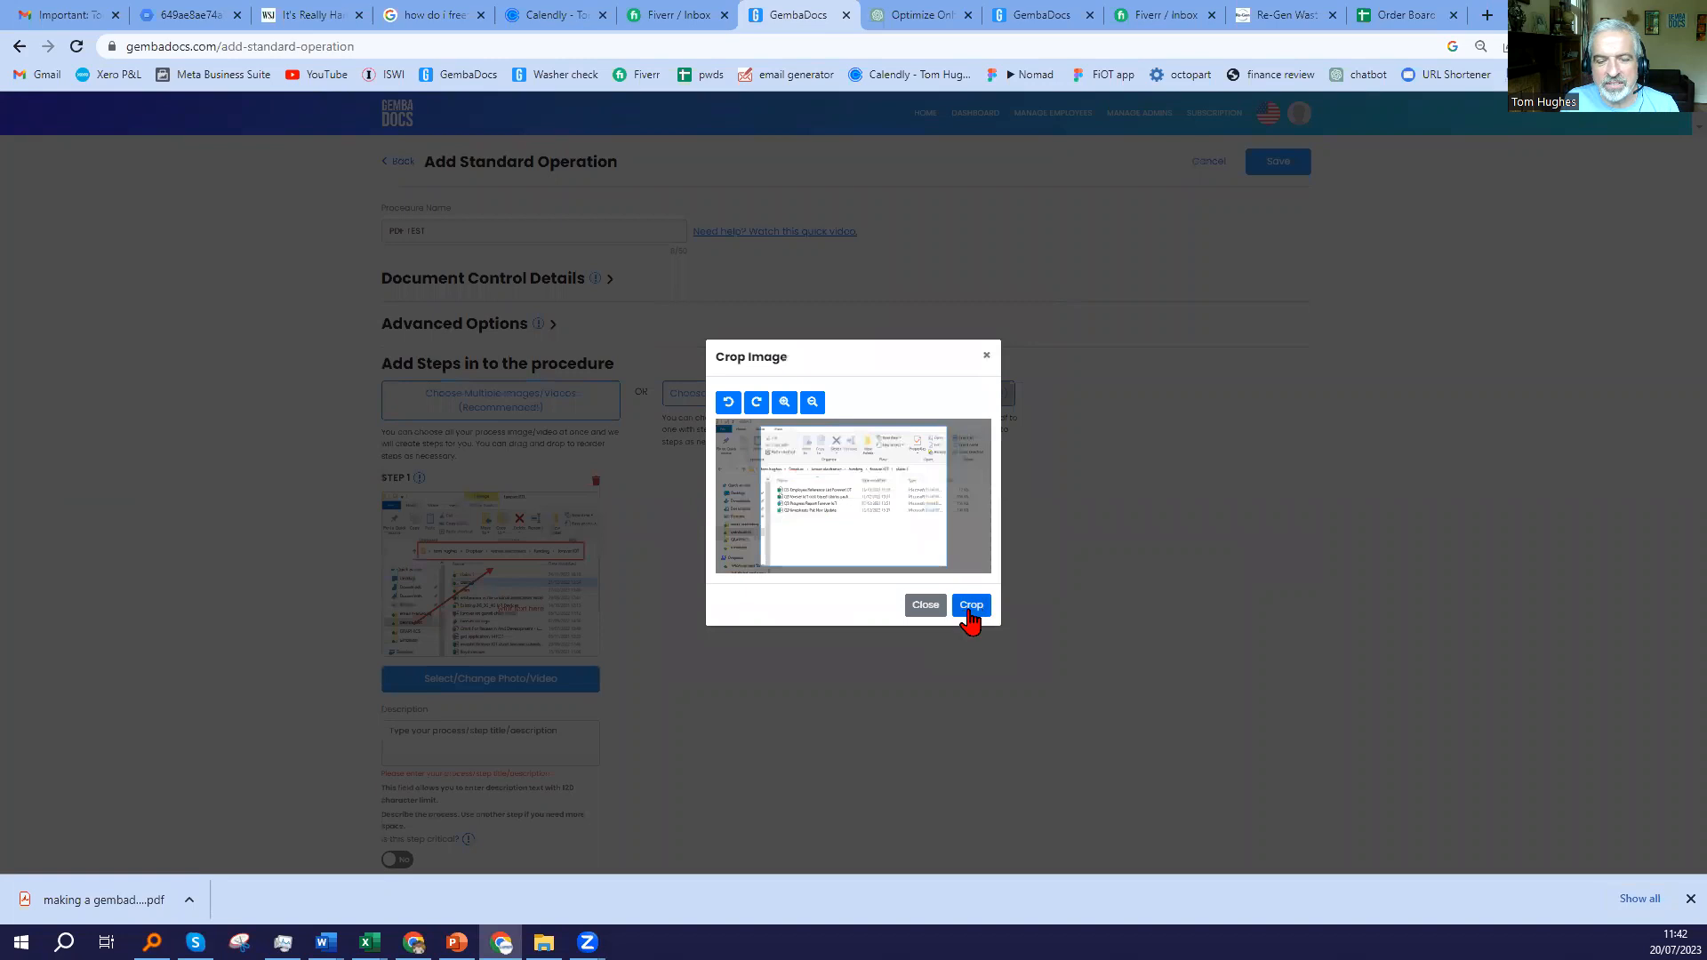
# Crop and accept each remaining image without annotations, adding them as further steps.
pyautogui.click(967, 604)
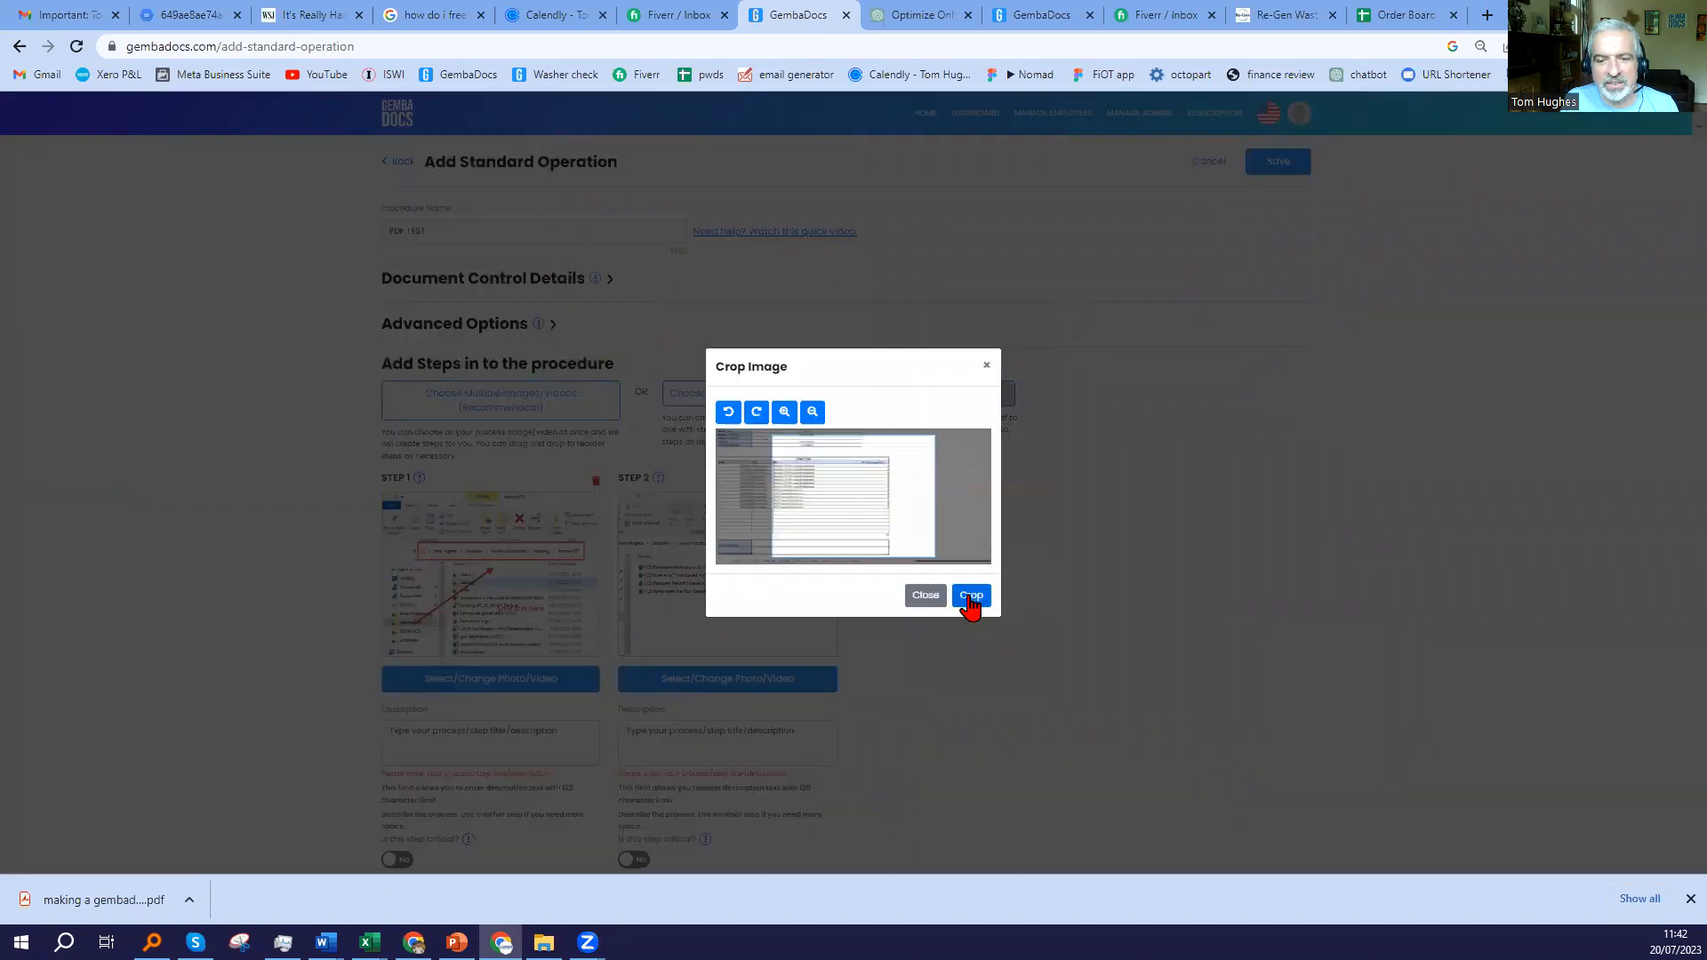
pyautogui.click(969, 596)
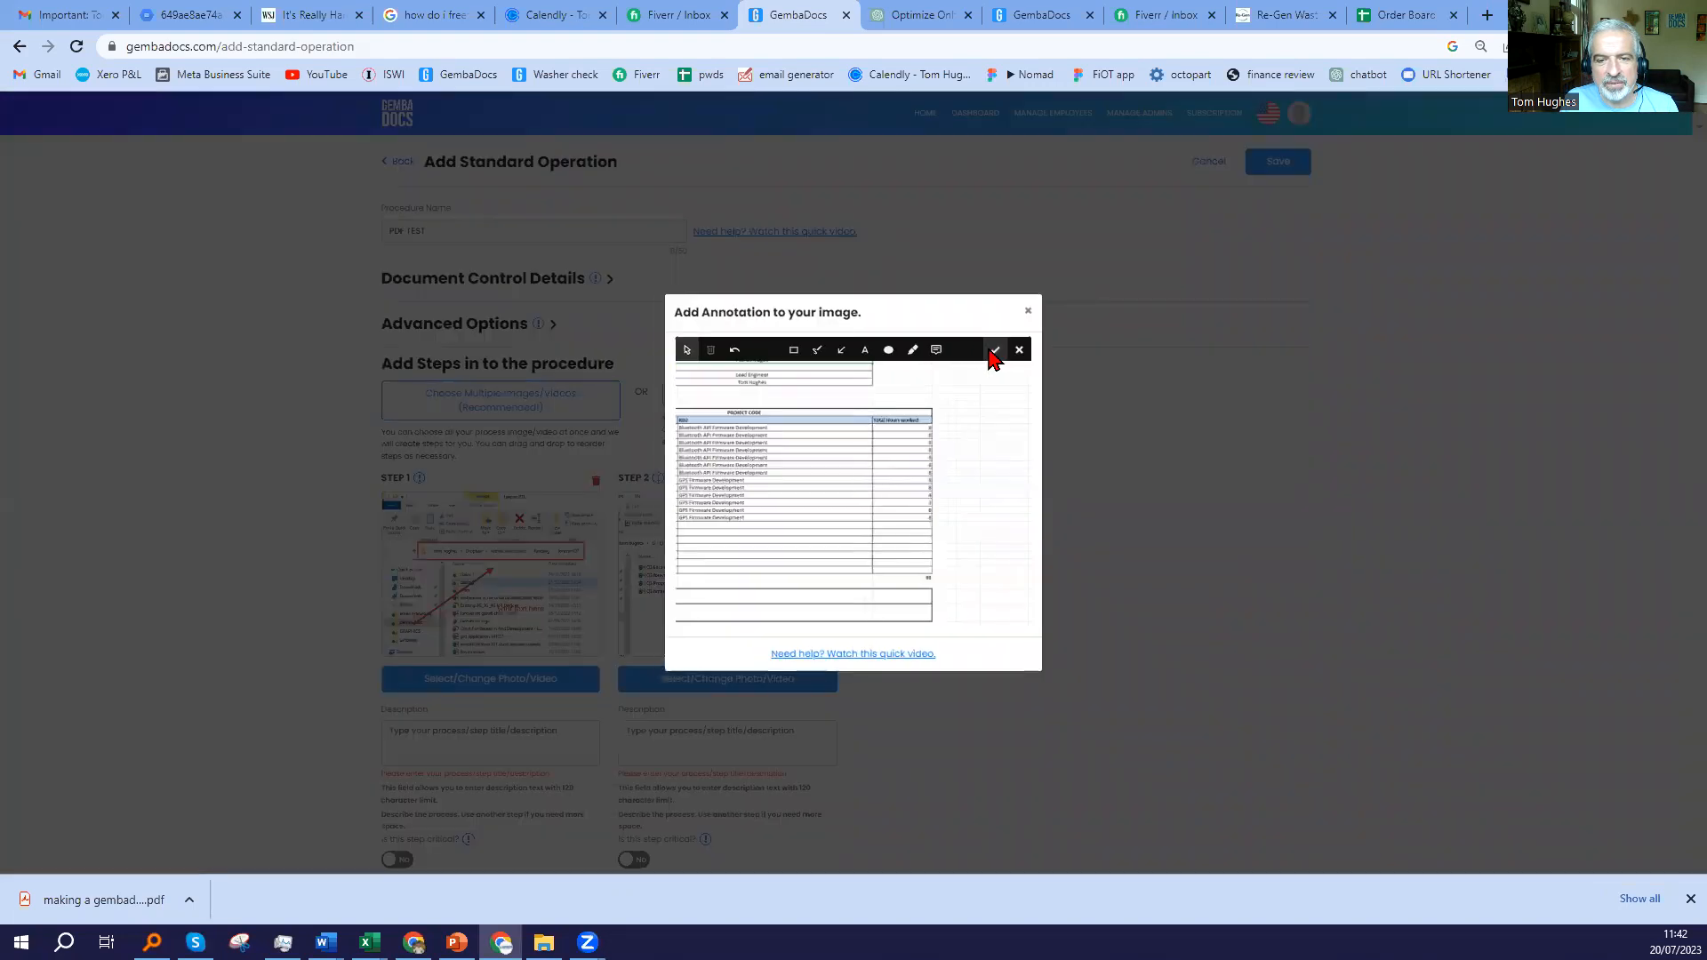
pyautogui.click(992, 350)
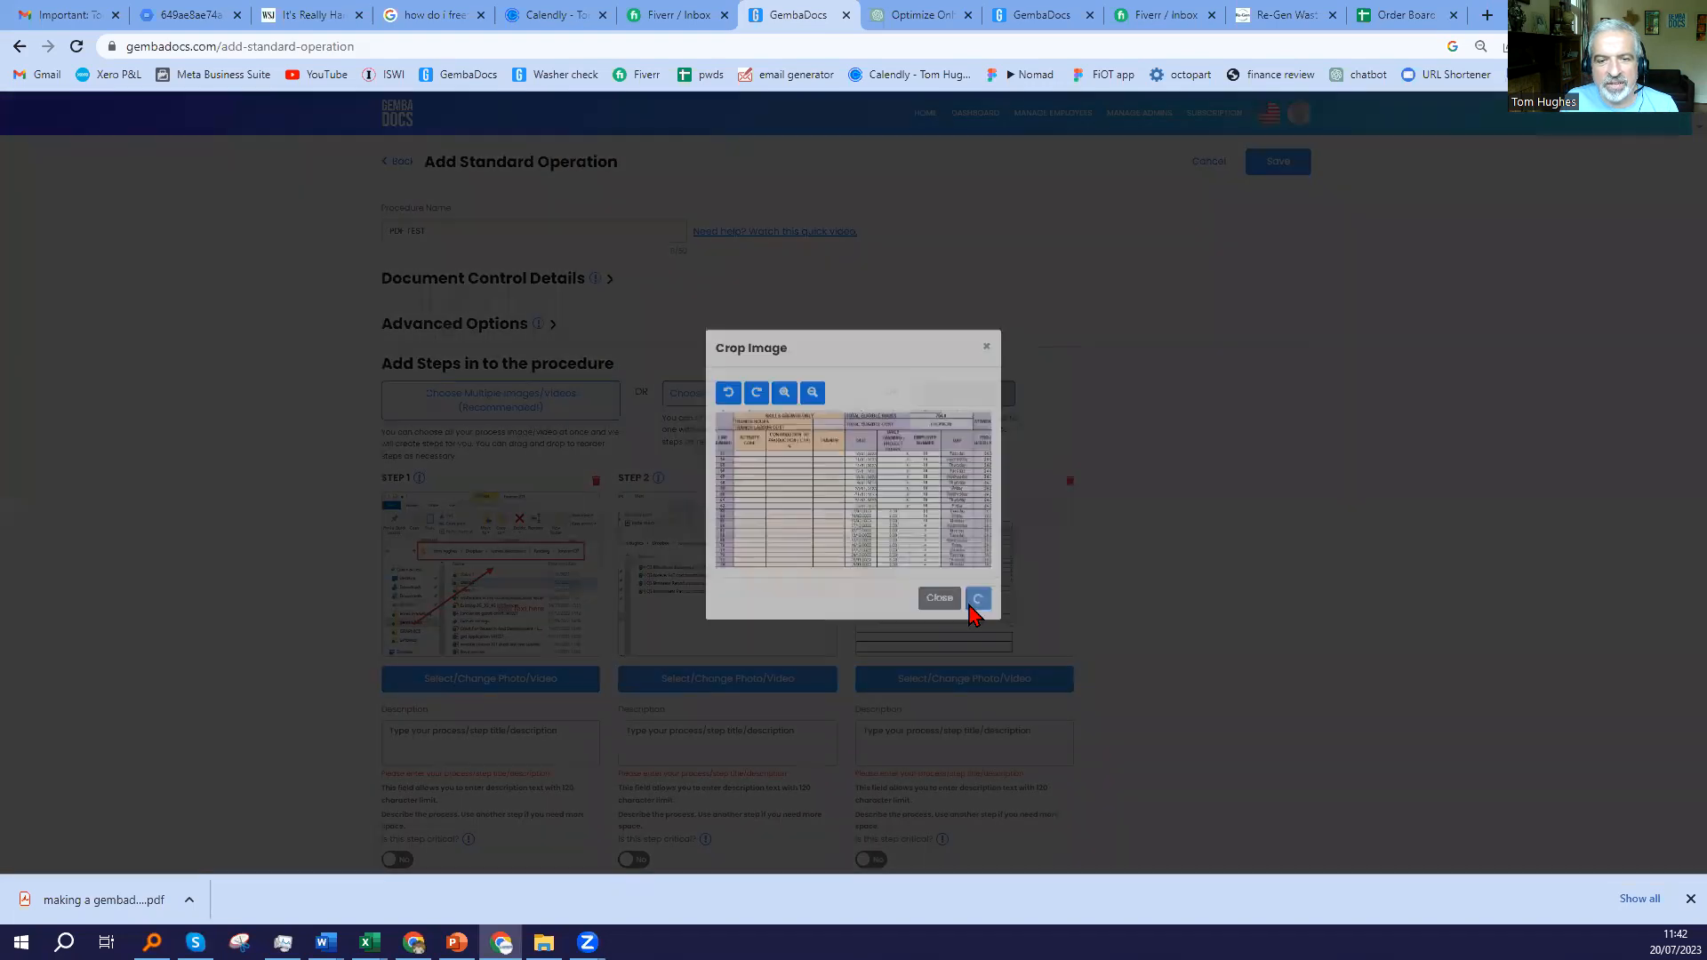
pyautogui.click(976, 598)
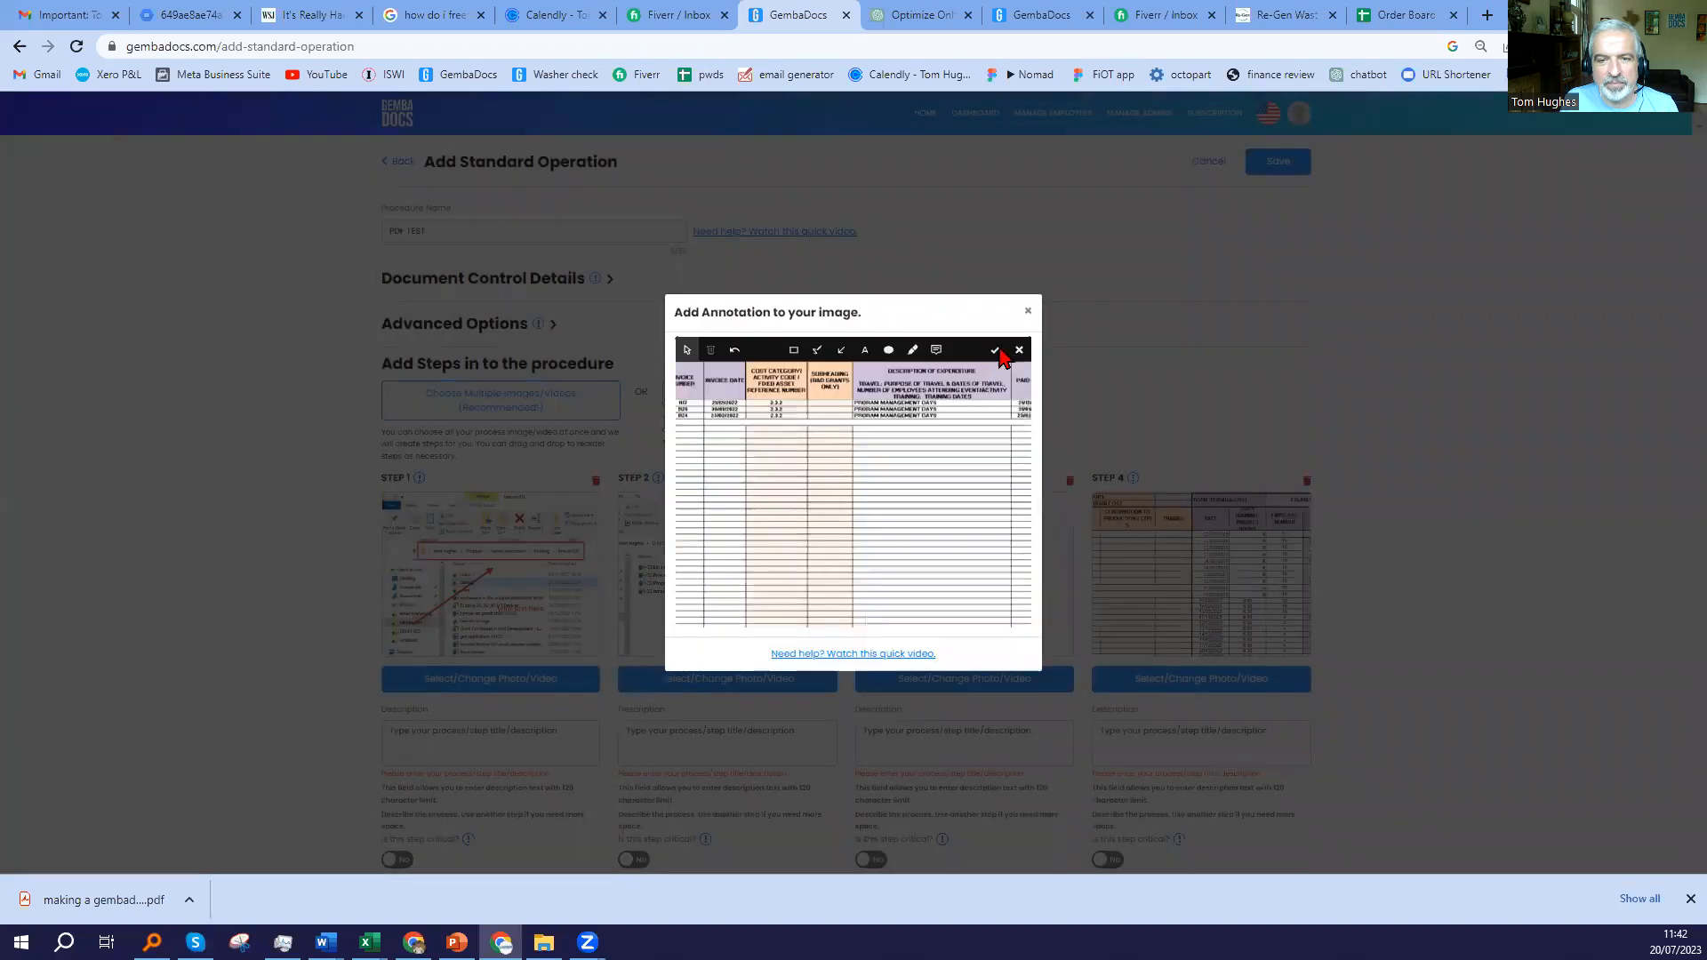
pyautogui.click(992, 350)
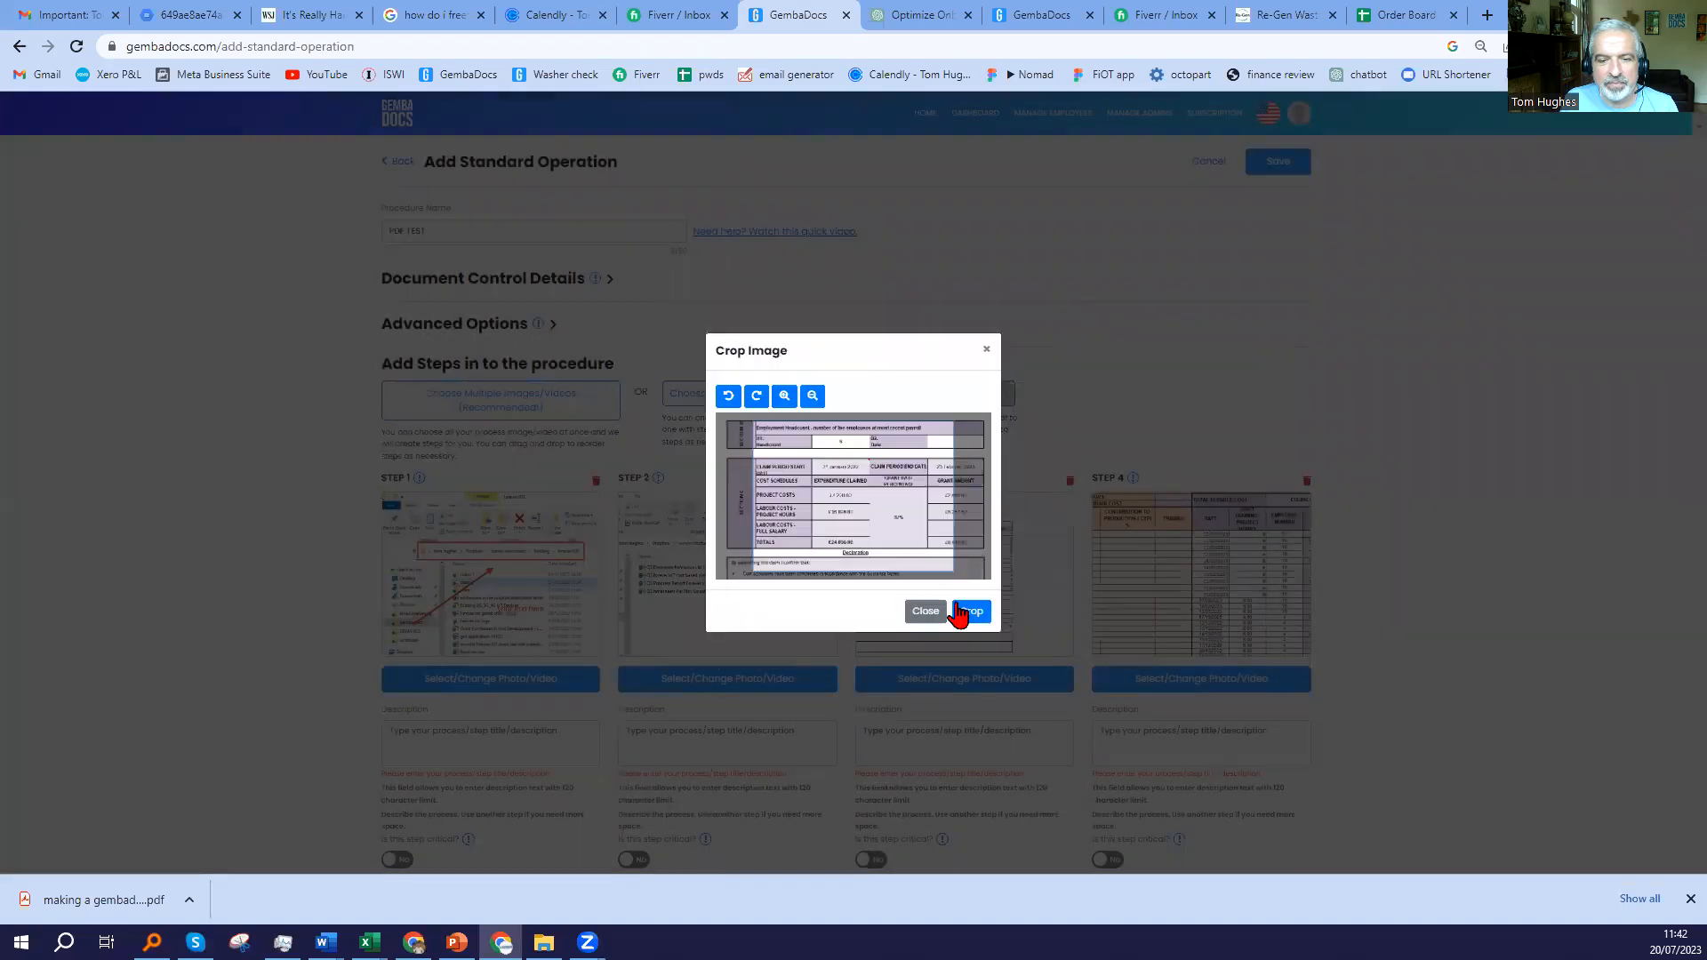
pyautogui.click(967, 610)
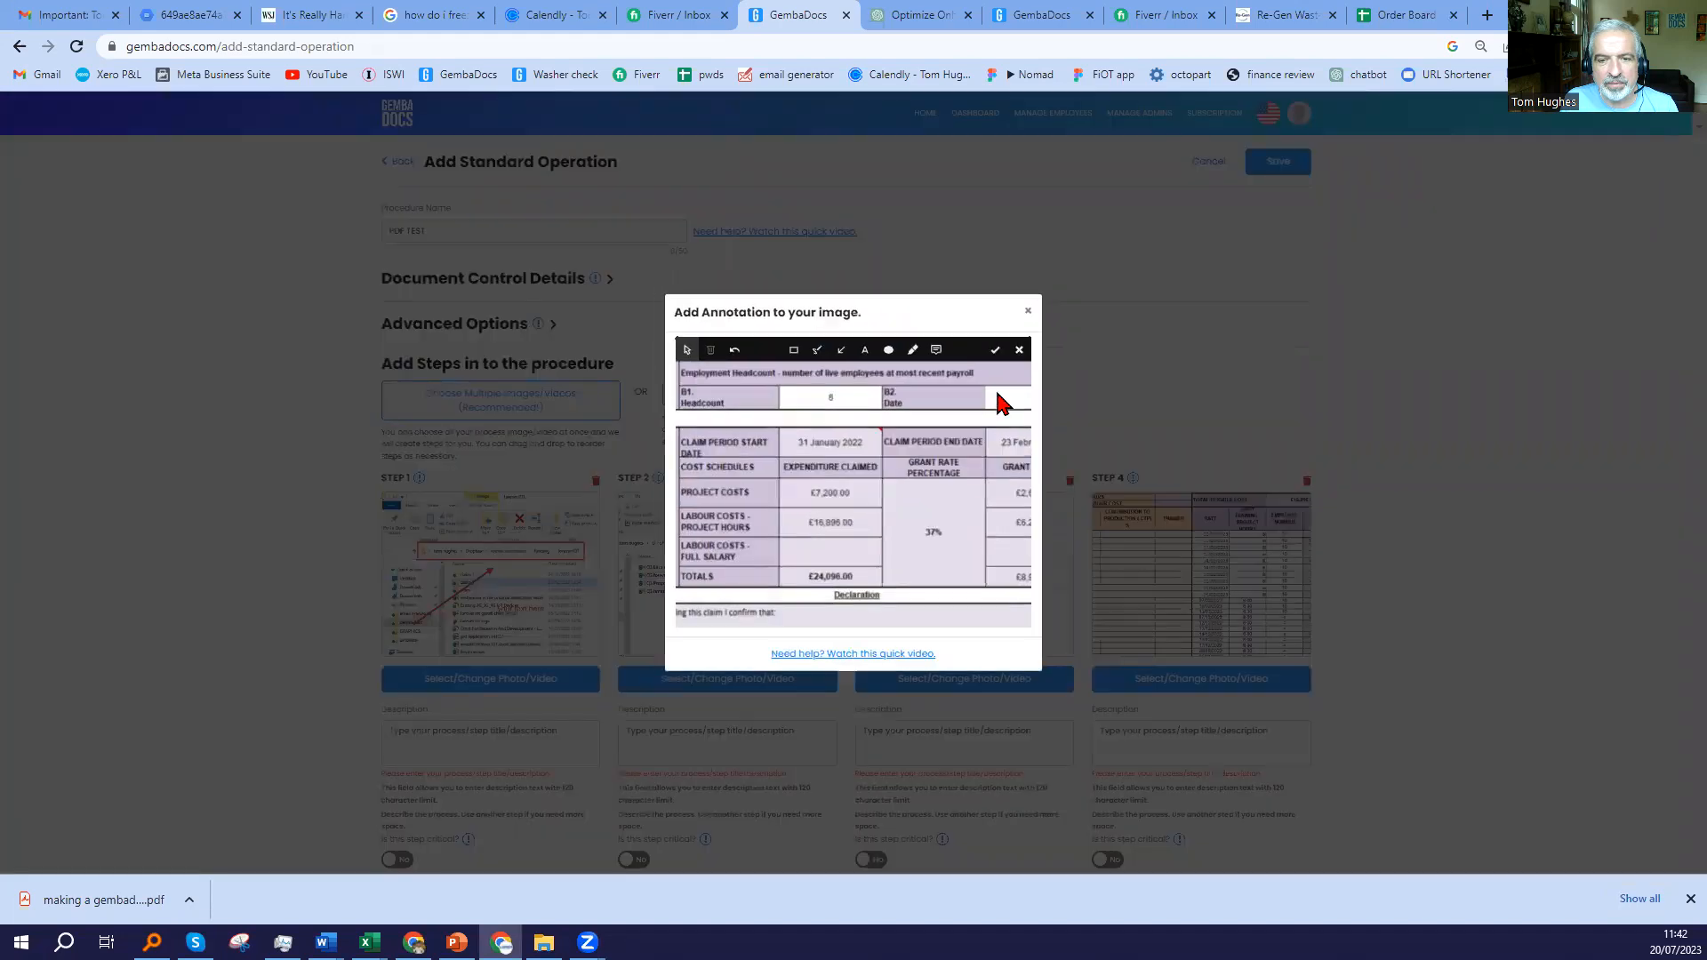
pyautogui.click(994, 350)
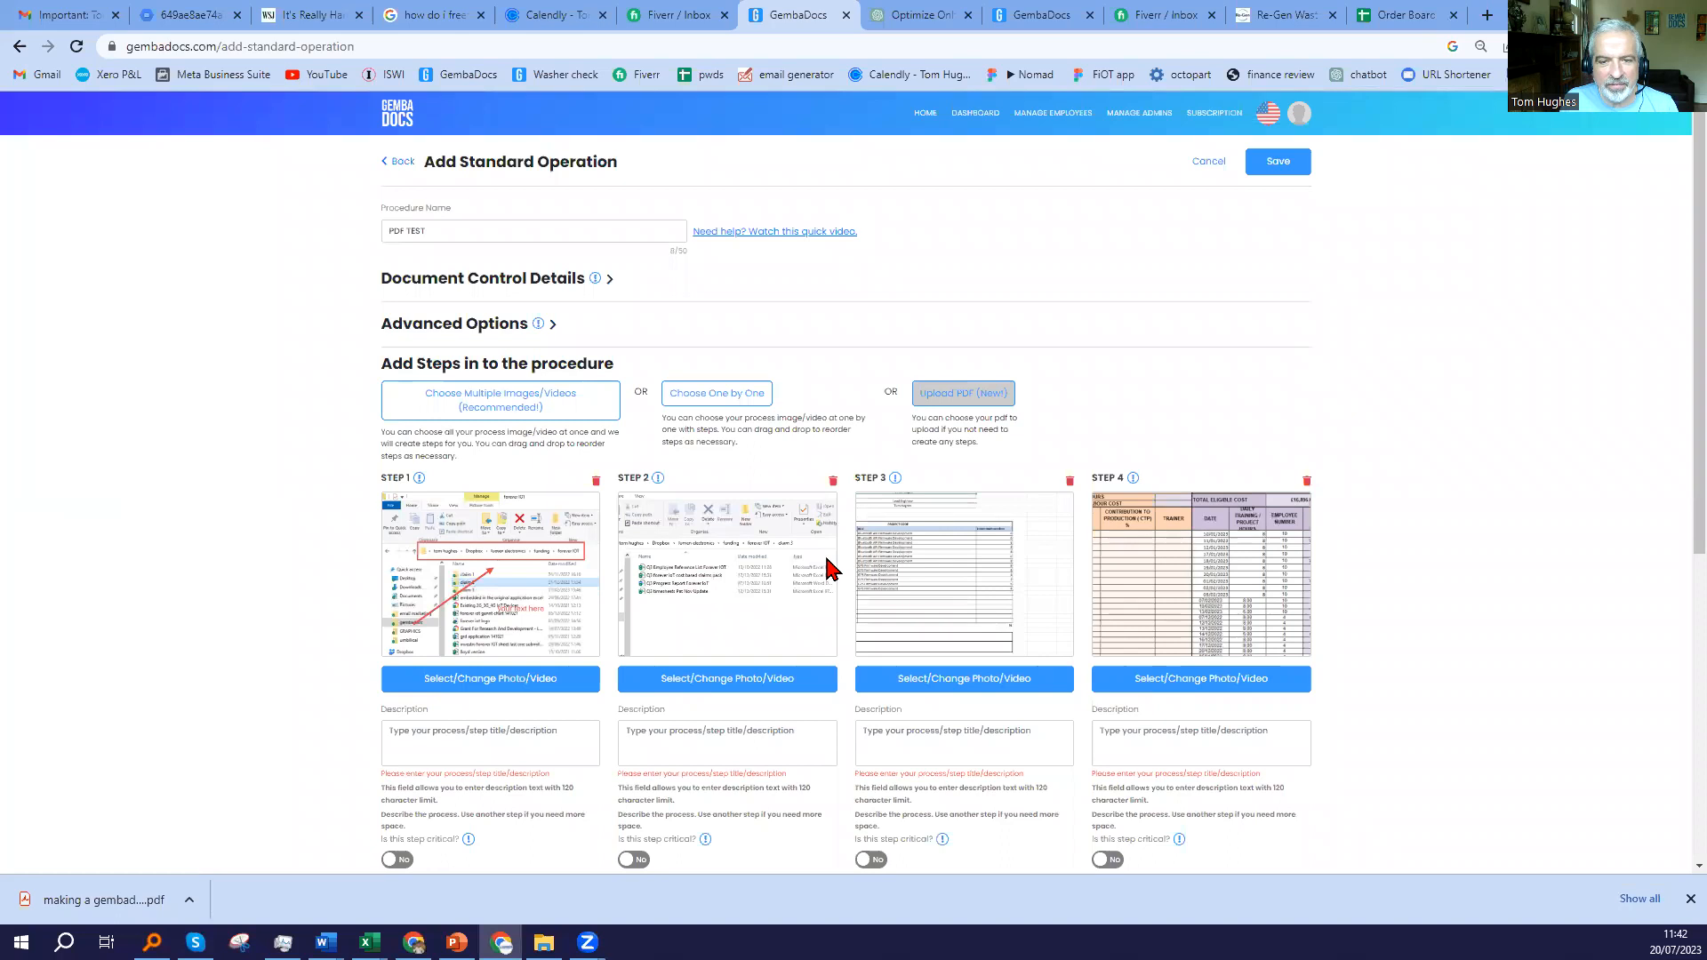
# Enter Text as the description for steps 1 and 2 and c for step 3 onward.
pyautogui.scroll(-3)
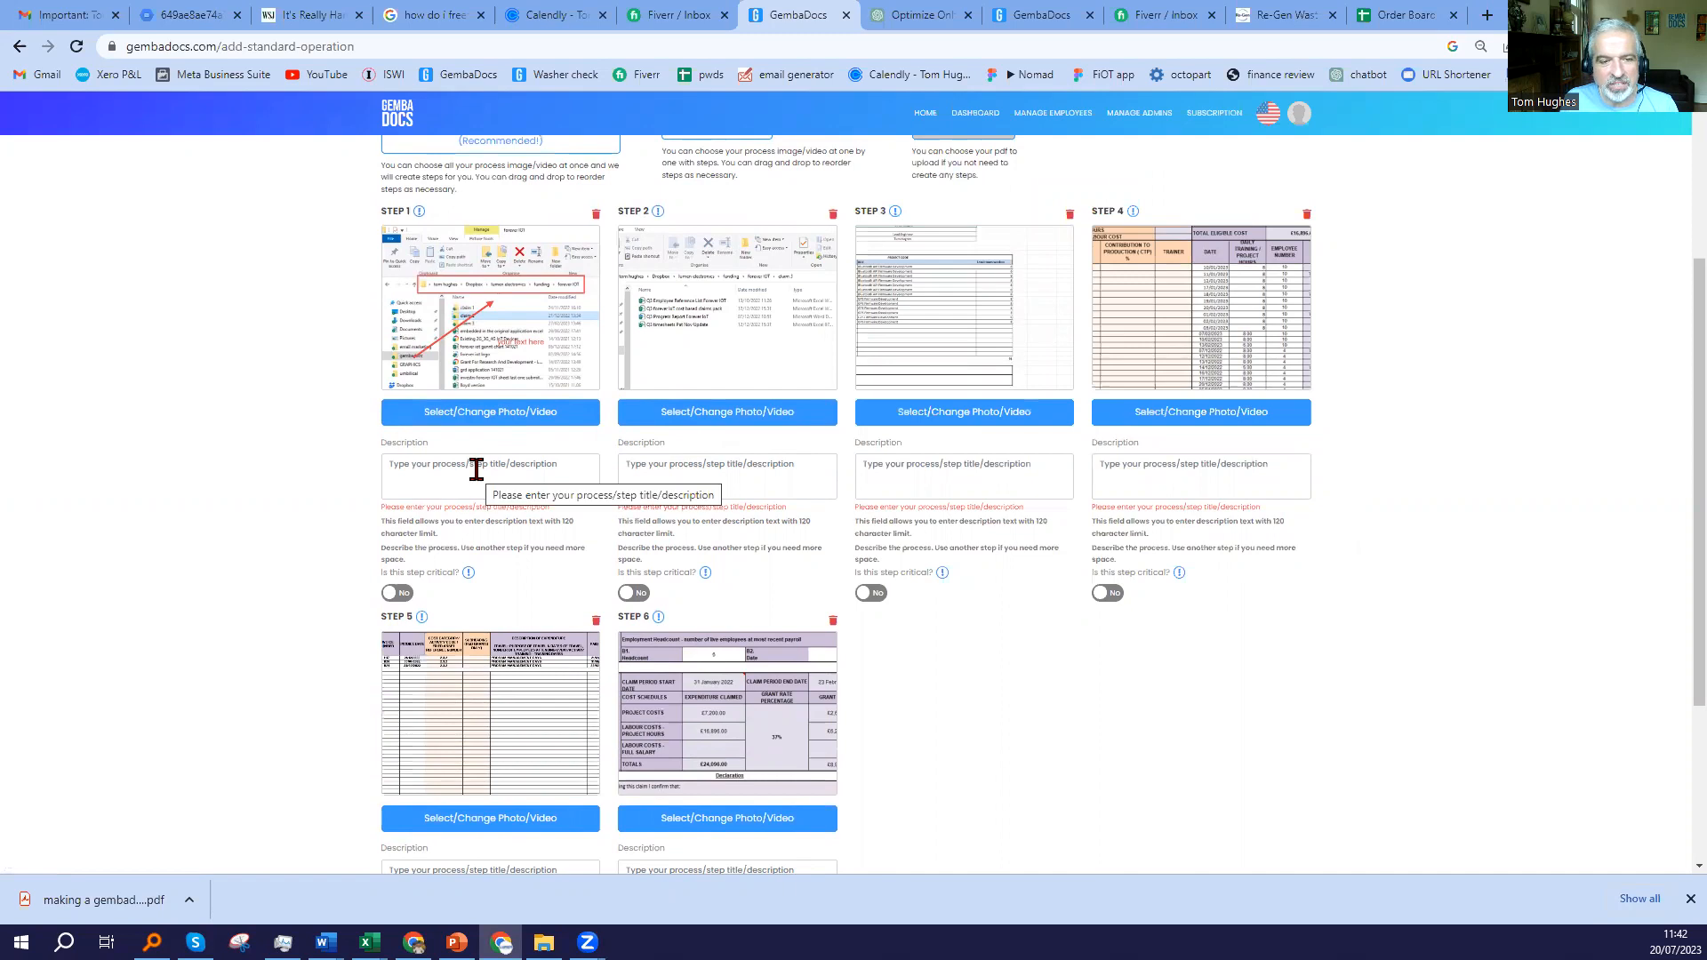
pyautogui.click(489, 475)
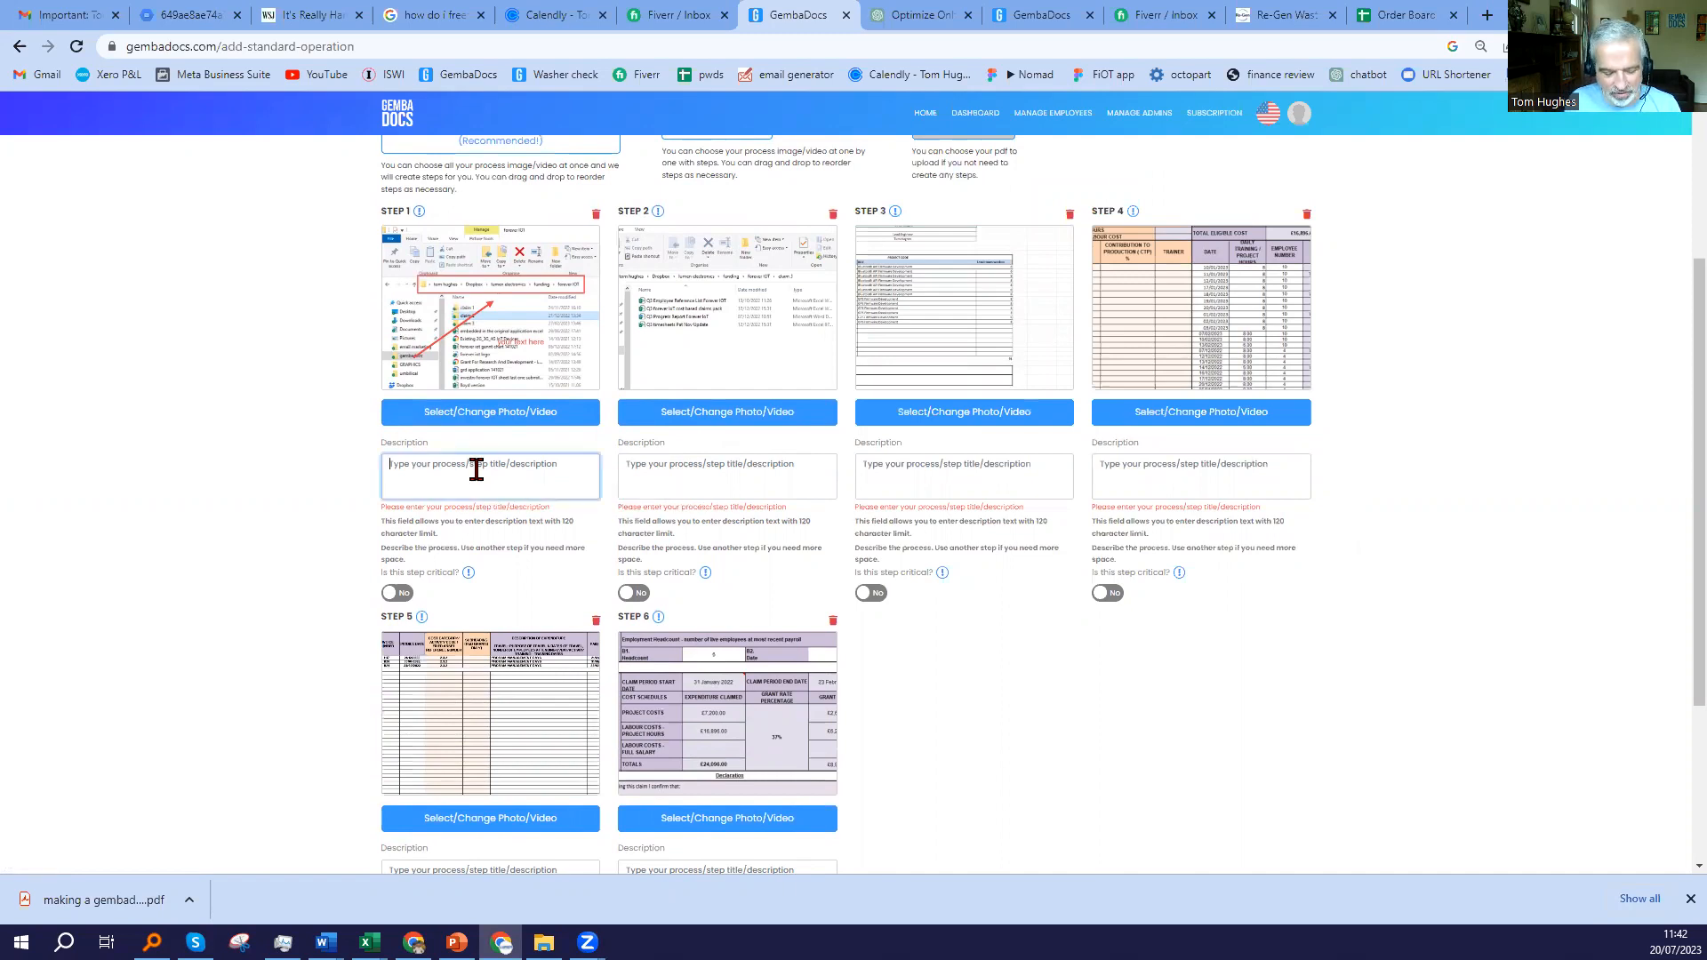
pyautogui.write('Text')
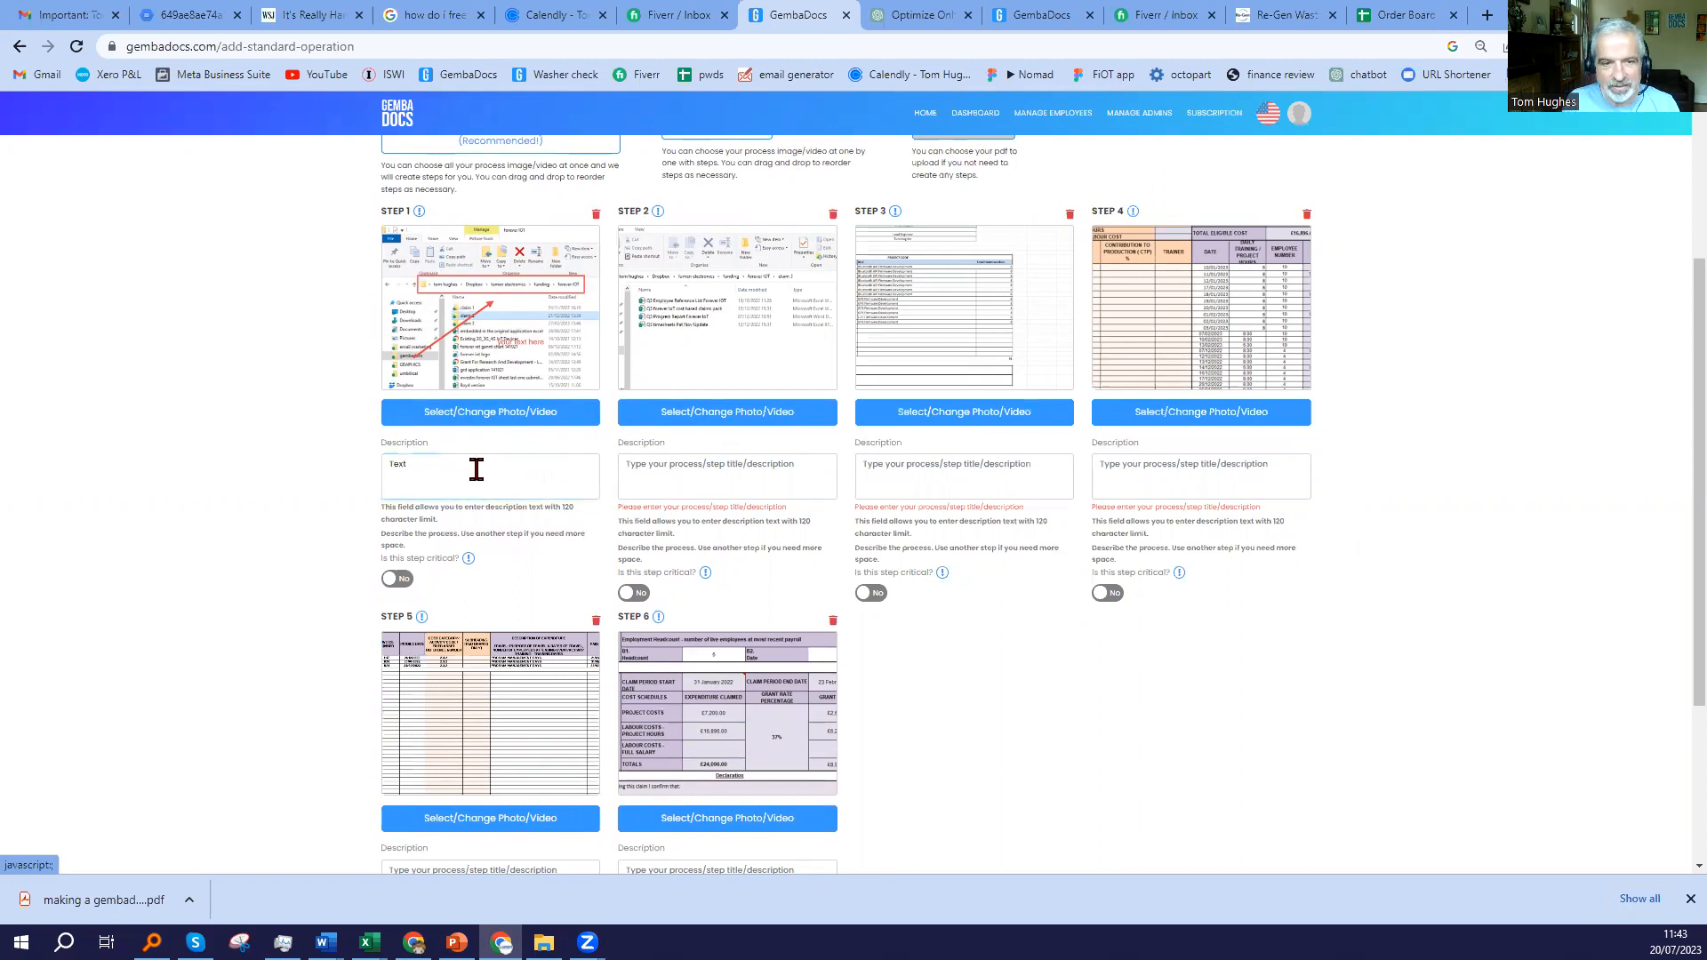
pyautogui.click(725, 477)
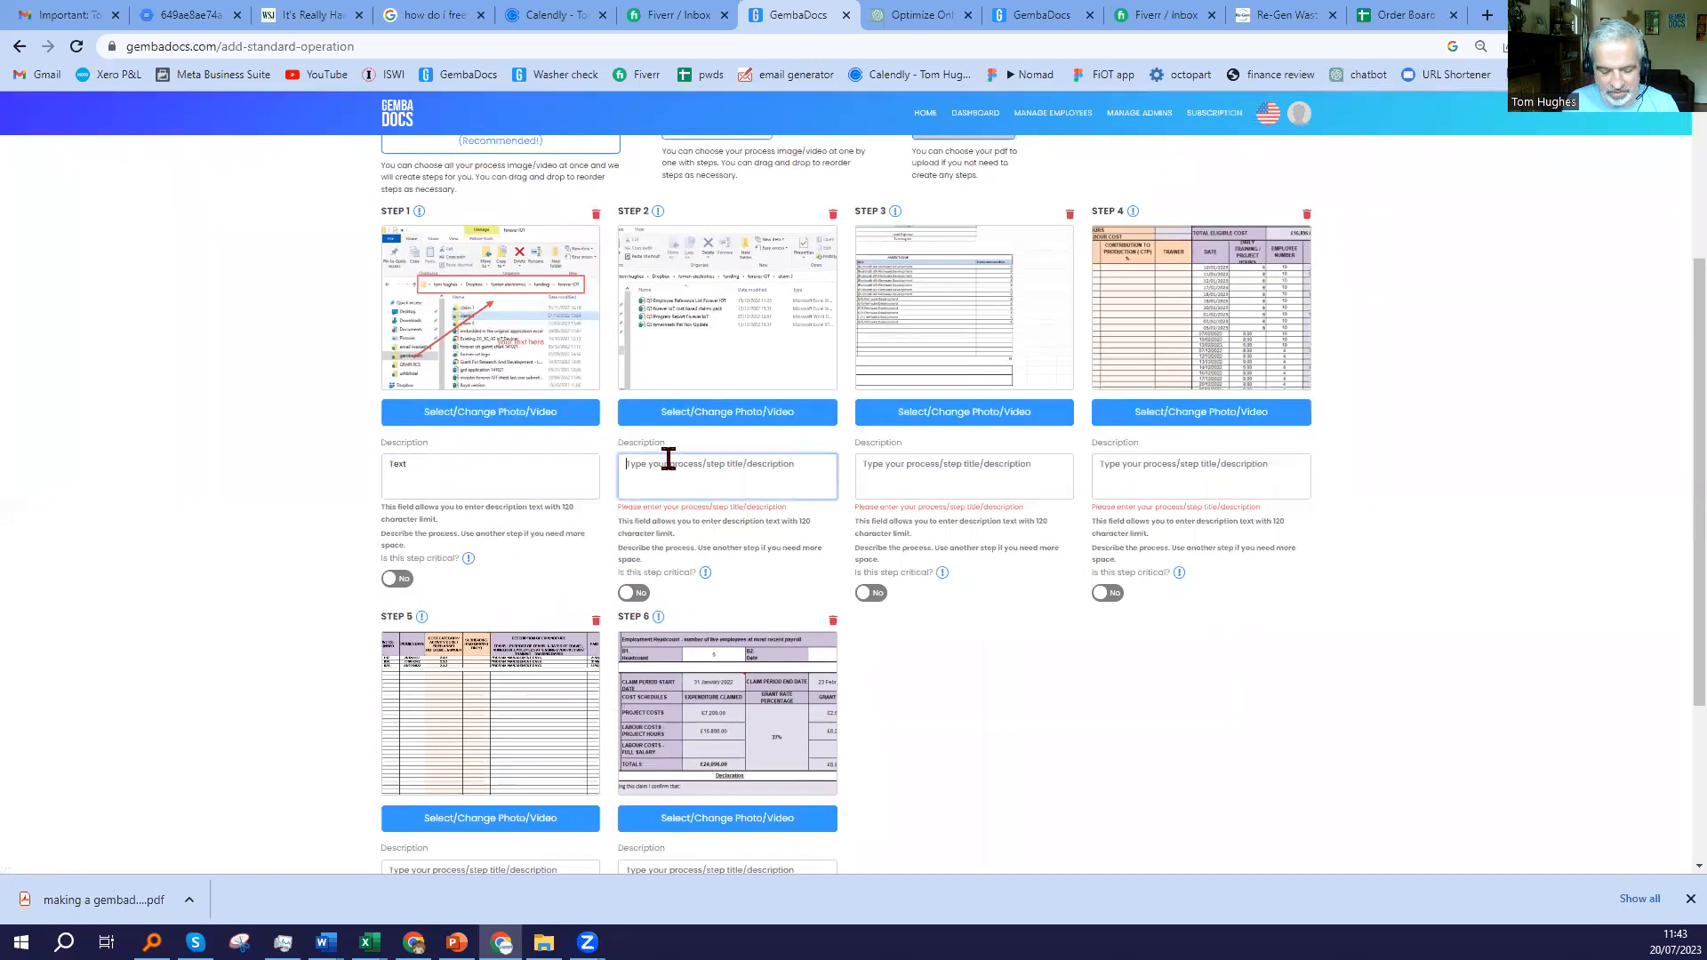
pyautogui.write('Text')
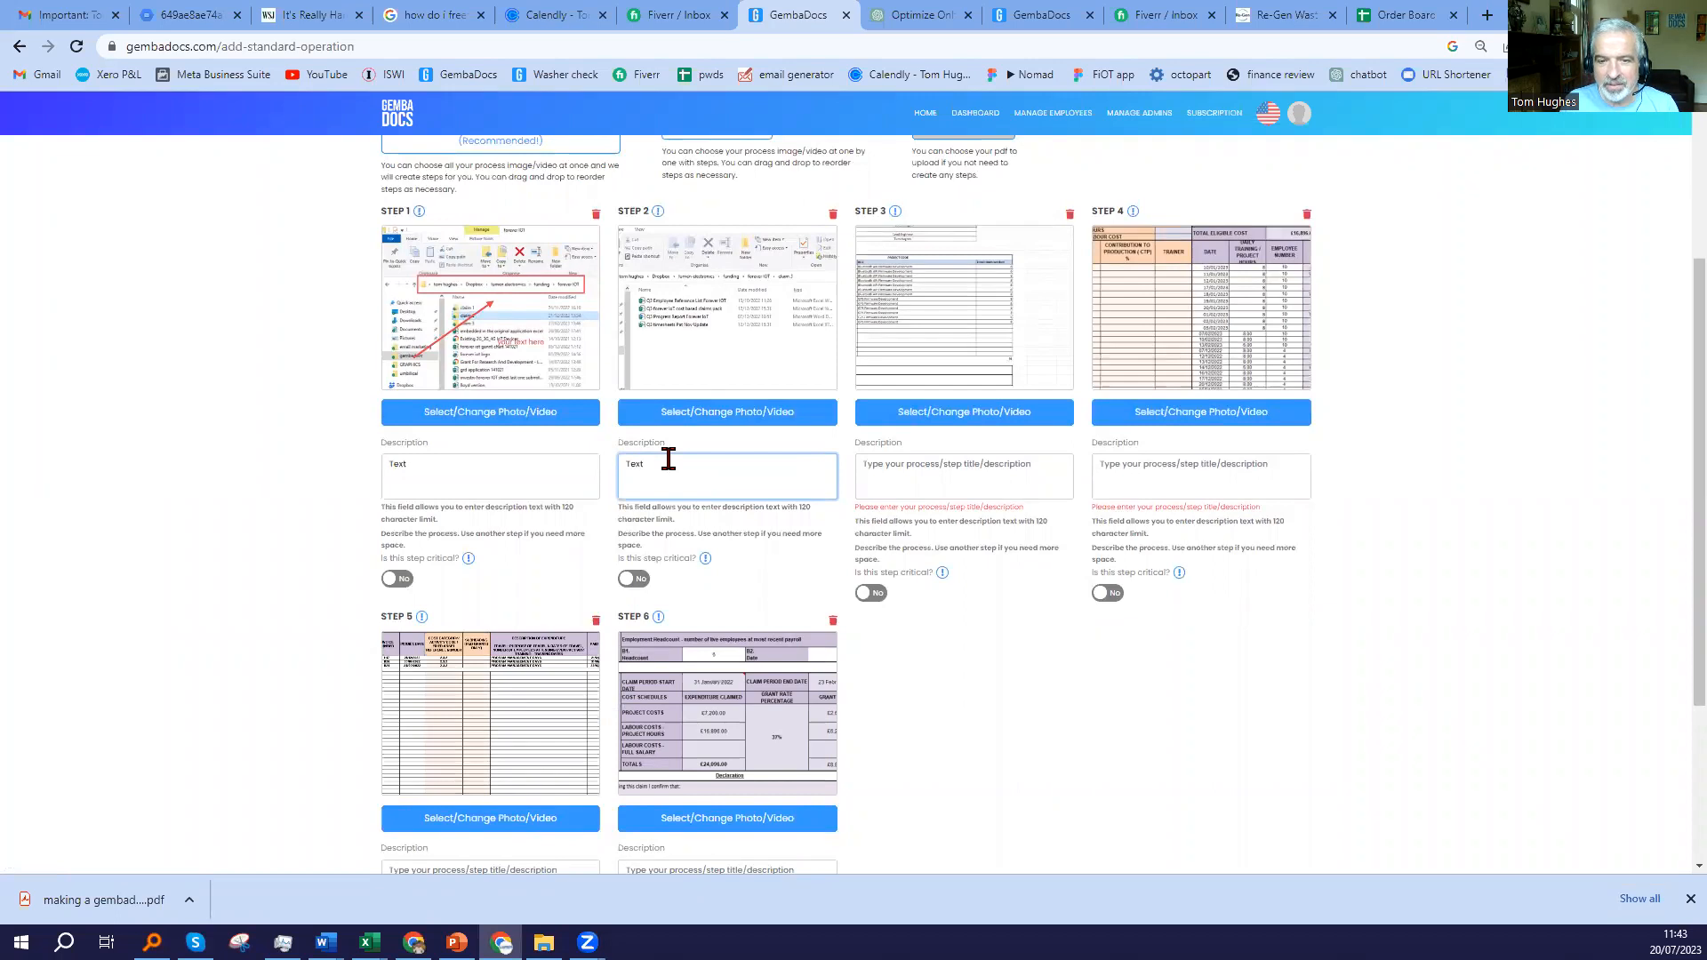
pyautogui.click(962, 476)
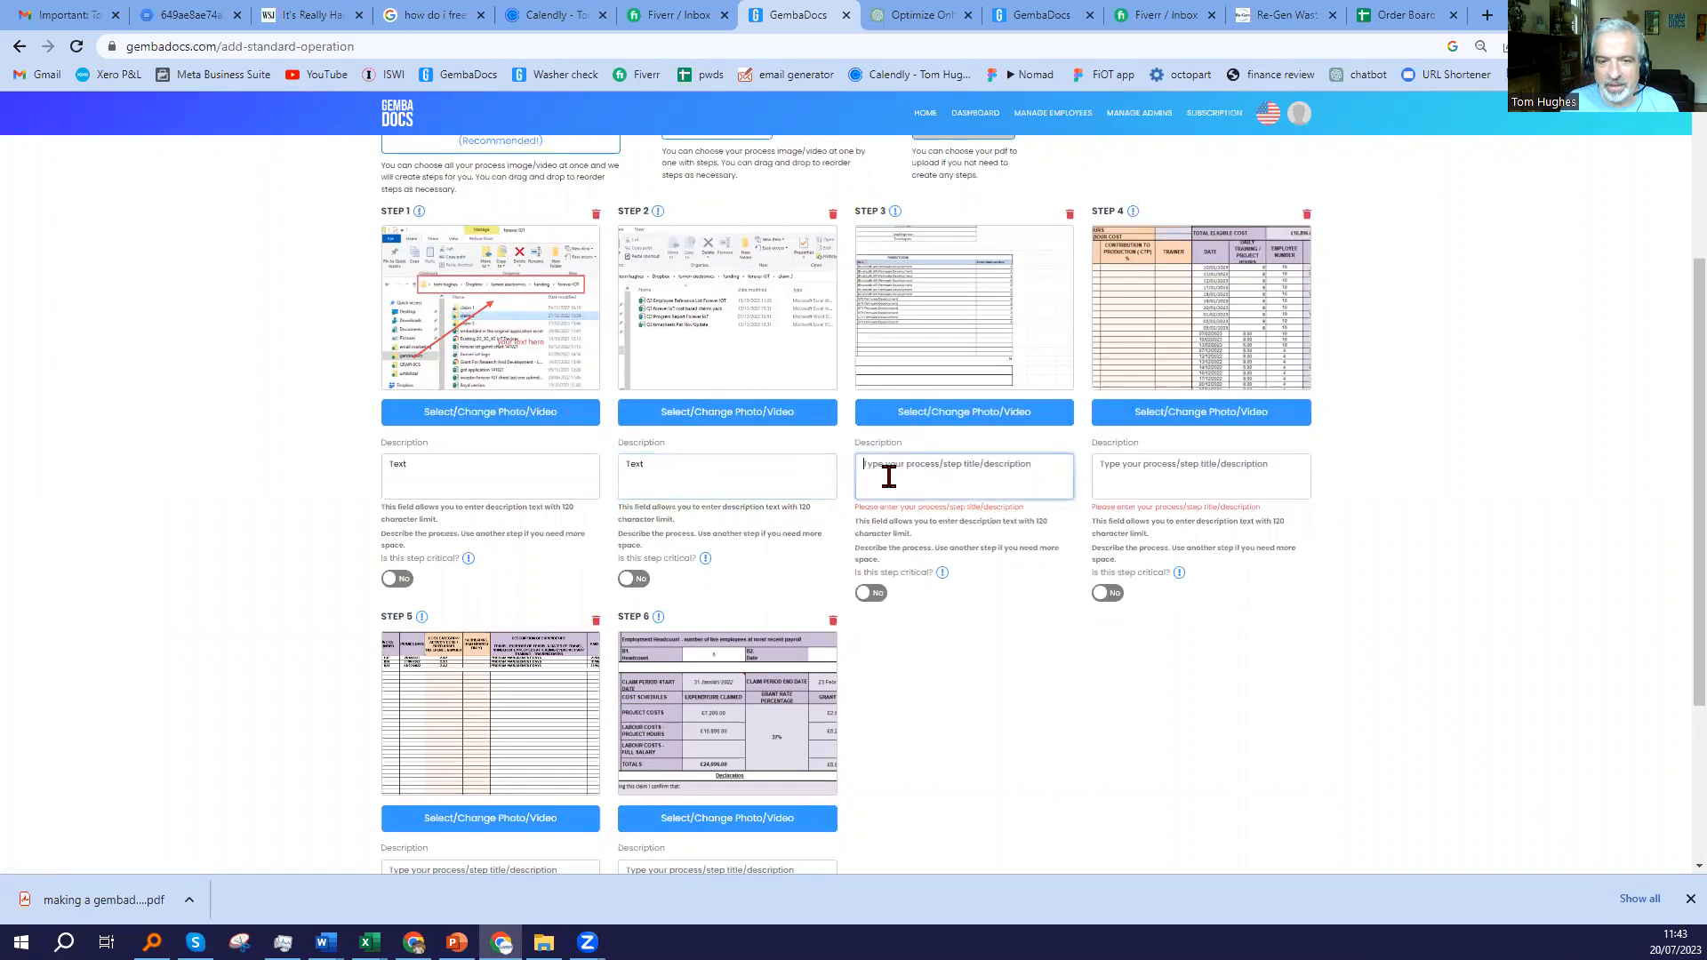
pyautogui.write('c')
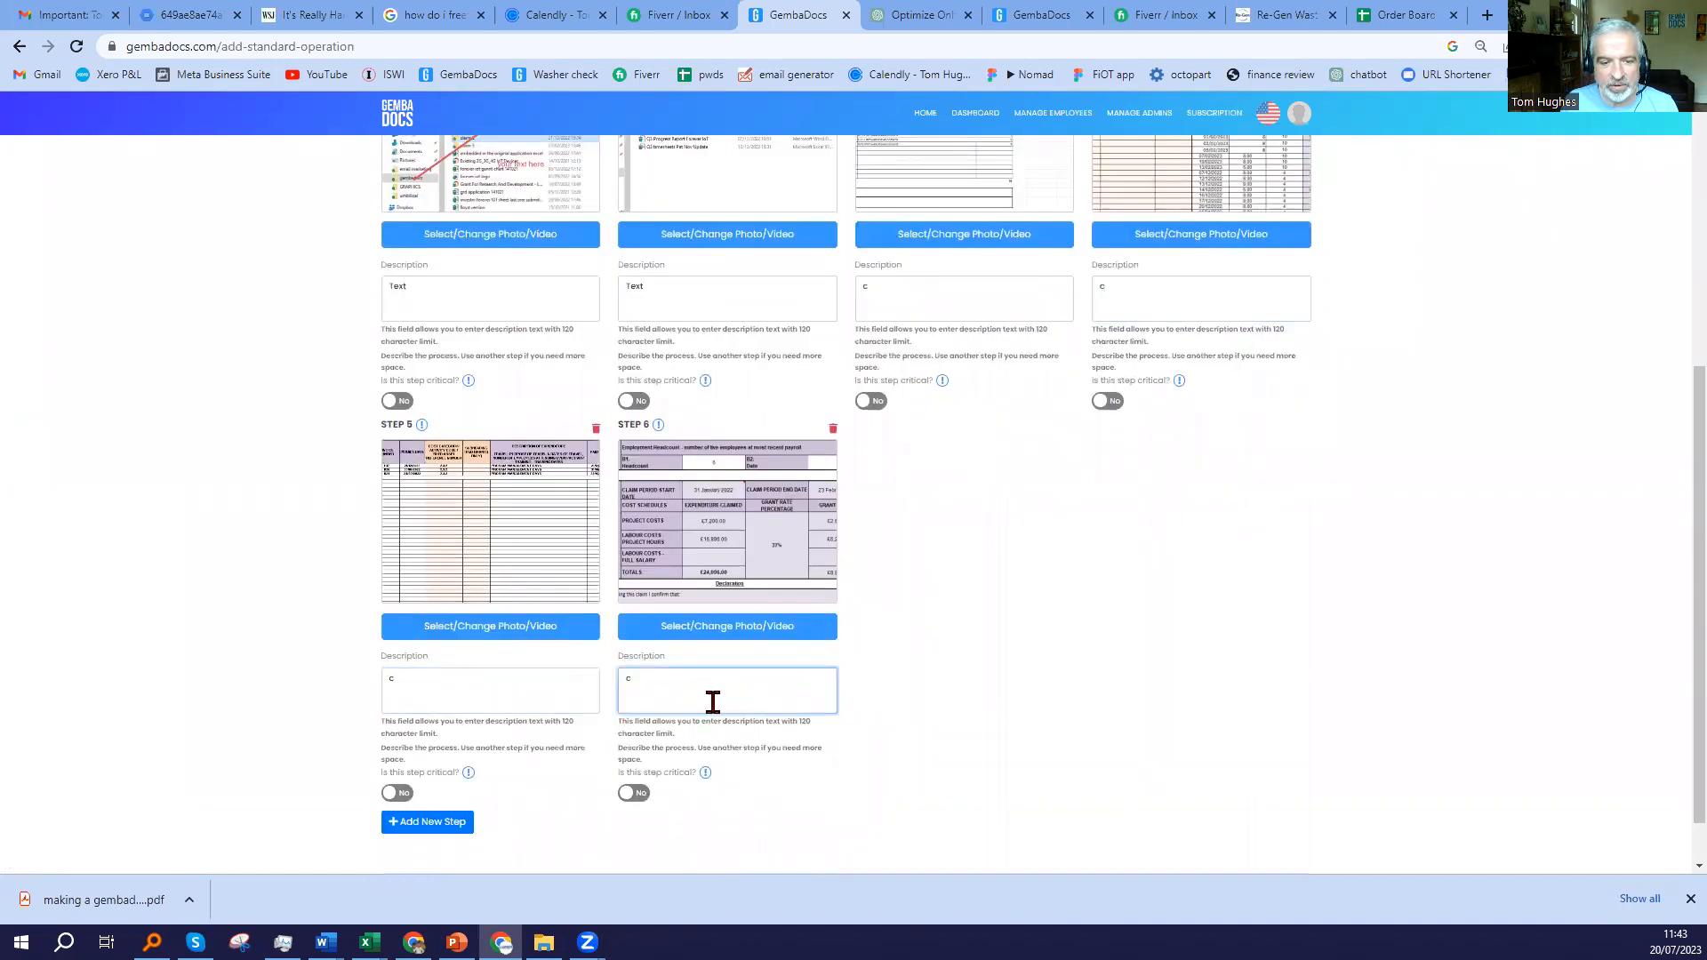
pyautogui.scroll(-3)
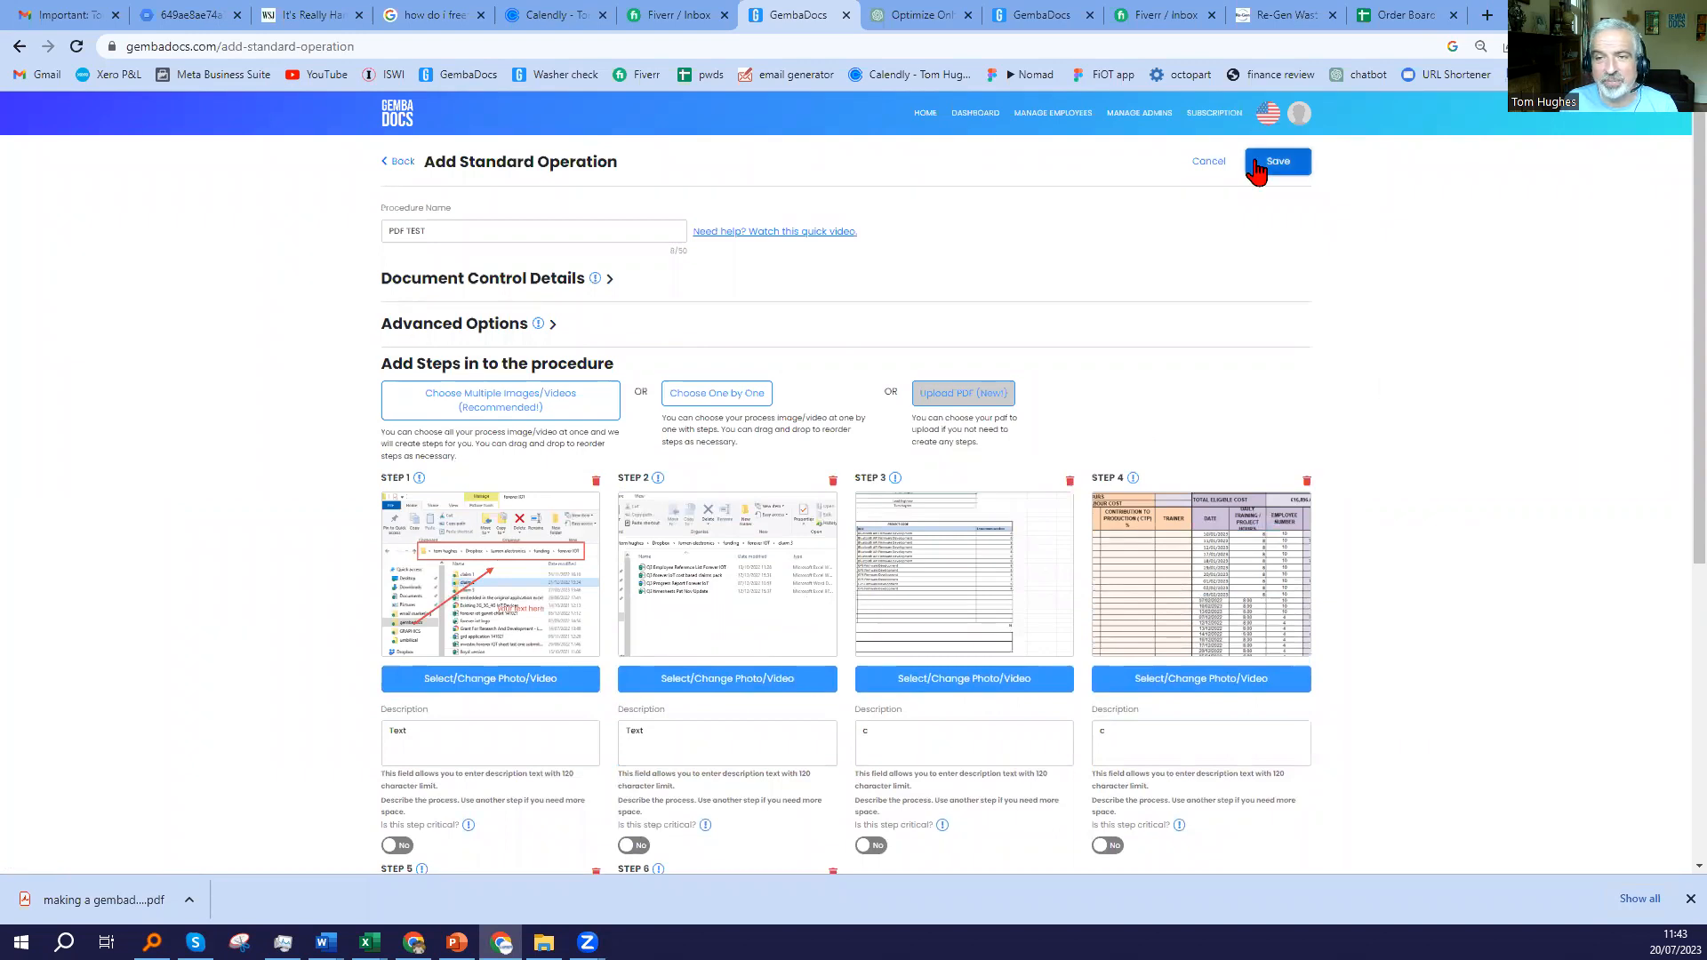
# Save PDF TEST, reopen it from the dashboard and view it as a printable PDF.
pyautogui.click(1277, 161)
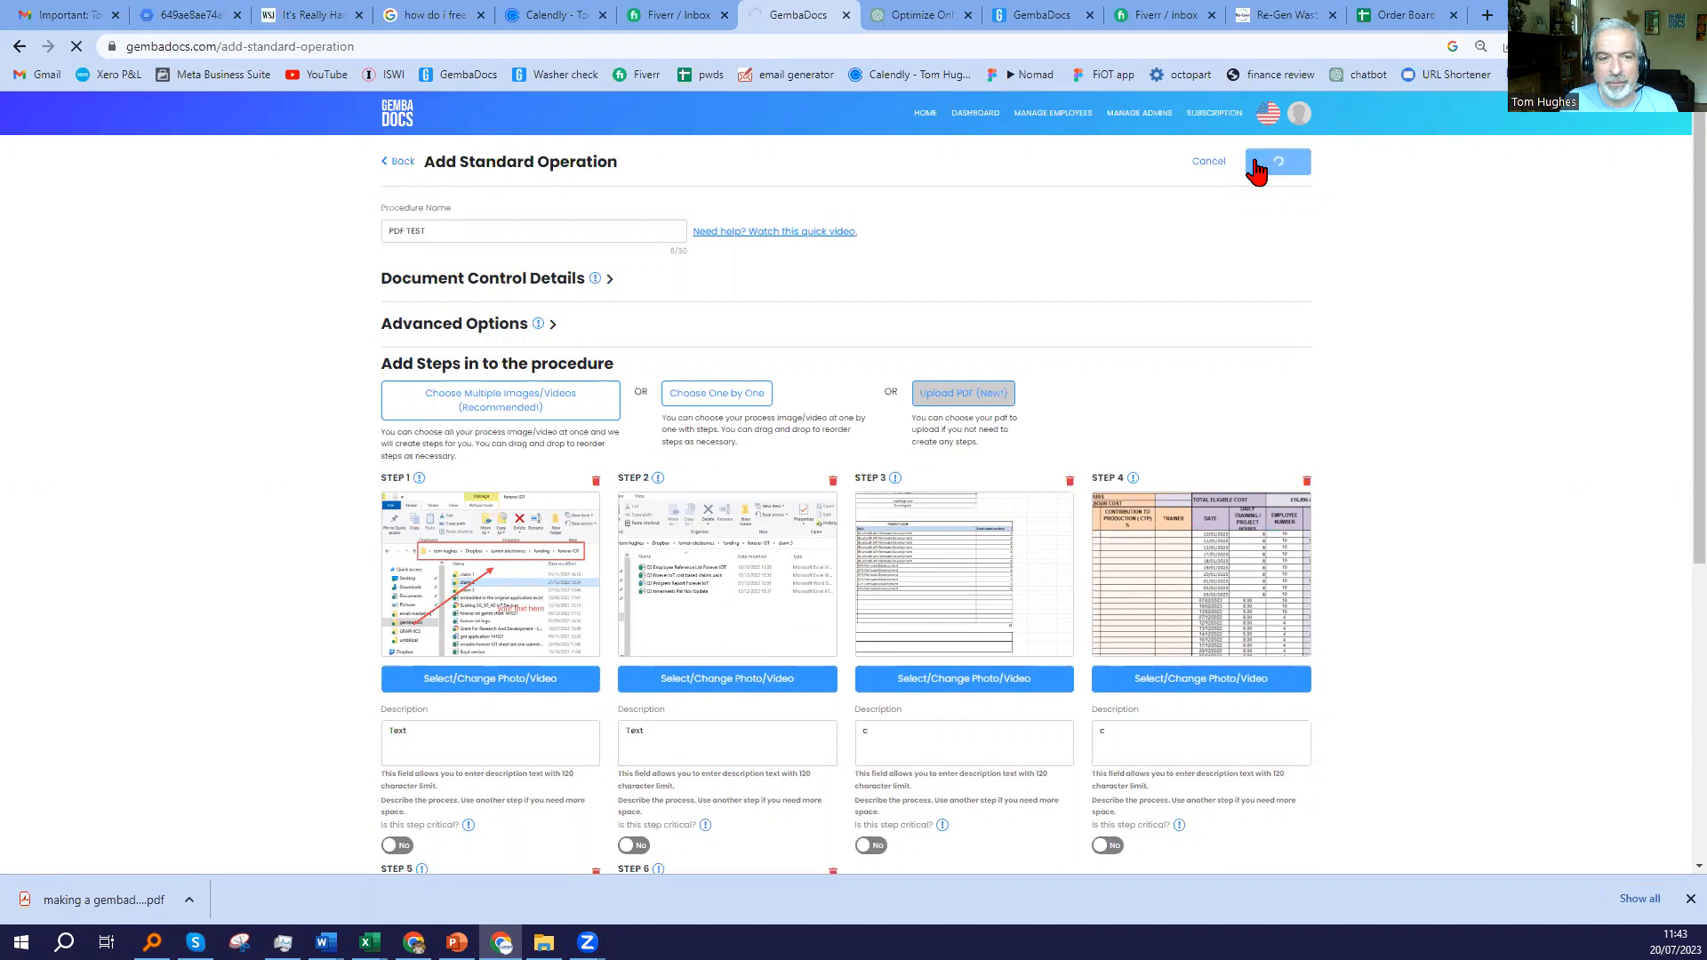
pyautogui.click(1277, 161)
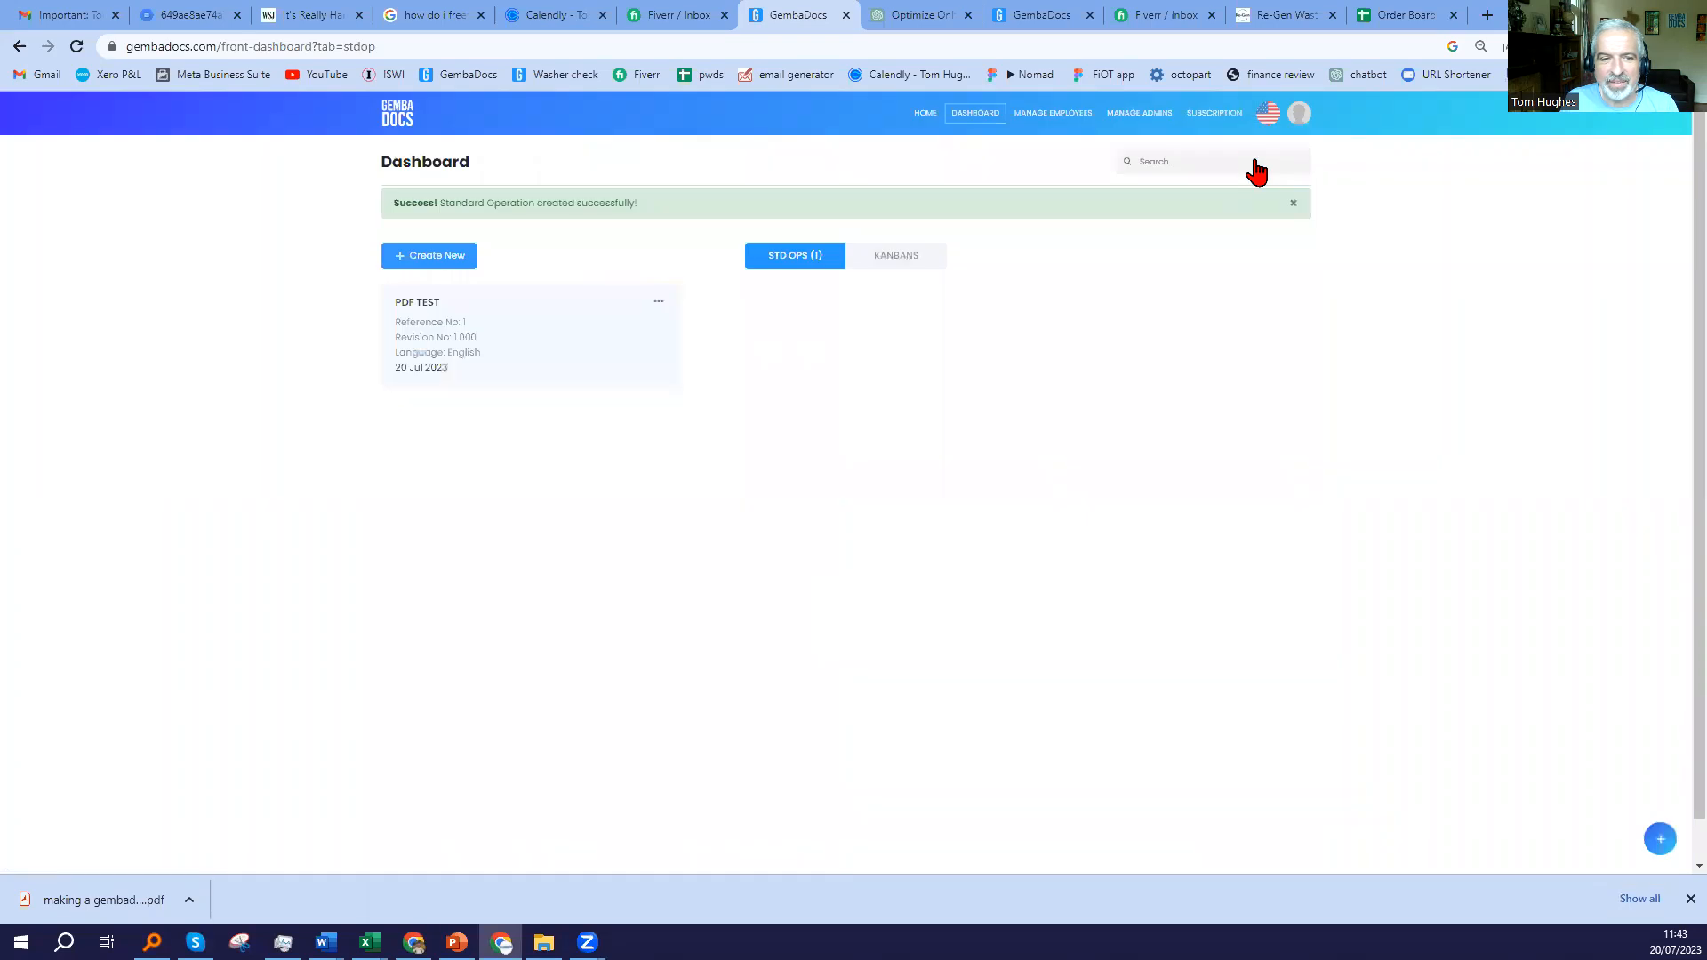
pyautogui.click(468, 348)
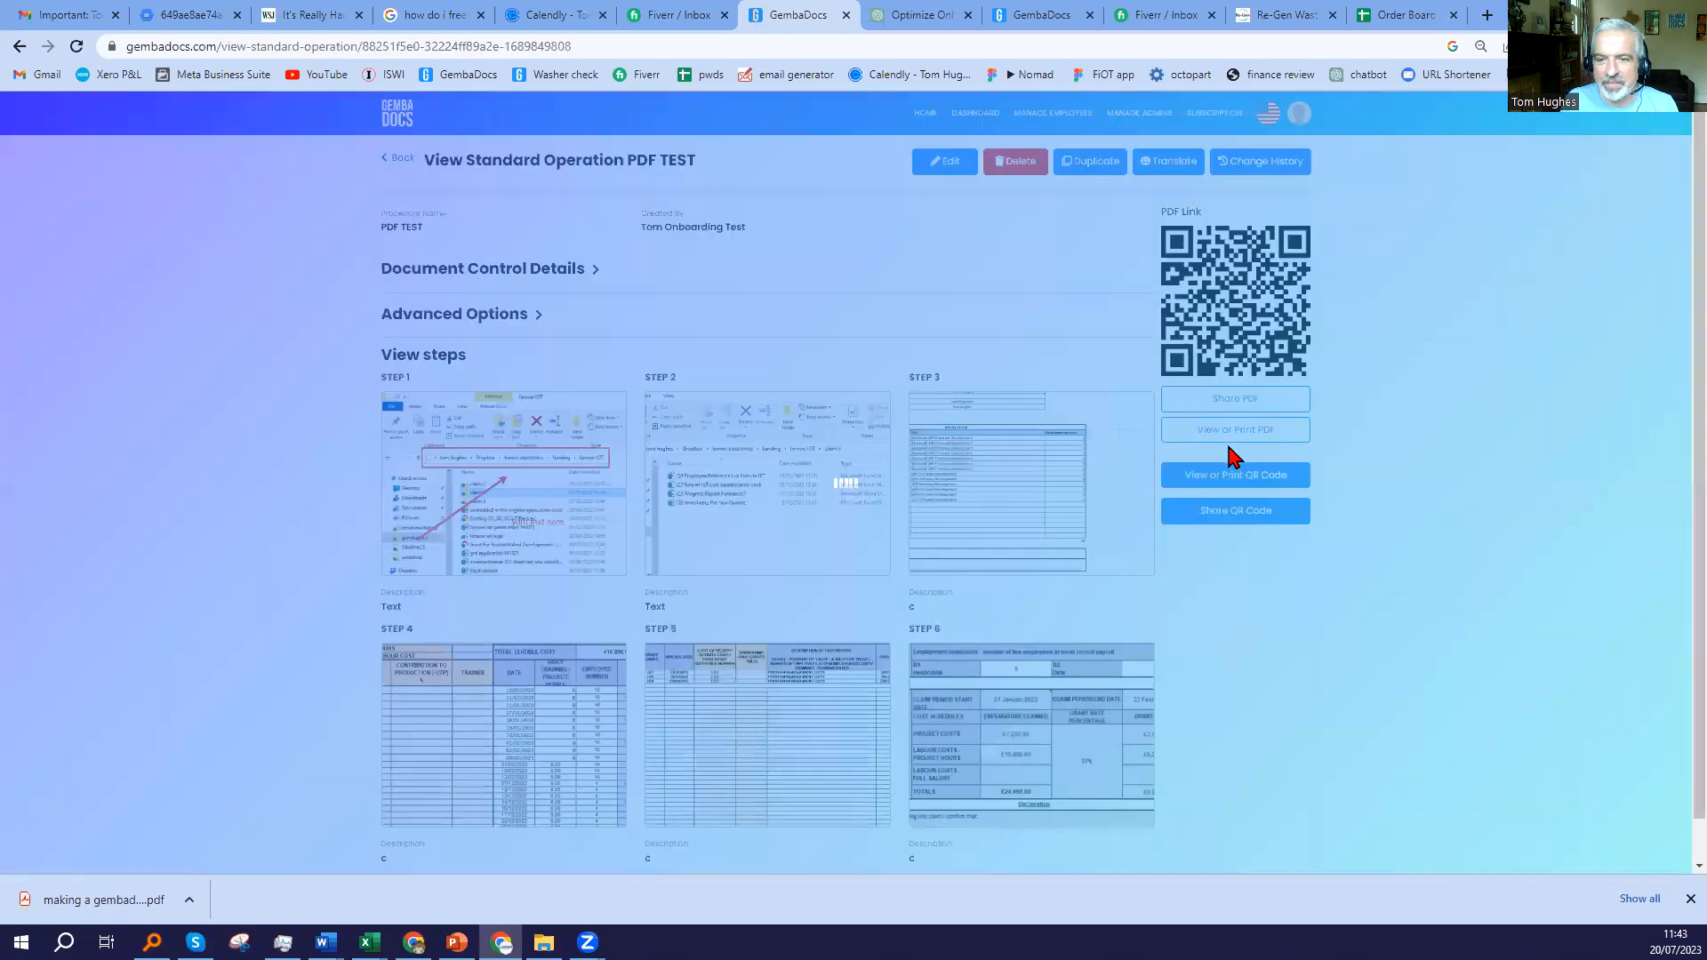
pyautogui.click(1234, 428)
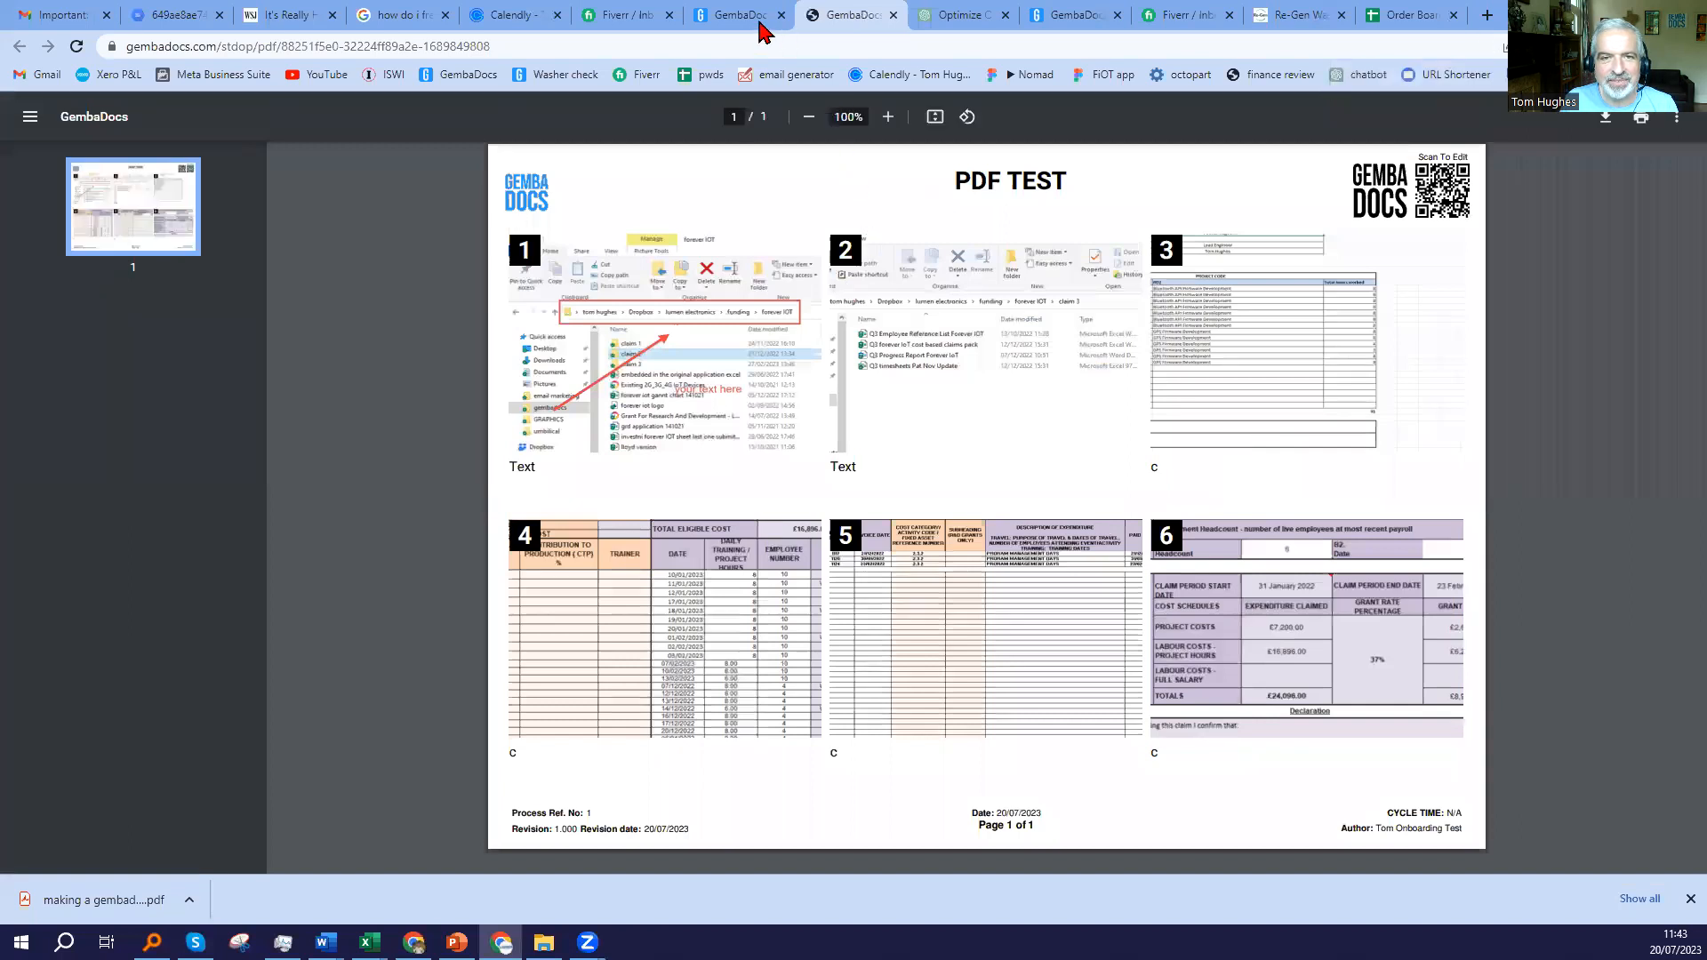
# View the printable QR code sheet for PDF TEST and return to the procedure page.
pyautogui.click(731, 14)
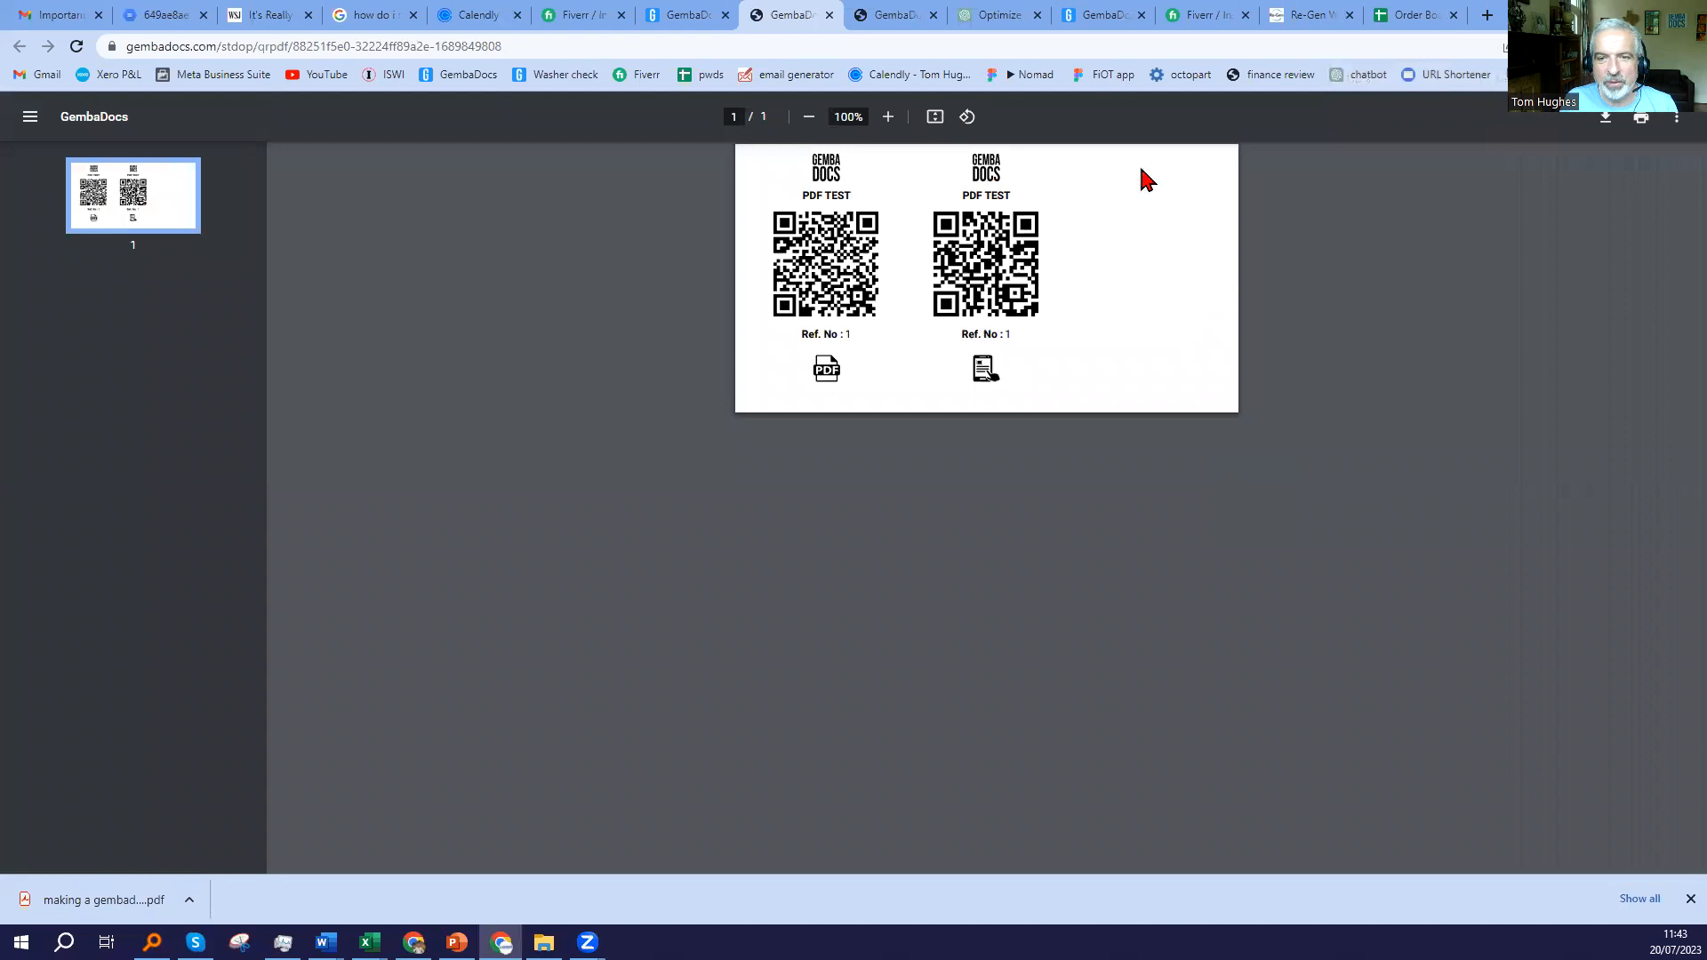
pyautogui.moveTo(1093, 180)
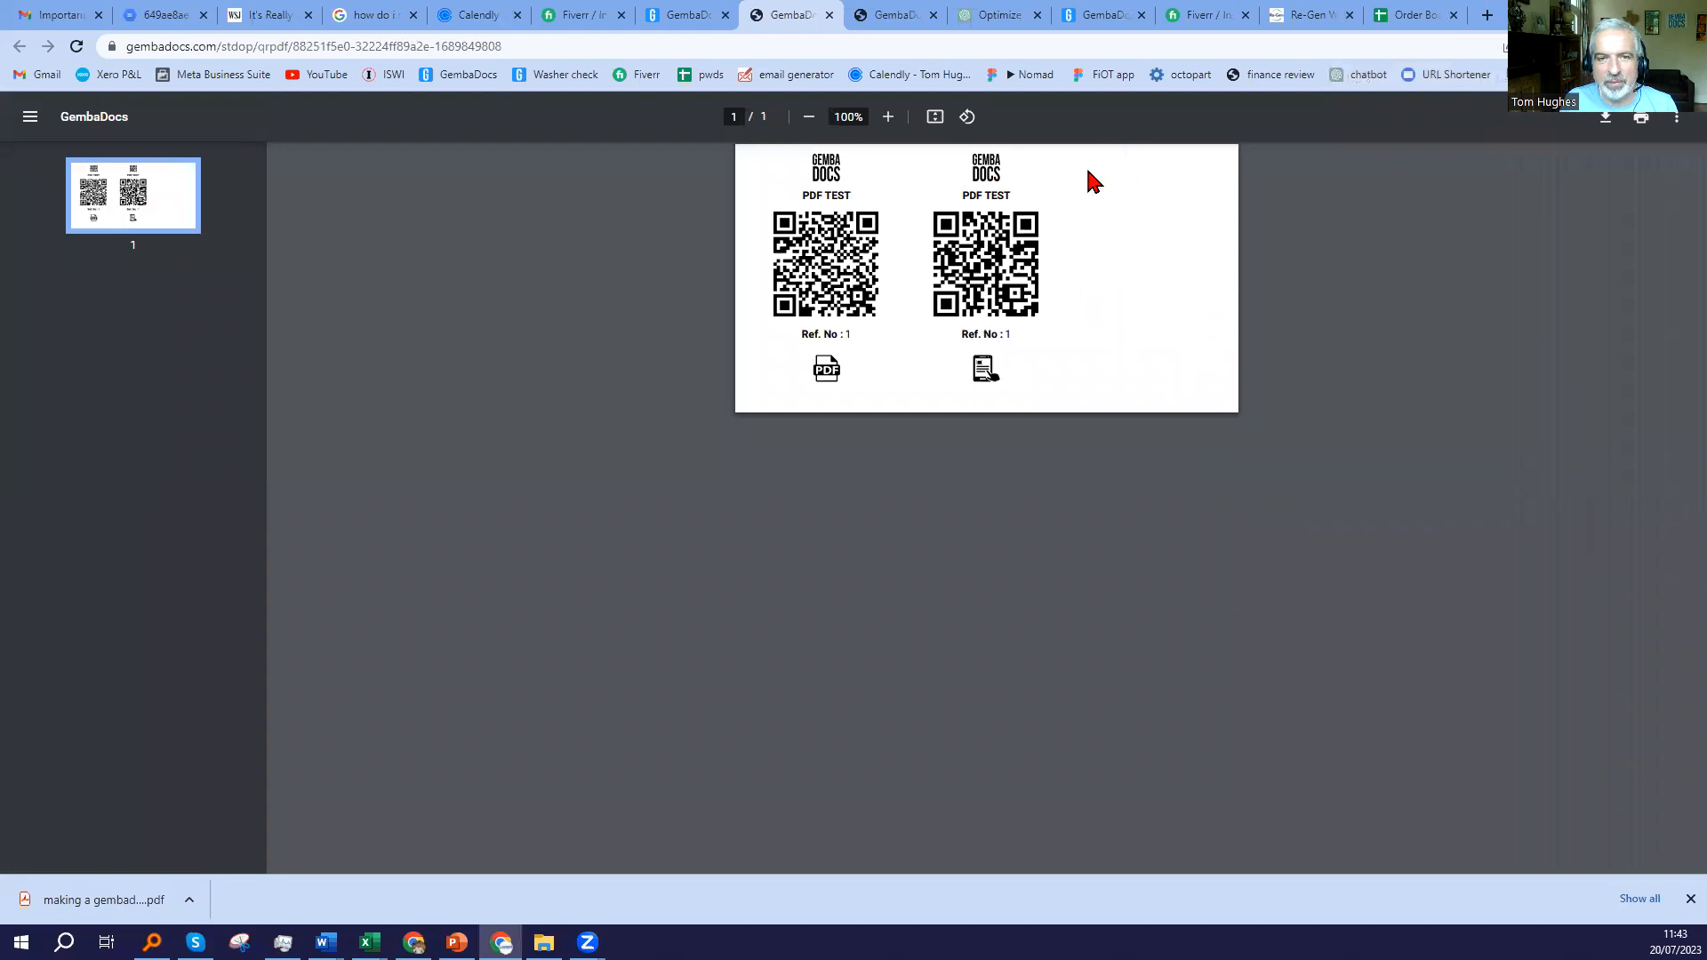
pyautogui.click(683, 14)
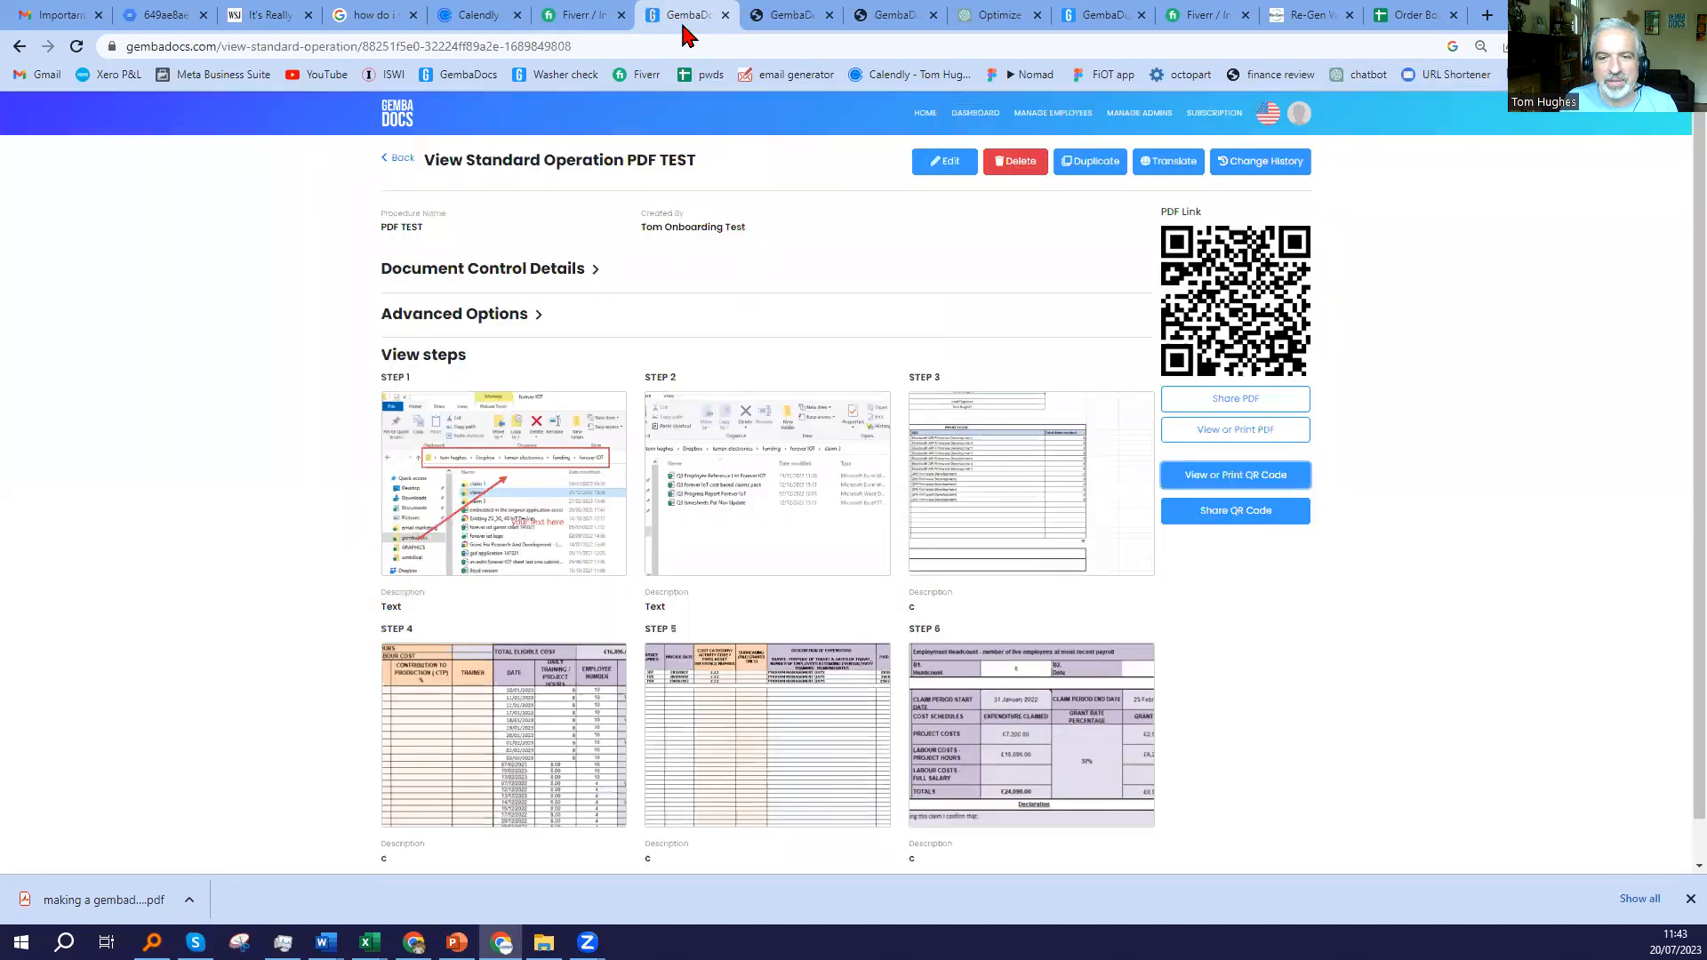
# Show the QR code sharing options, then navigate back to the dashboard.
pyautogui.click(1234, 510)
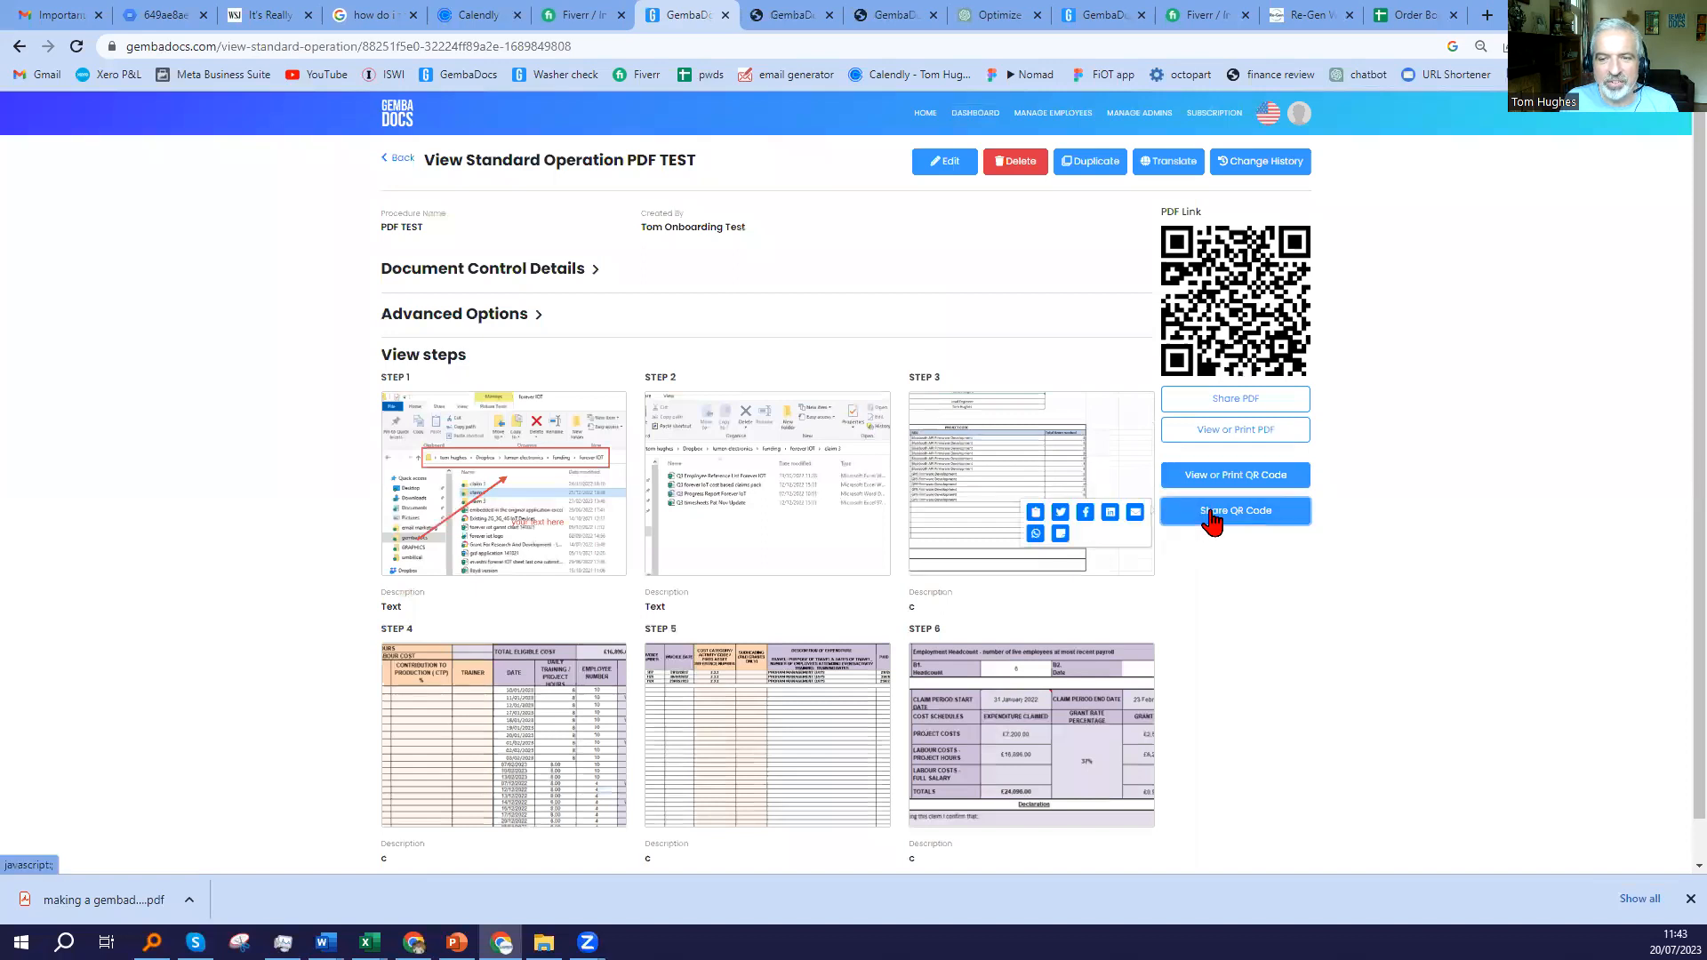
pyautogui.moveTo(1033, 512)
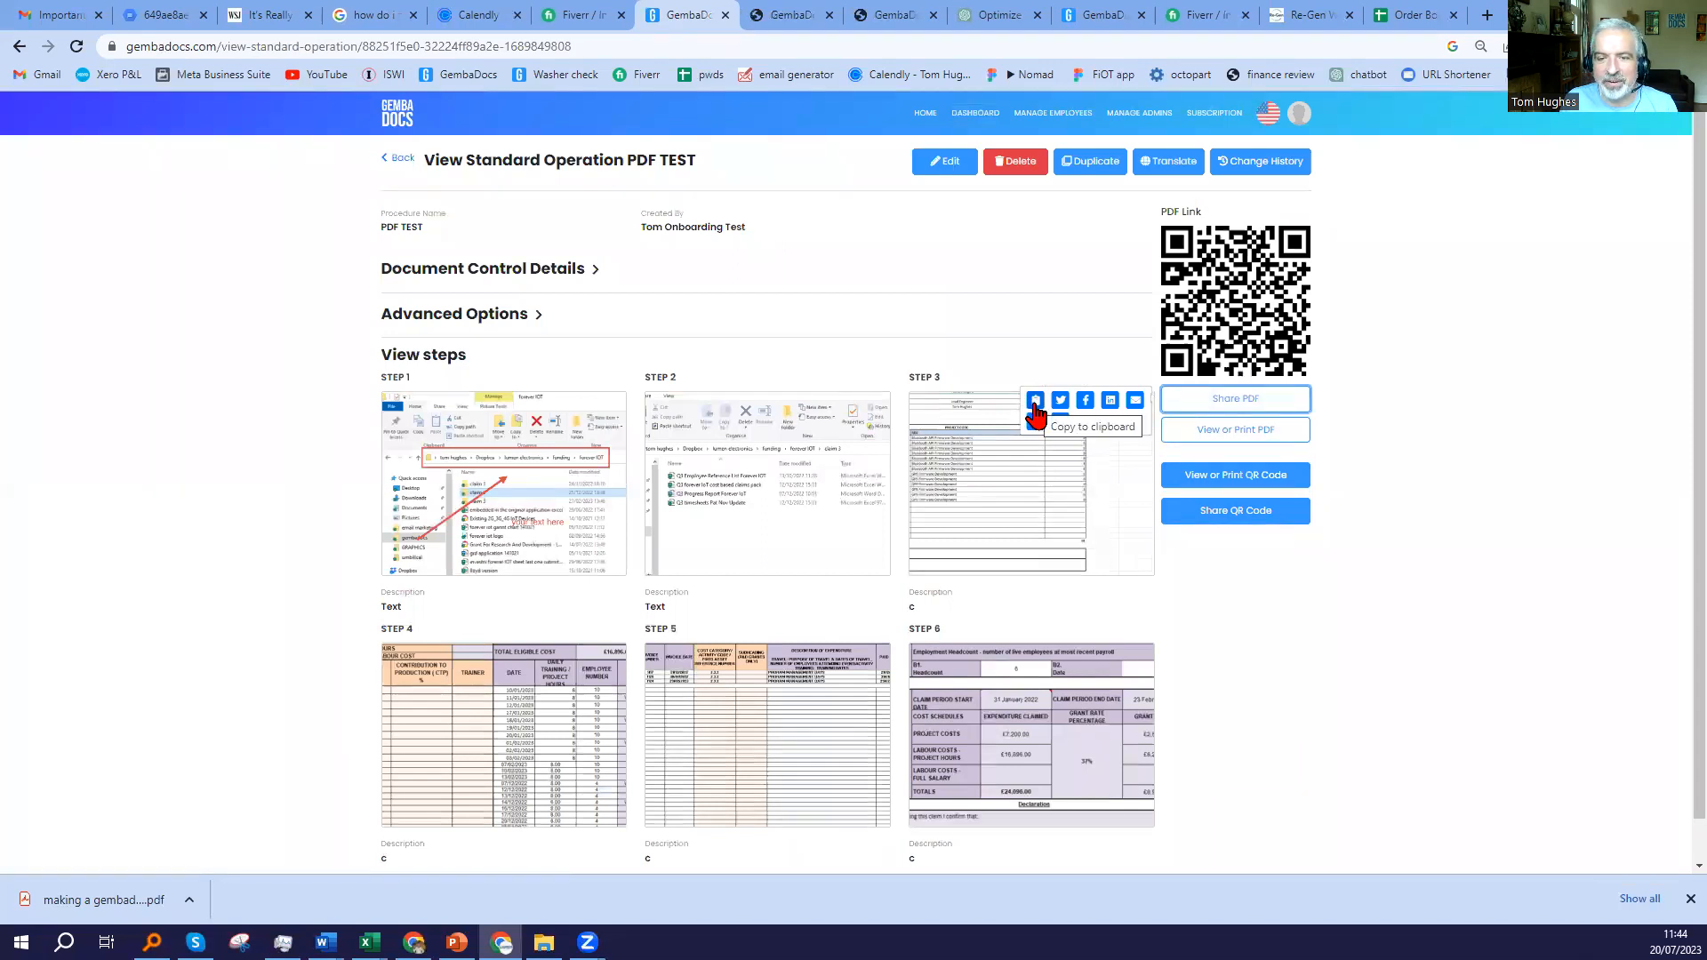
pyautogui.moveTo(1098, 476)
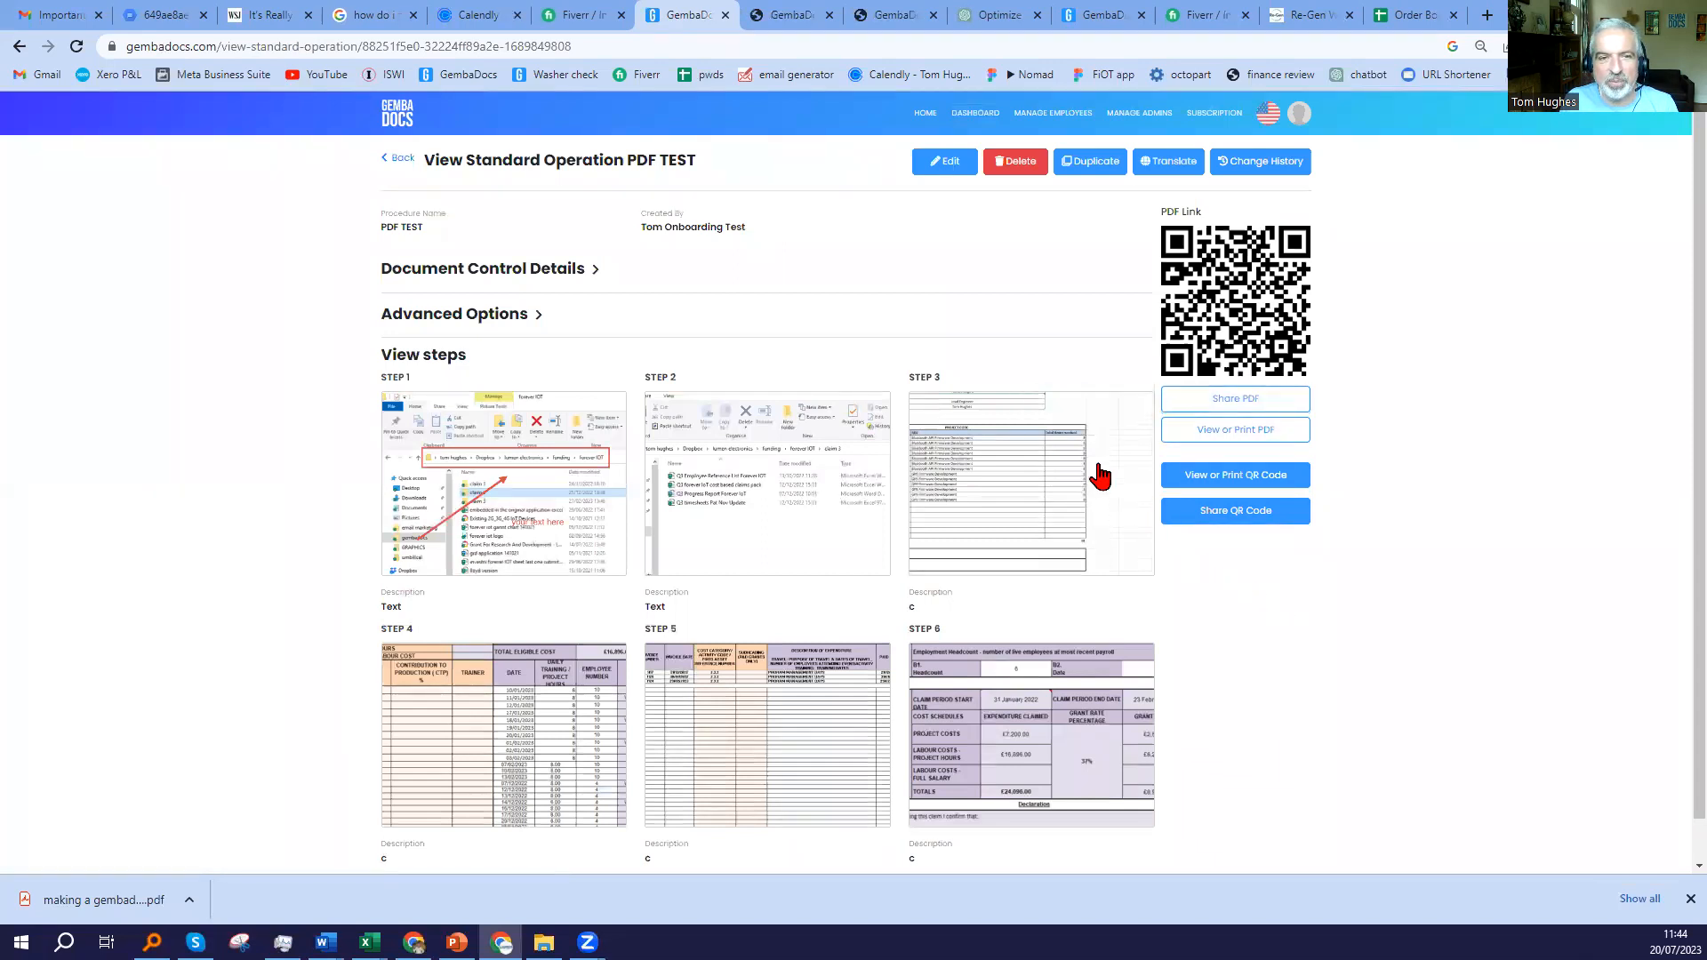
pyautogui.click(400, 158)
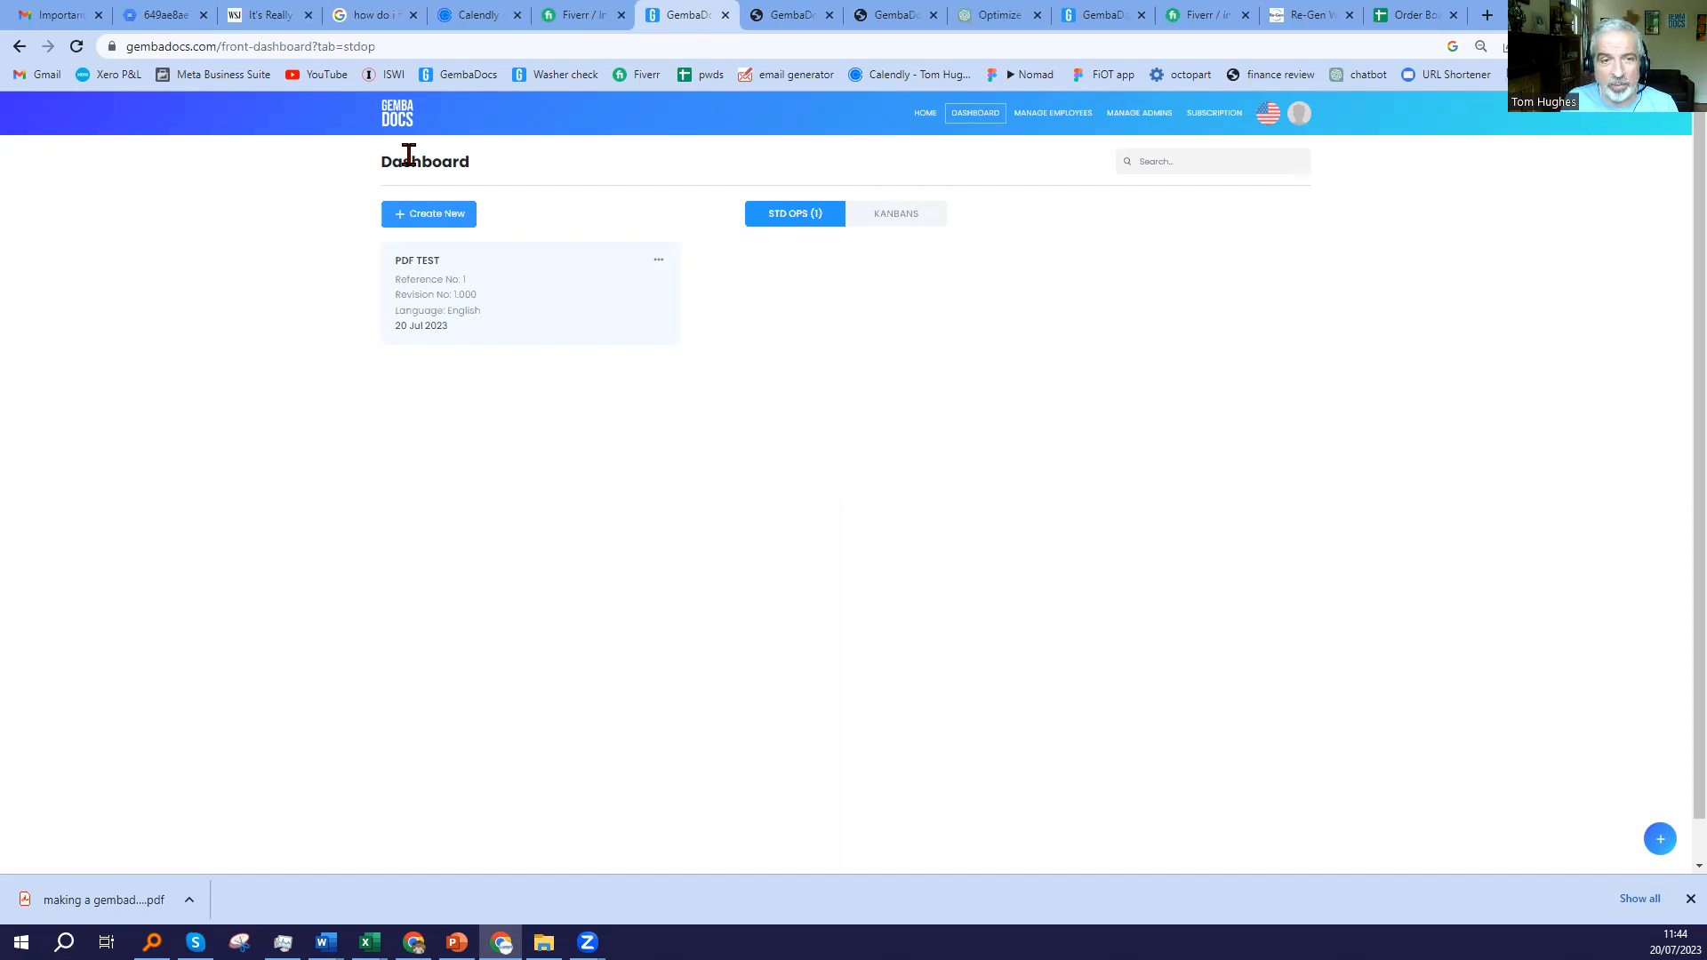
# Start a new procedure named PDF TEST2 with steps supplied from a PDF file.
pyautogui.click(429, 213)
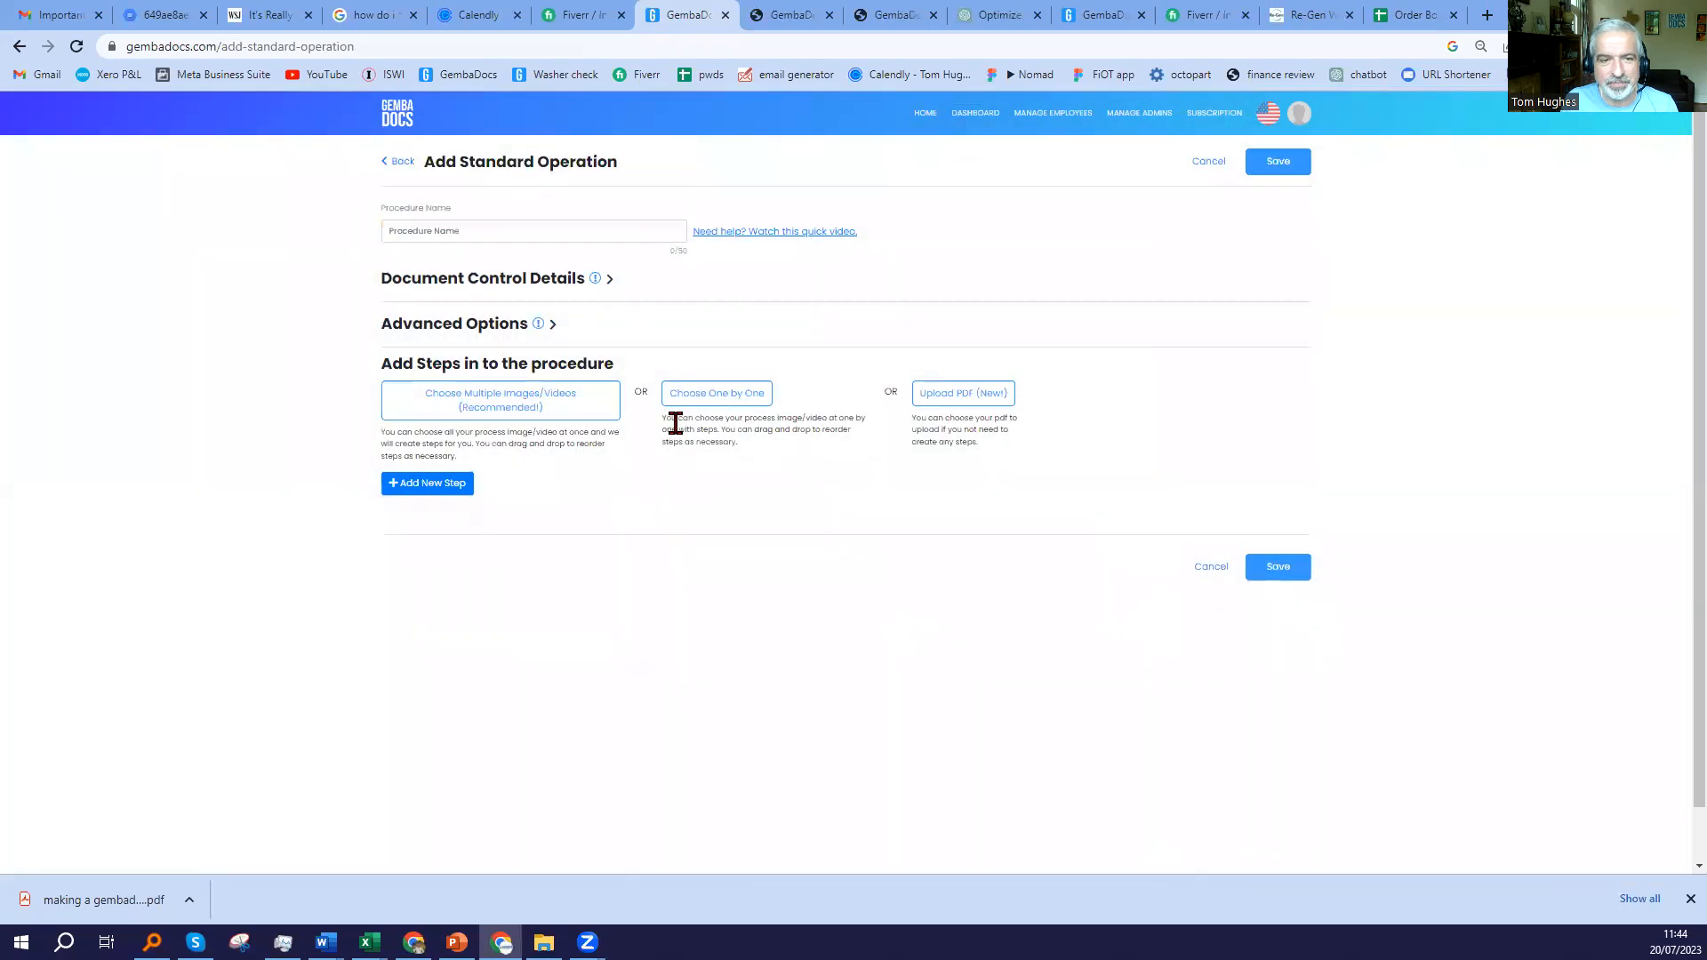
pyautogui.click(533, 229)
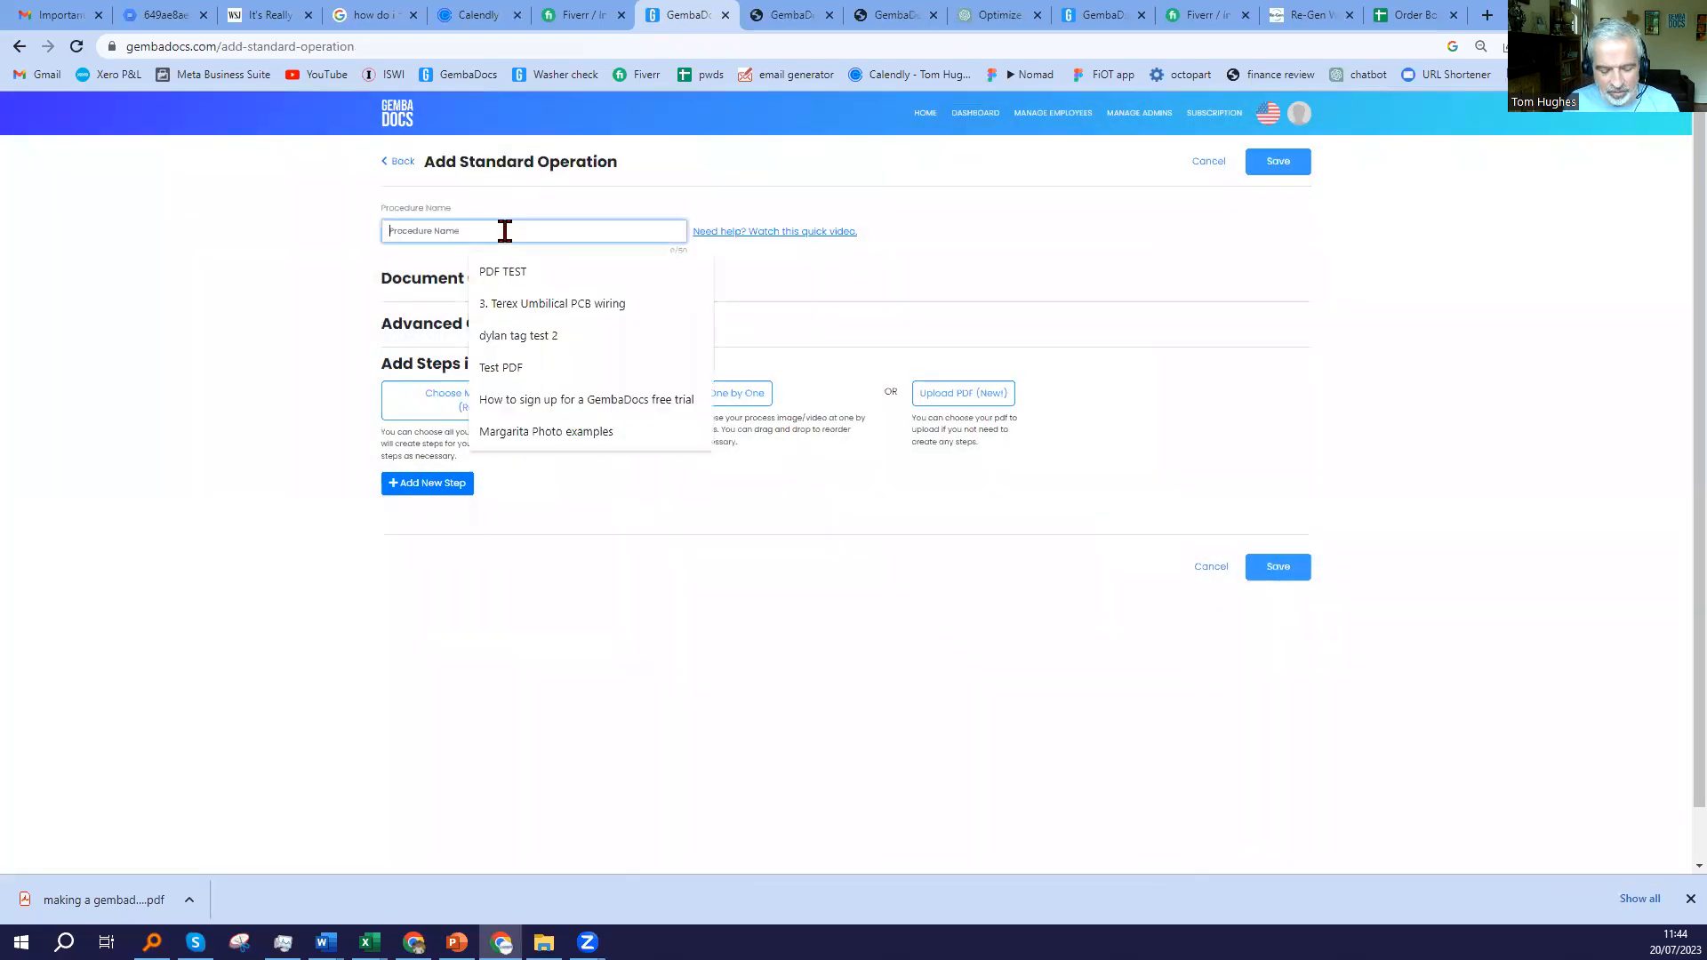
pyautogui.write('PDF TEST2')
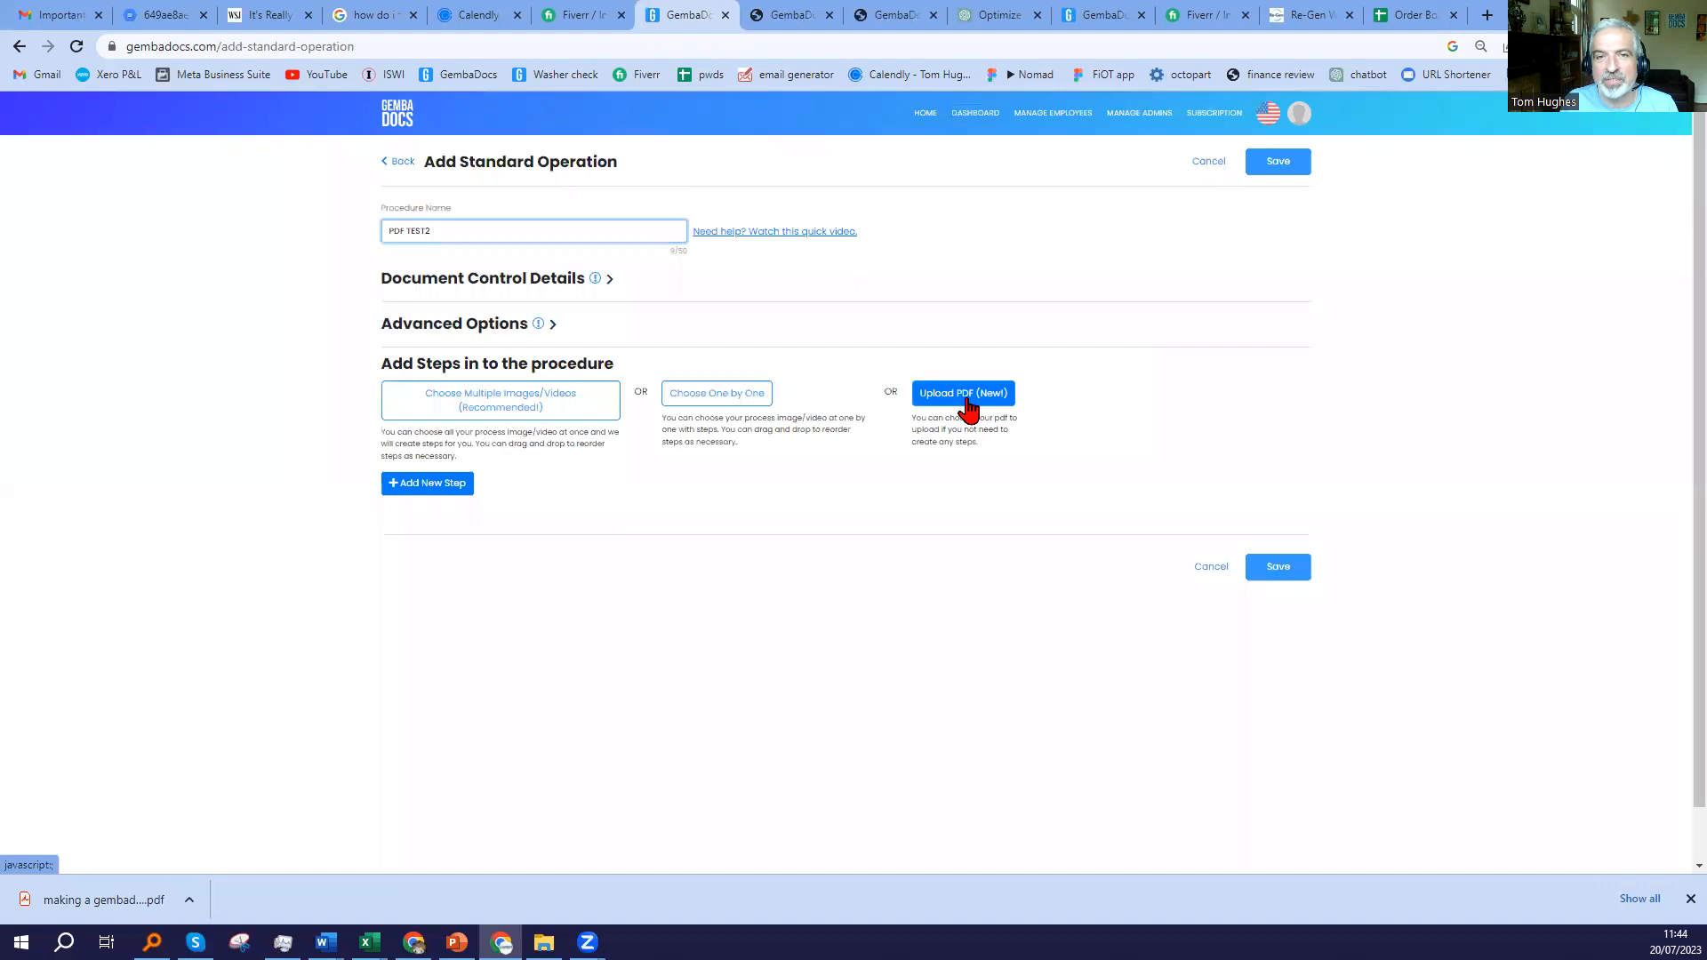
pyautogui.click(534, 231)
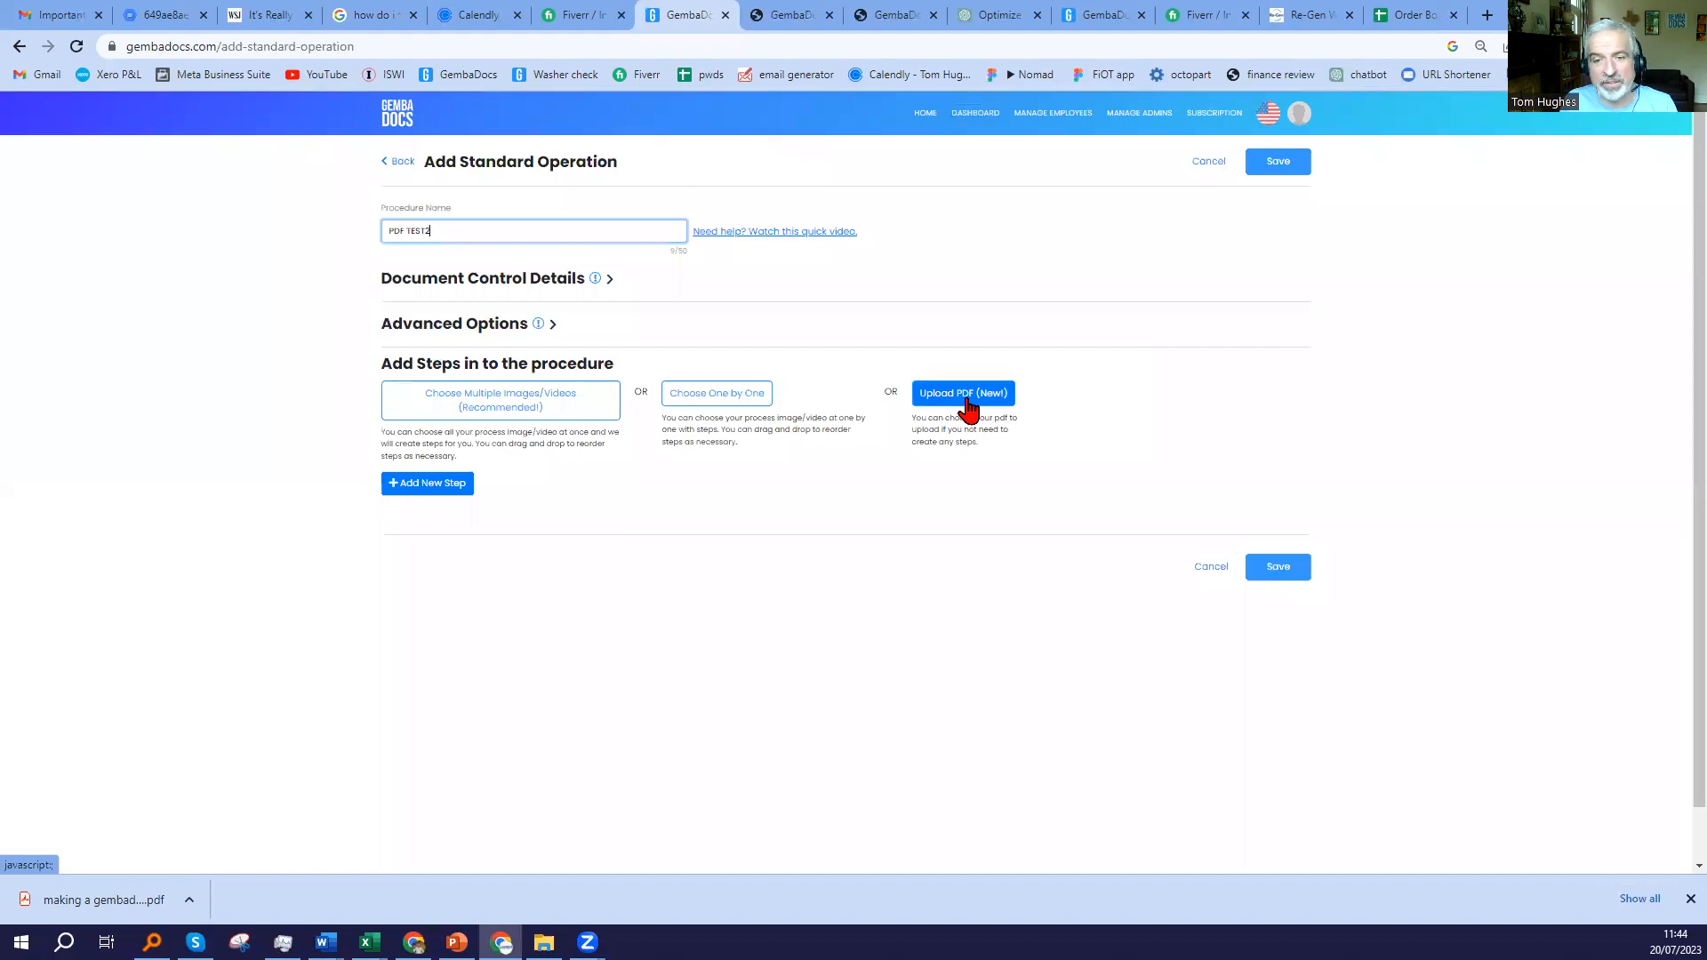
# Upload the making a gembadoc sop PDF from the GRAPHICS folder and save PDF TEST2.
pyautogui.click(962, 393)
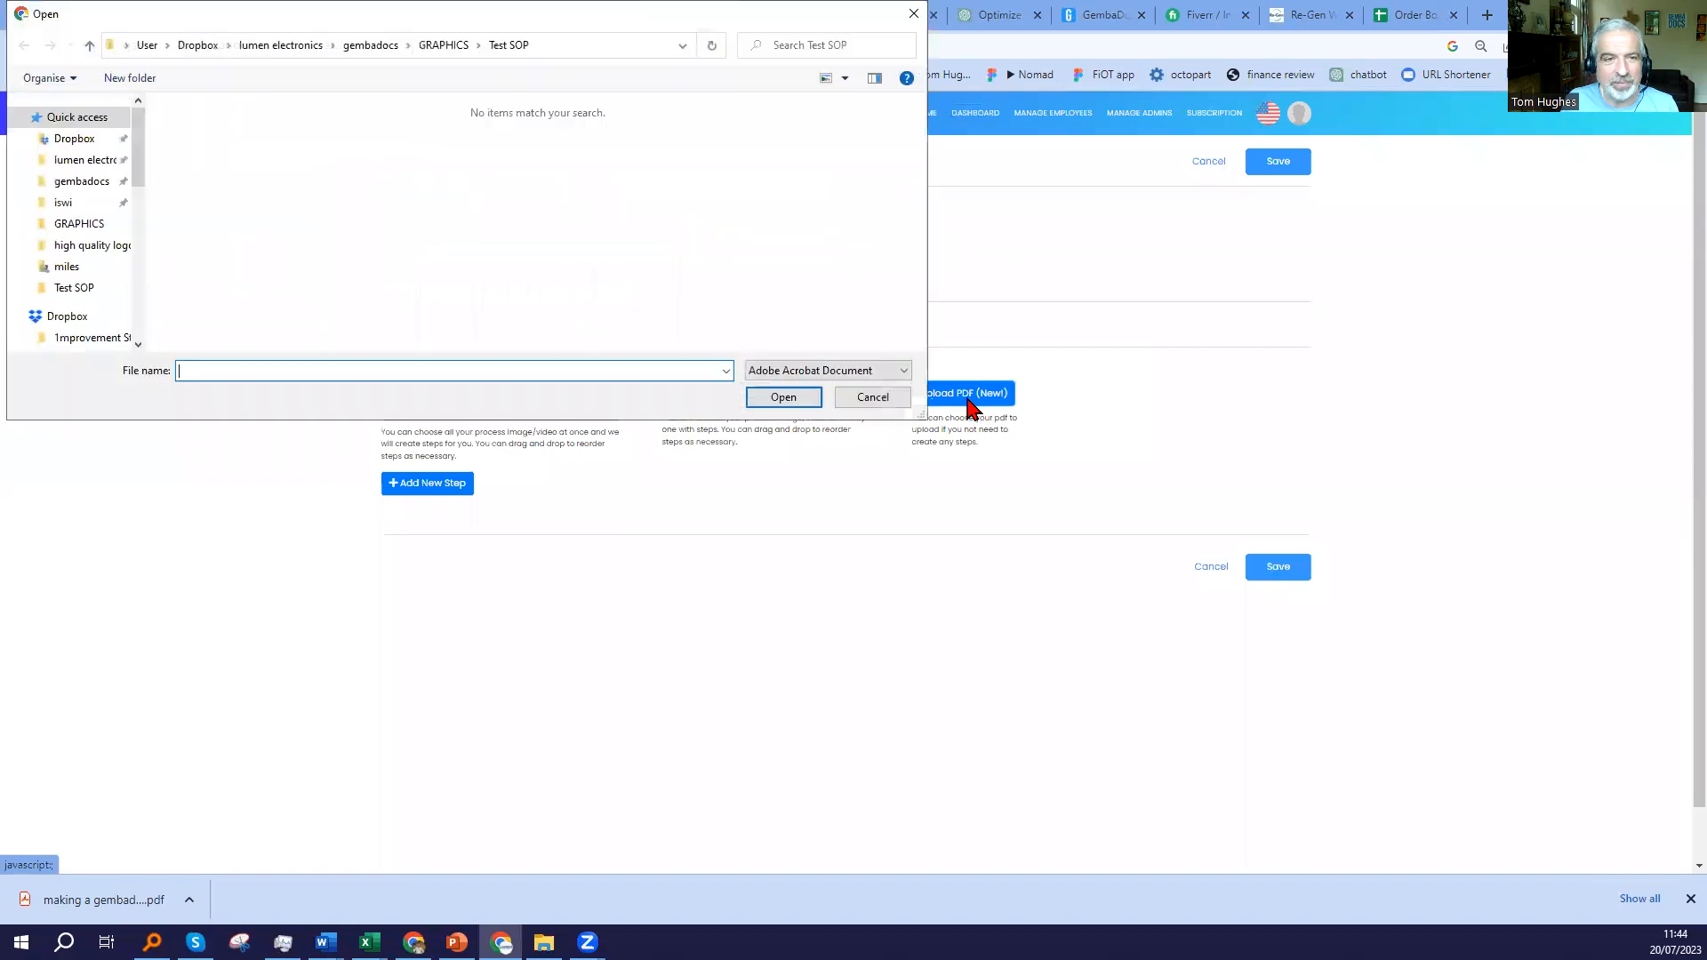
pyautogui.click(442, 45)
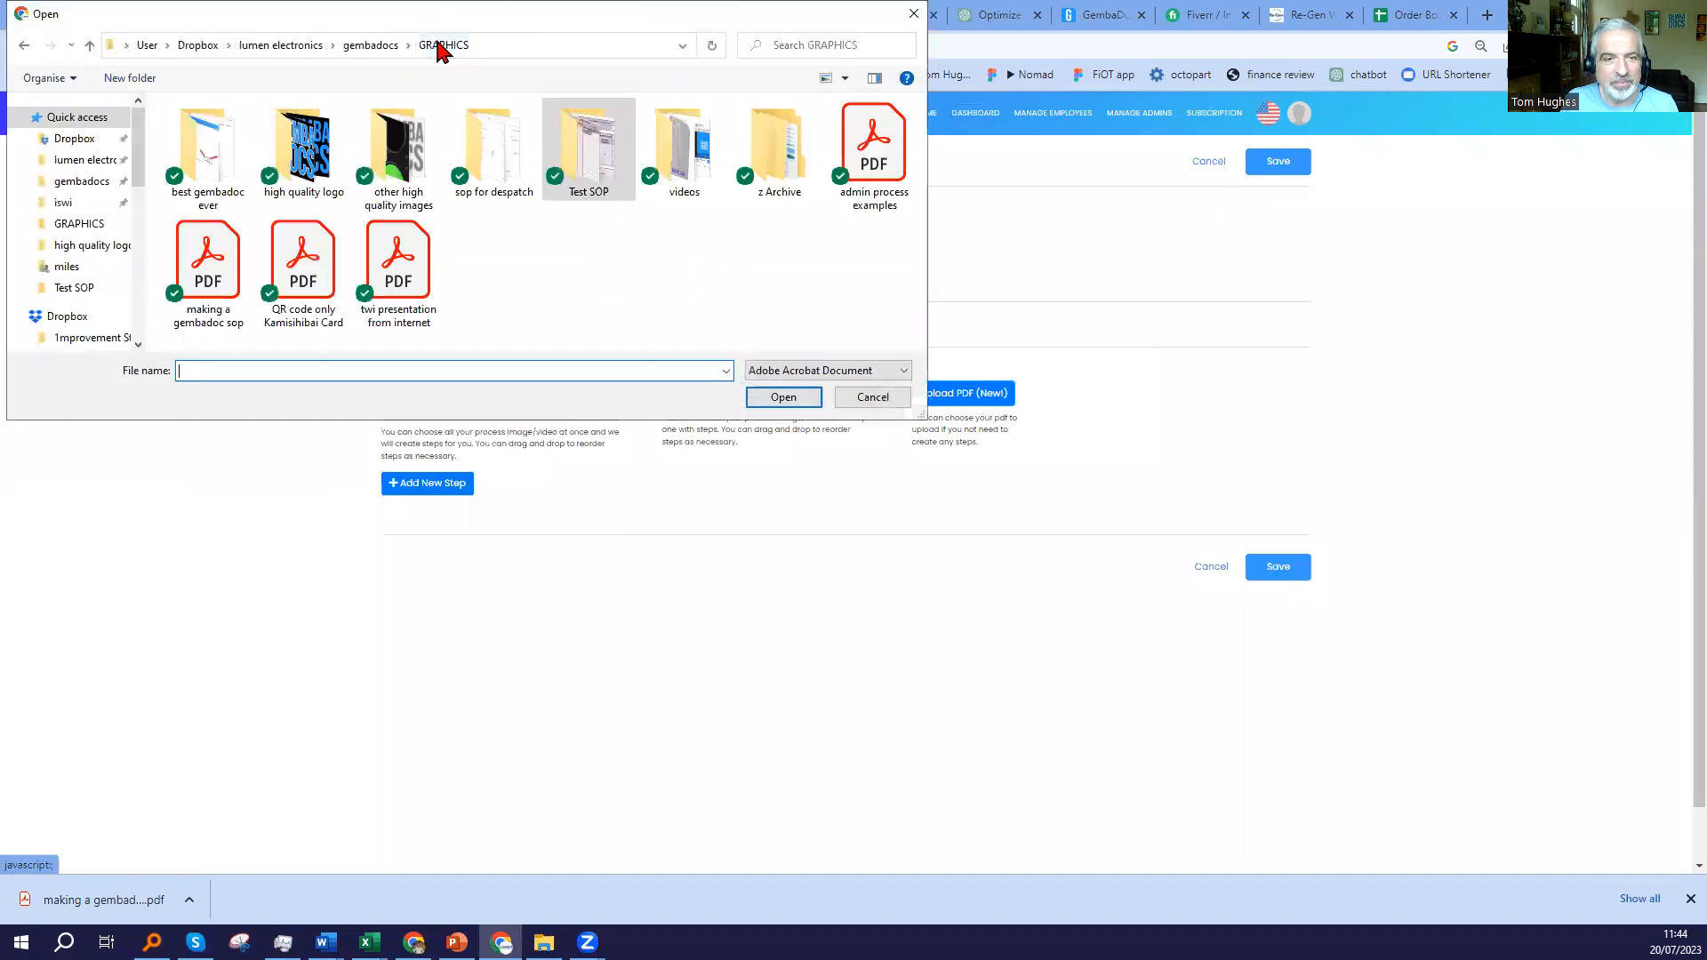
pyautogui.click(397, 261)
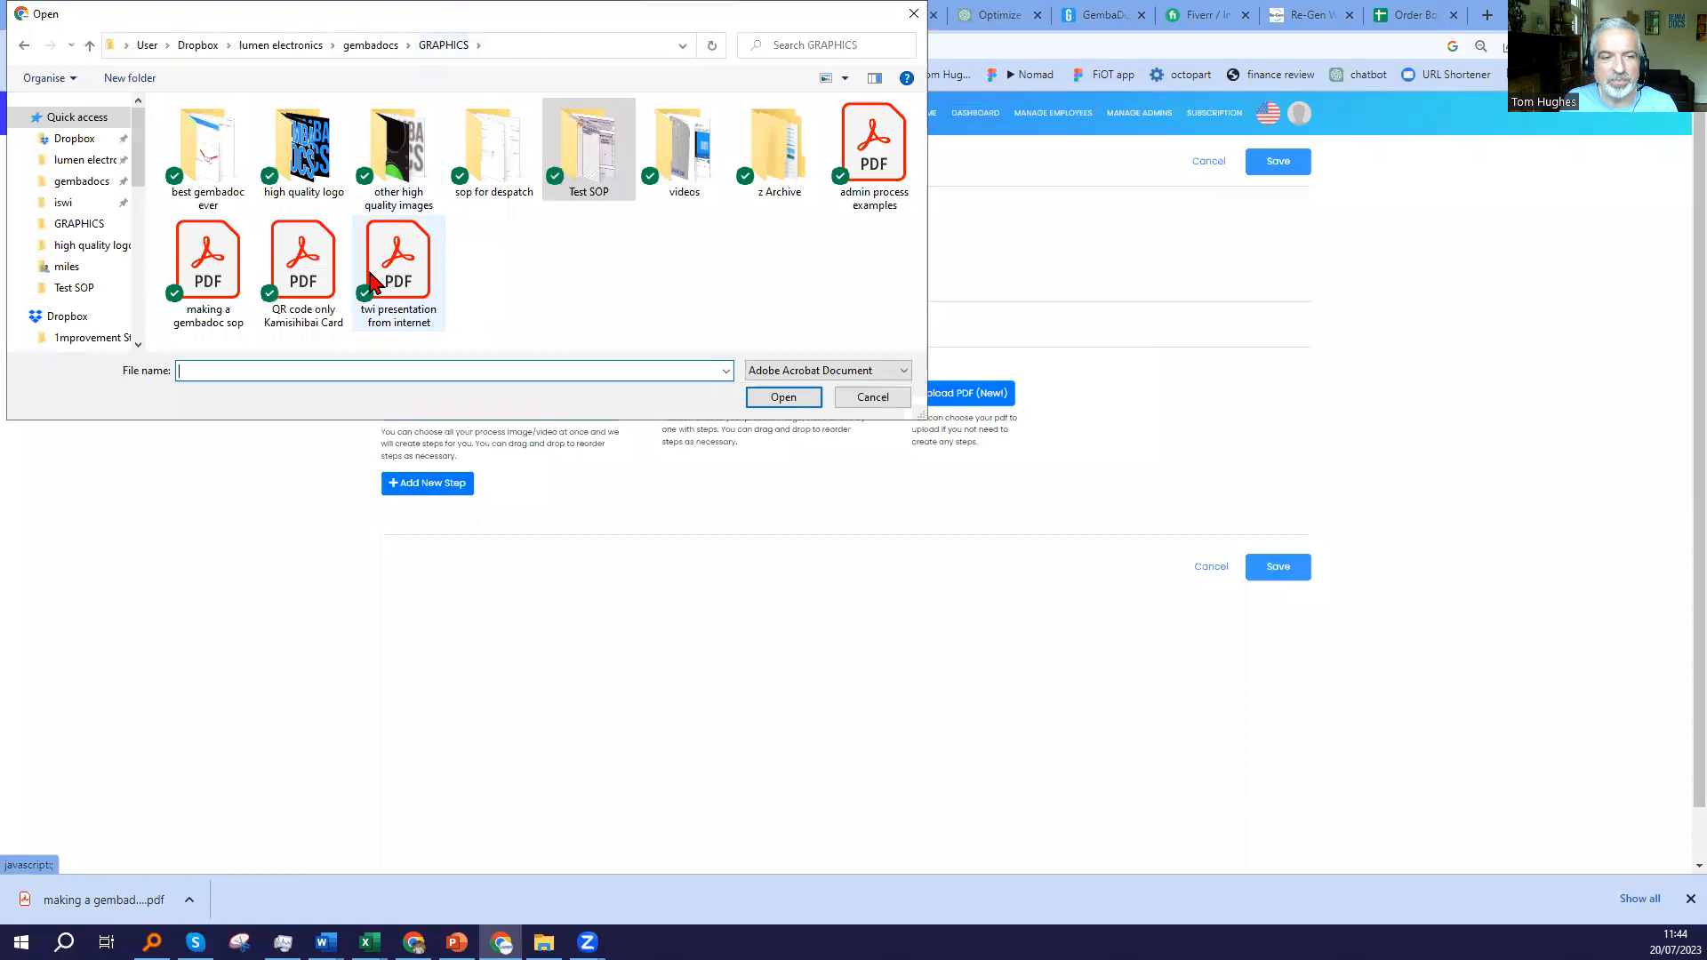
pyautogui.moveTo(206, 262)
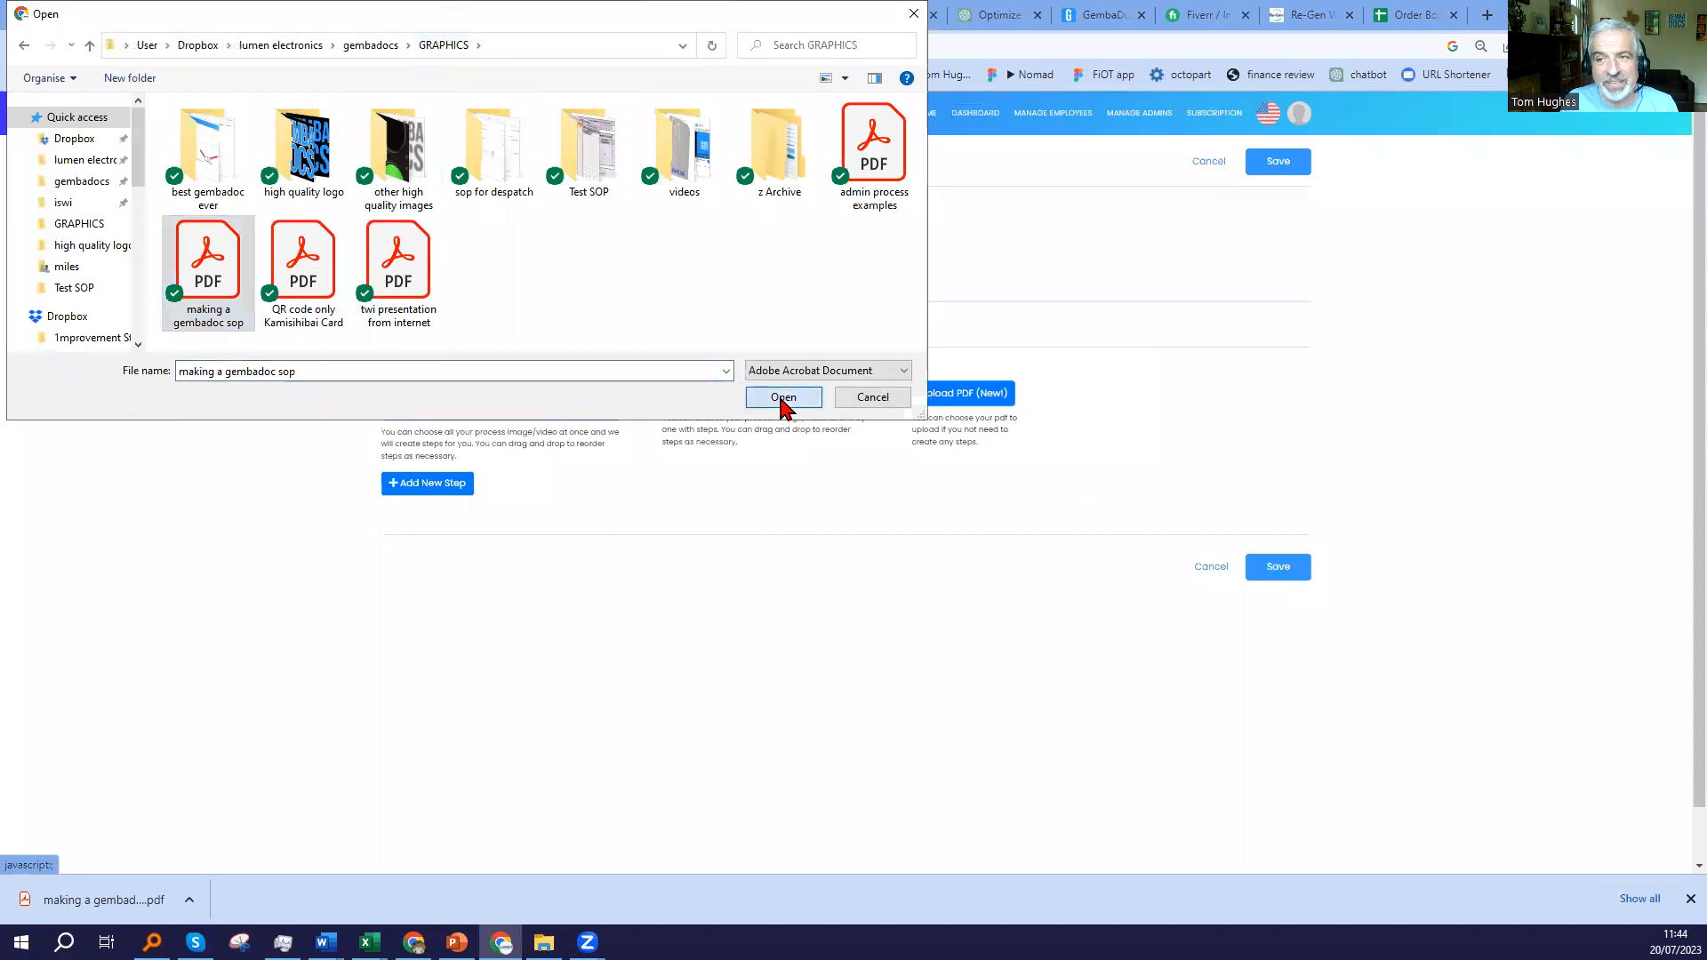
pyautogui.click(782, 396)
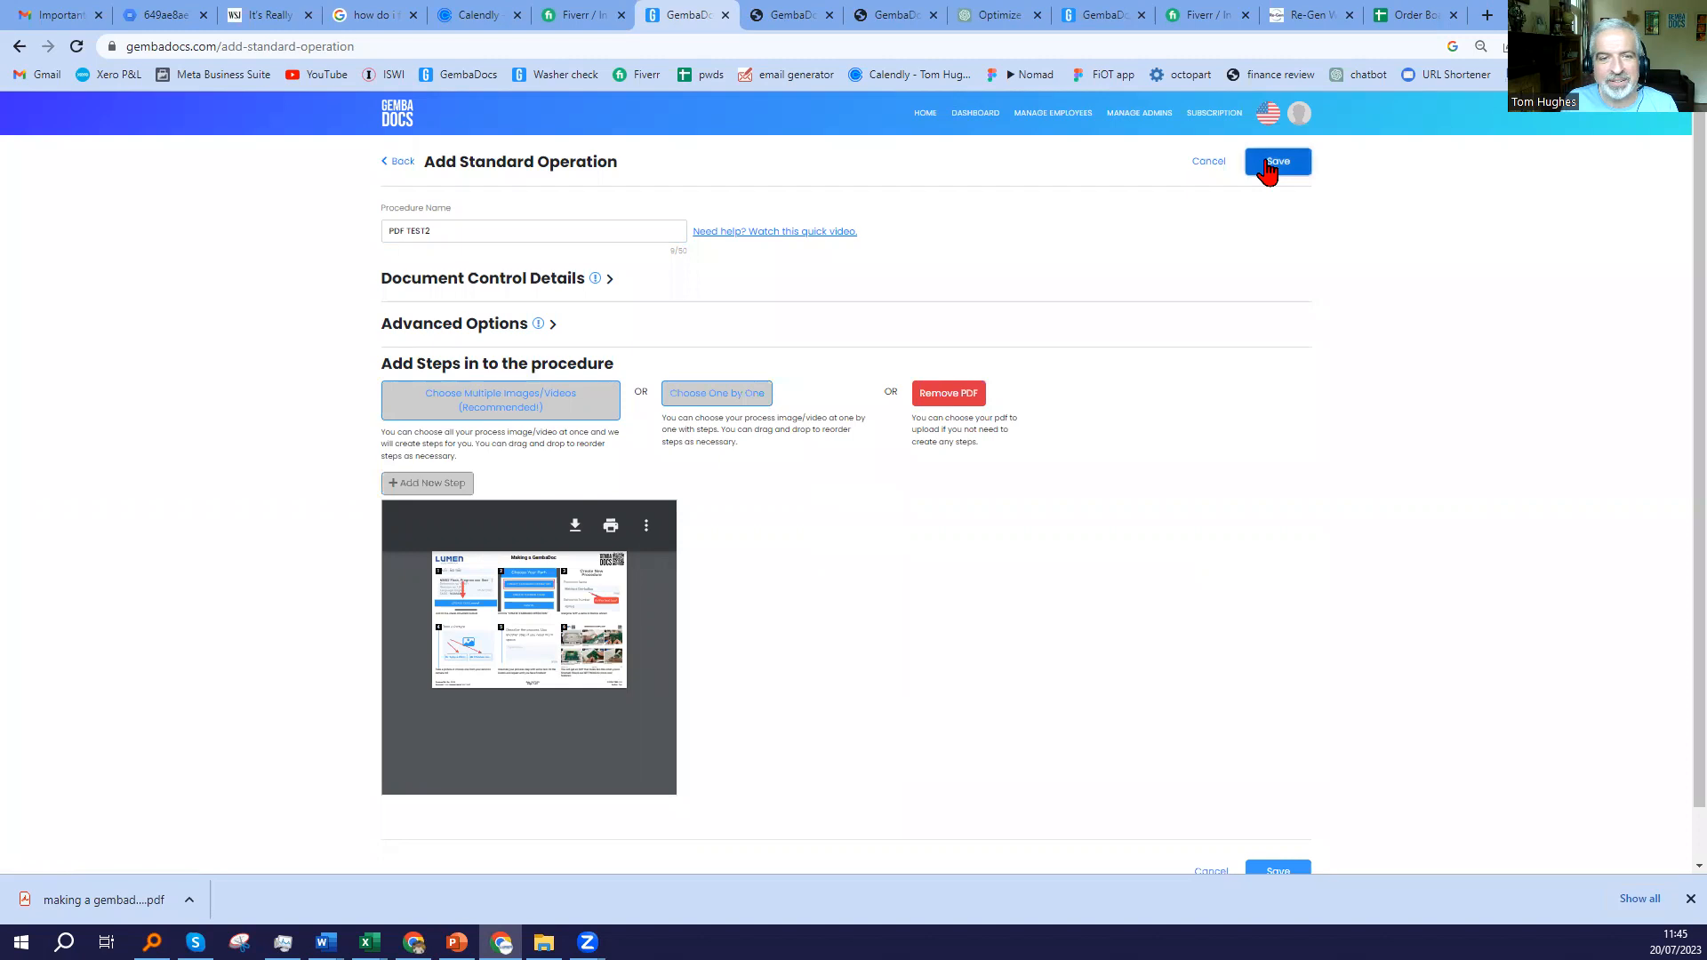
pyautogui.click(1277, 161)
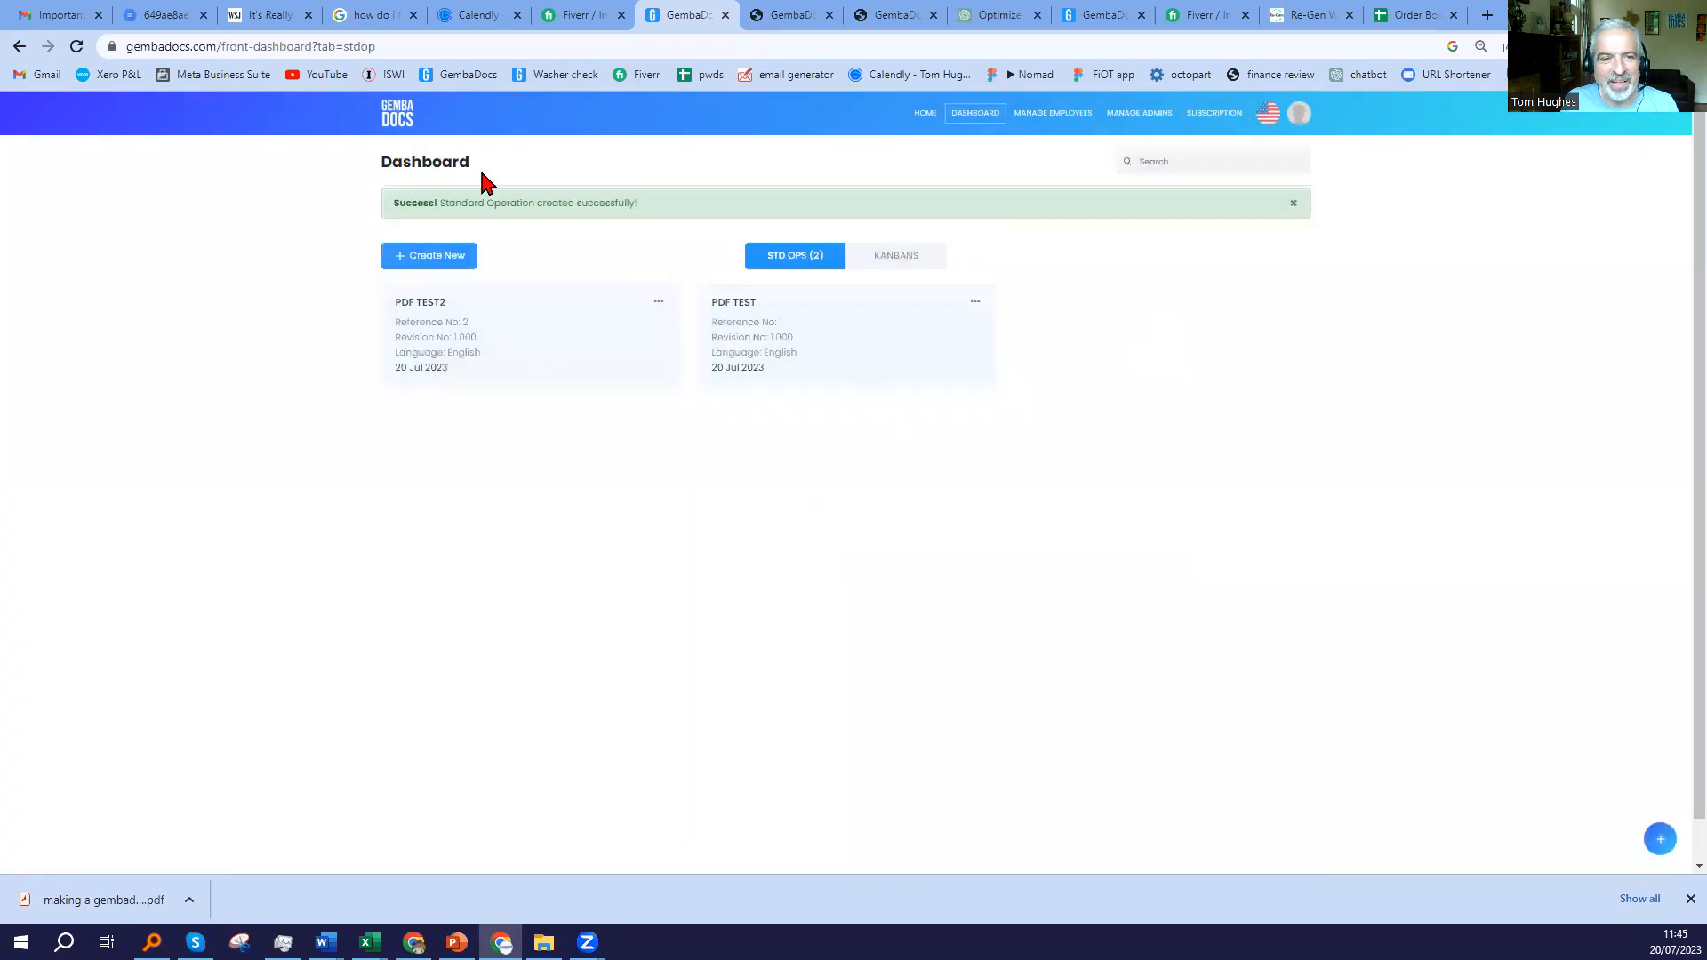
# Start another new procedure named ONE BY ONE TEST.
pyautogui.click(429, 256)
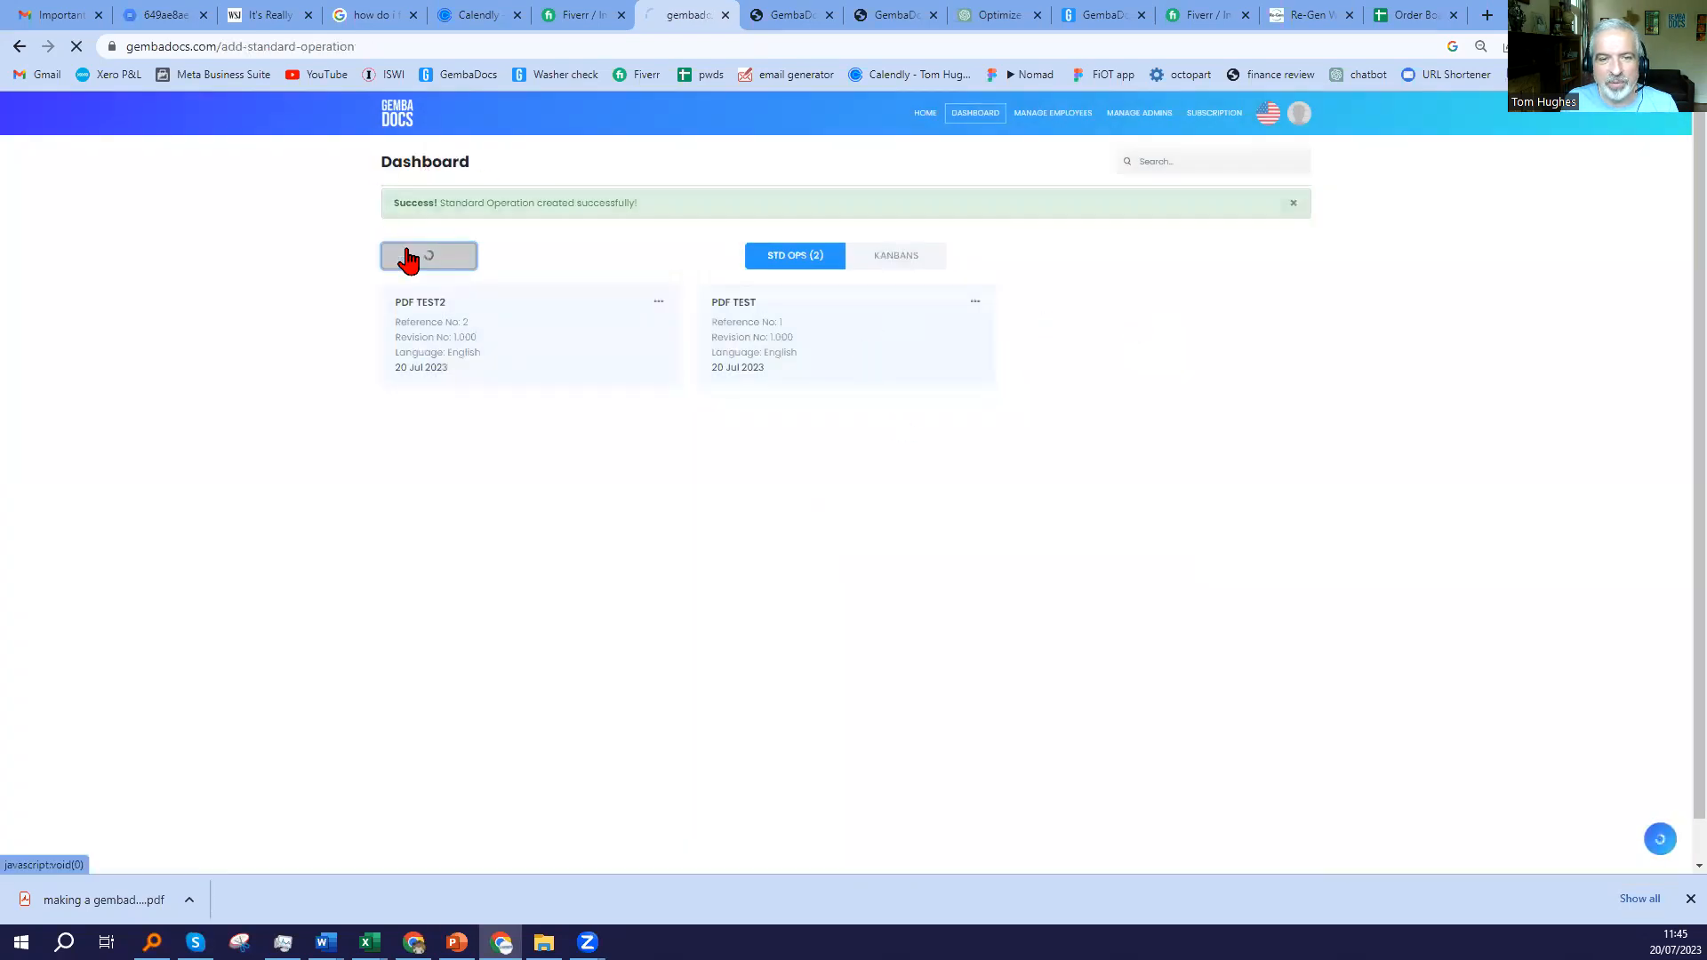
pyautogui.click(429, 254)
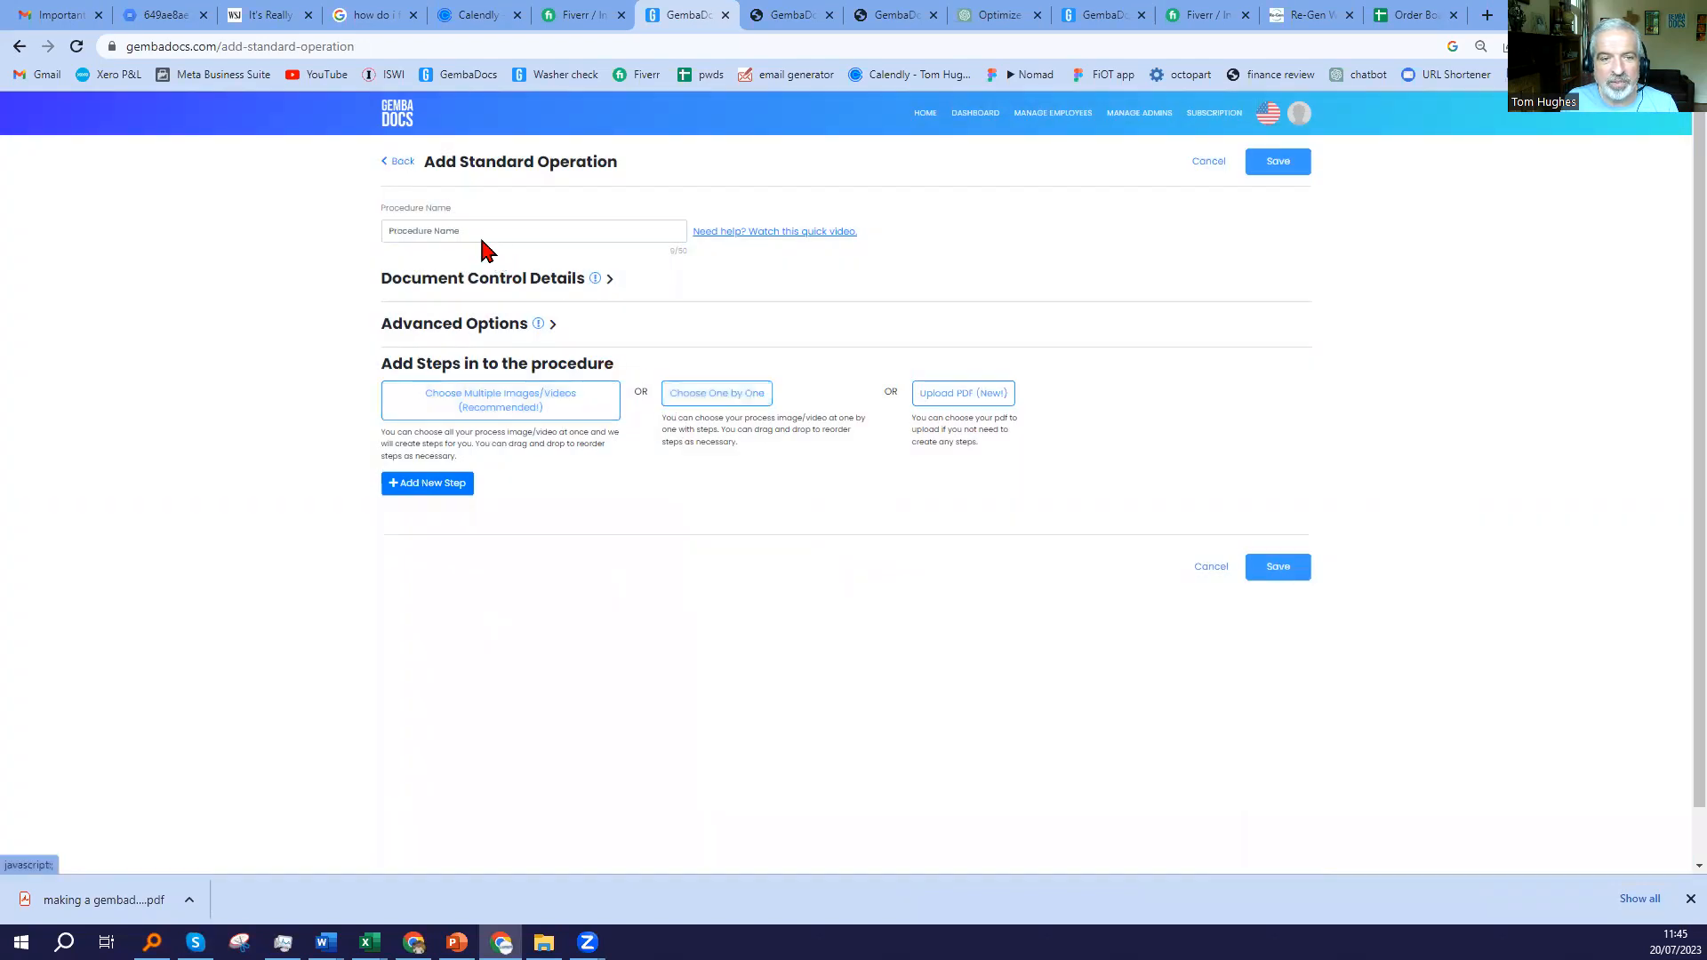
pyautogui.write('ON')
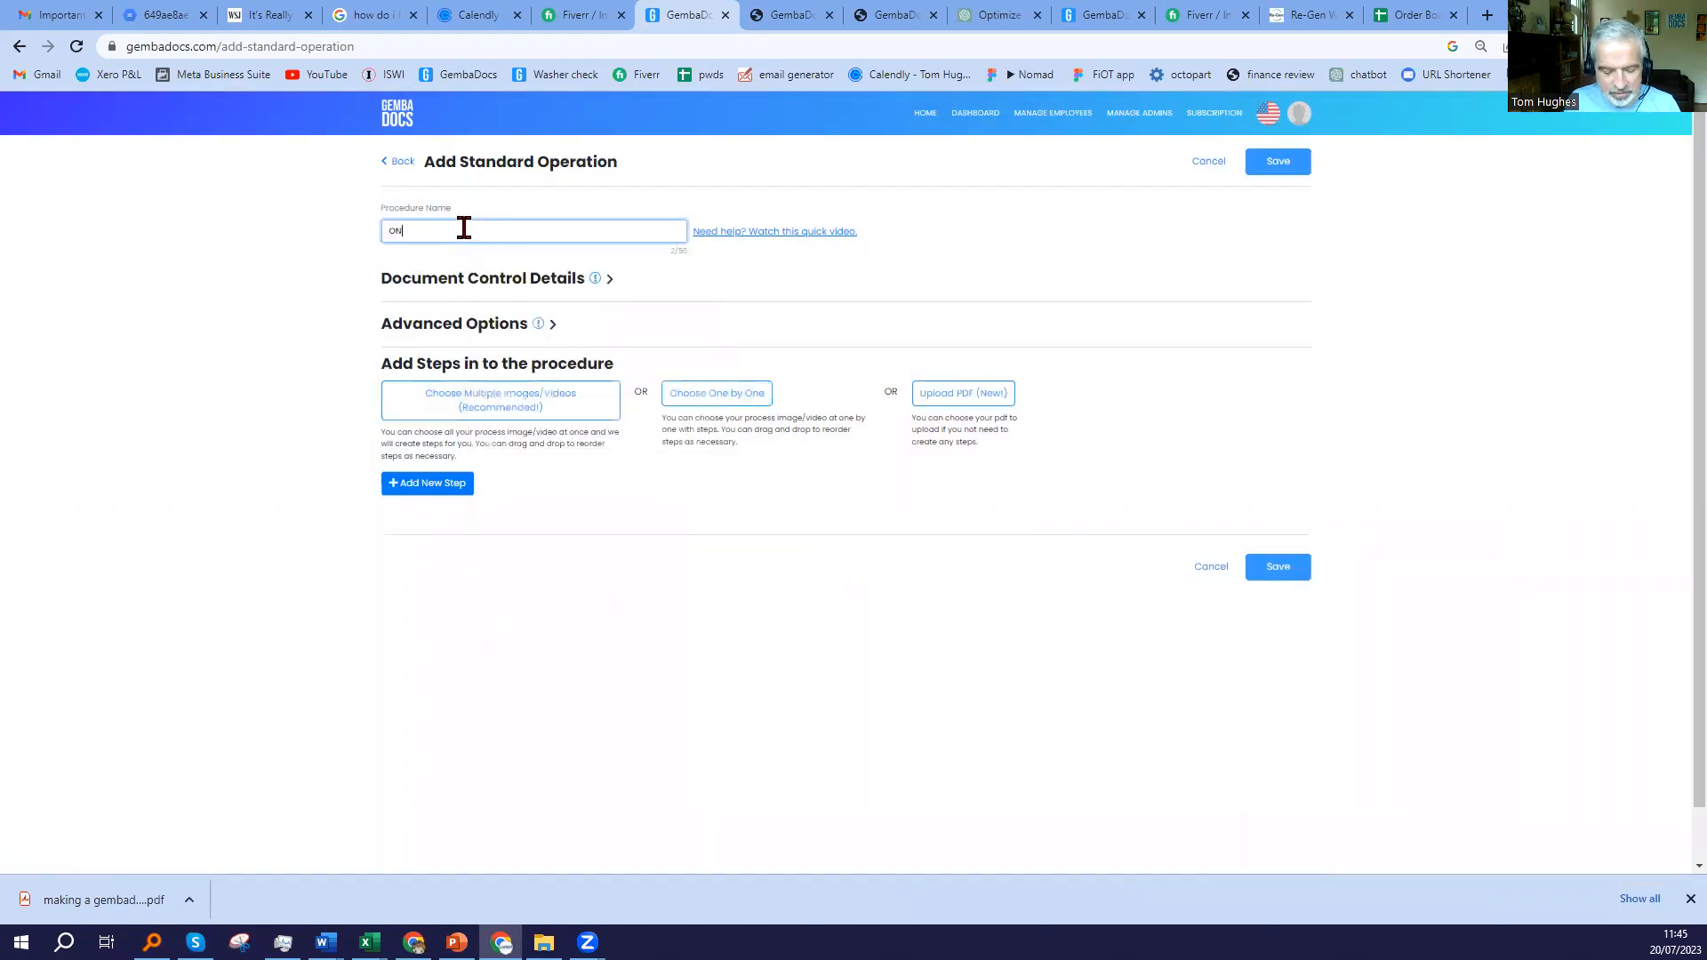
pyautogui.write('ONE BY ONE')
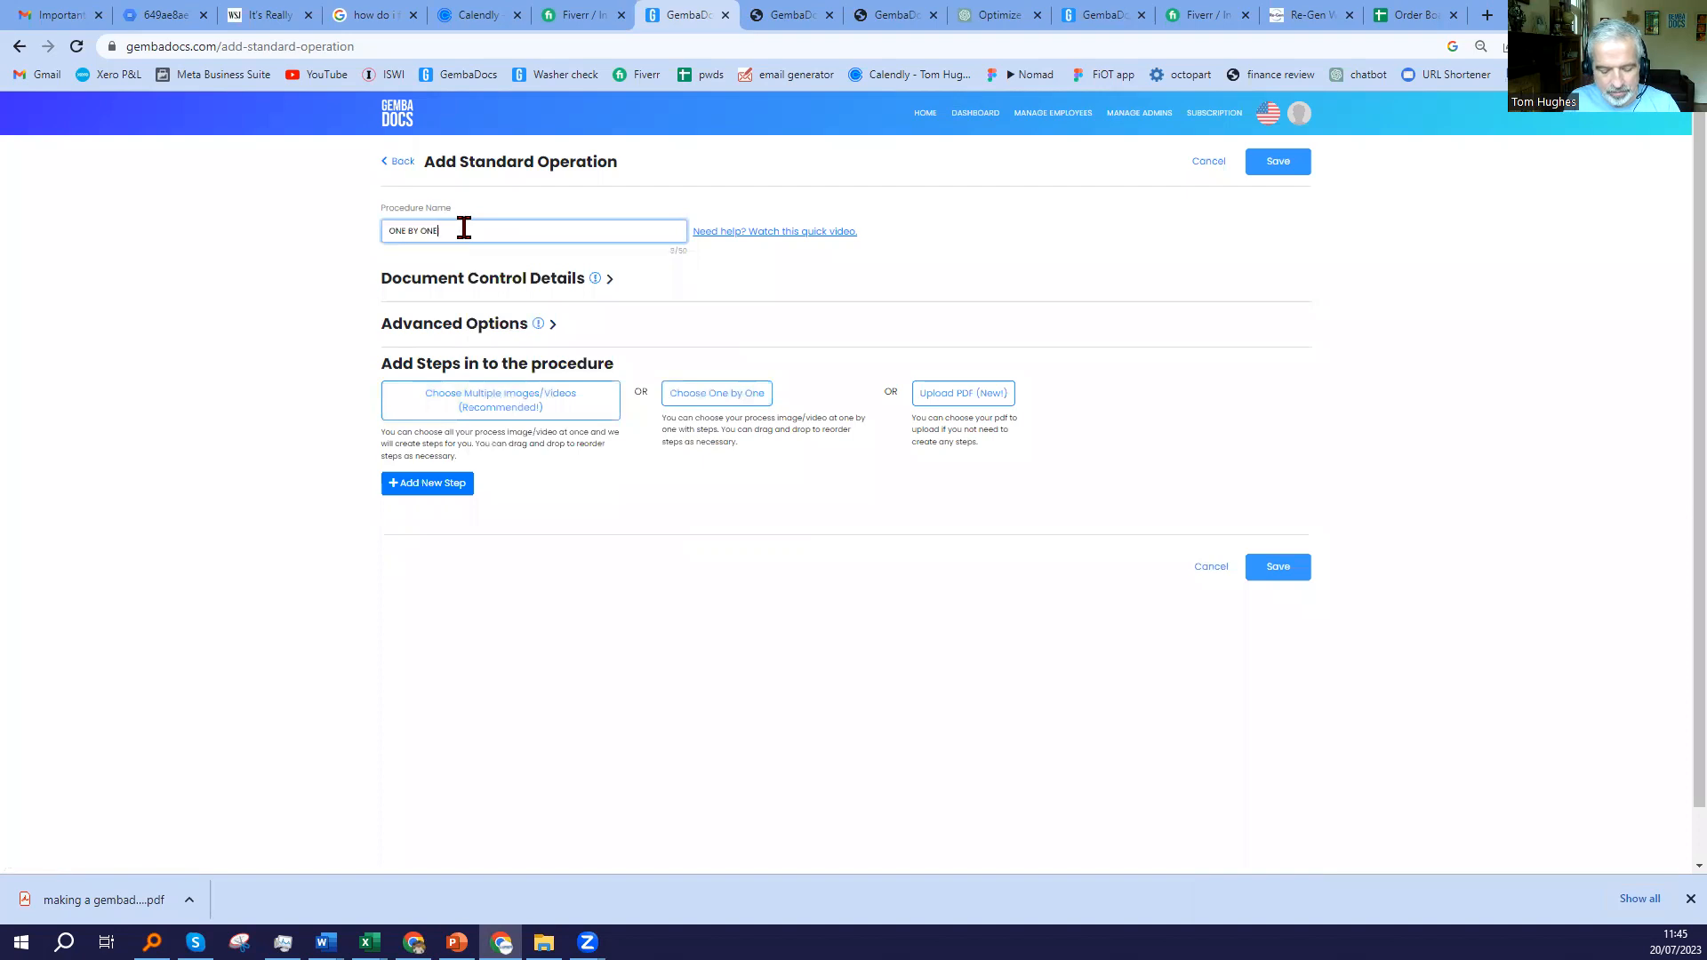
pyautogui.write('TEST')
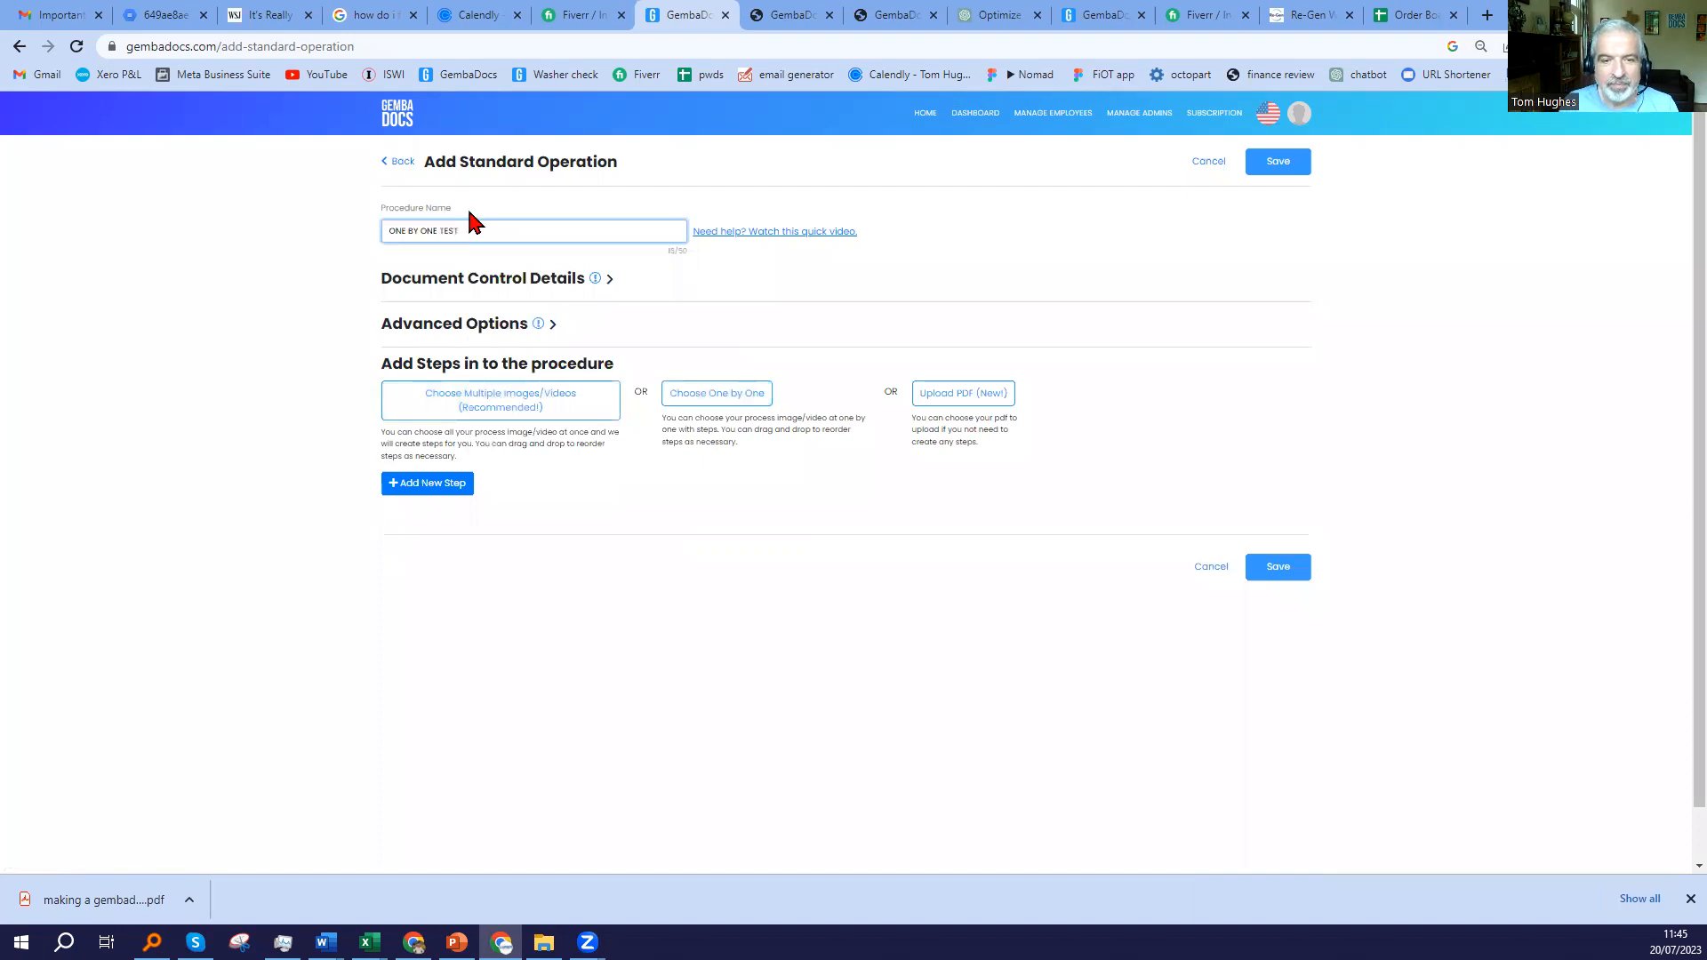
# Add Step 1 one-by-one using the step 1 picture from Test SOP, cropped without annotations.
pyautogui.click(716, 393)
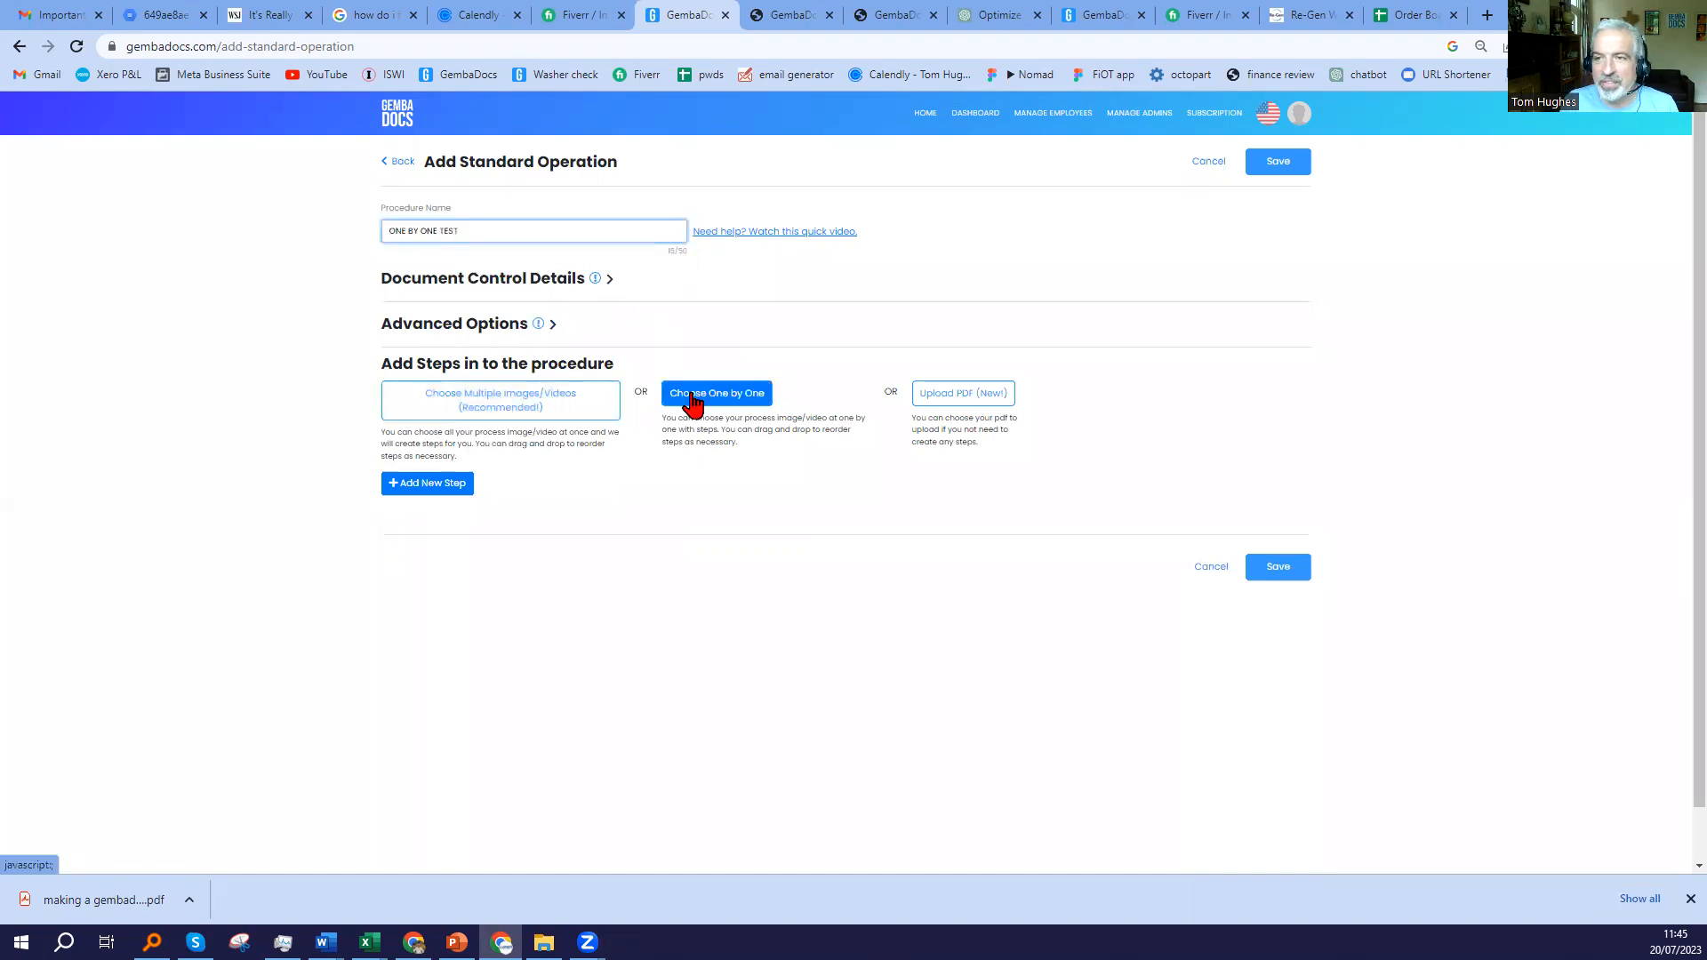
pyautogui.click(716, 392)
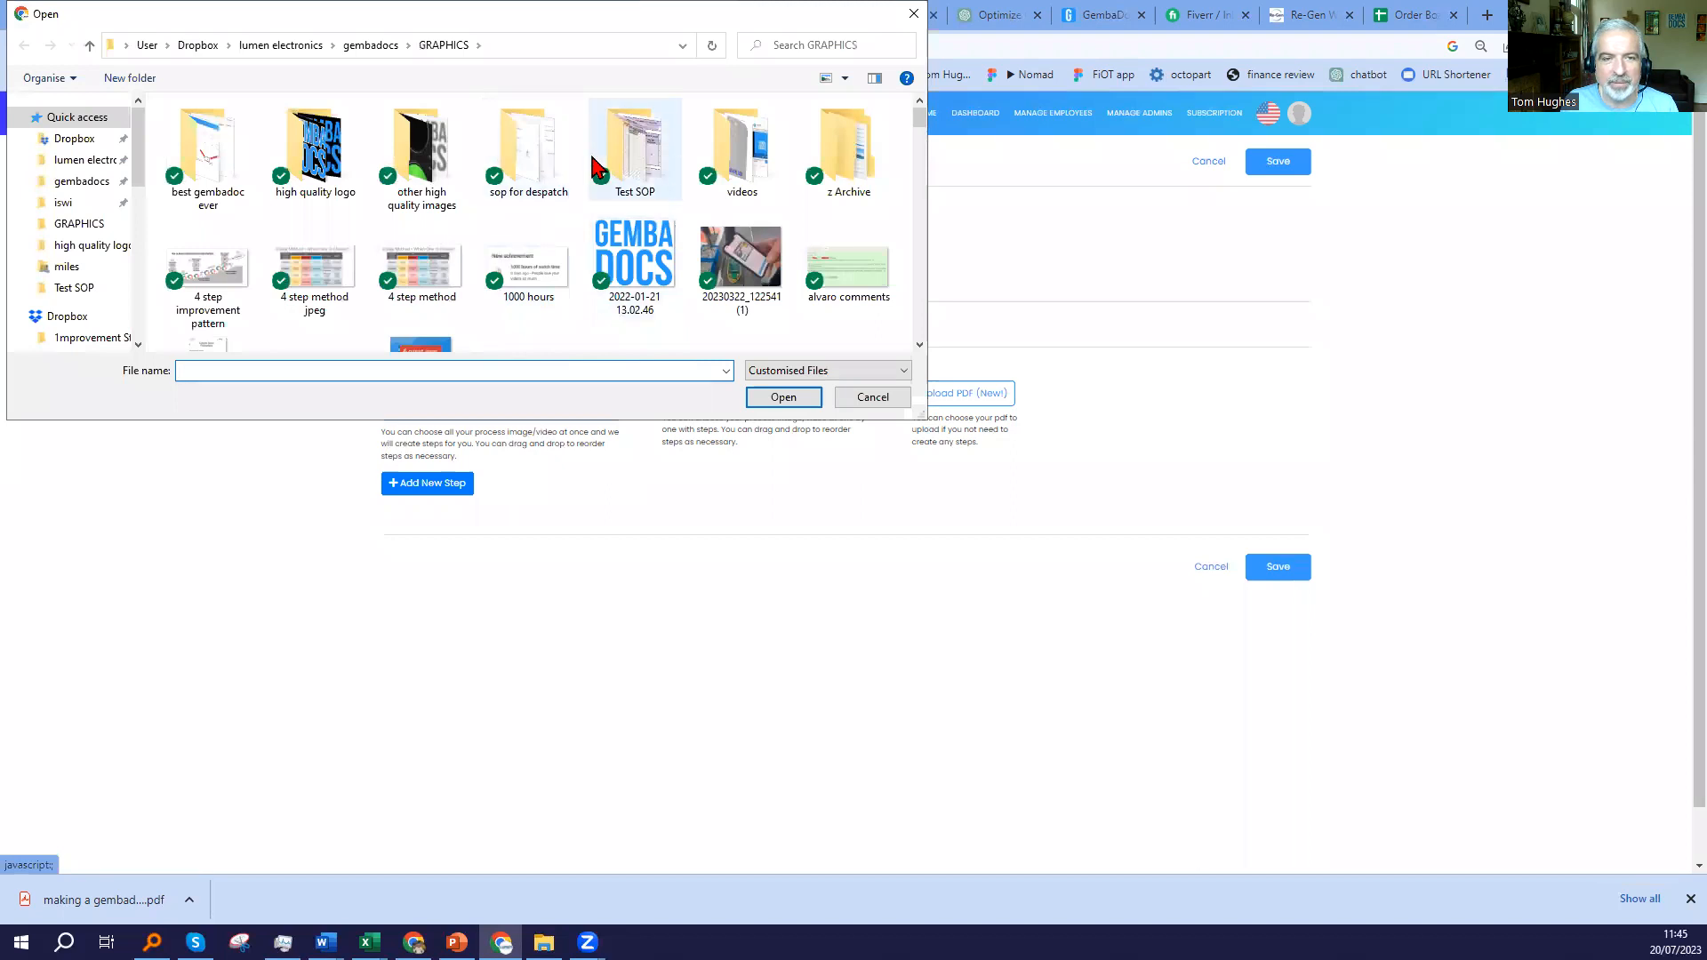
pyautogui.moveTo(635, 163)
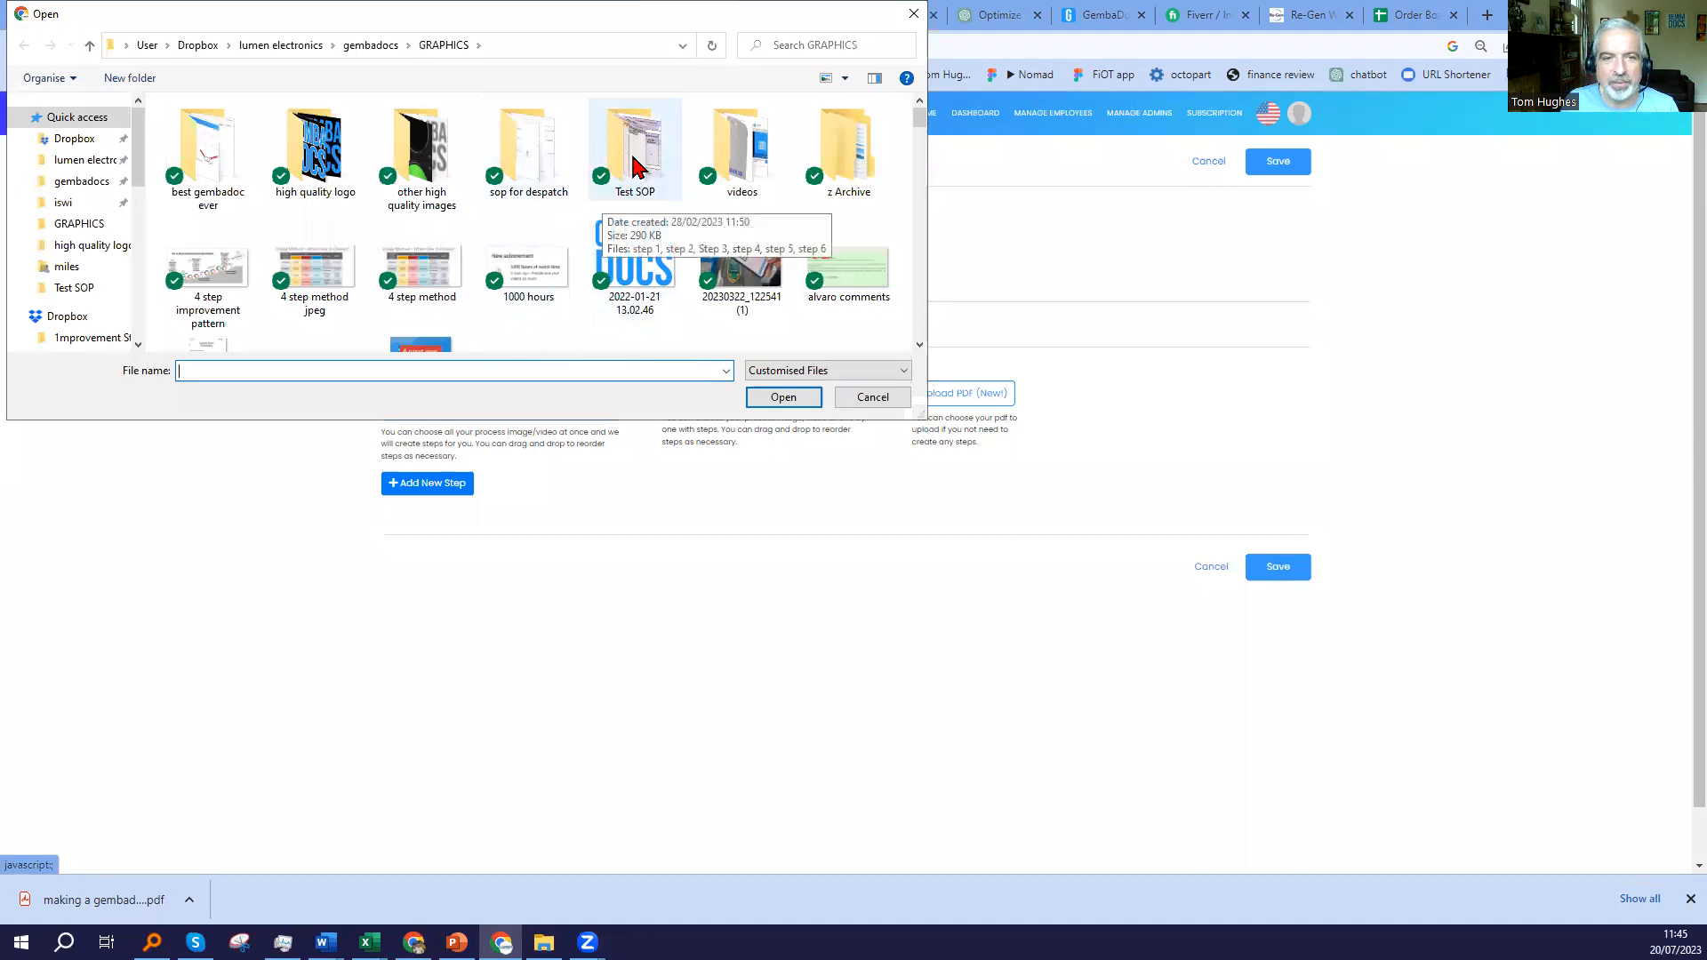
pyautogui.doubleClick(634, 148)
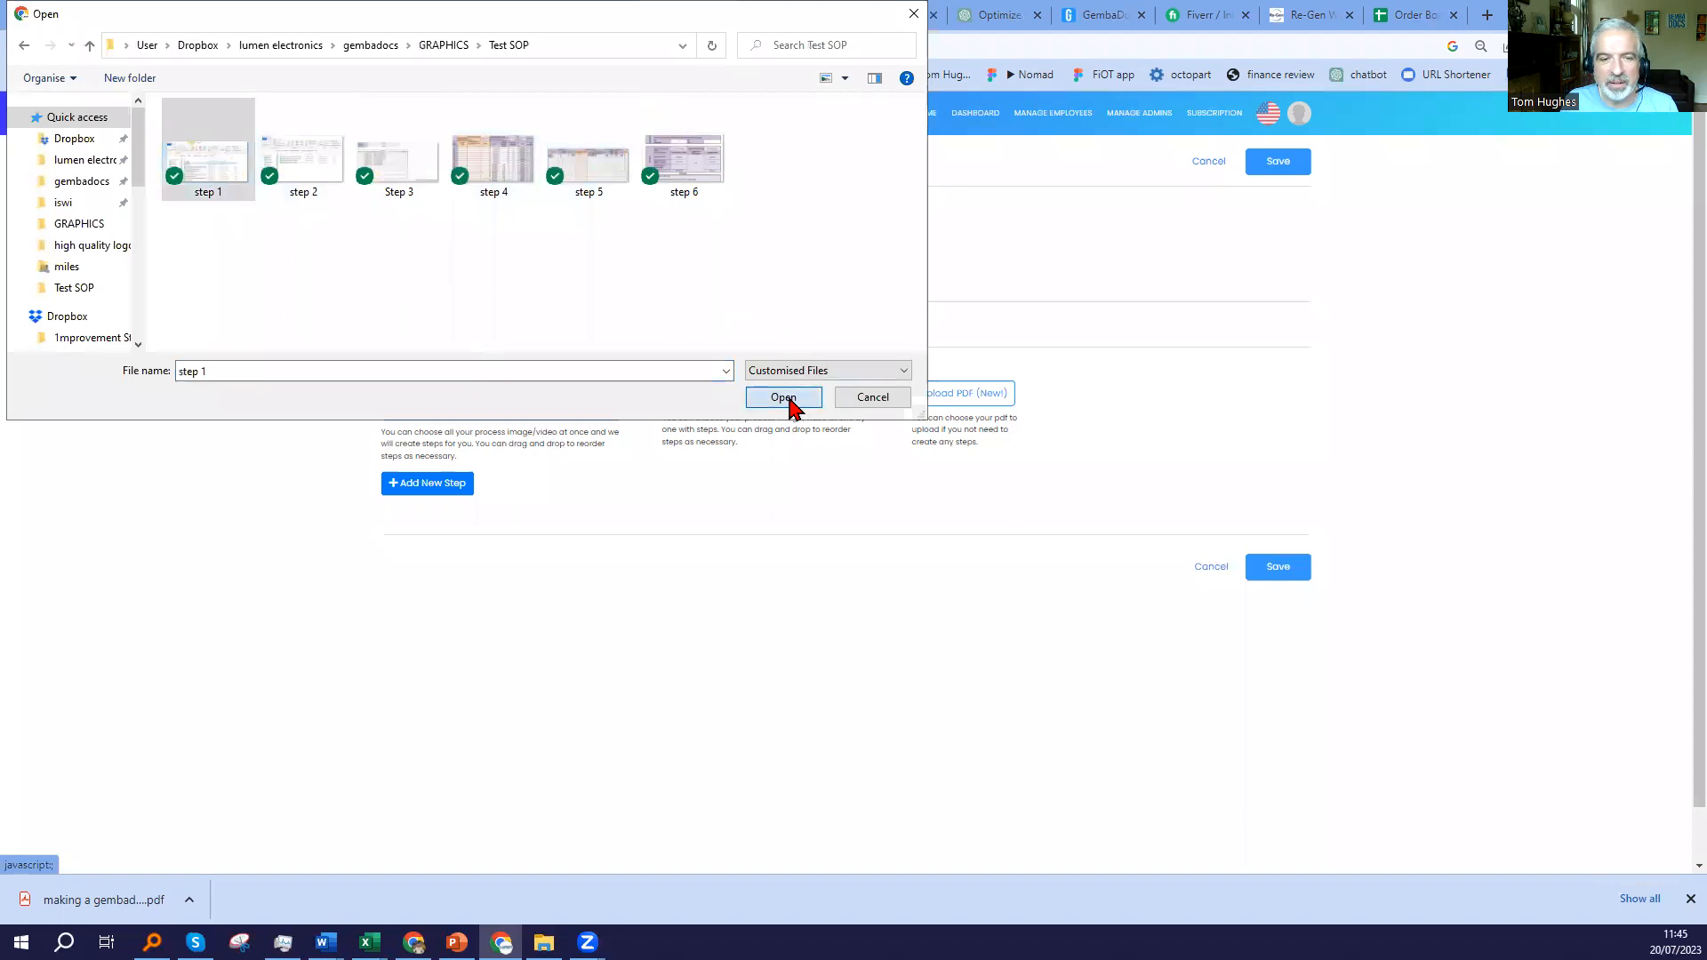
pyautogui.click(782, 396)
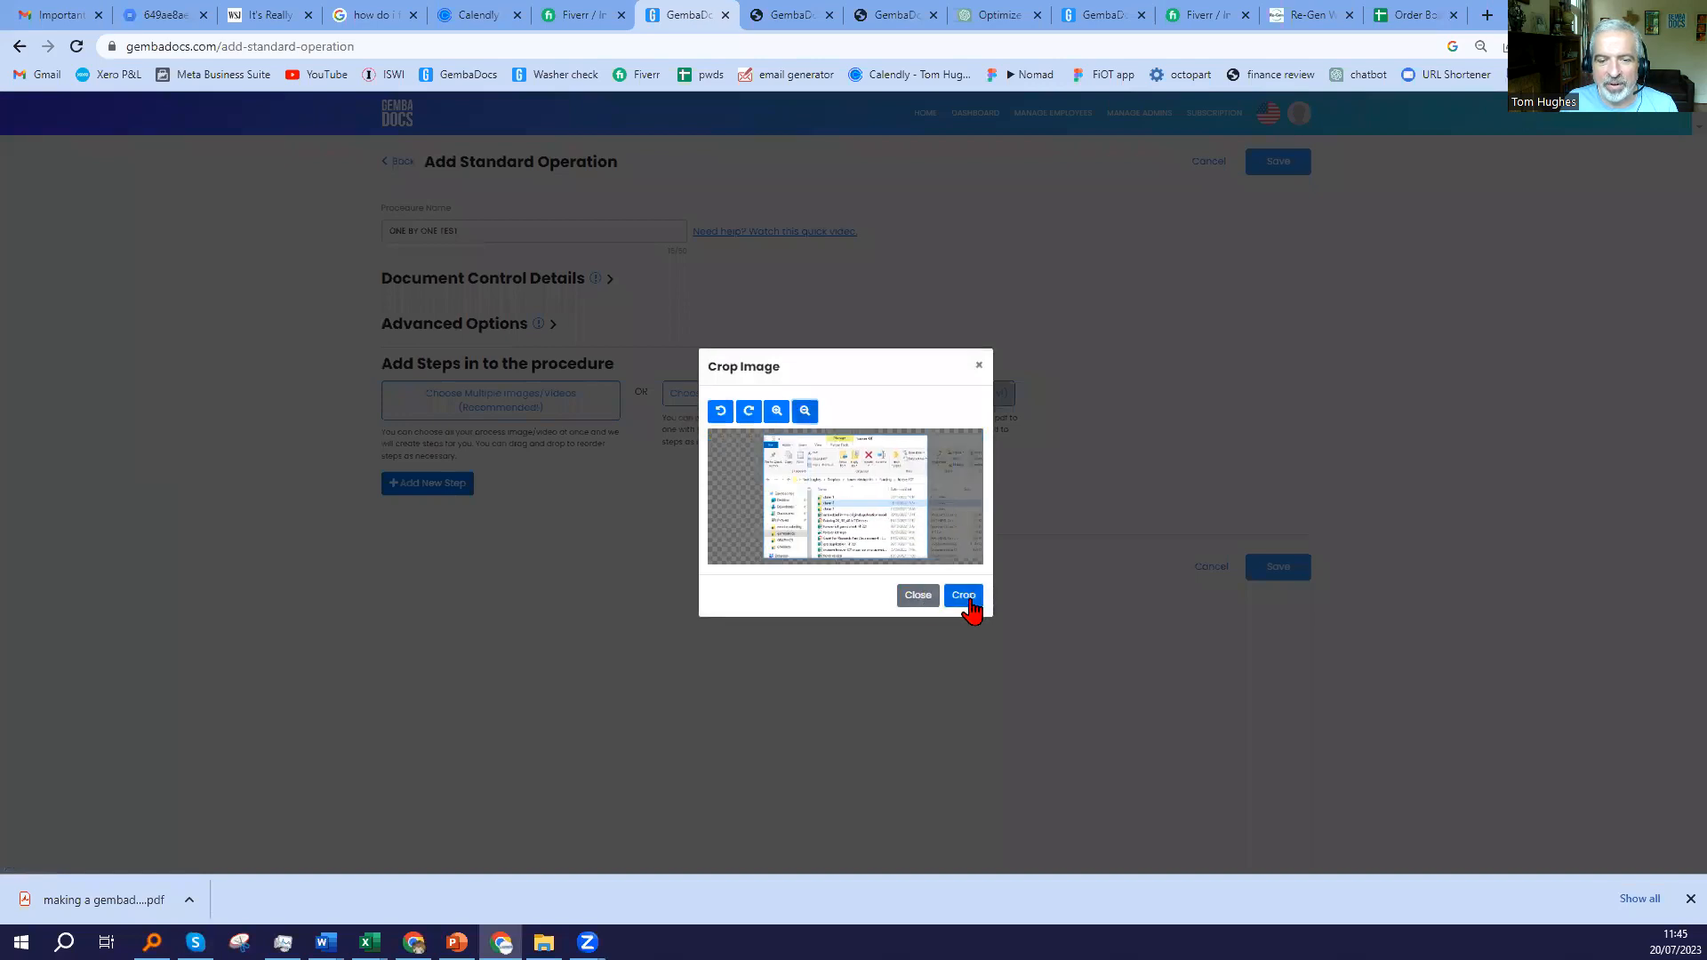
pyautogui.click(961, 596)
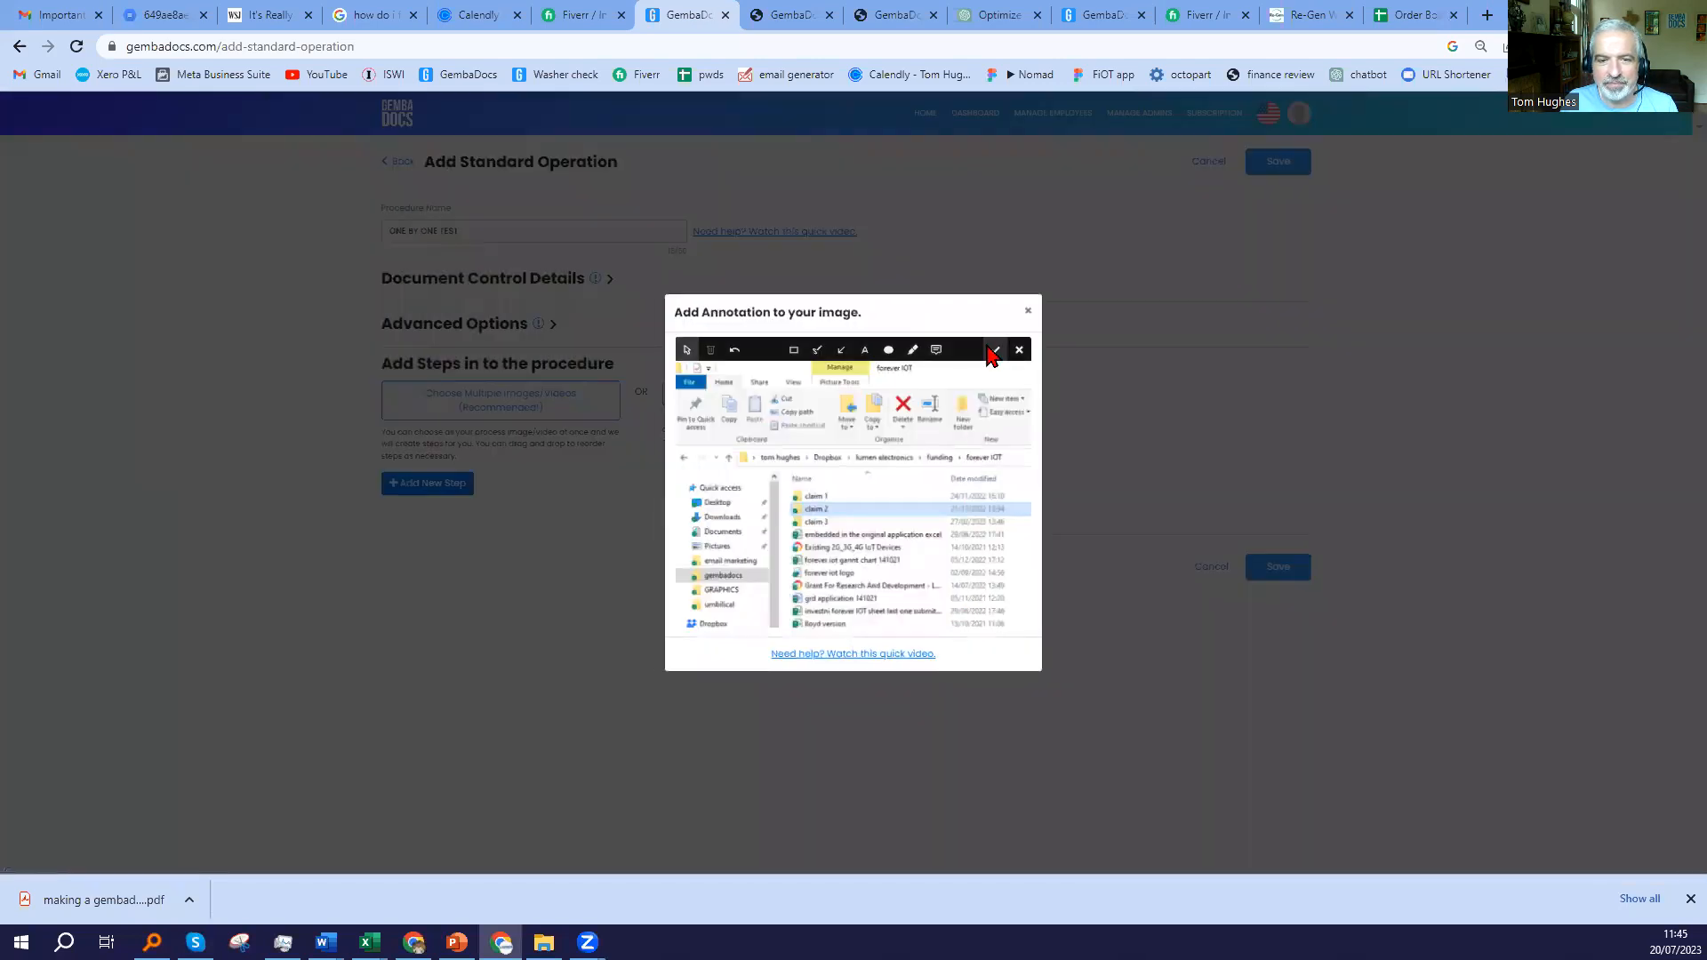
pyautogui.click(992, 350)
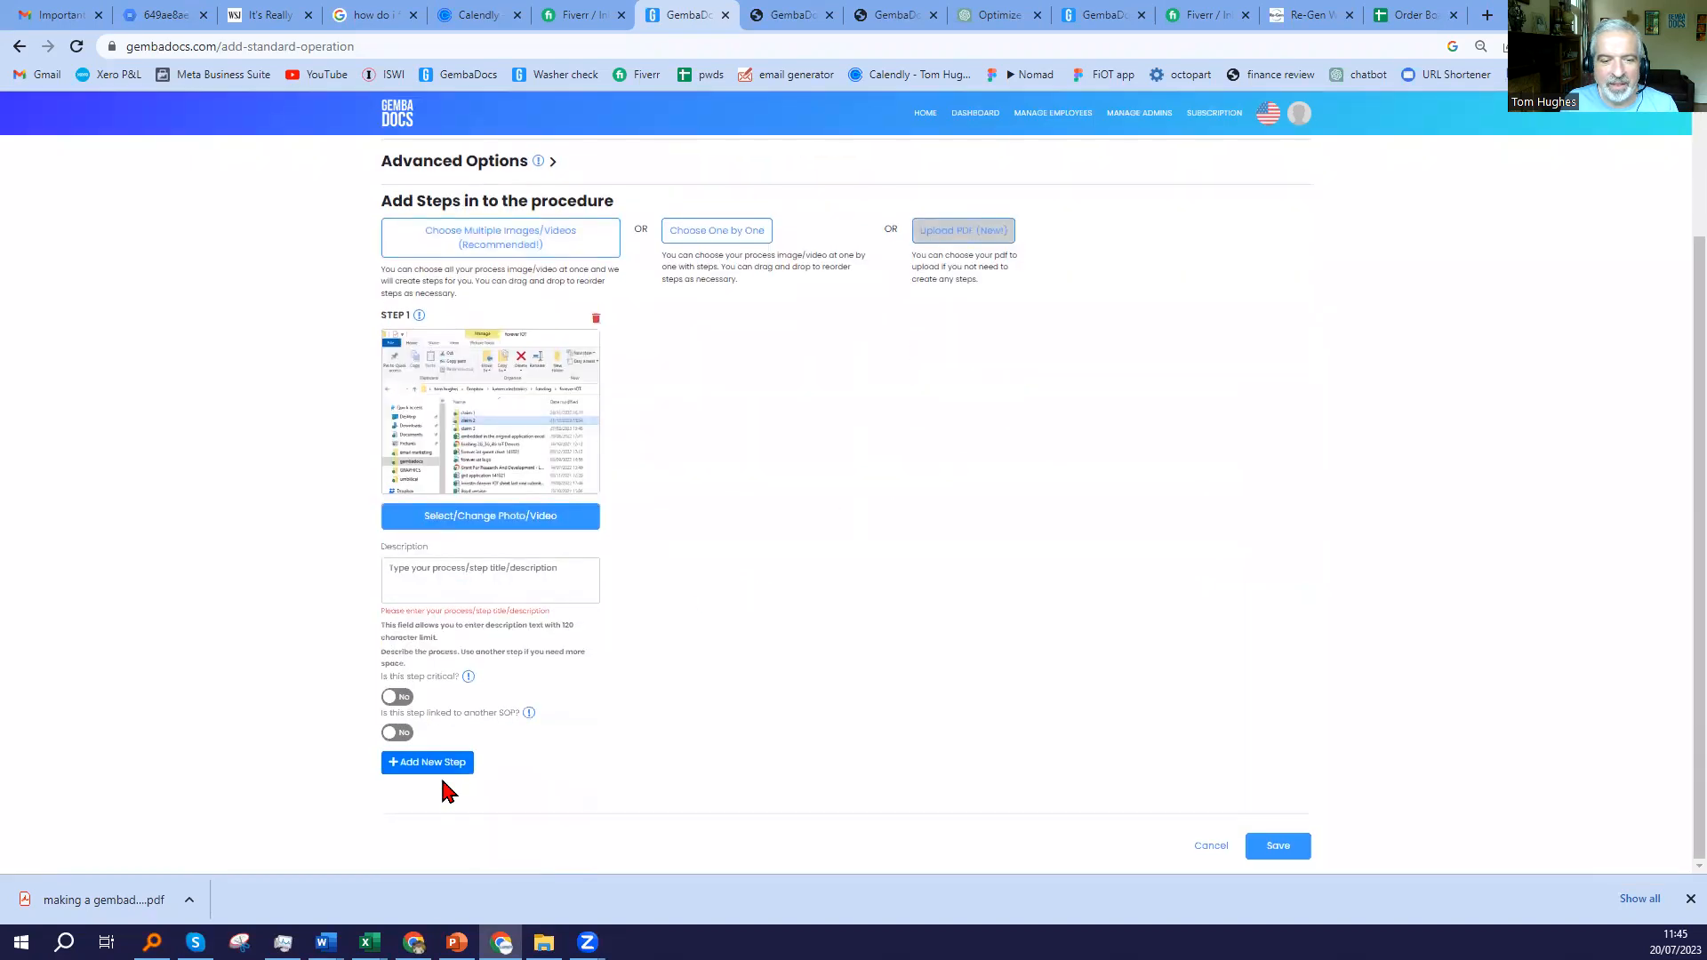
# Add a second step and save a Snipping Tool capture into the Test SOP folder.
pyautogui.click(427, 763)
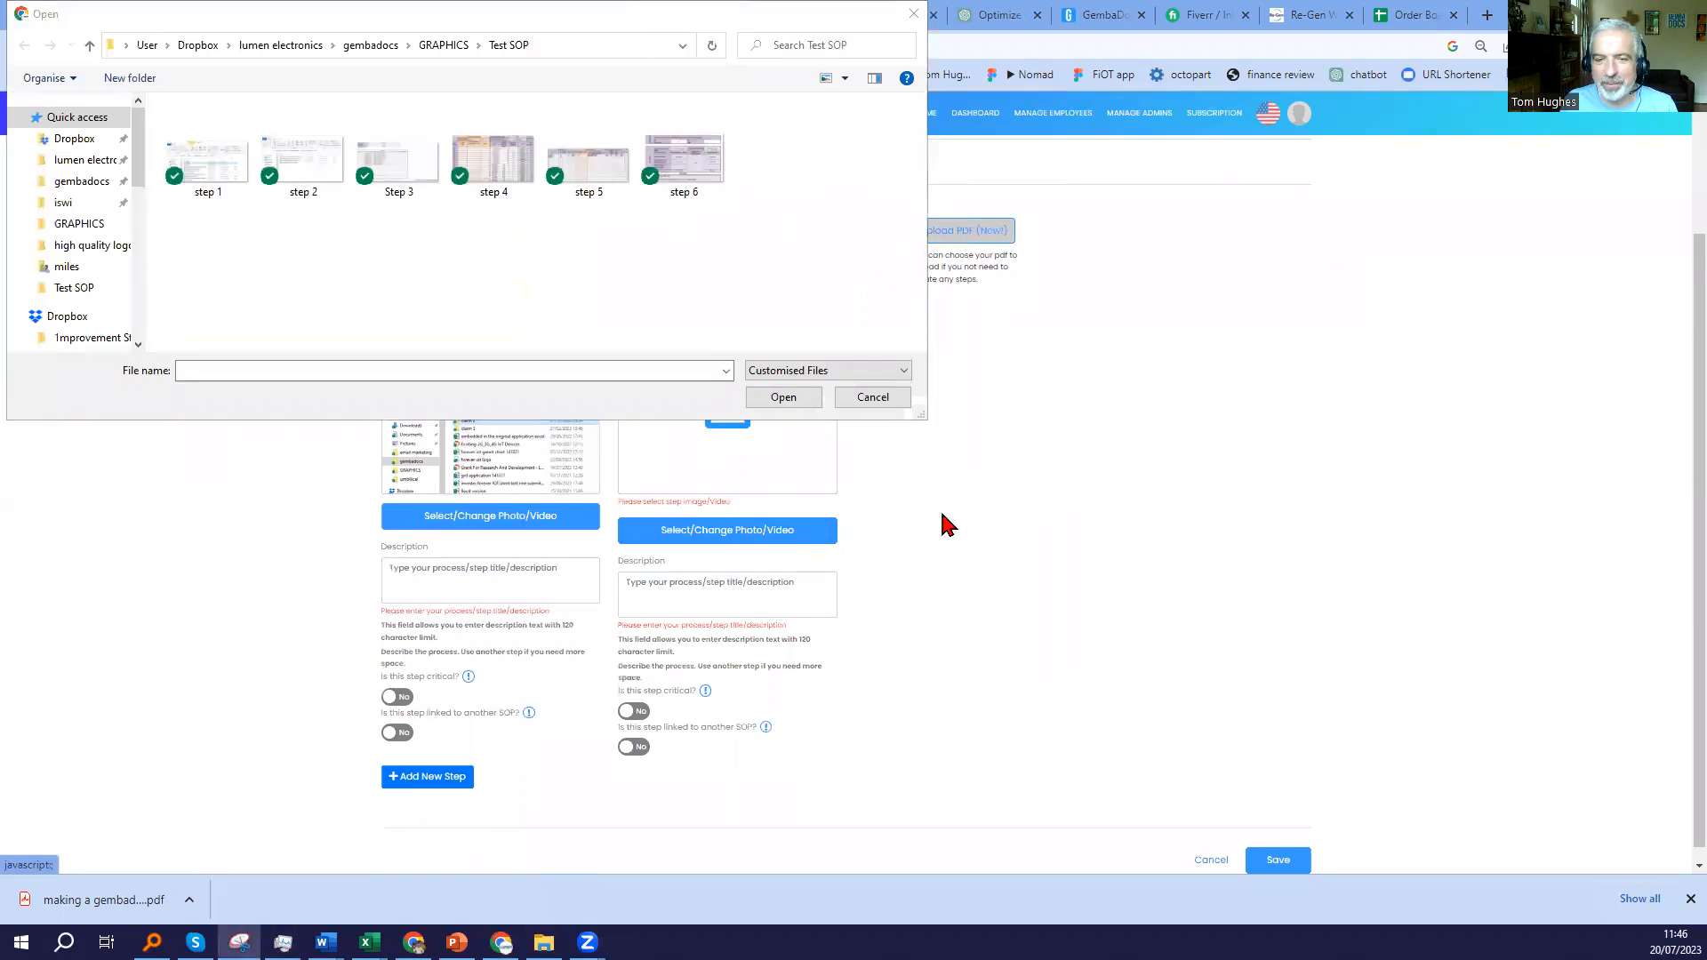
pyautogui.moveTo(706, 640)
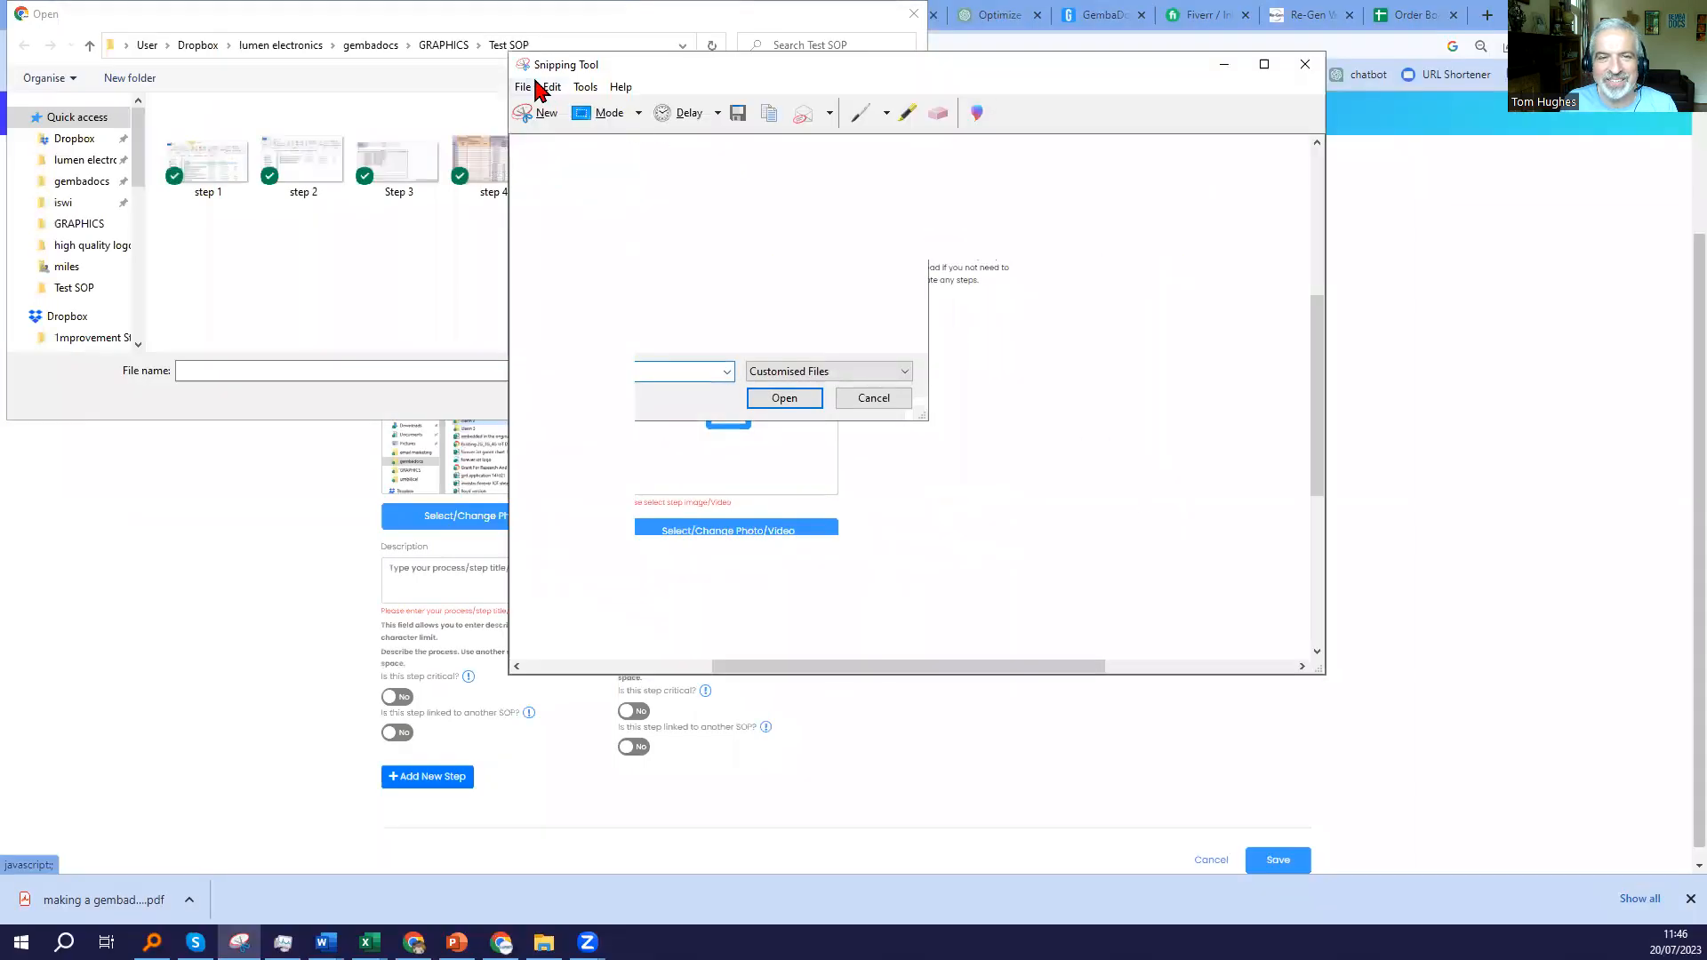
pyautogui.click(523, 87)
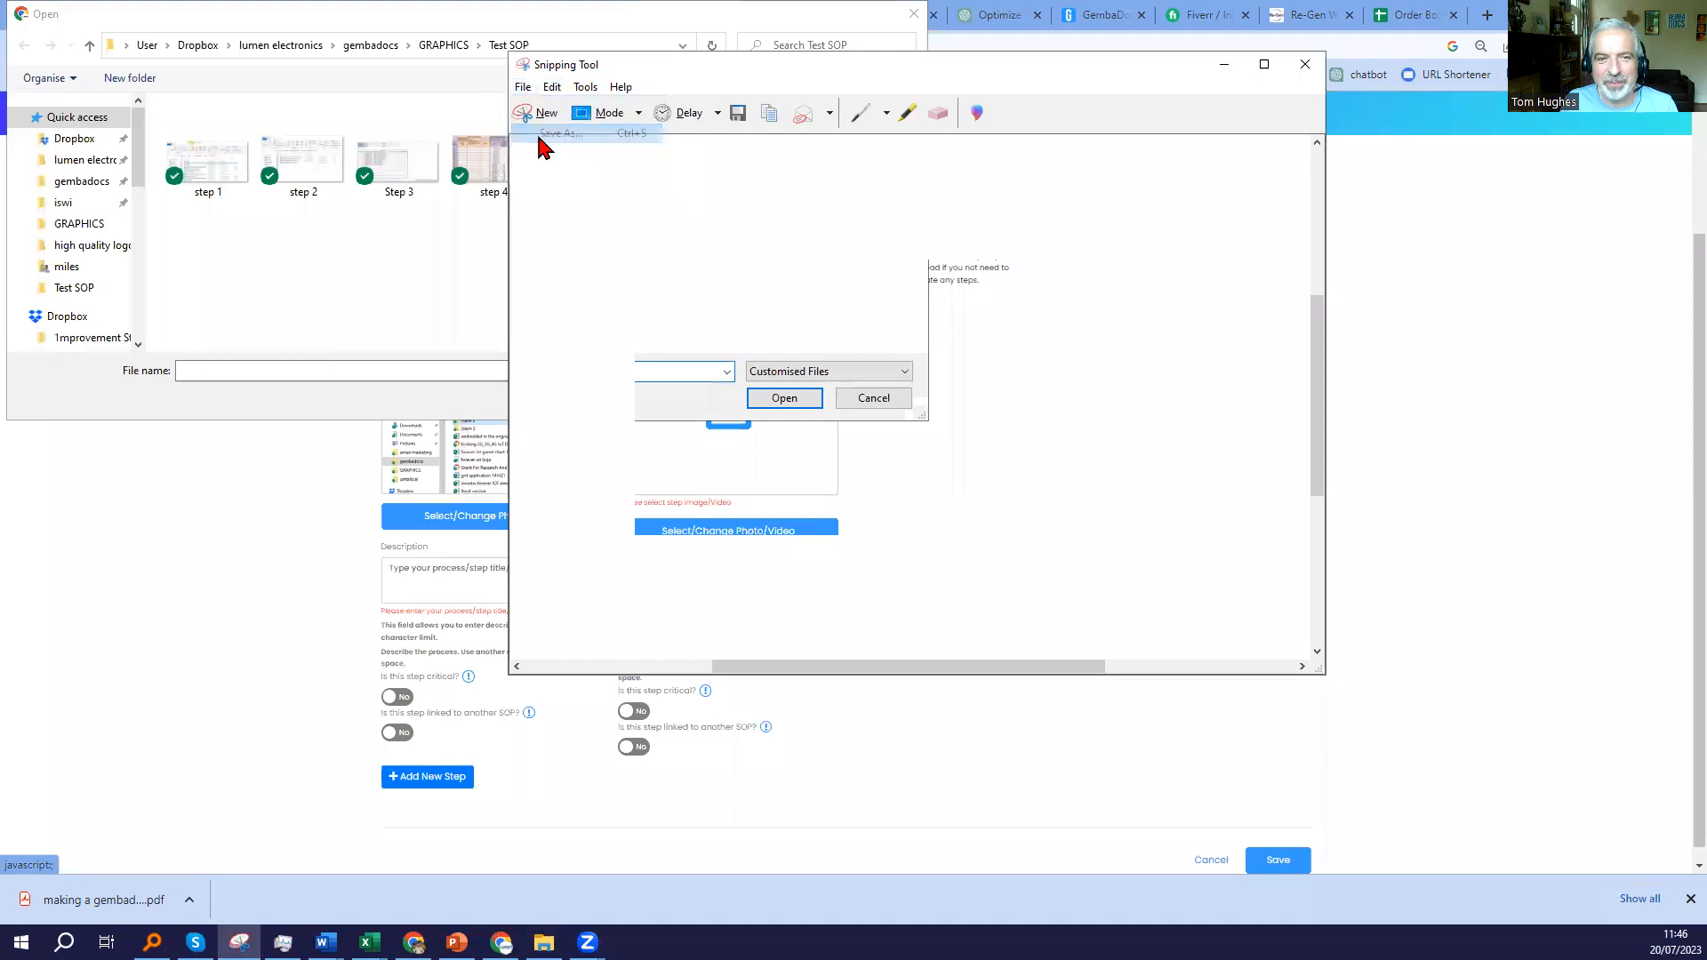
pyautogui.click(563, 133)
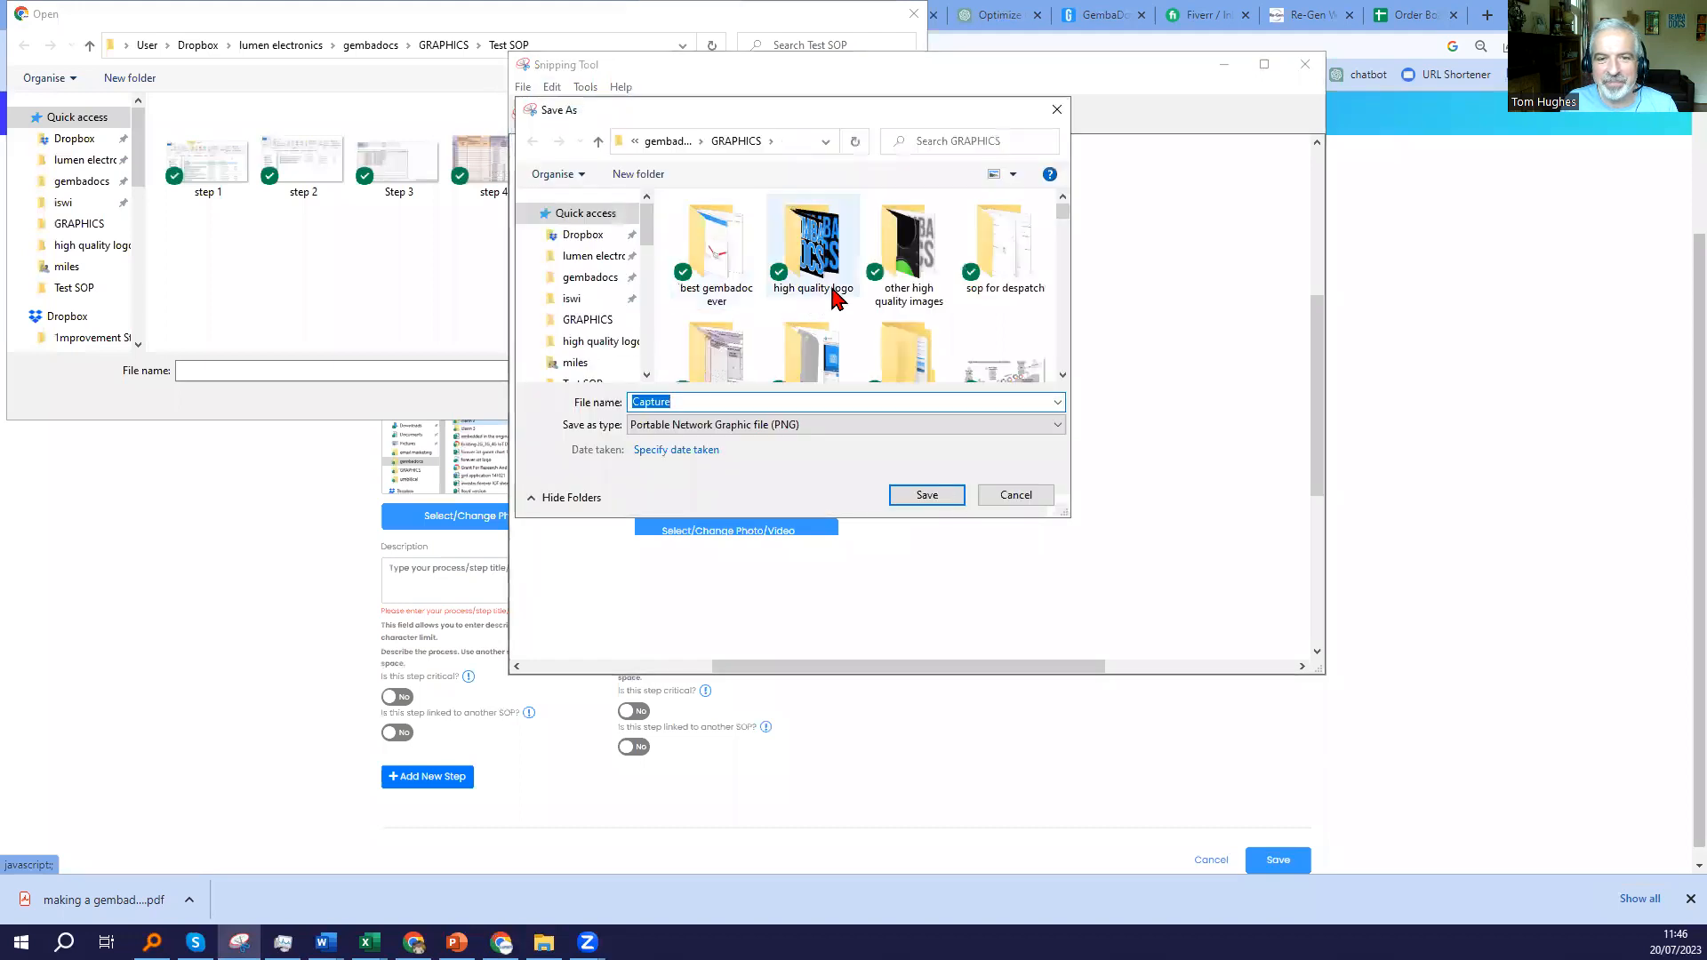
pyautogui.scroll(-3)
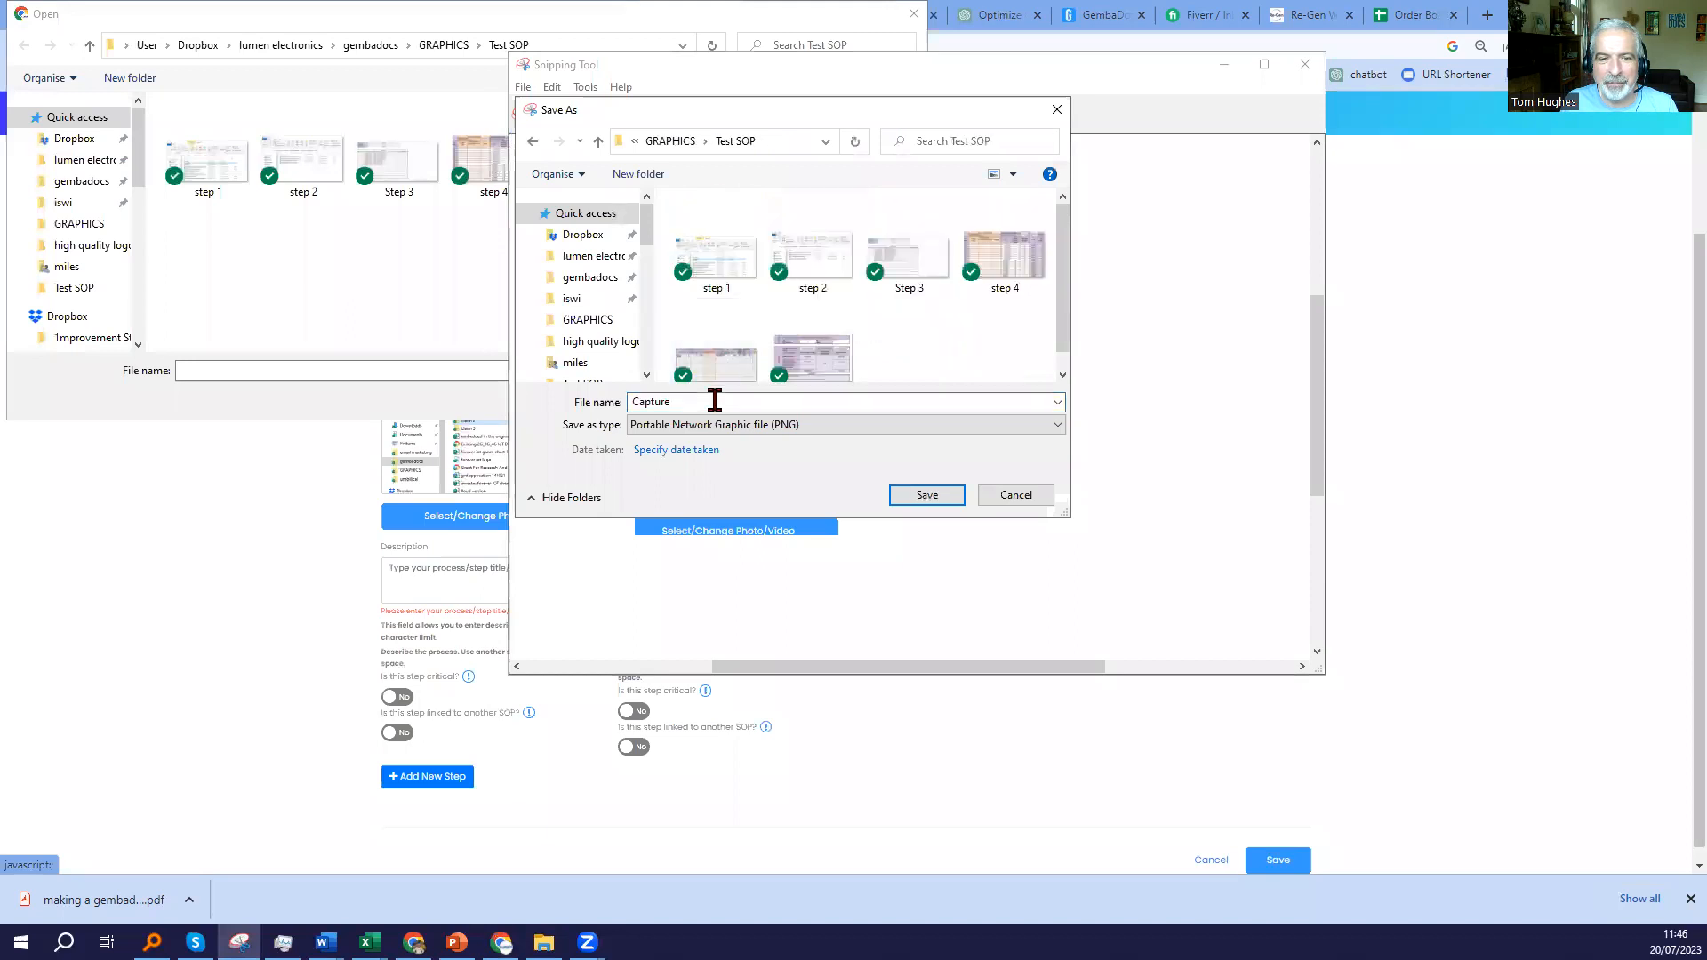
pyautogui.write('ca')
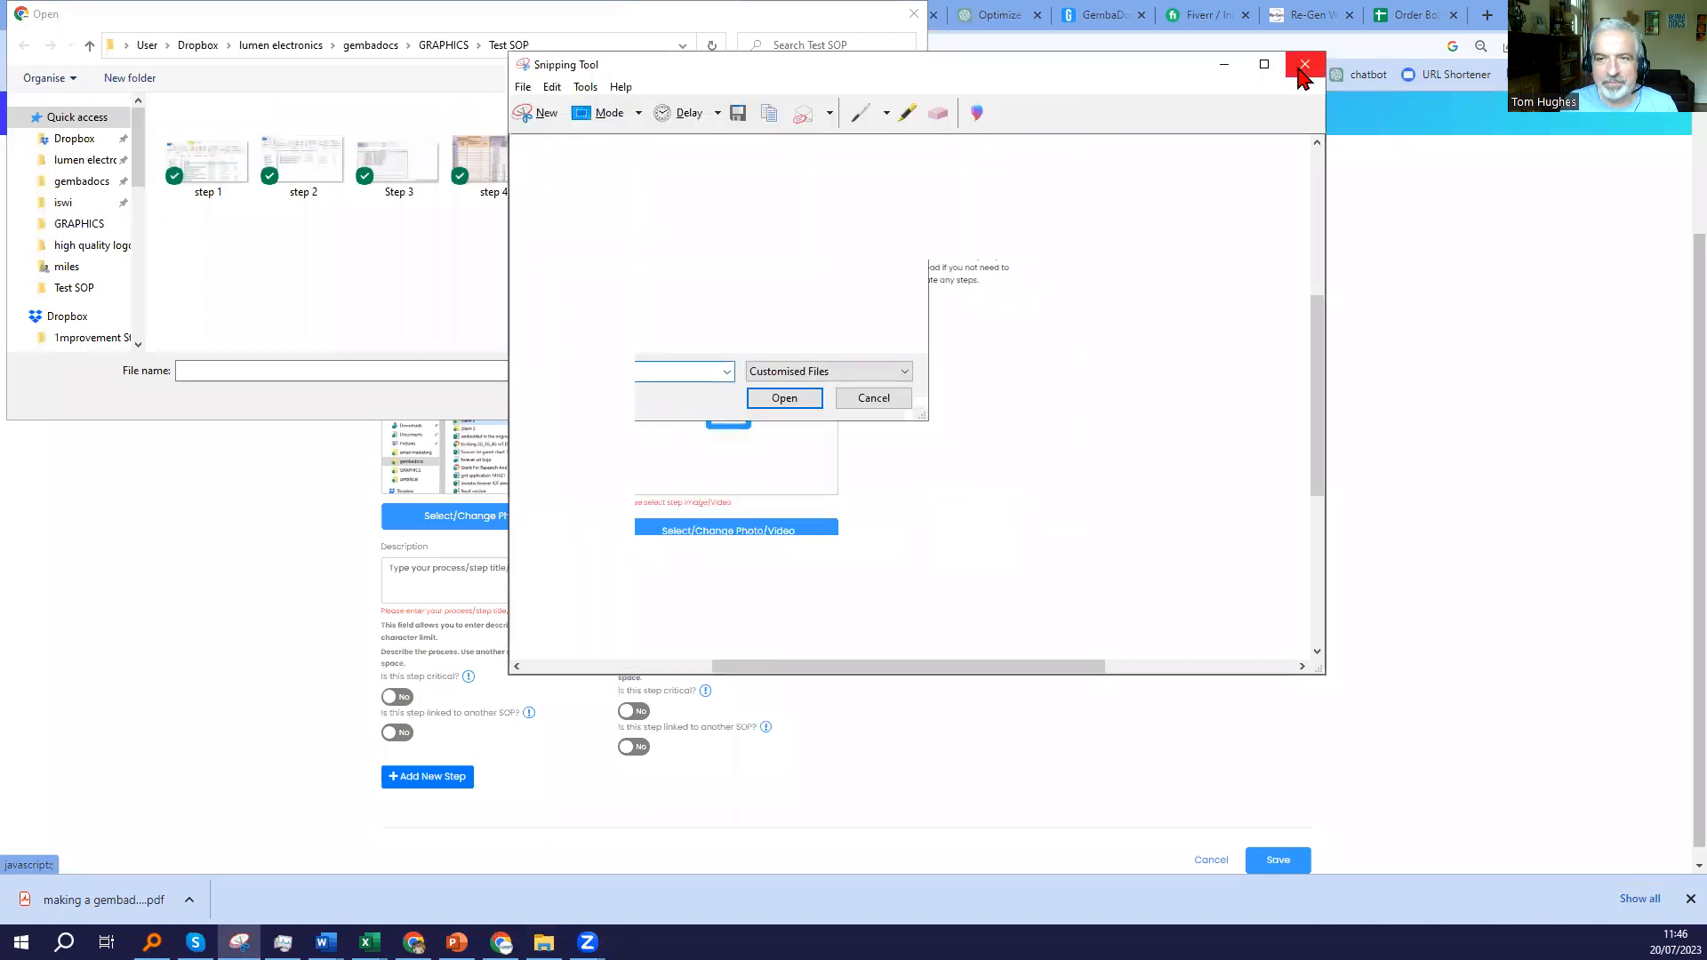
pyautogui.click(1303, 64)
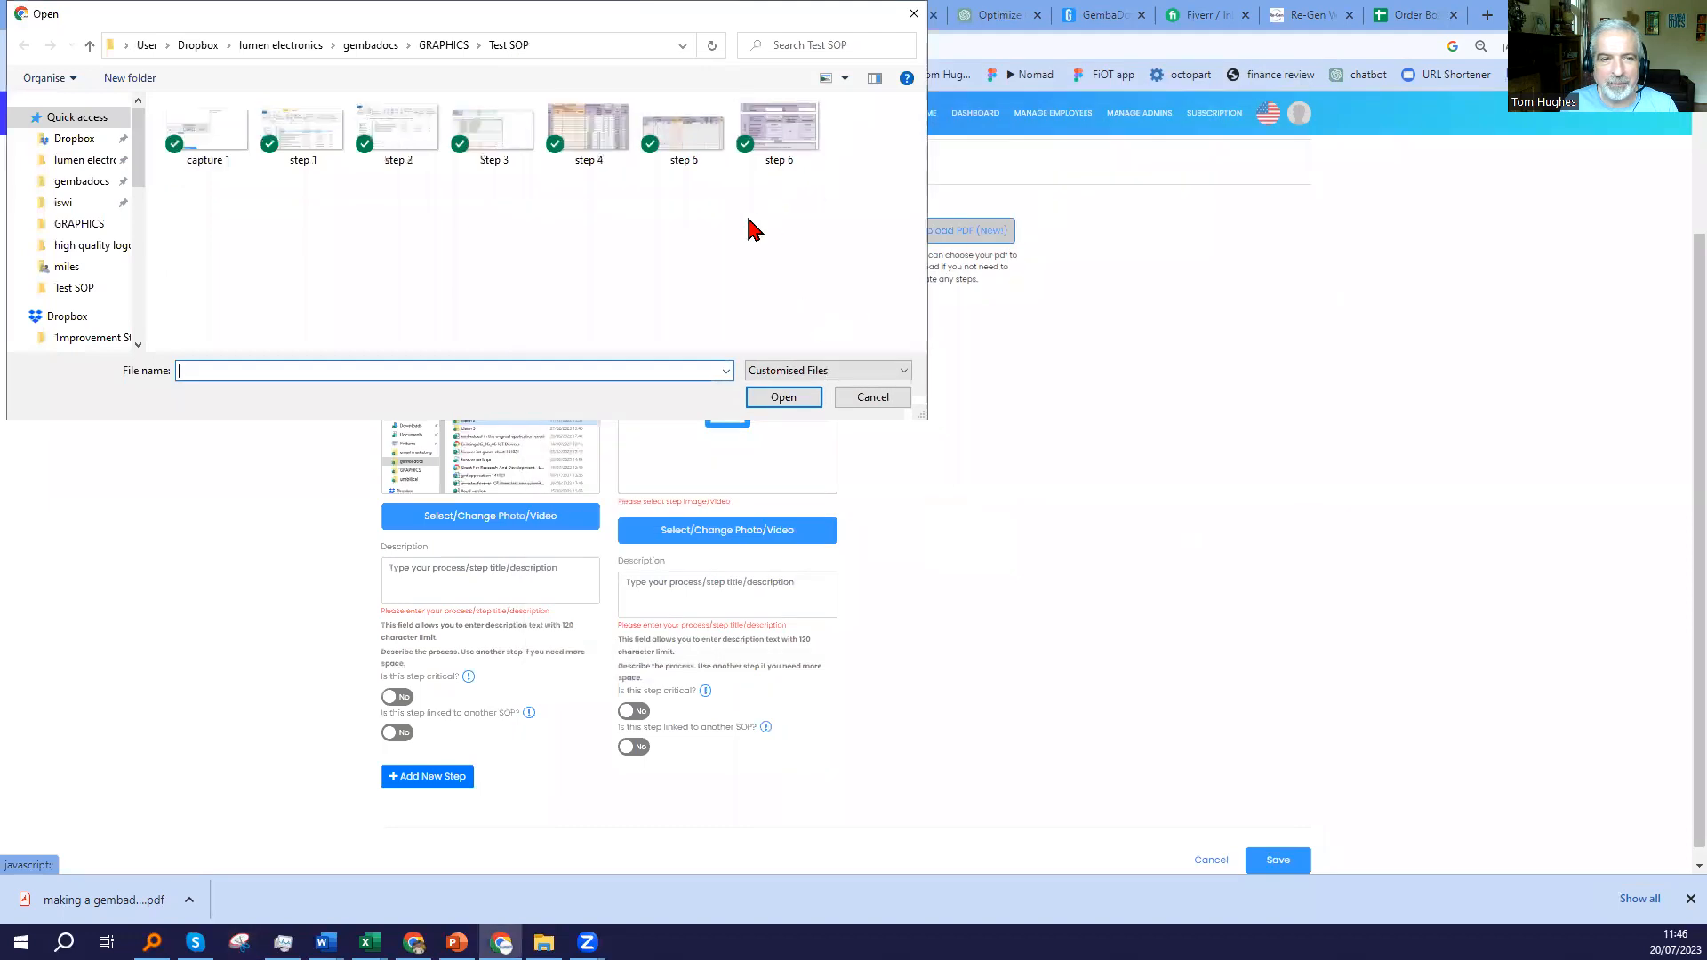
# Choose capture 1 as the picture for the second step.
pyautogui.click(207, 129)
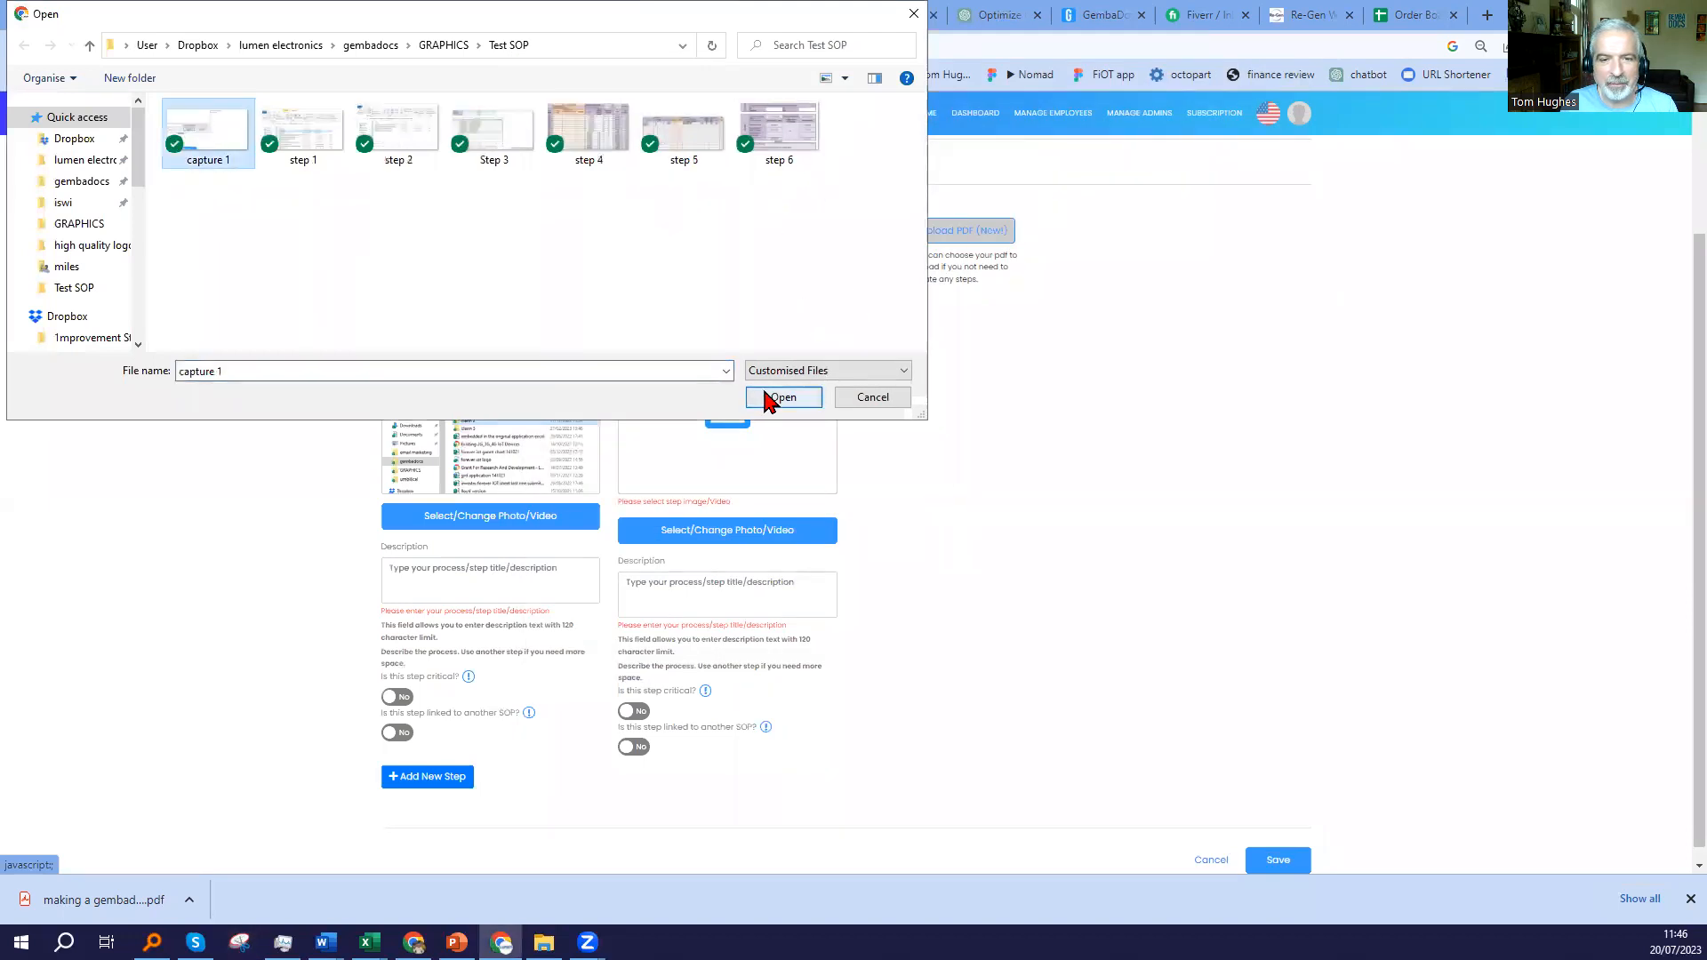
pyautogui.click(782, 397)
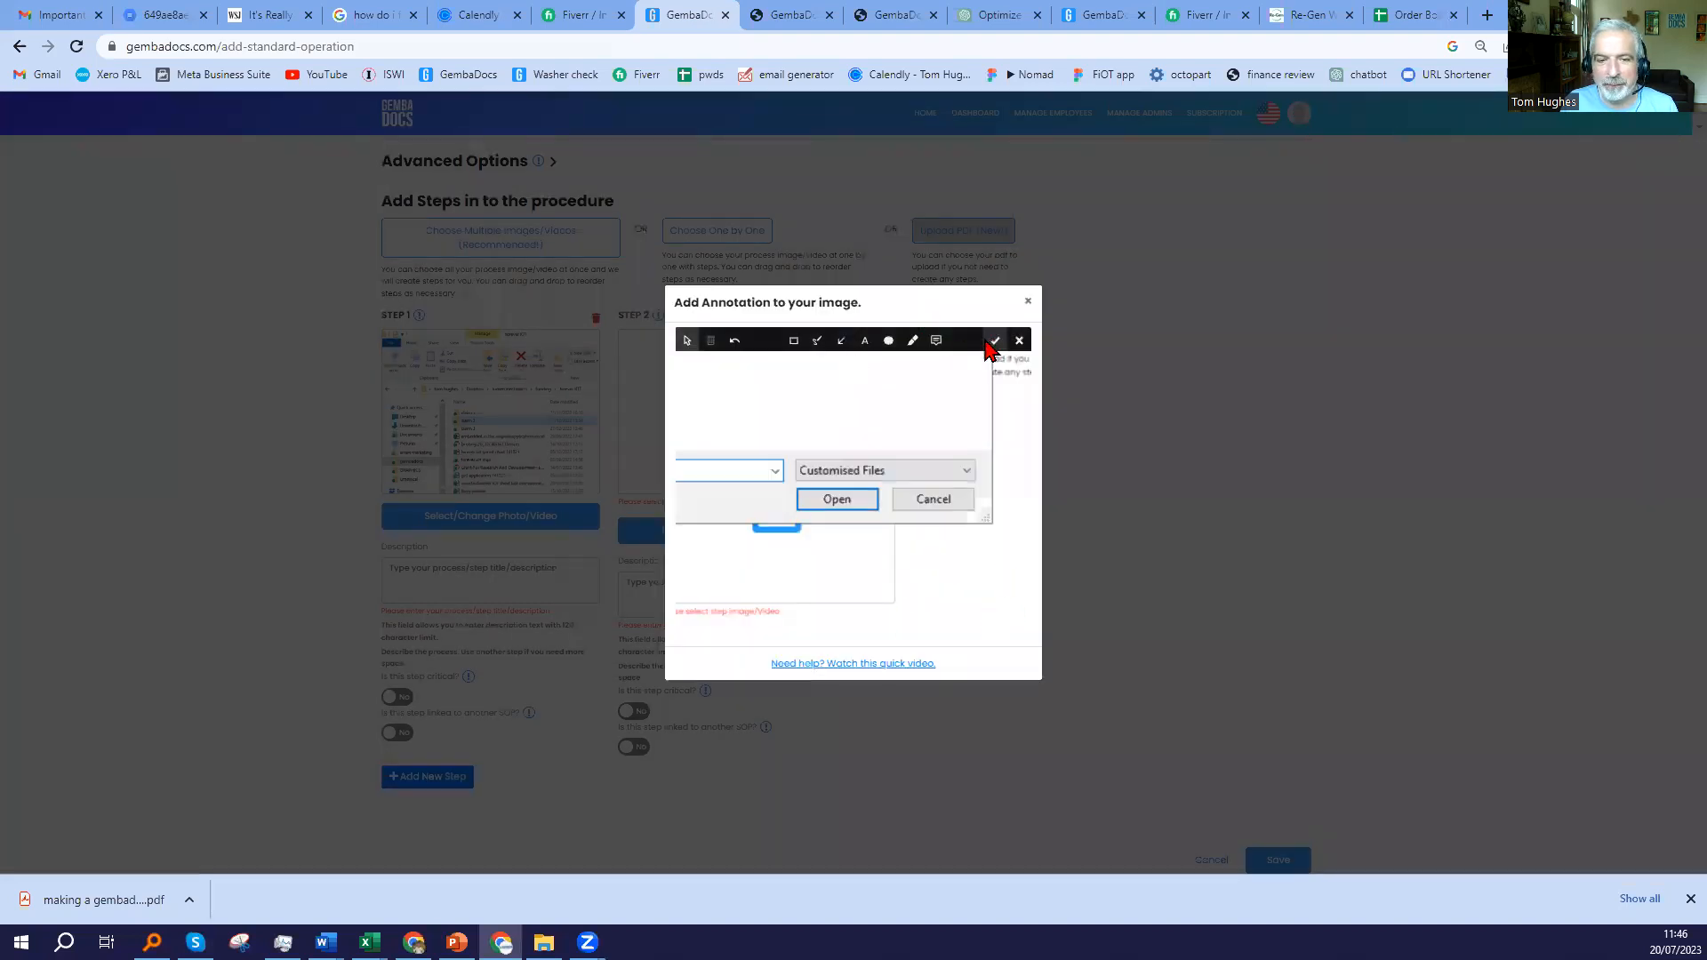
# Accept the picture, describe both steps as 'cc' and save ONE BY ONE TEST to the dashboard.
pyautogui.click(1017, 339)
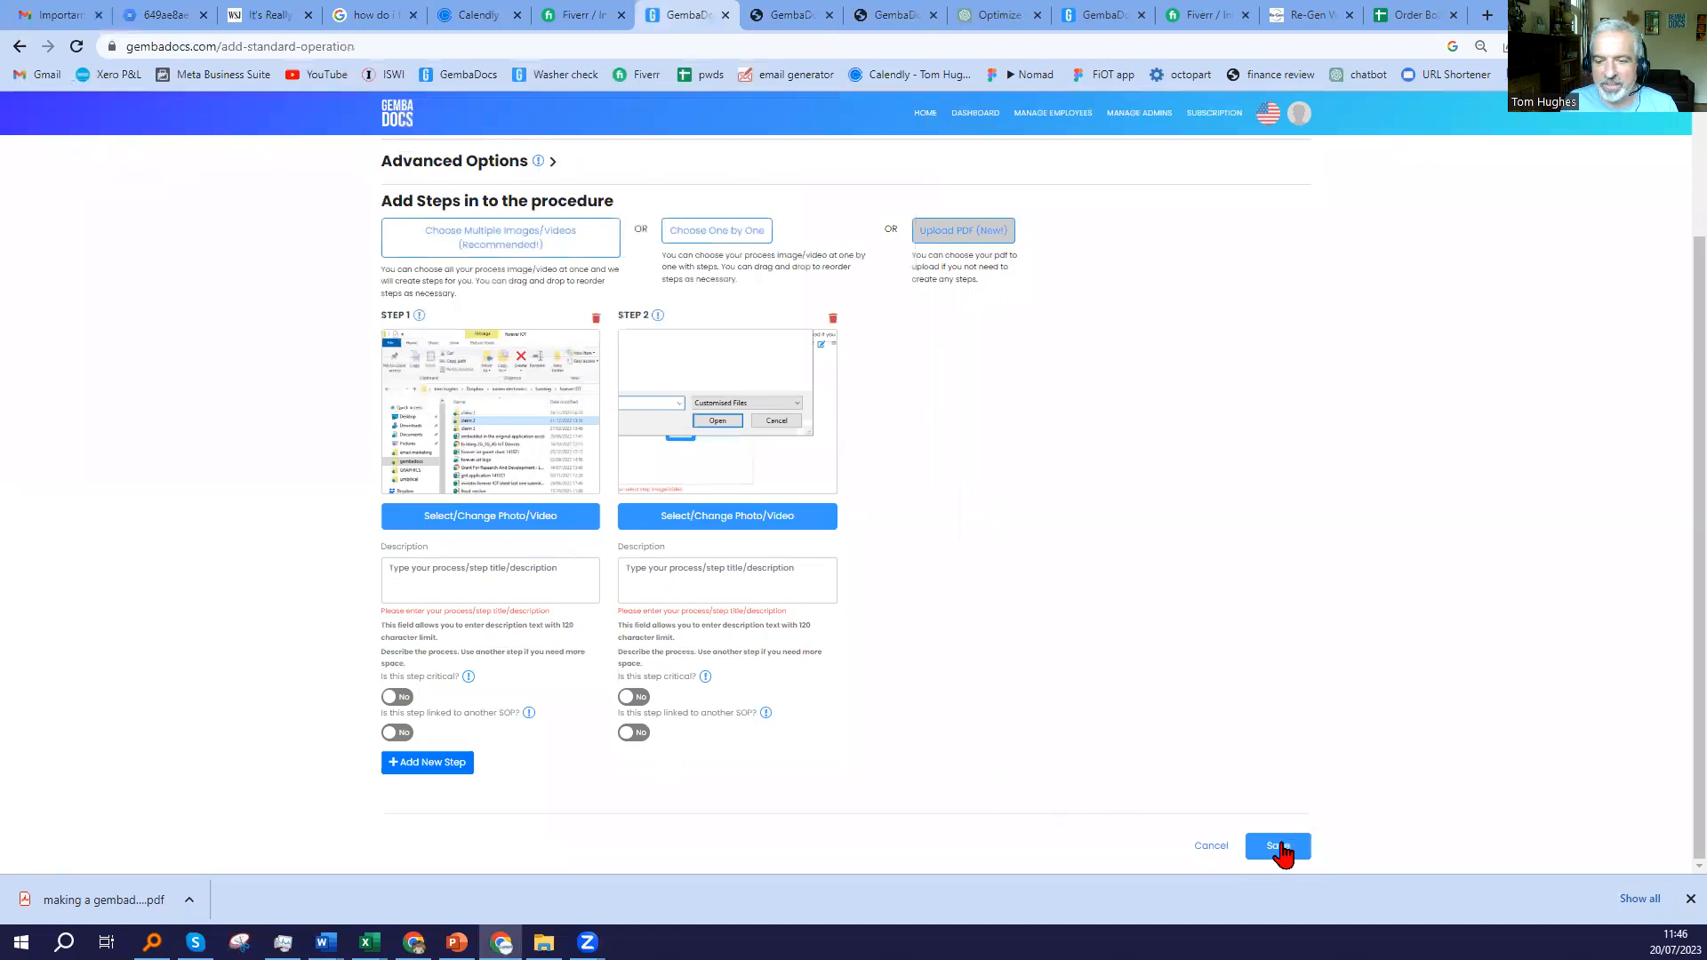
pyautogui.click(489, 577)
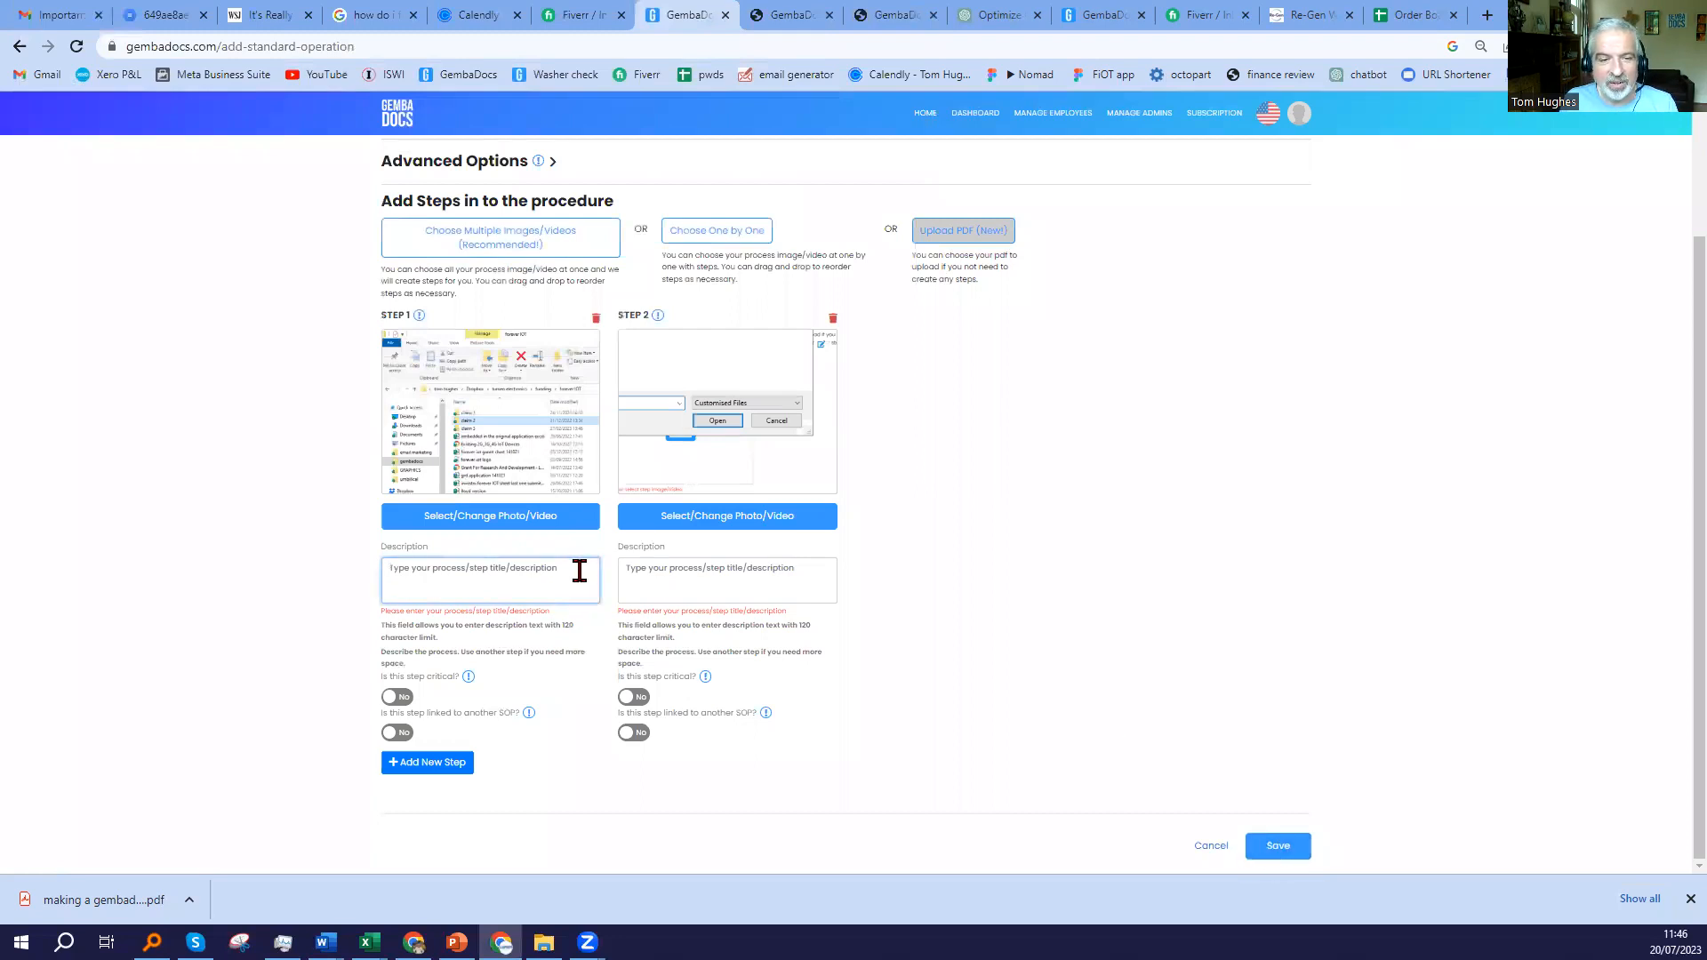
pyautogui.write('cc')
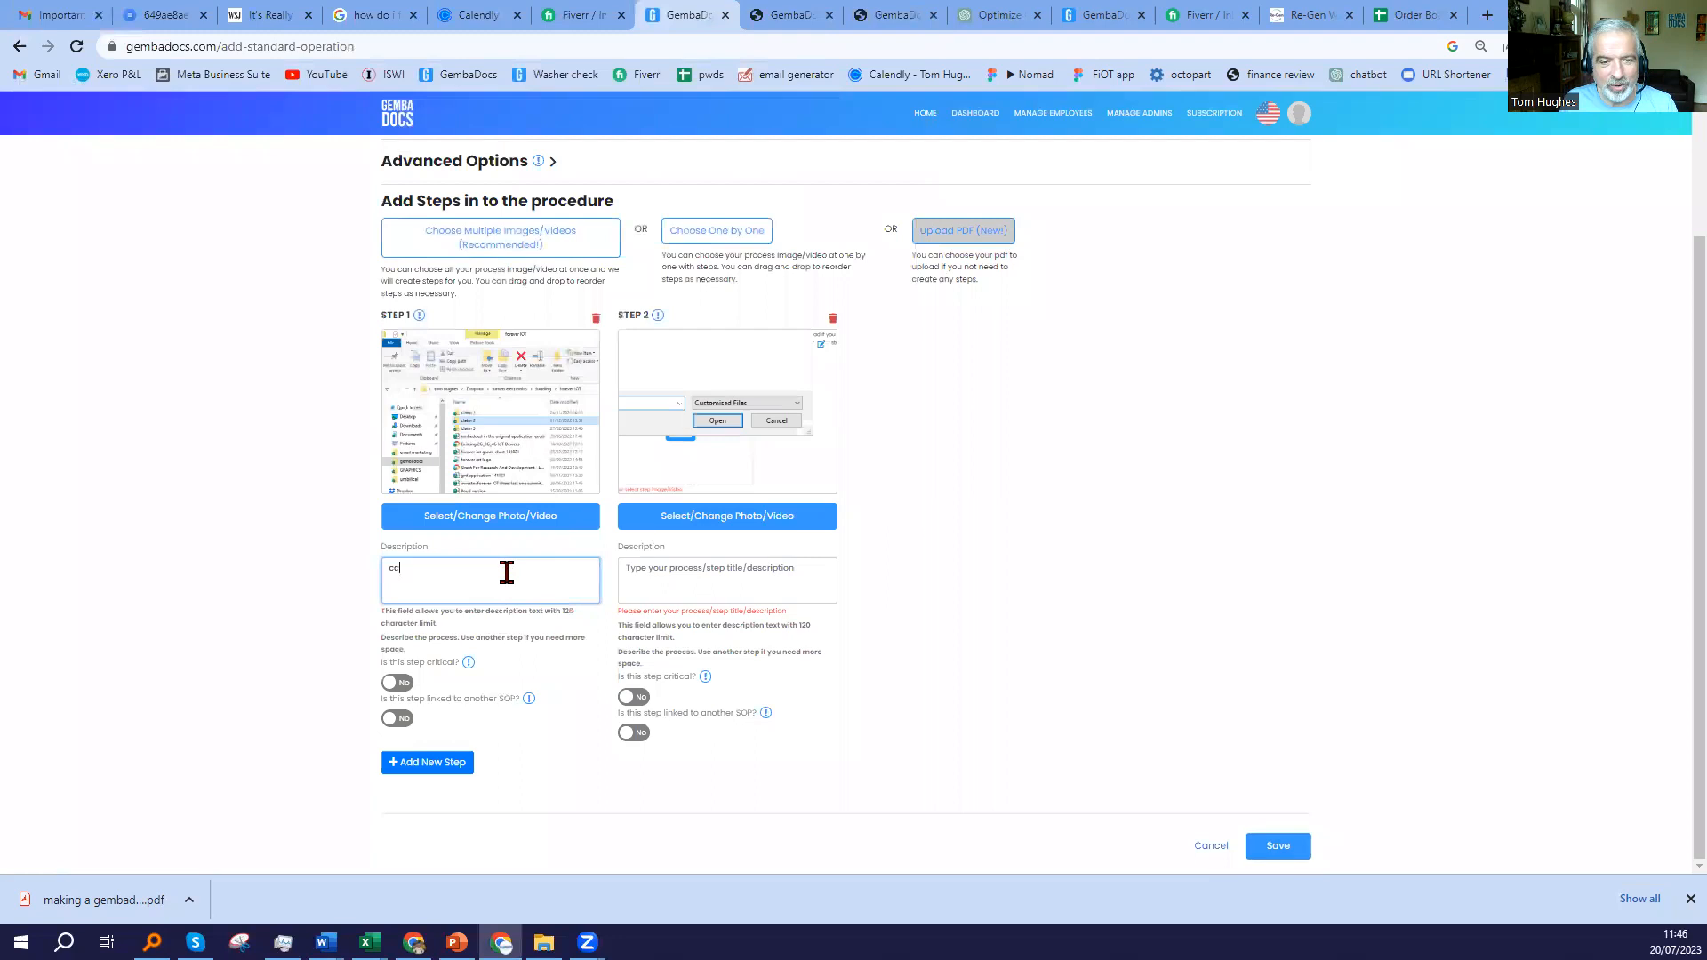
pyautogui.write('cc')
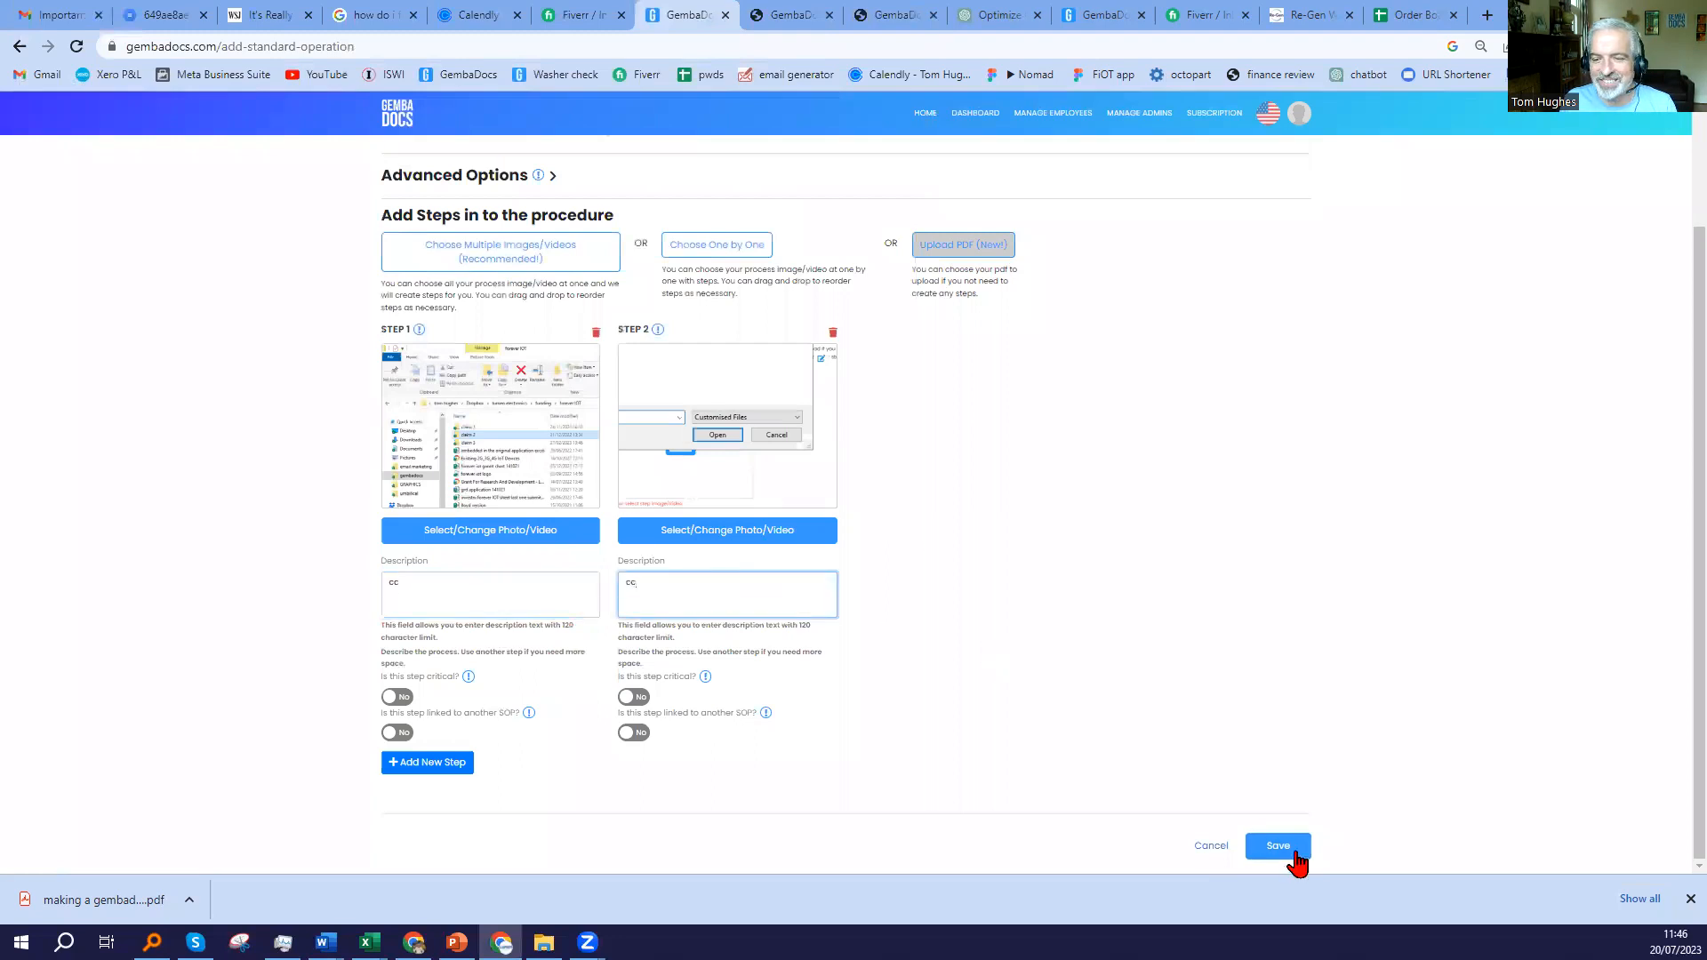
pyautogui.click(1276, 847)
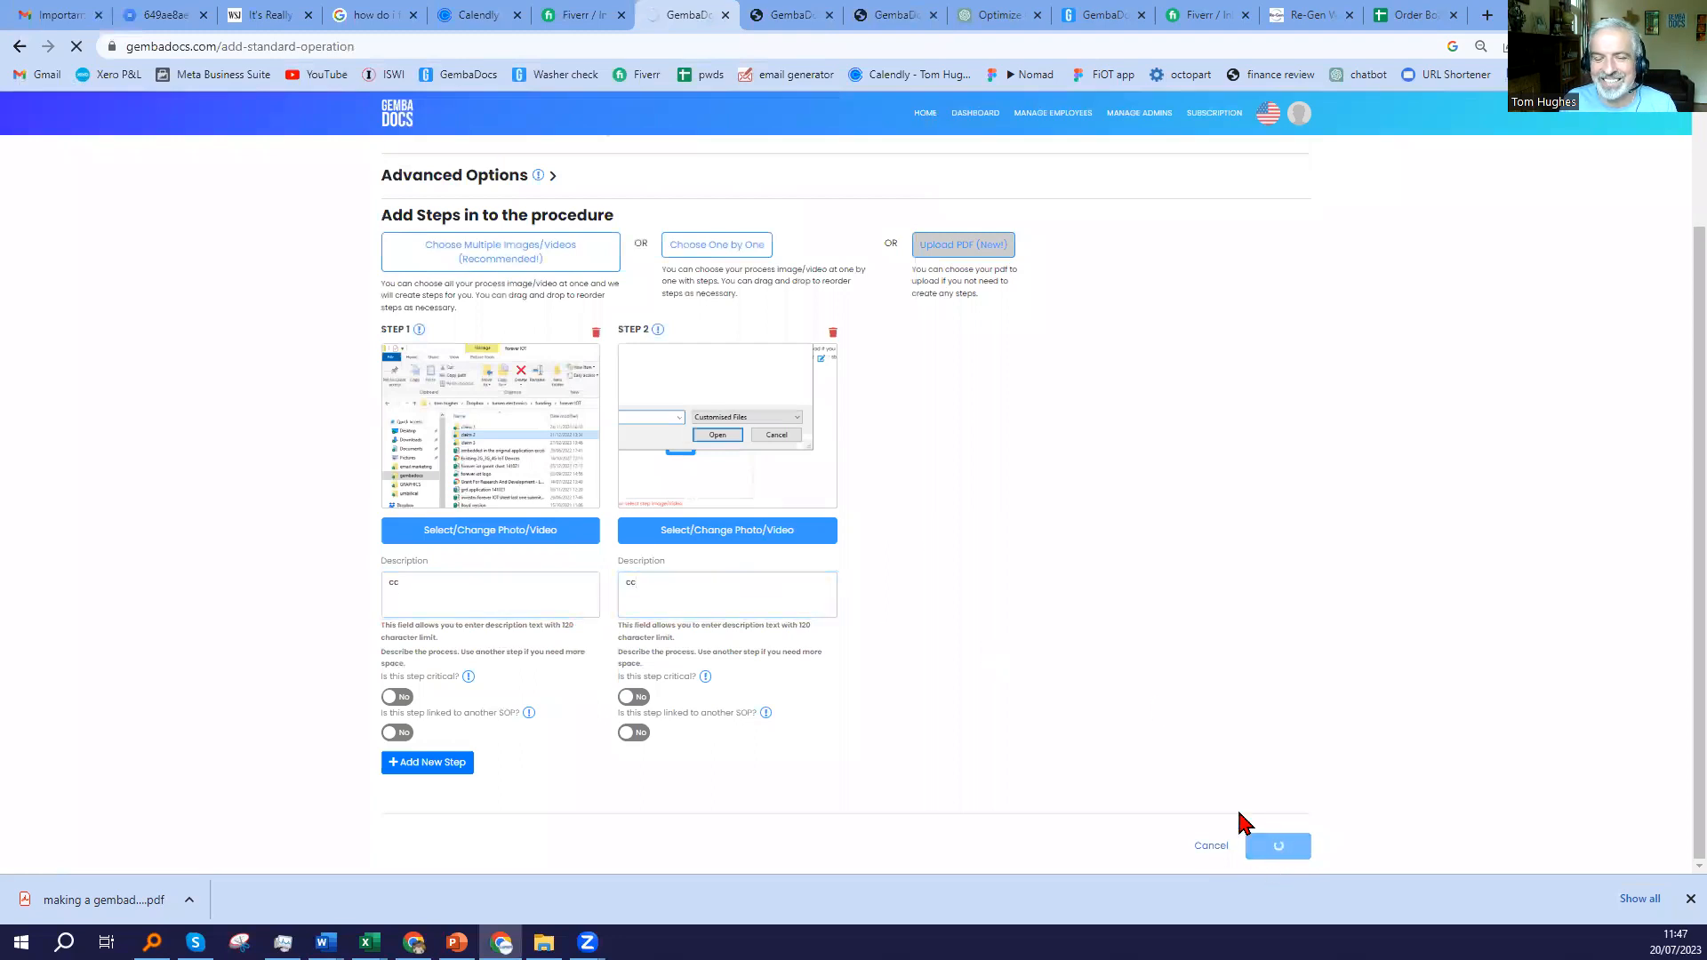
pyautogui.click(1277, 845)
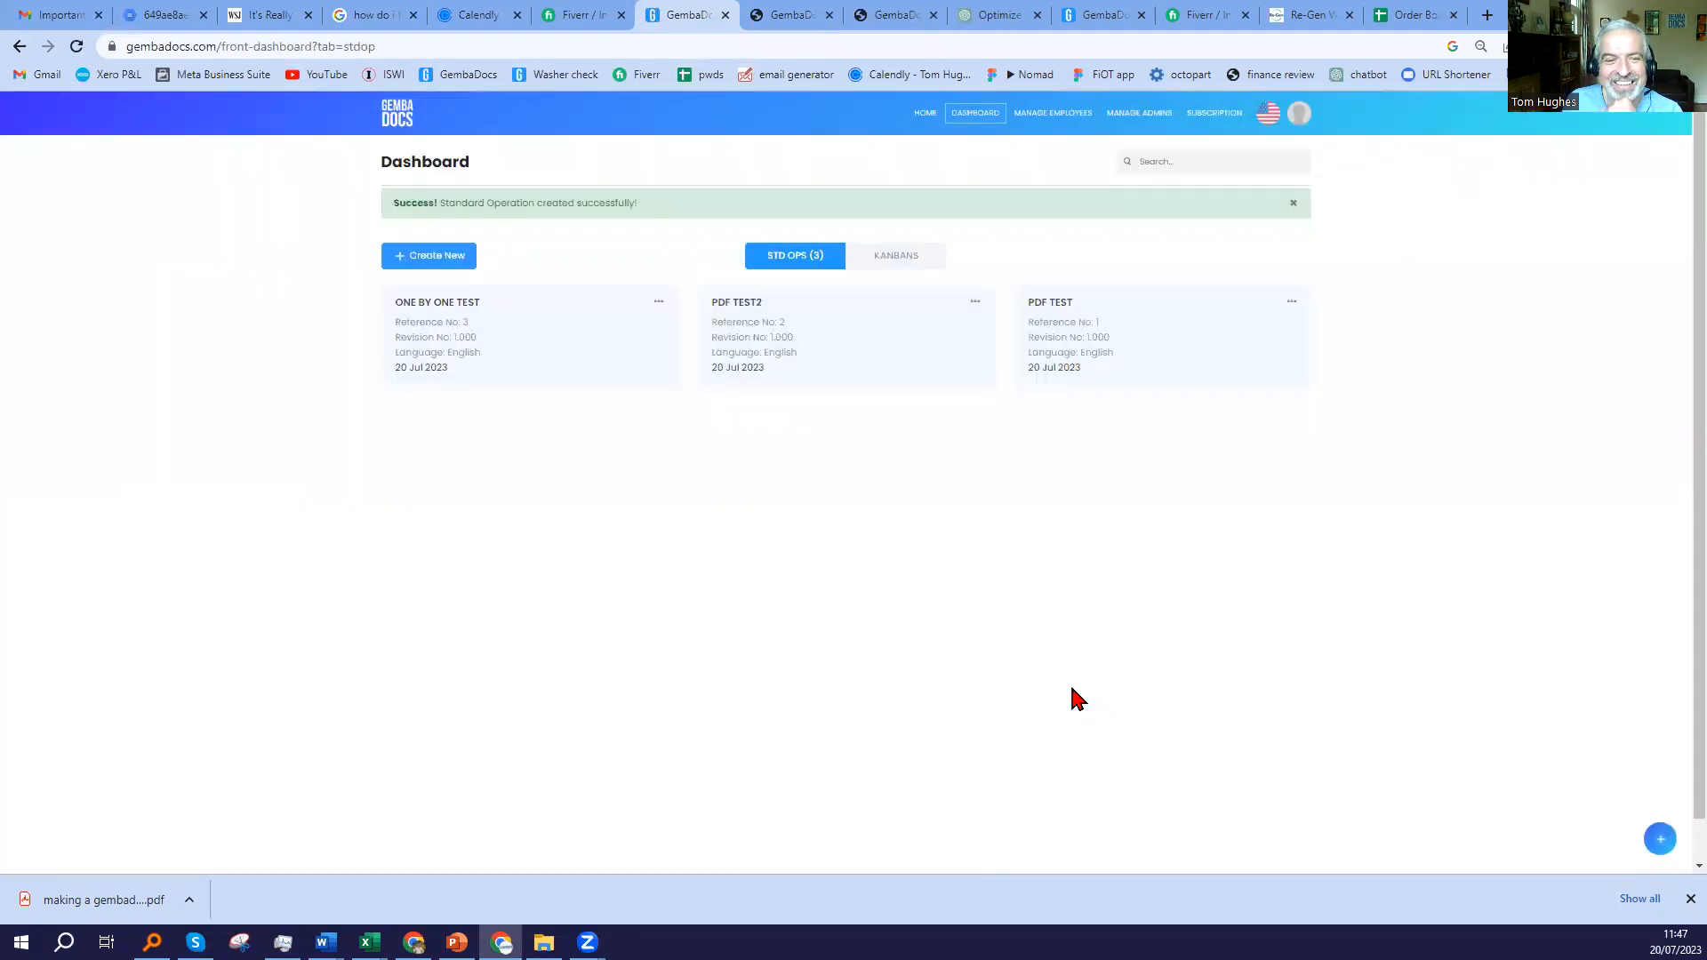
pyautogui.moveTo(610, 397)
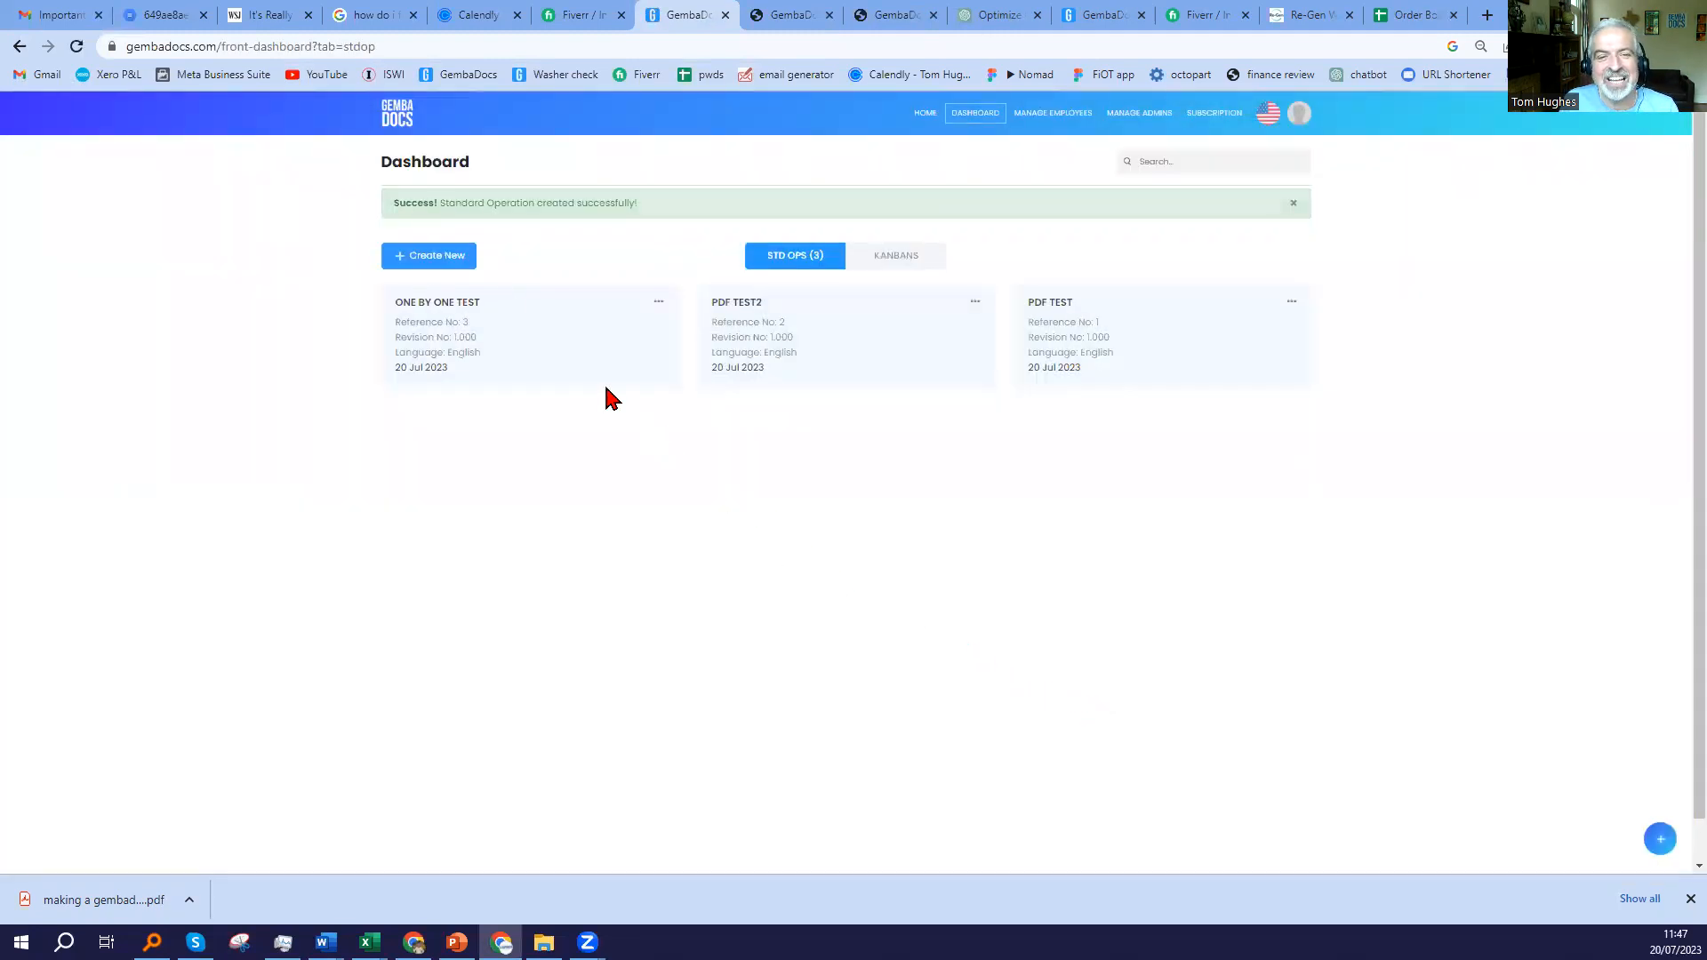
# Start a new standard operation and expand its document control details and advanced options.
pyautogui.click(429, 255)
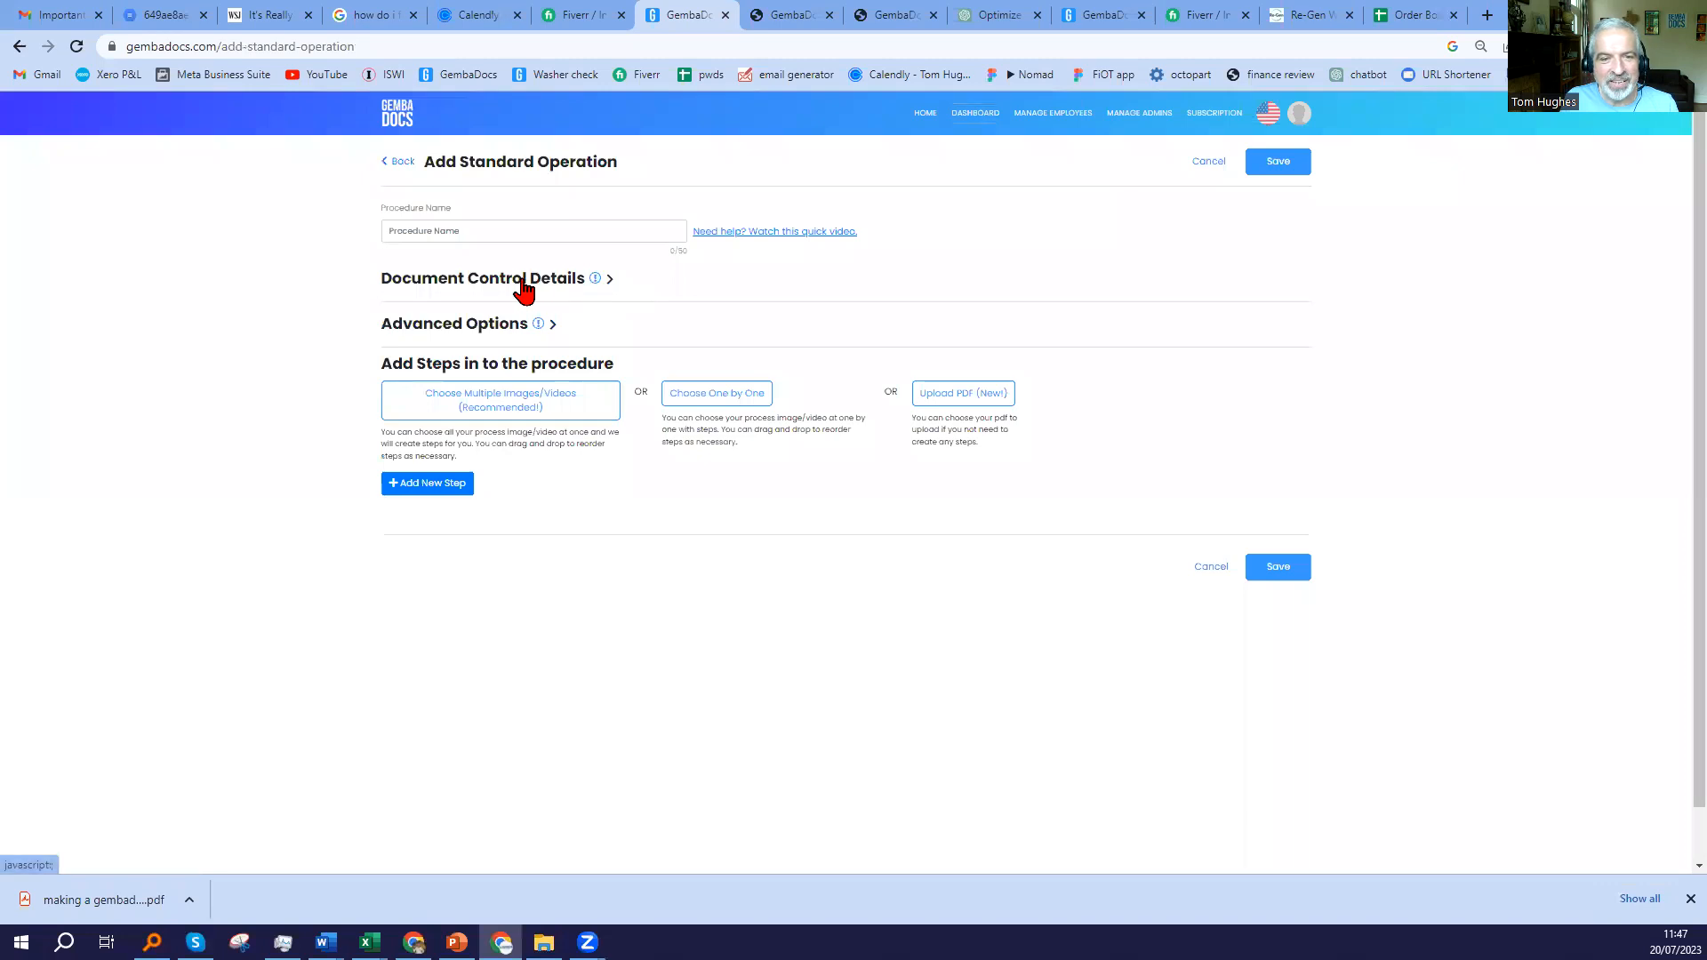
pyautogui.click(593, 279)
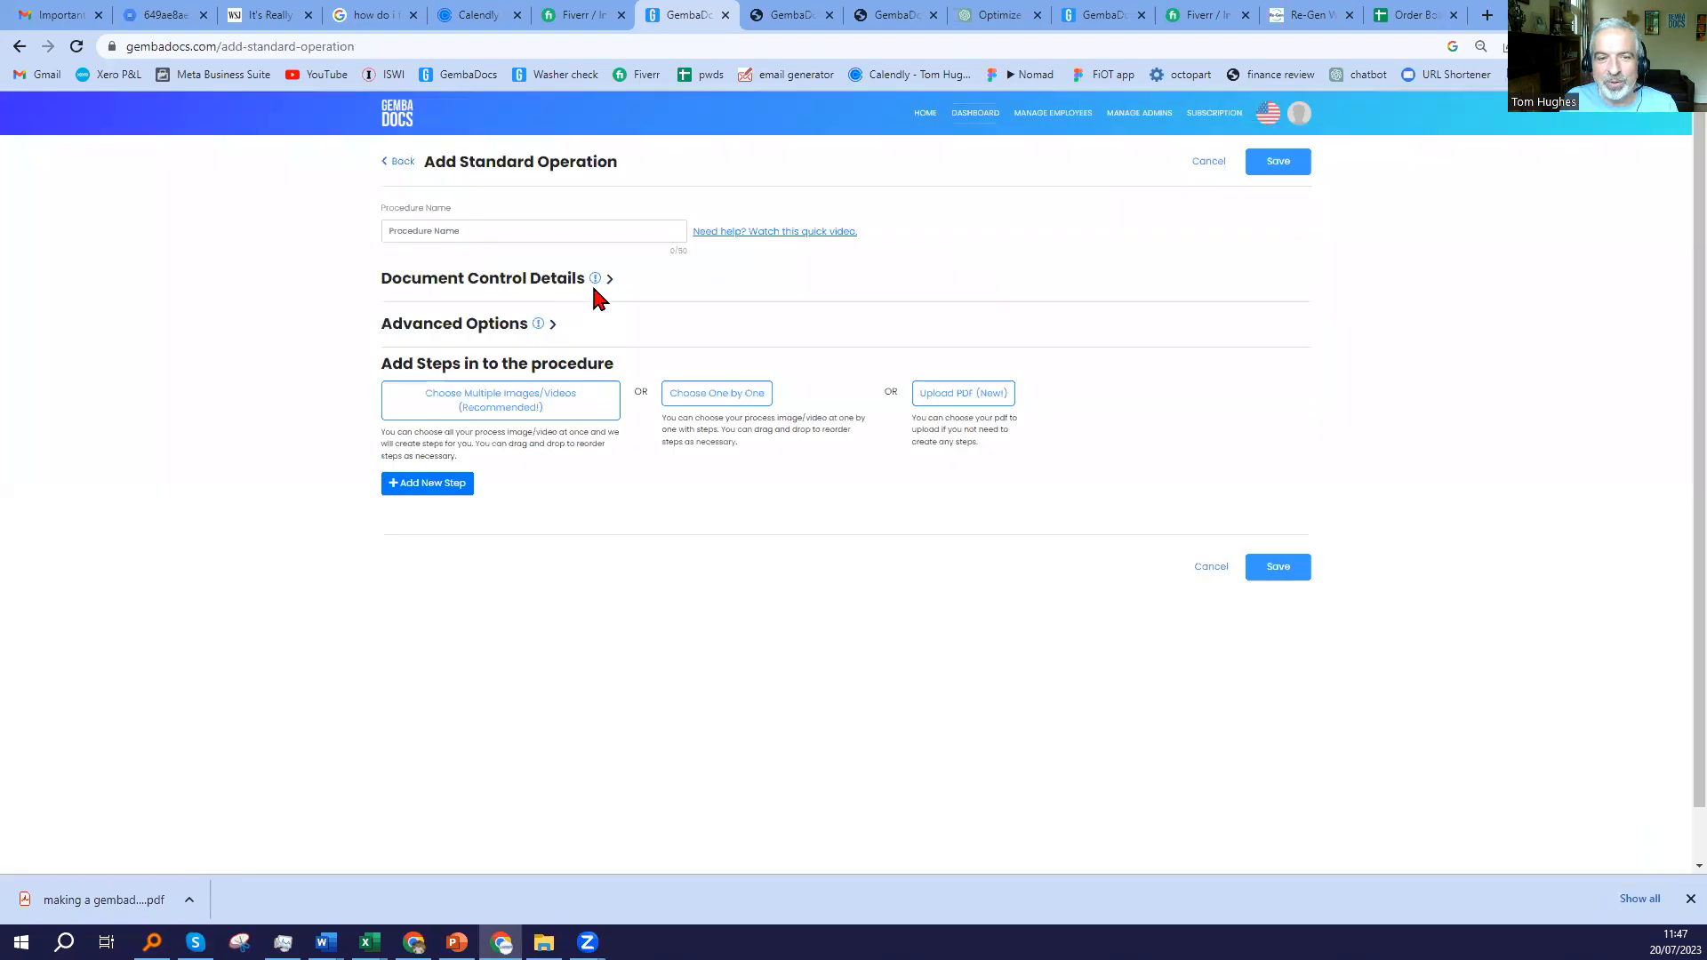
pyautogui.click(594, 277)
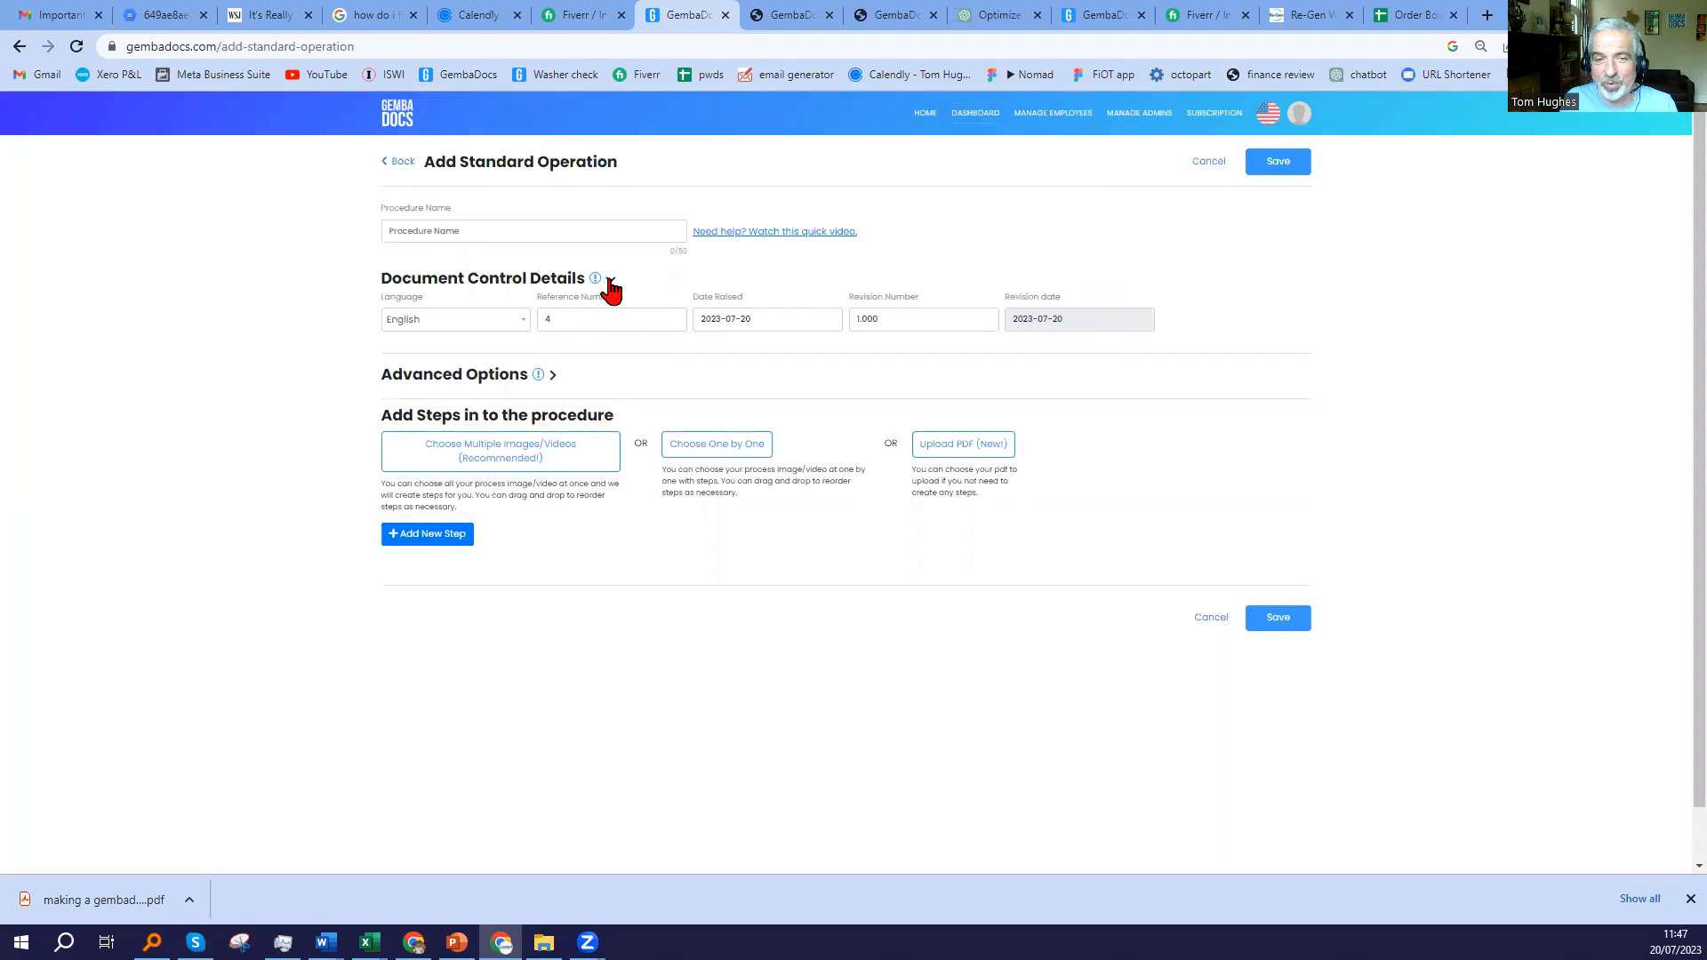
pyautogui.click(608, 280)
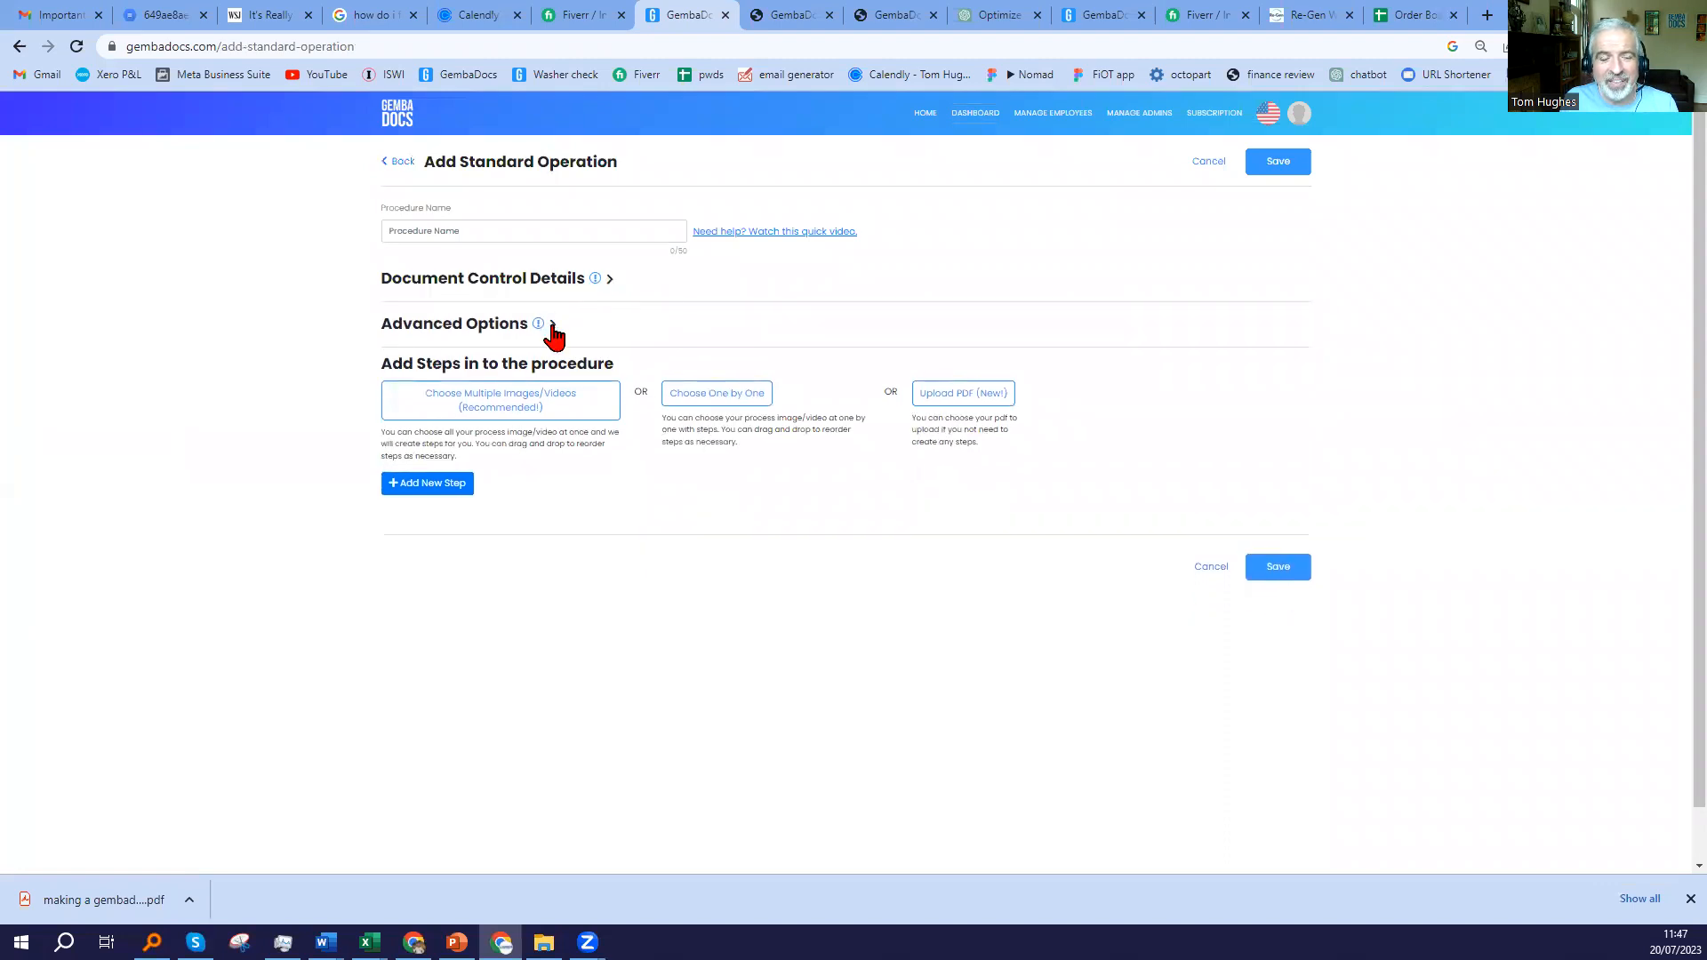
pyautogui.click(536, 324)
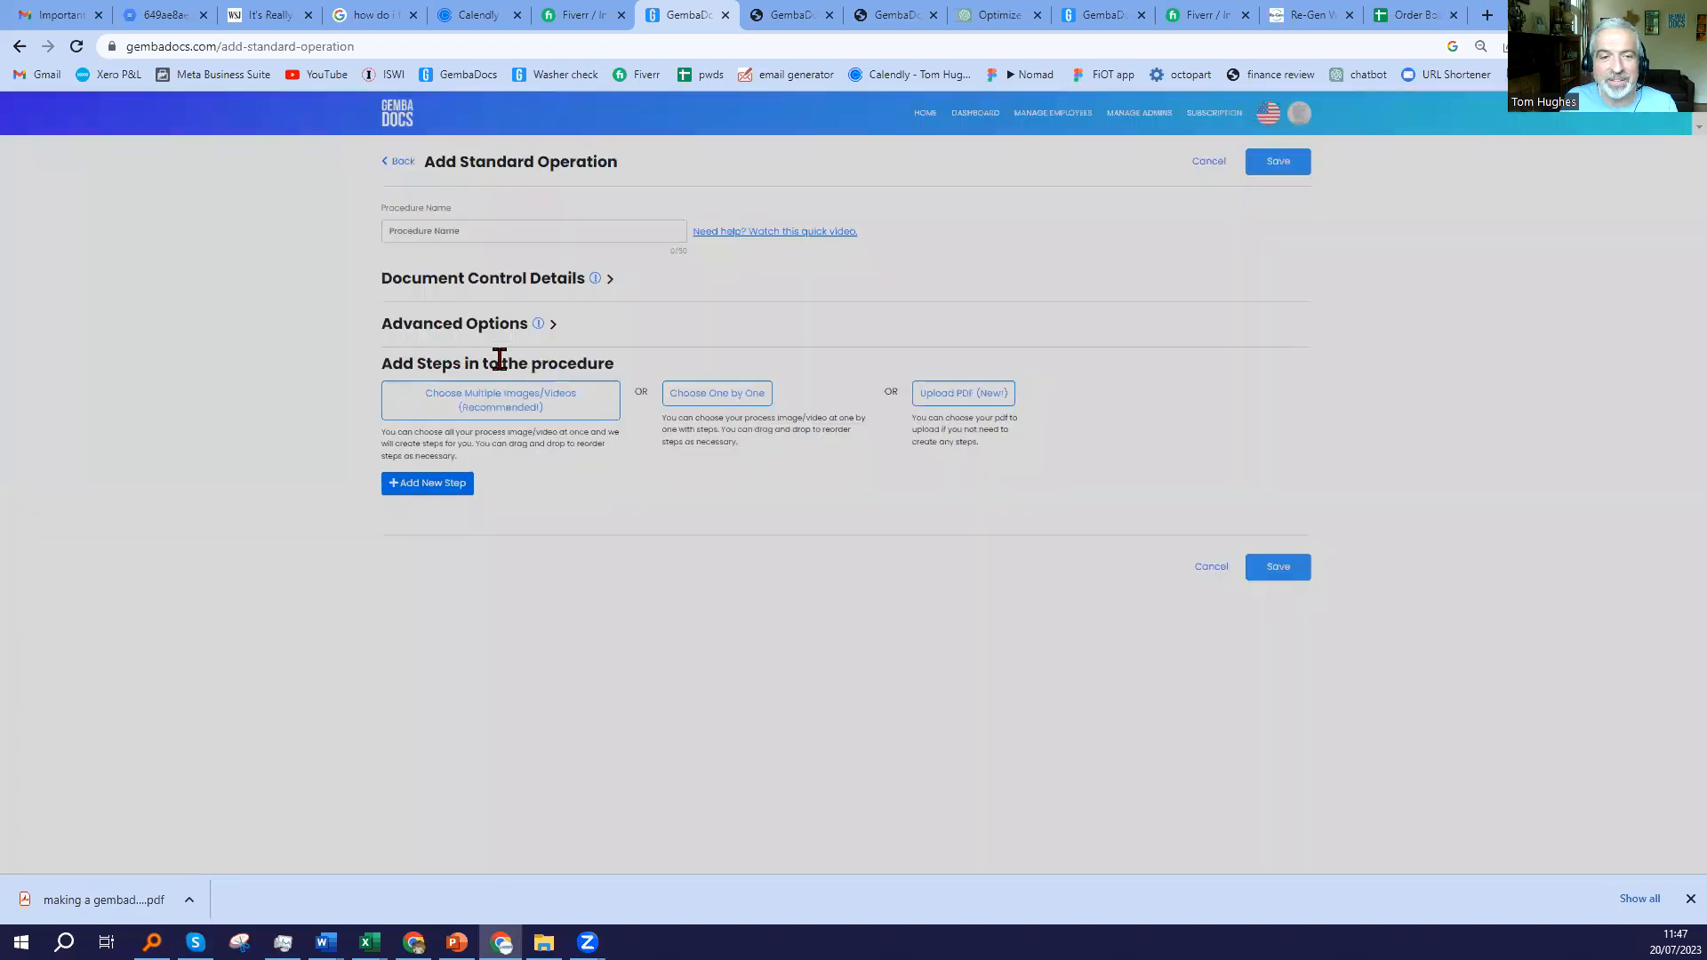
pyautogui.click(453, 324)
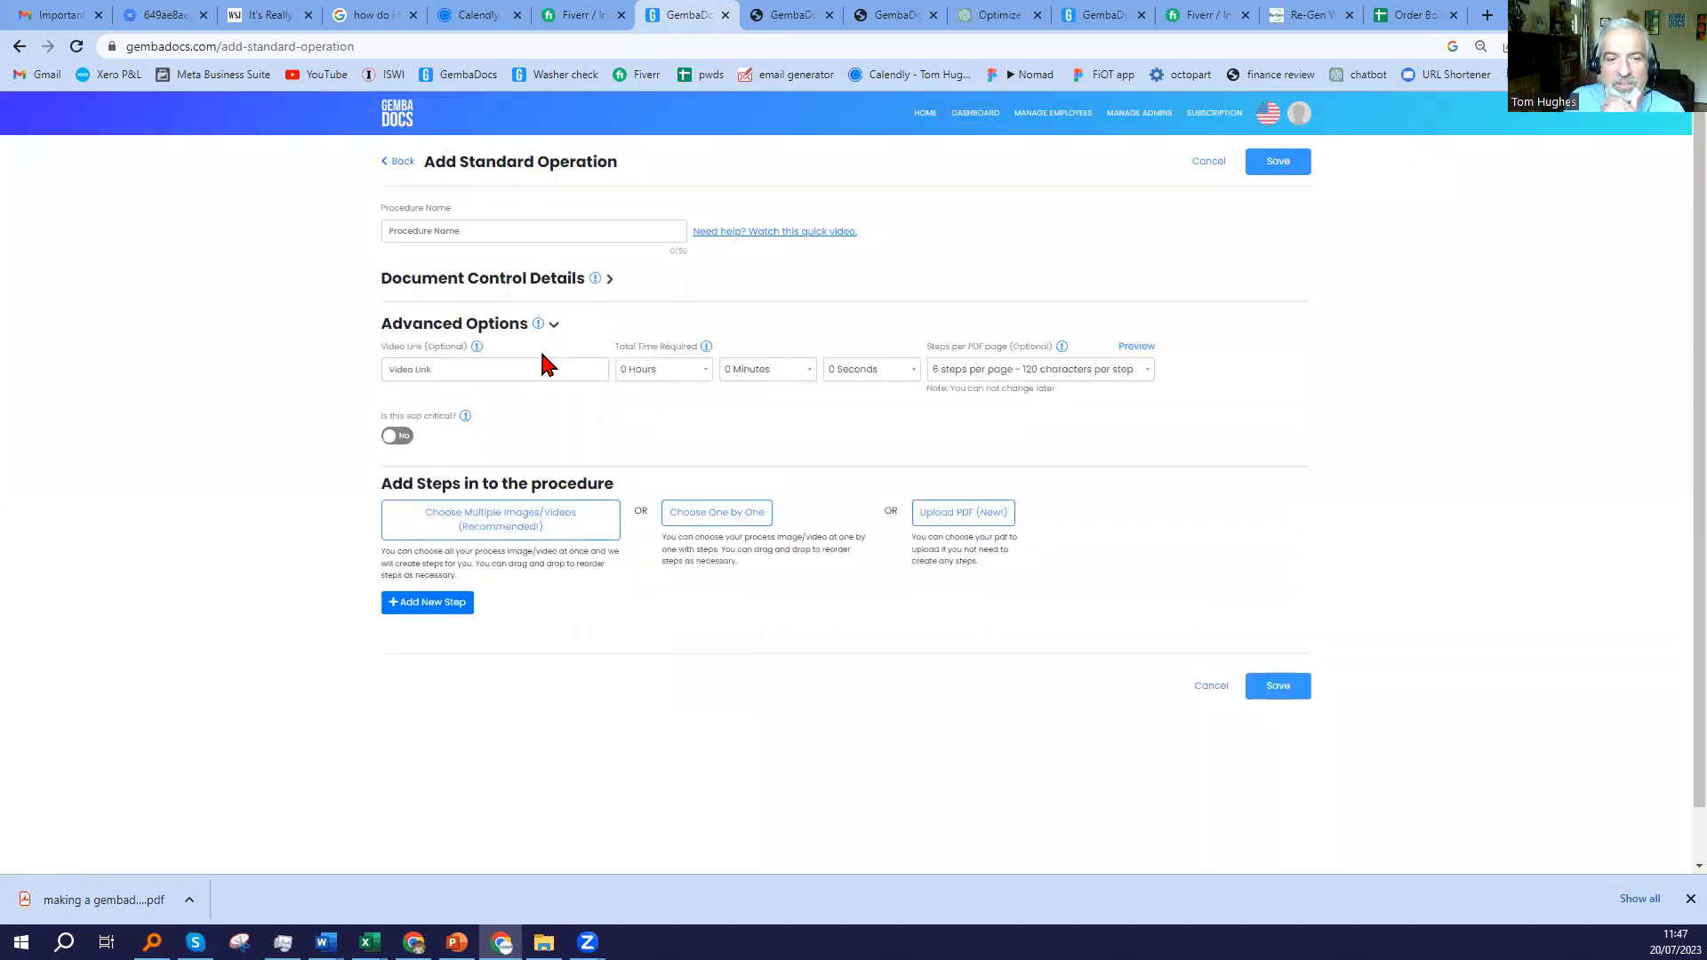
# Set Total Time Required to 1 hour and 5 minutes.
pyautogui.click(493, 368)
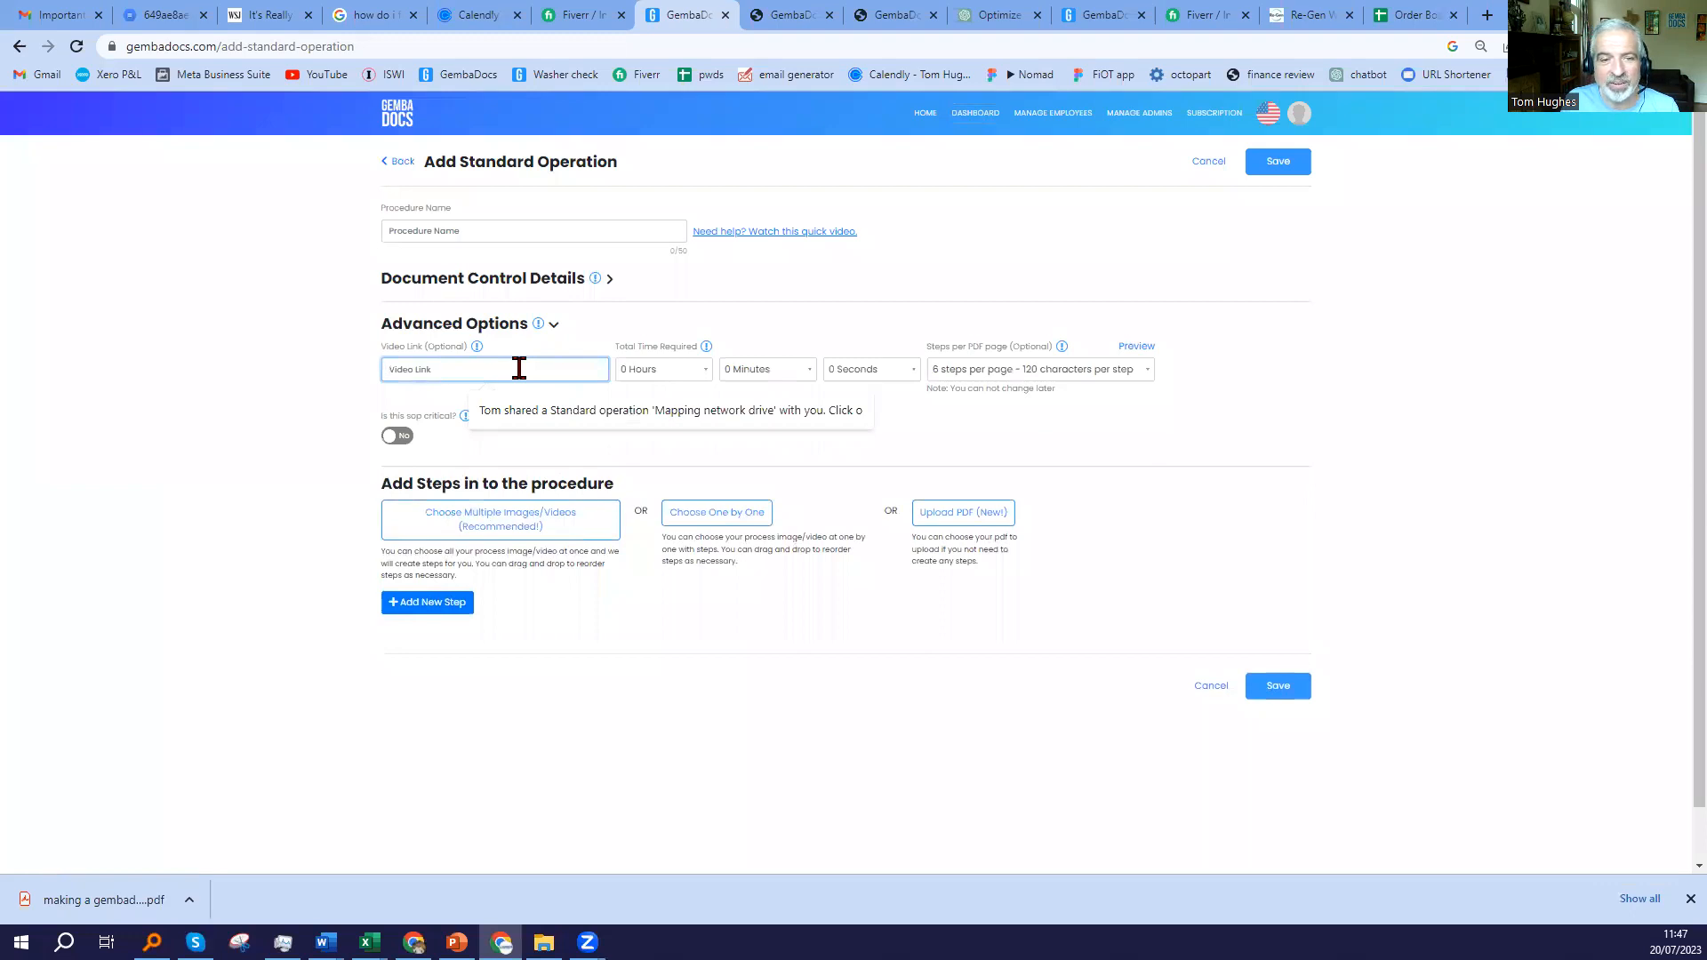
pyautogui.moveTo(631, 375)
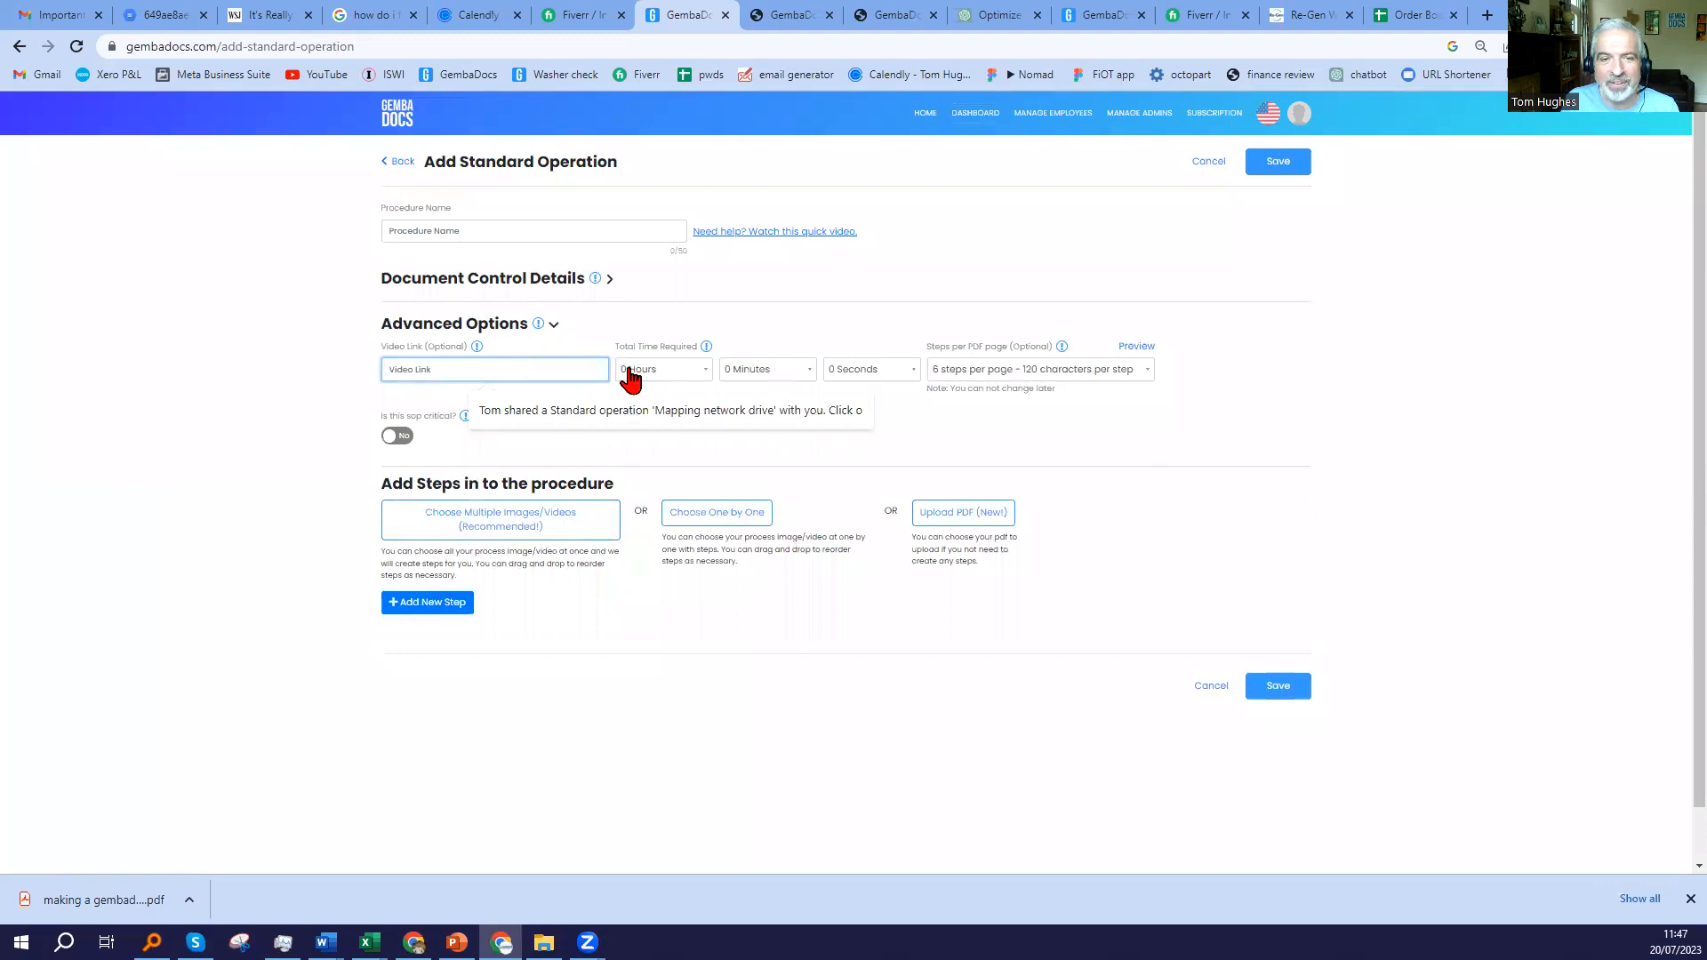
pyautogui.click(663, 368)
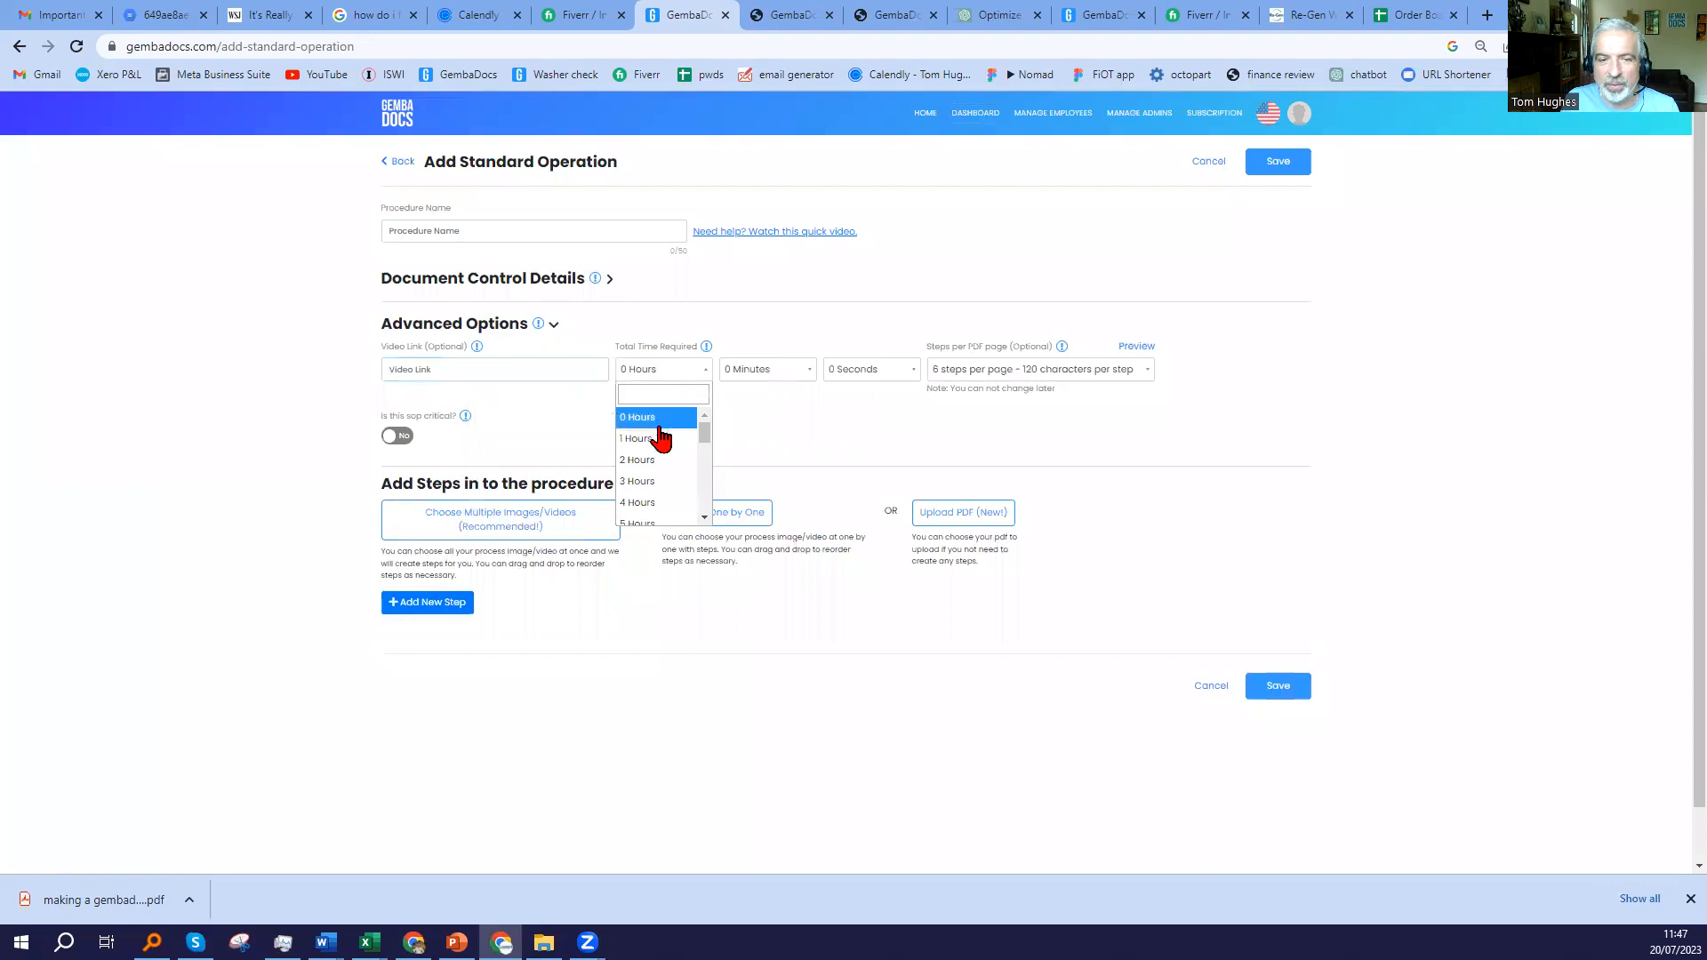
pyautogui.click(635, 438)
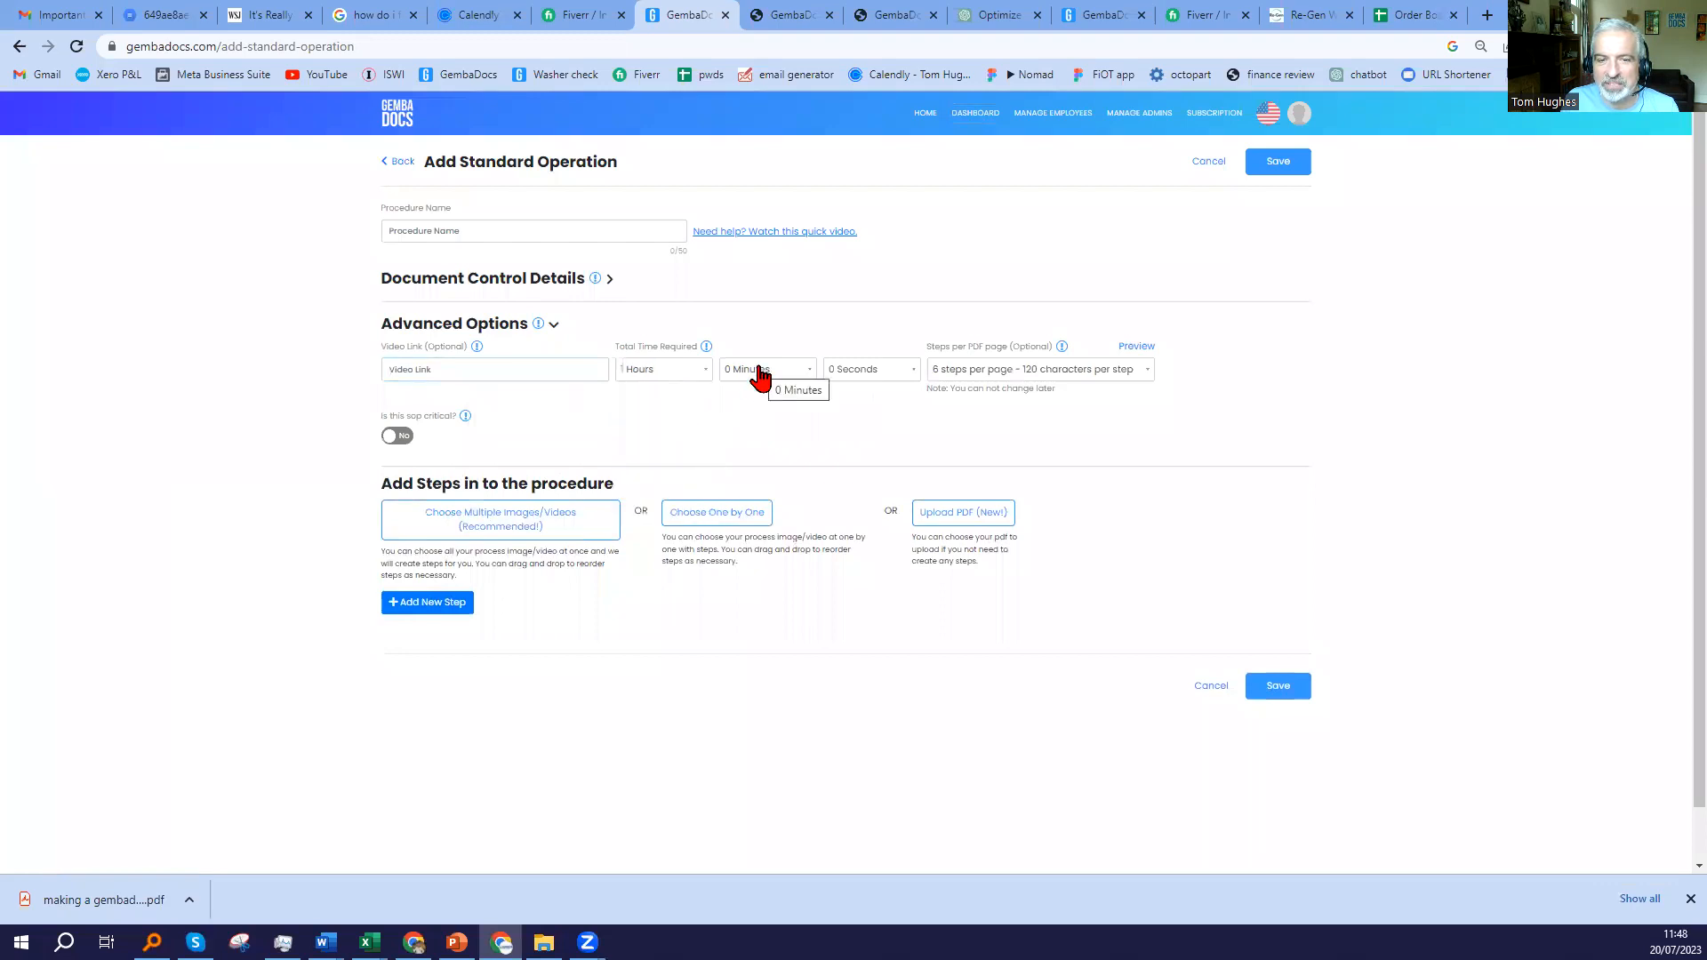
pyautogui.click(764, 368)
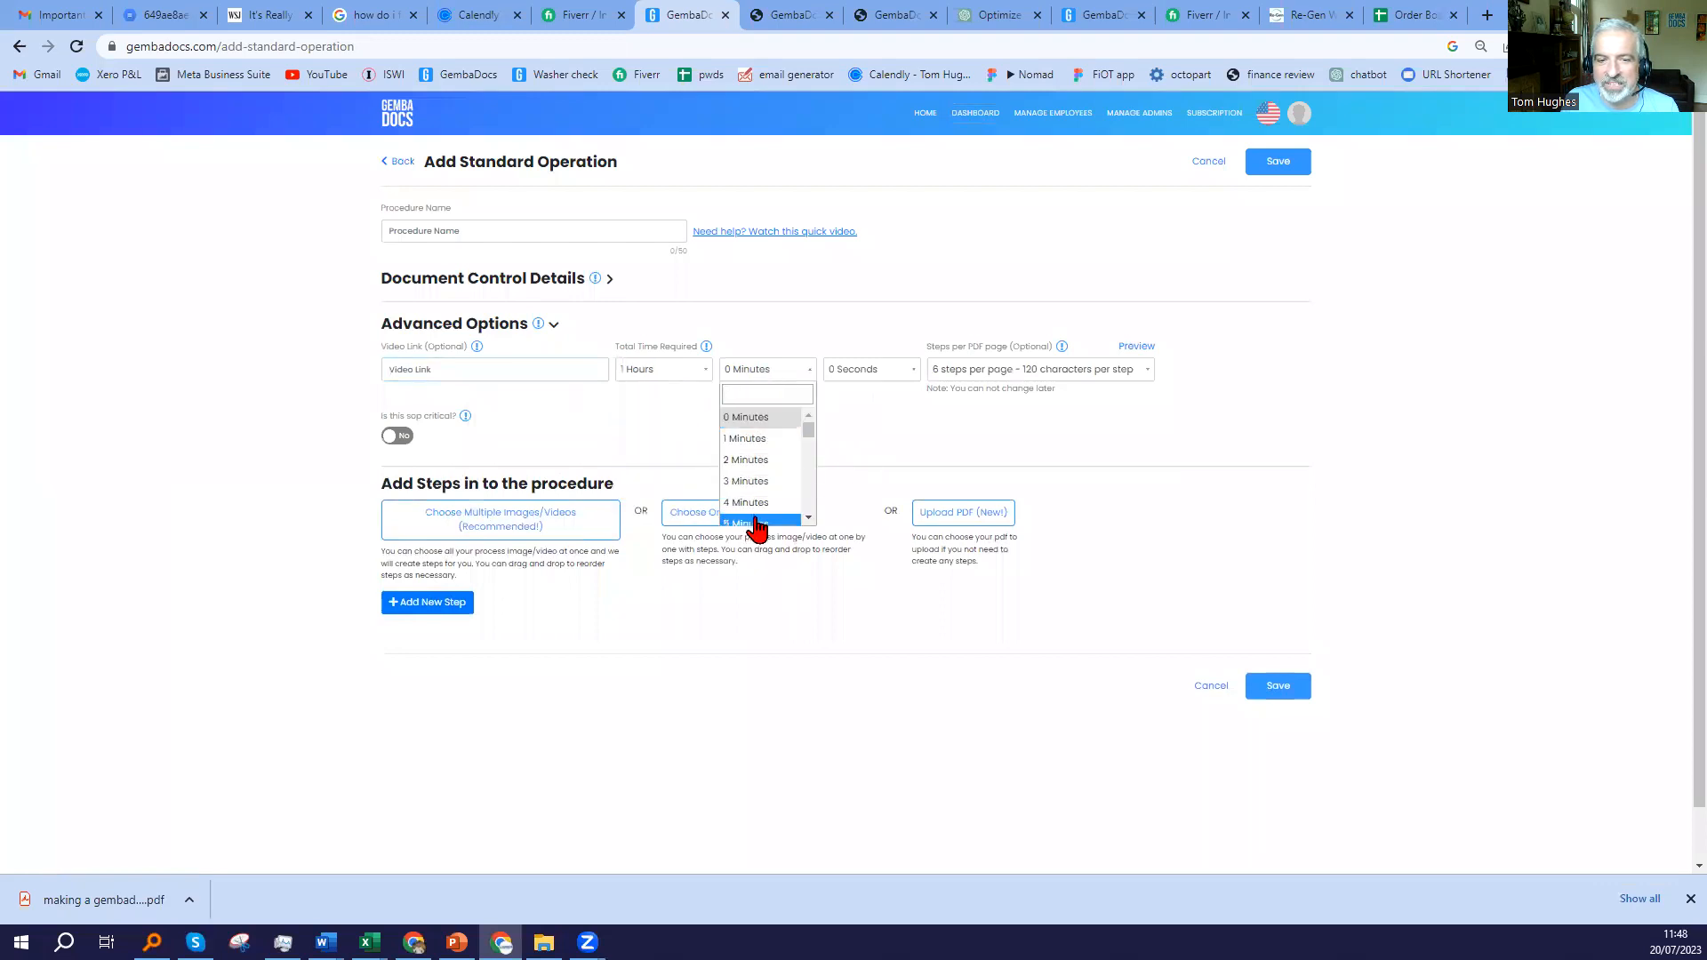
pyautogui.click(749, 522)
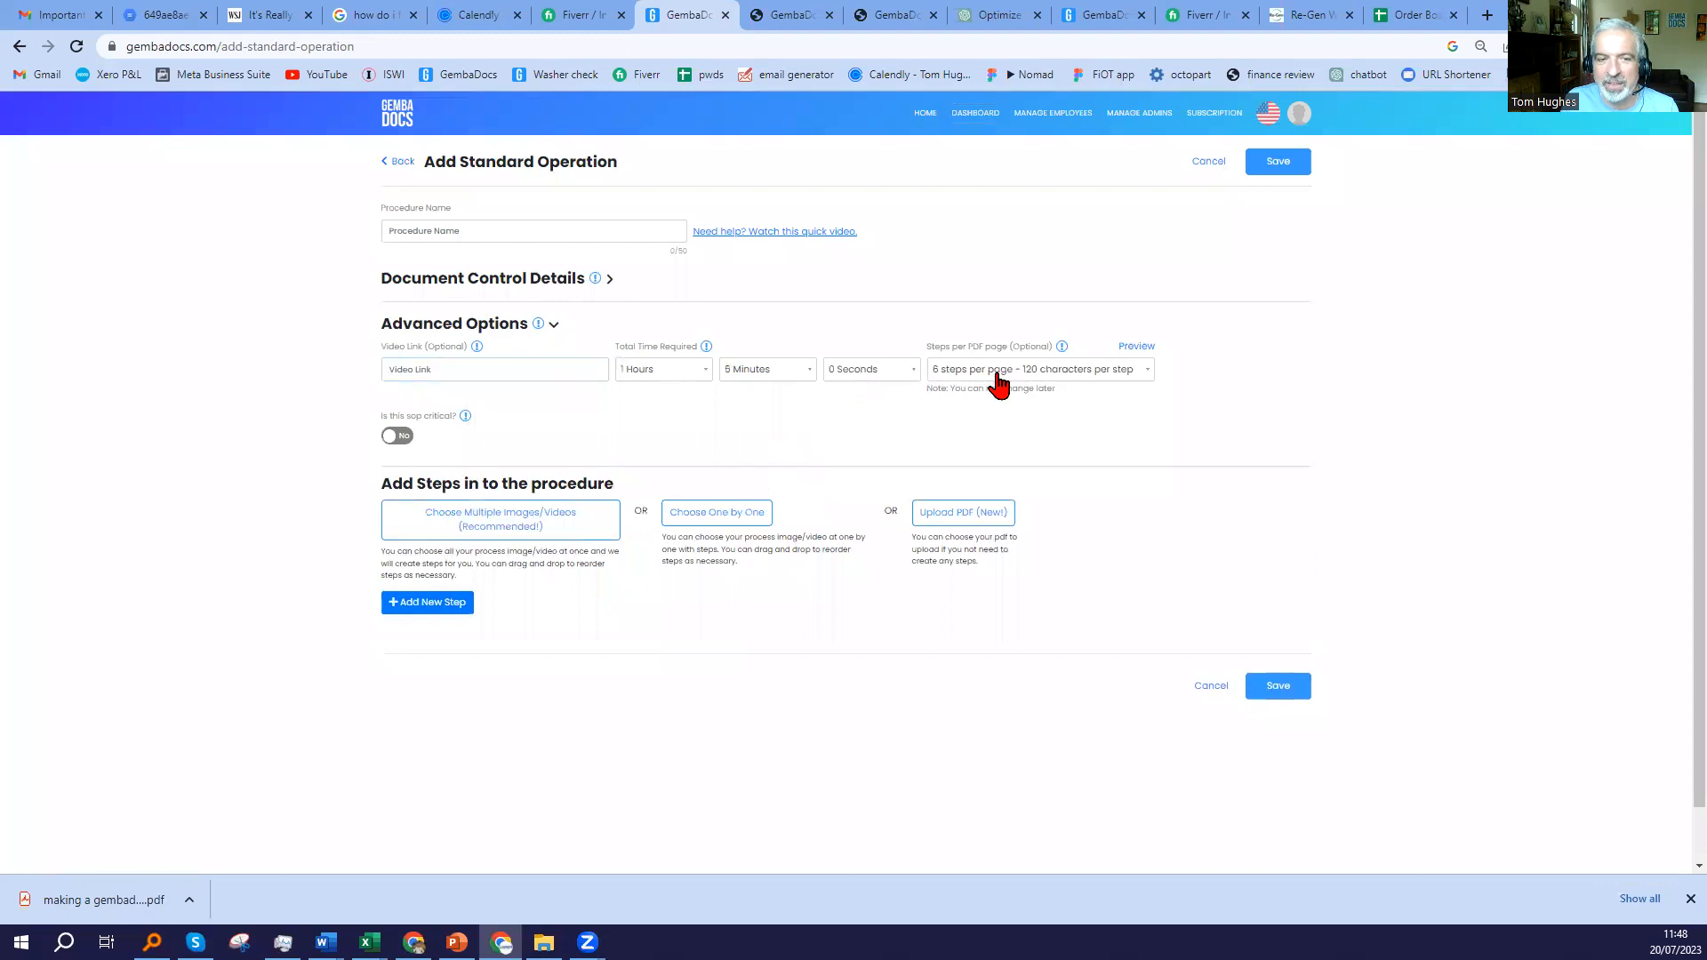
pyautogui.click(1035, 368)
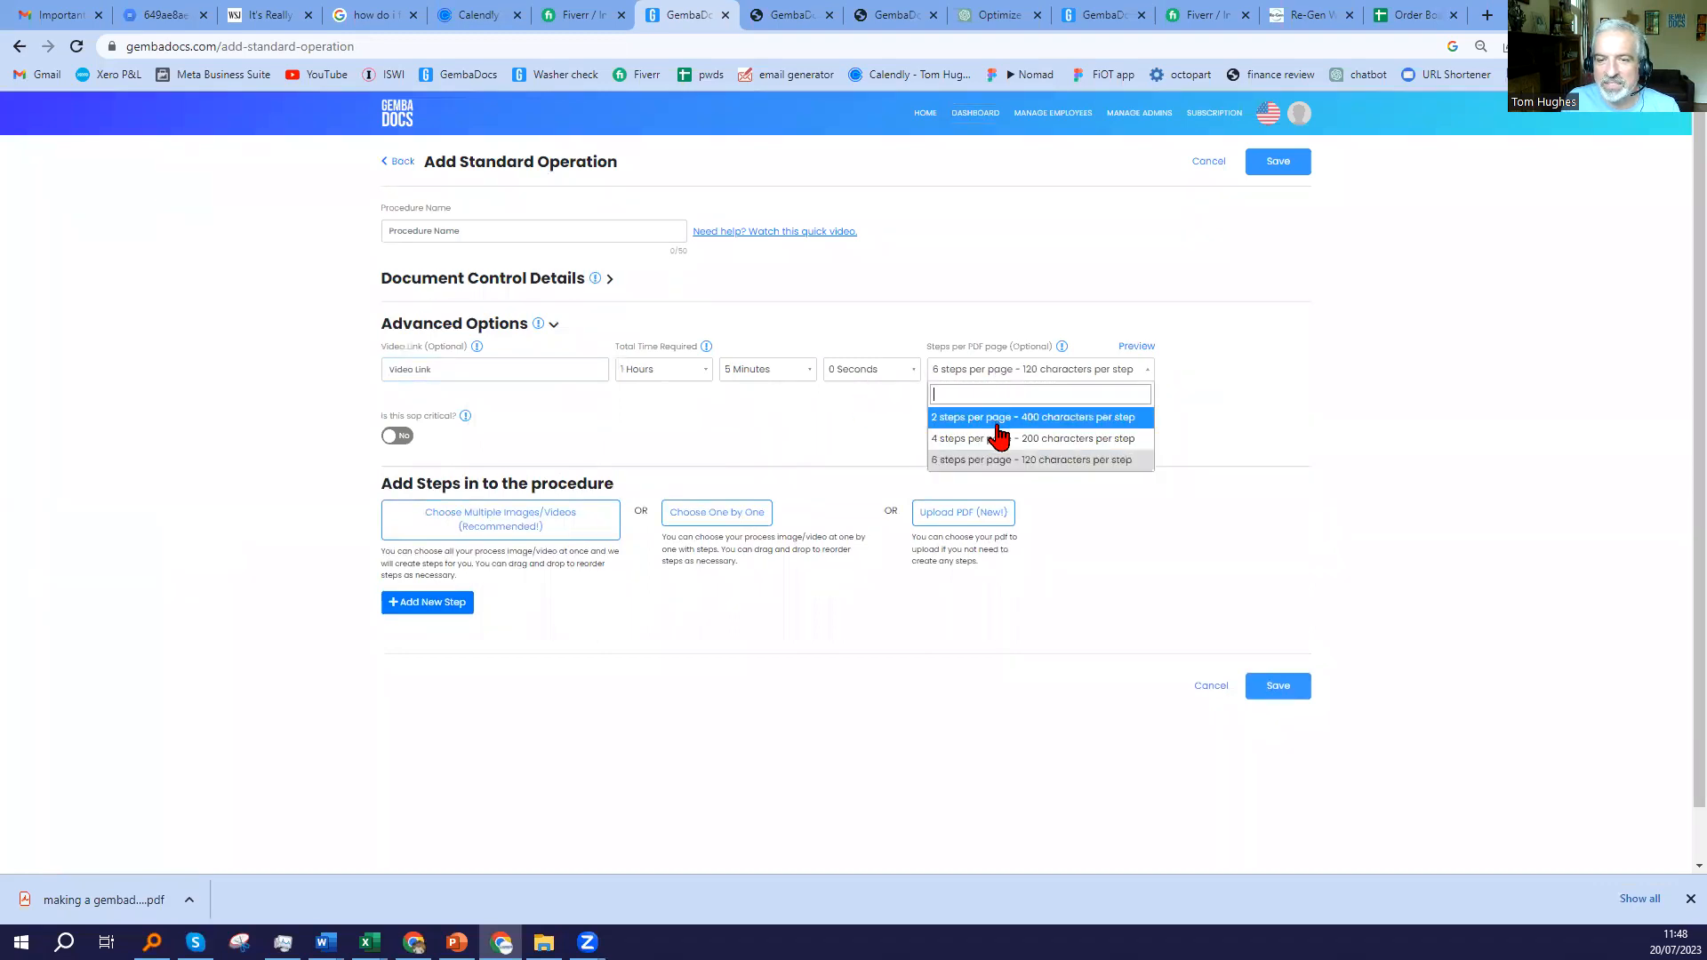
pyautogui.moveTo(1142, 347)
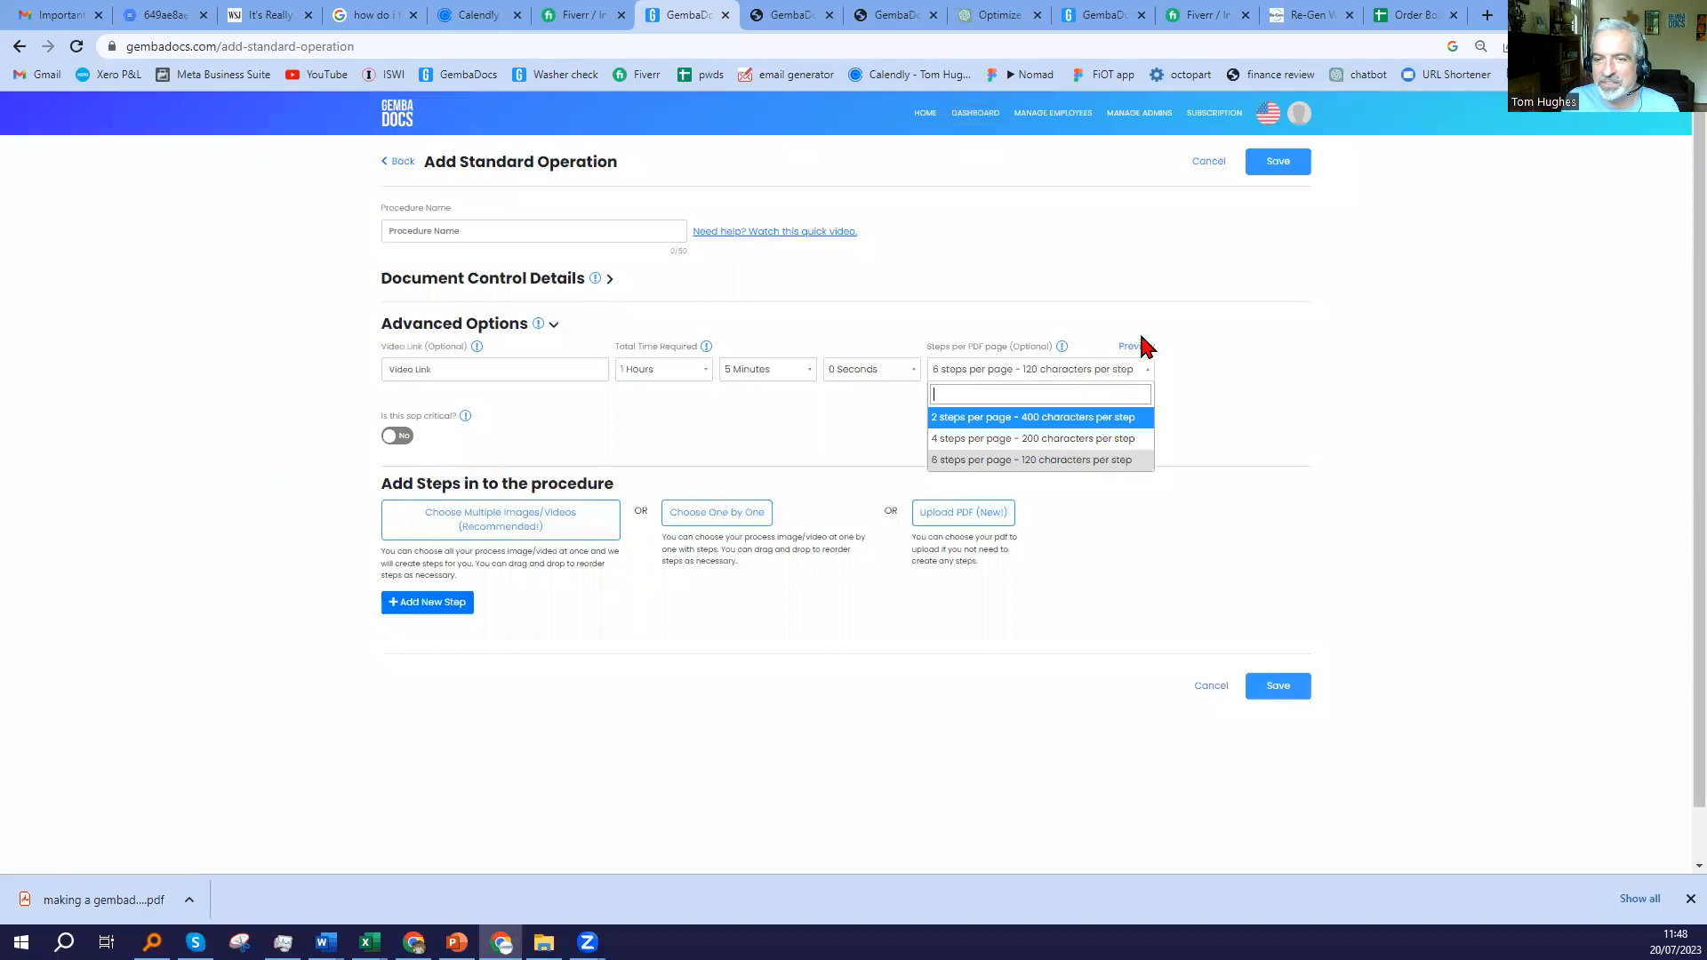
# Preview the PDF layout with 6 and then 4 steps per page.
pyautogui.click(1131, 346)
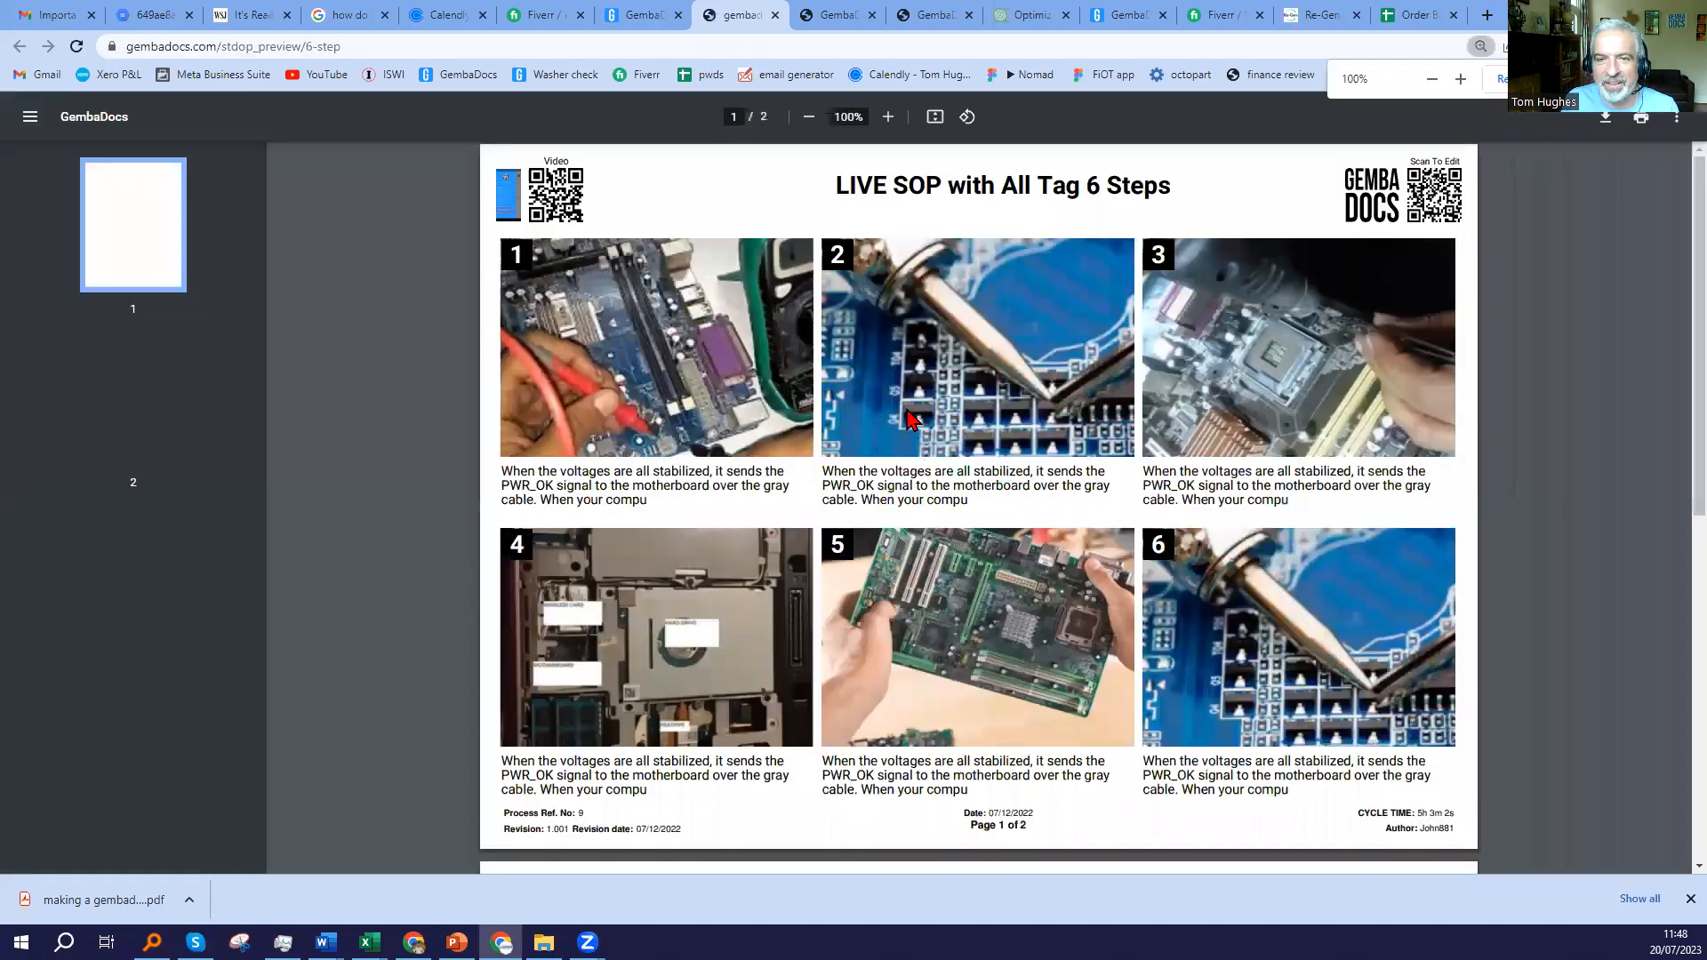
pyautogui.scroll(-3)
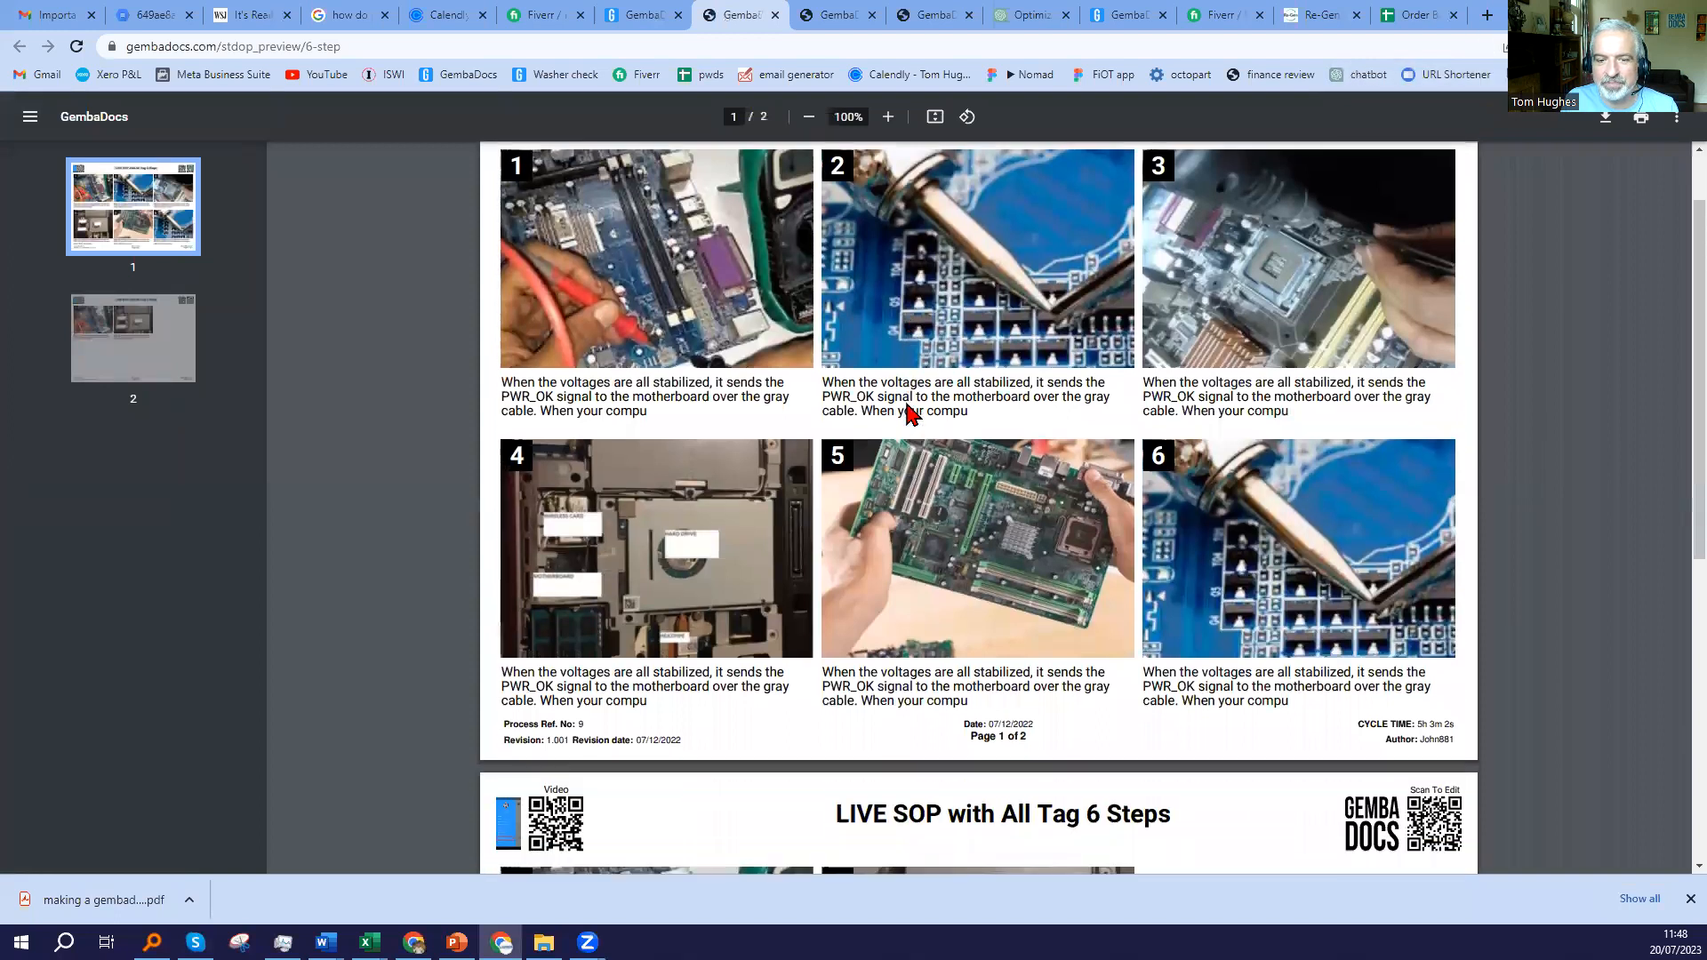
pyautogui.scroll(-3)
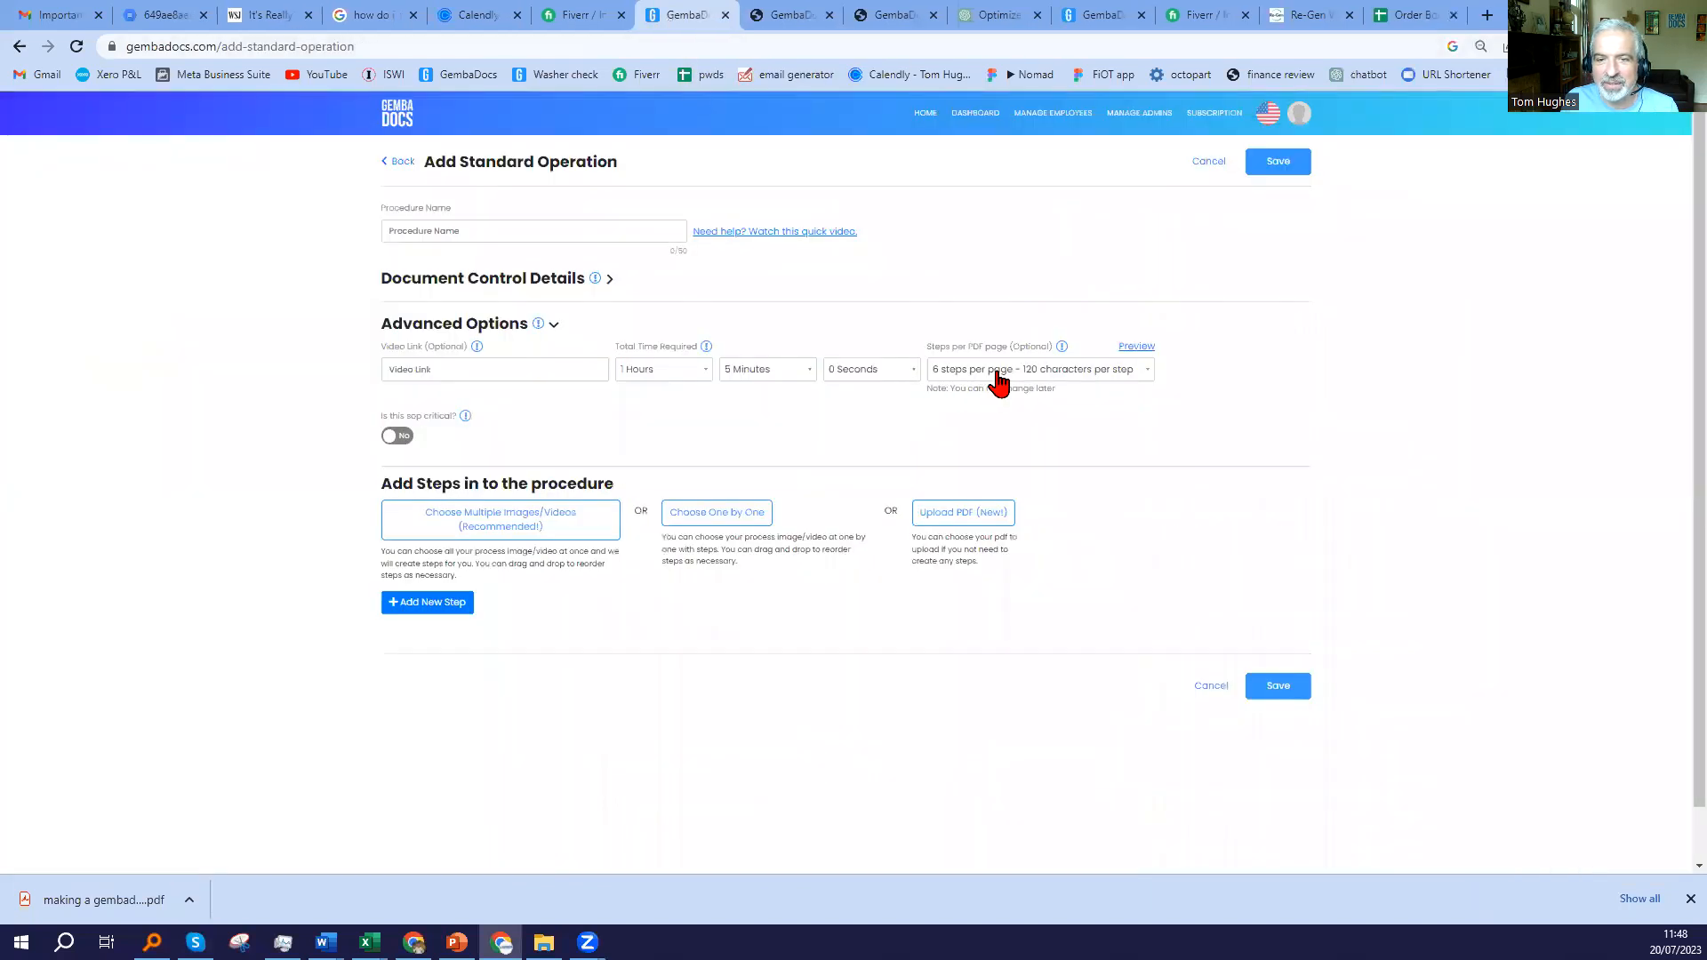
pyautogui.click(1039, 370)
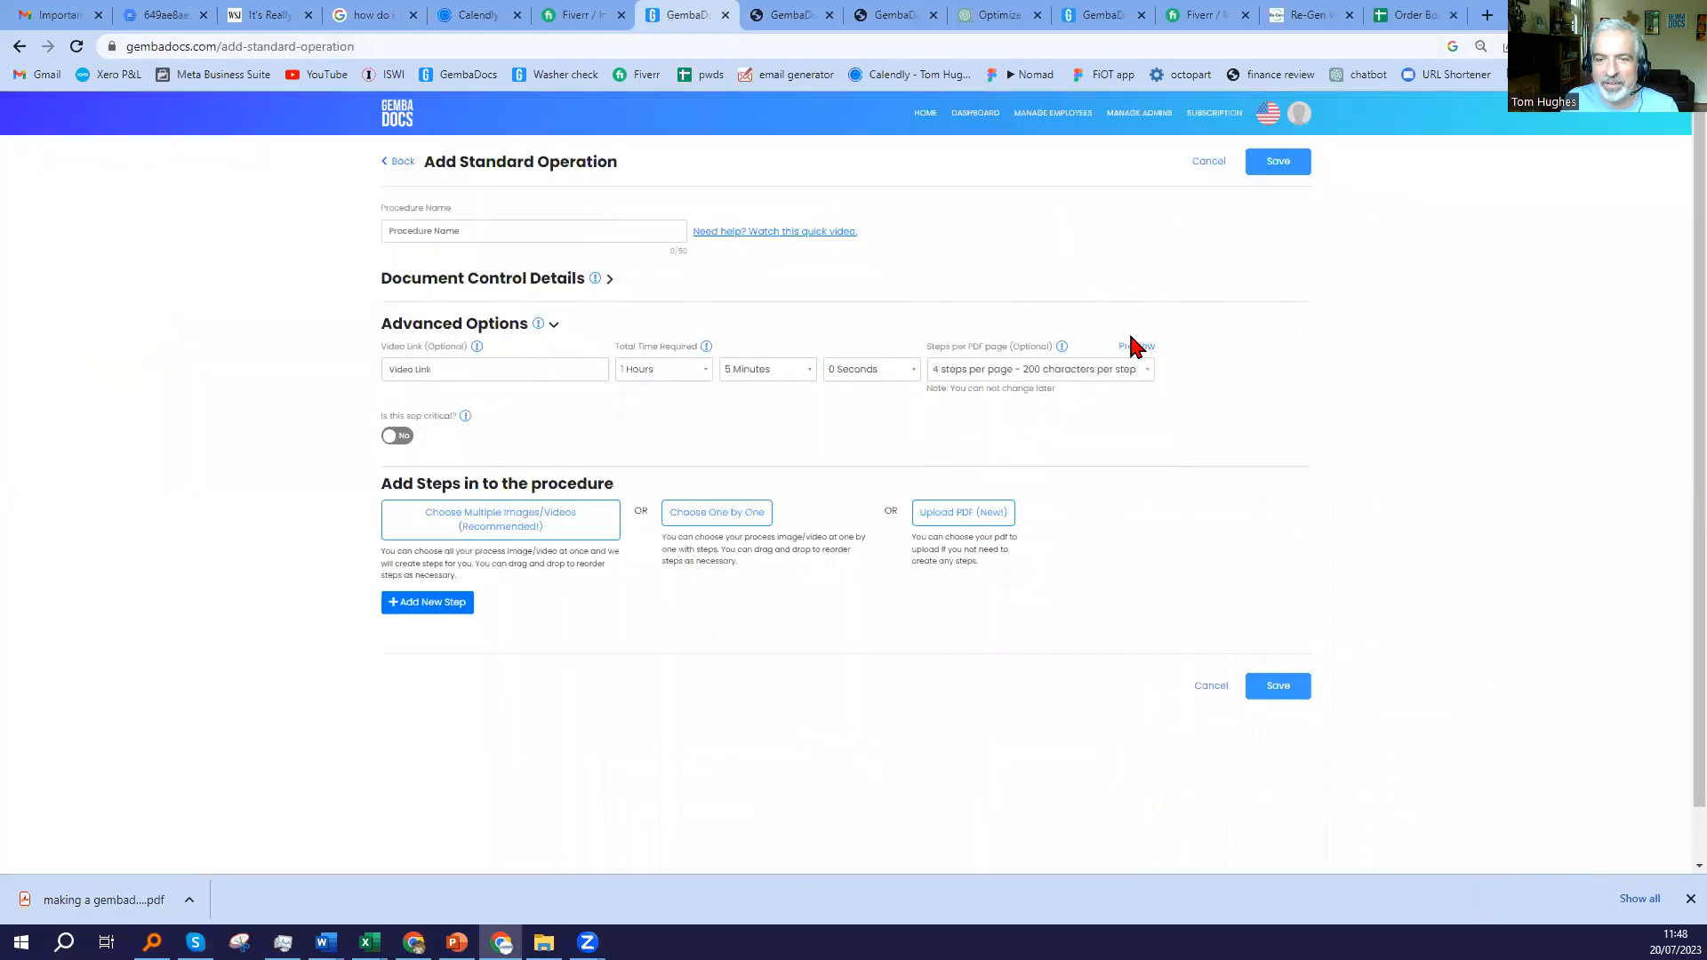
pyautogui.click(1137, 347)
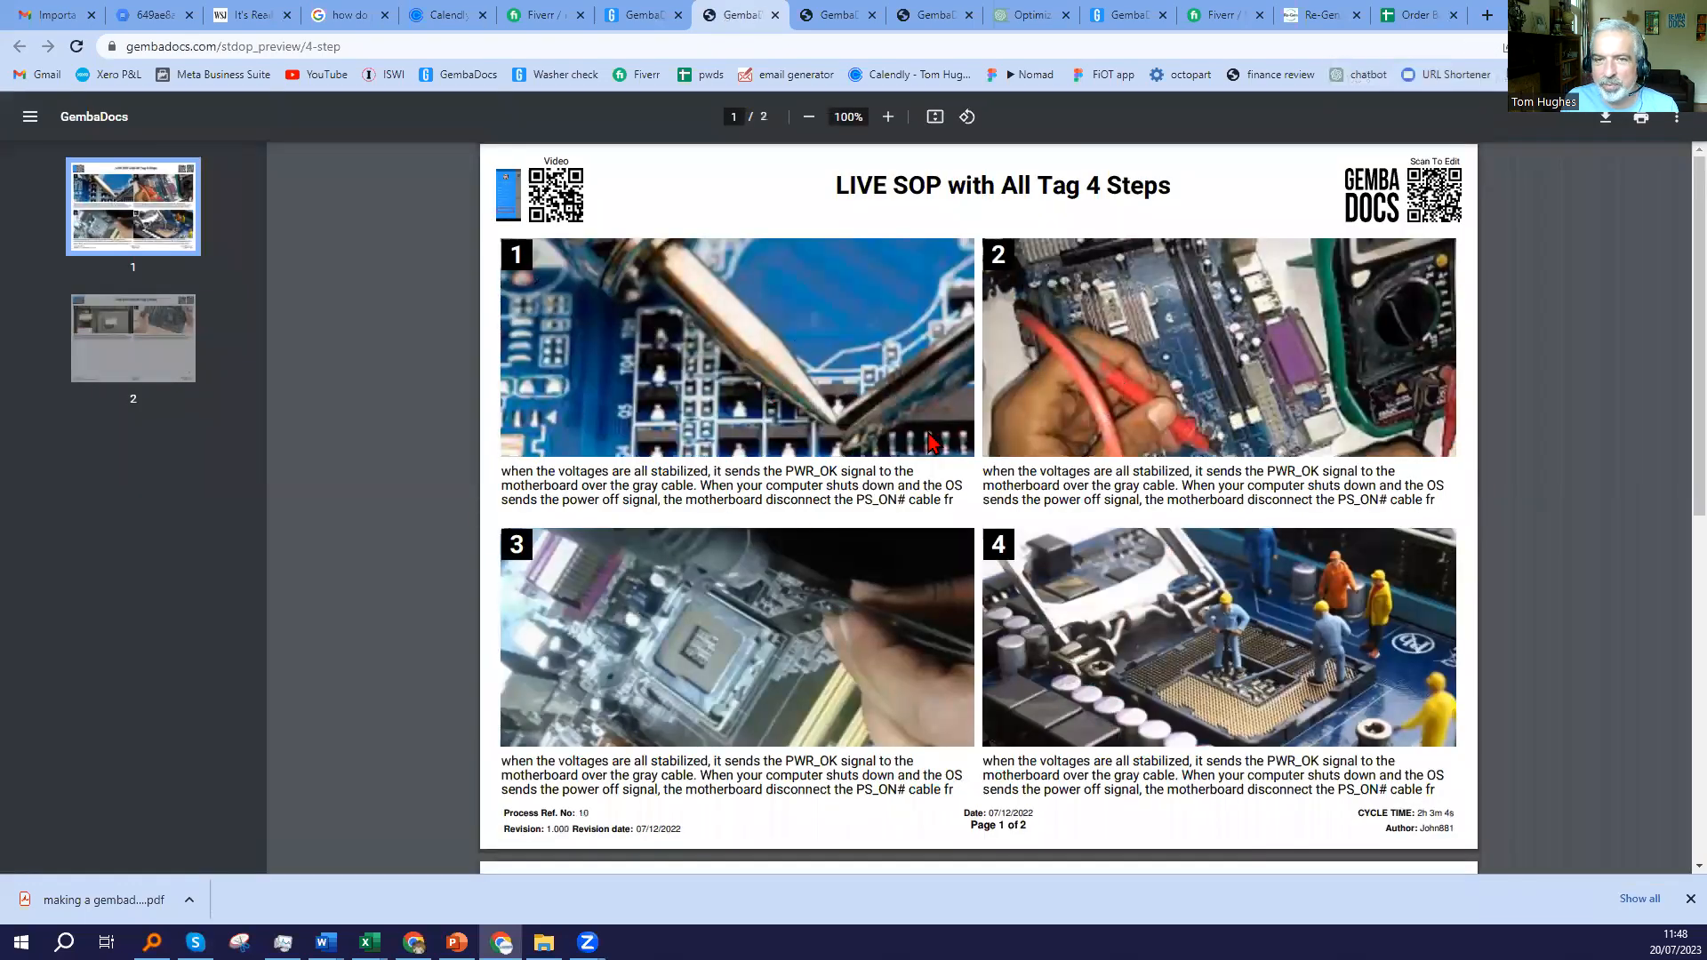
pyautogui.click(640, 14)
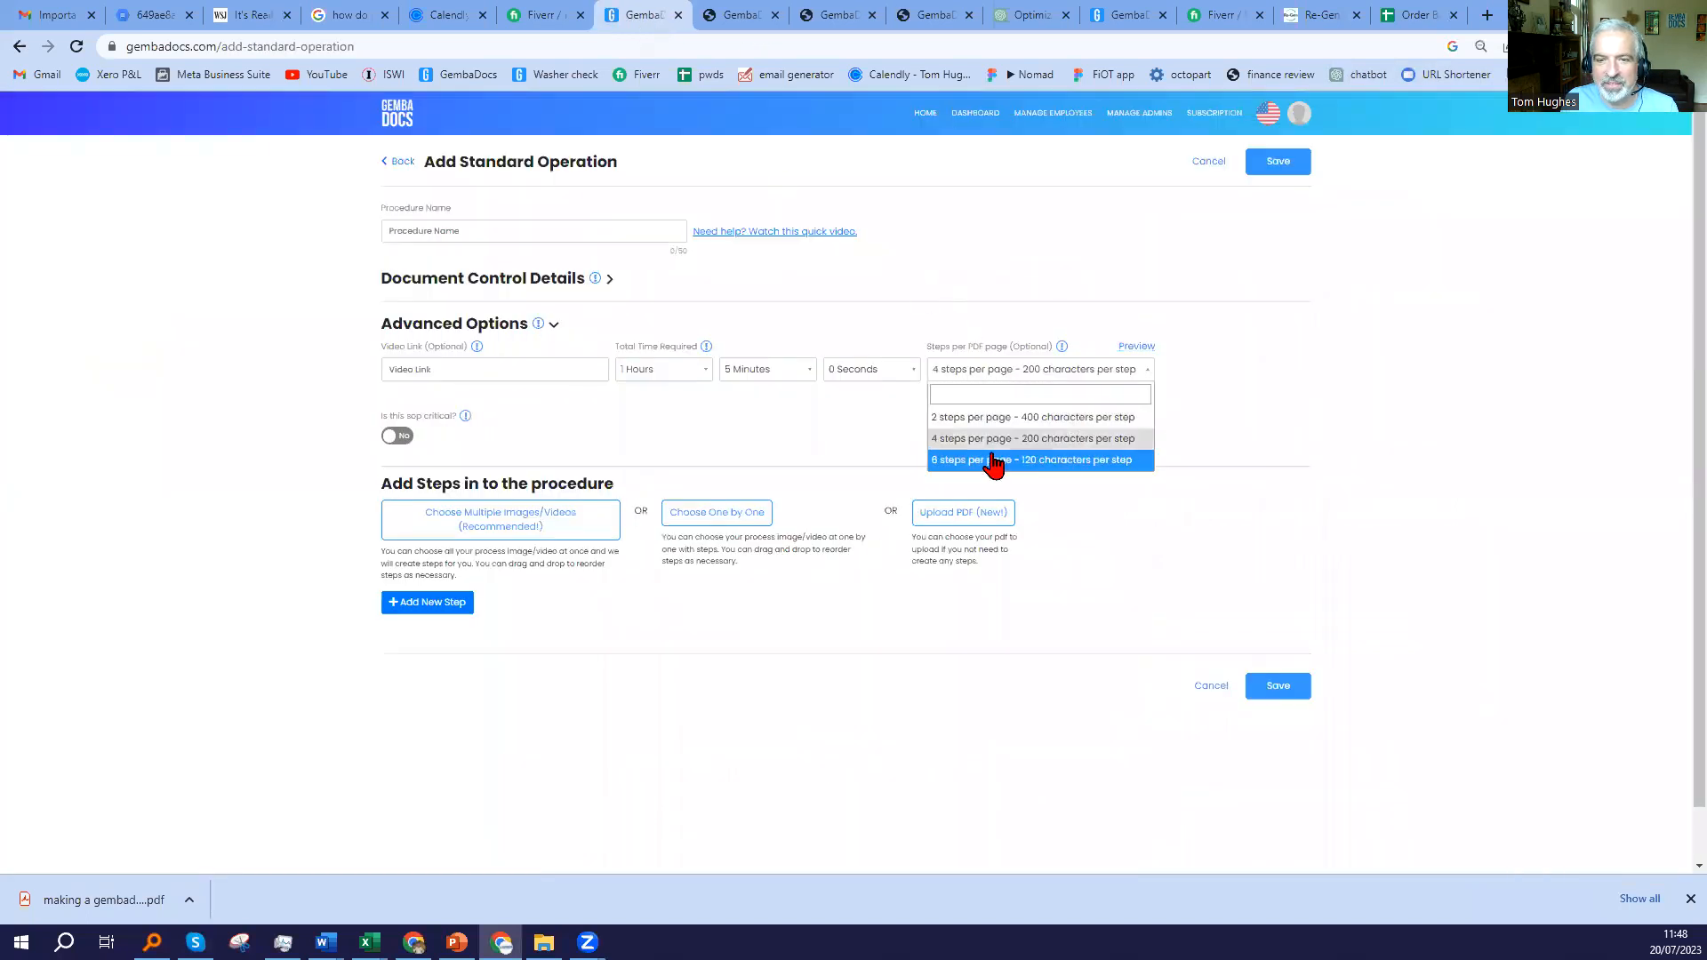
# Settle on 2 steps per PDF page after previewing it and return to the form.
pyautogui.click(1032, 416)
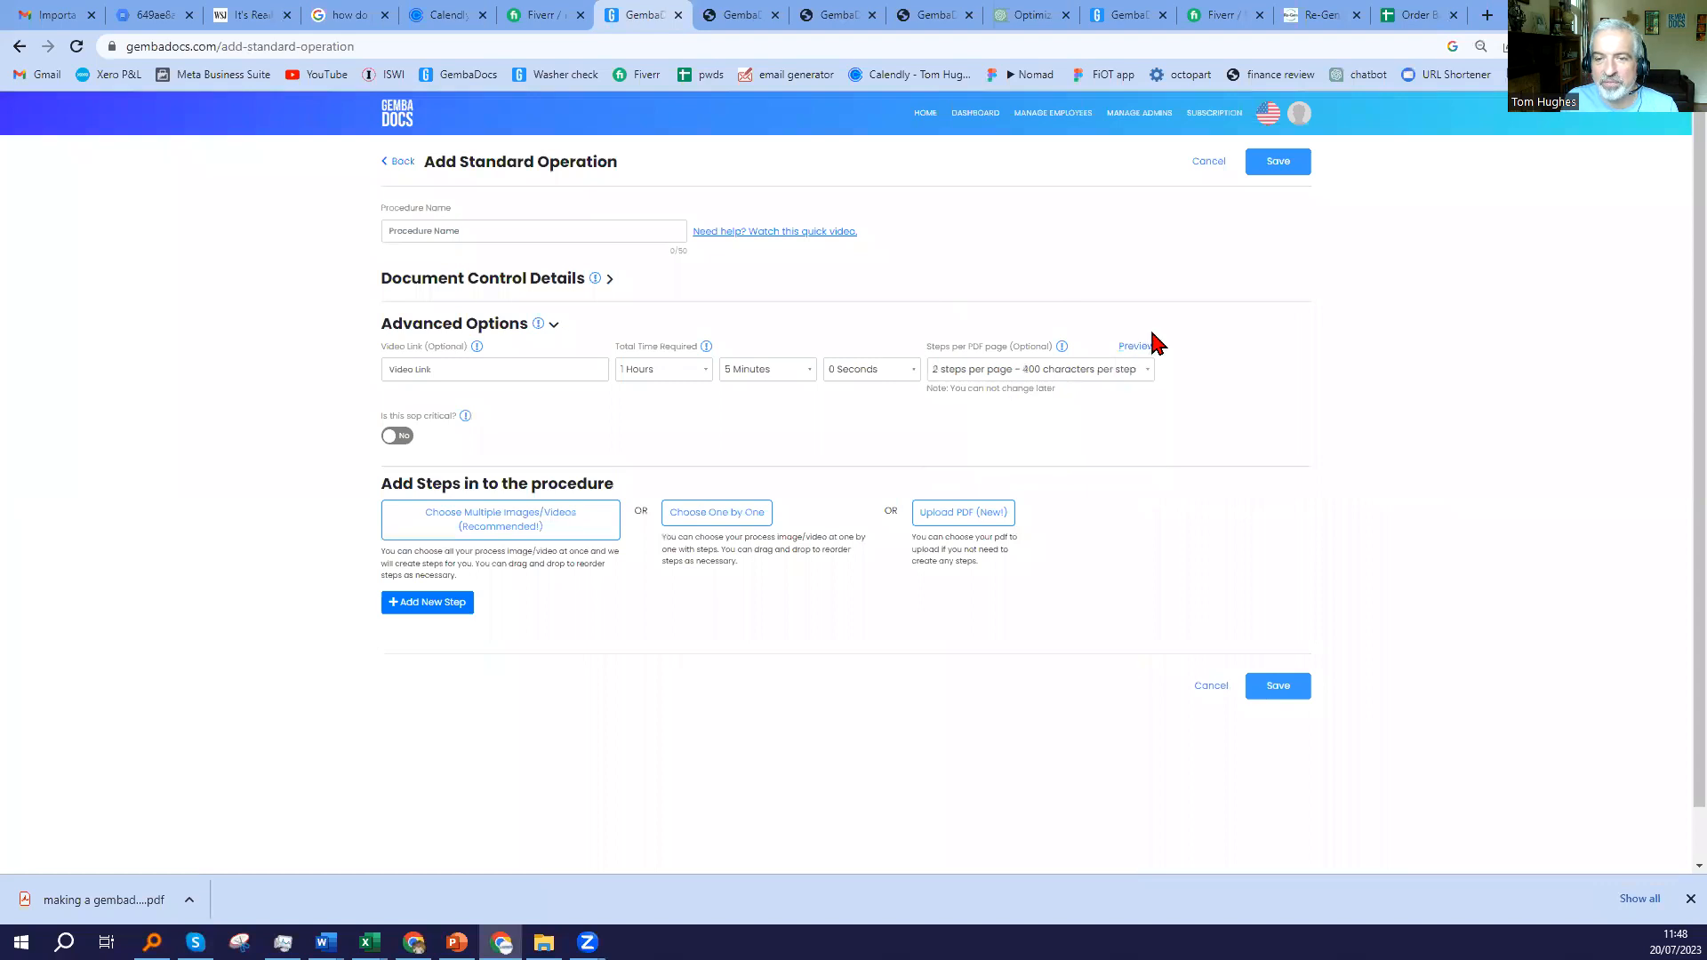
pyautogui.click(1136, 347)
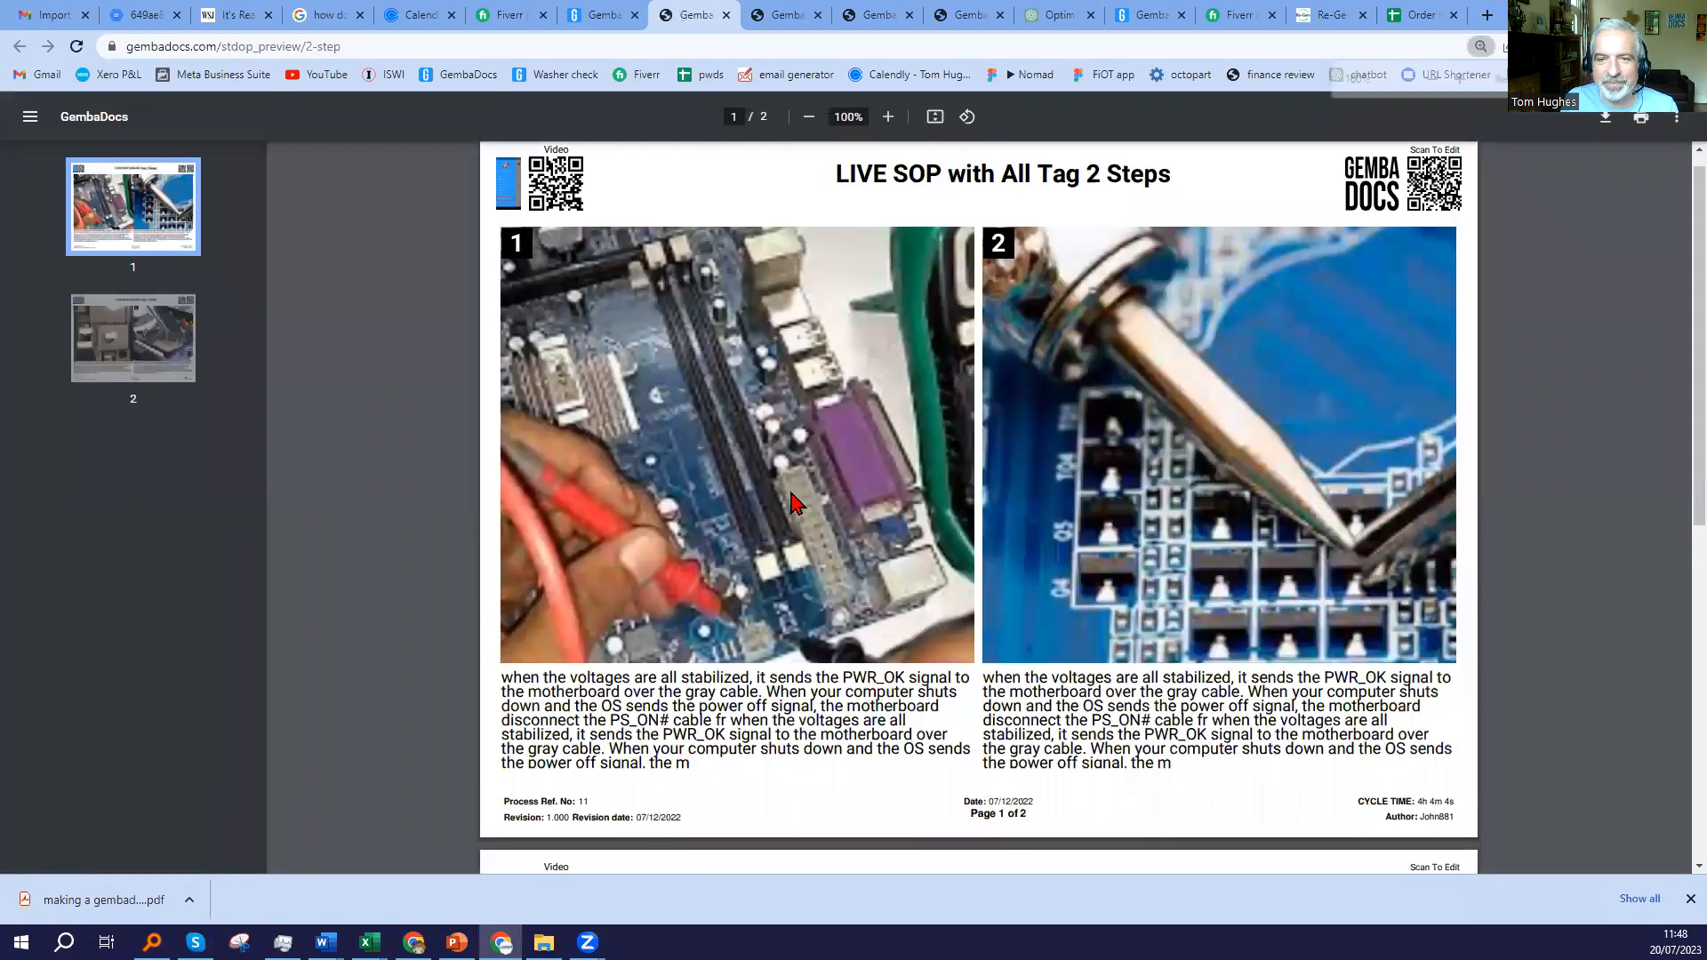
pyautogui.scroll(-3)
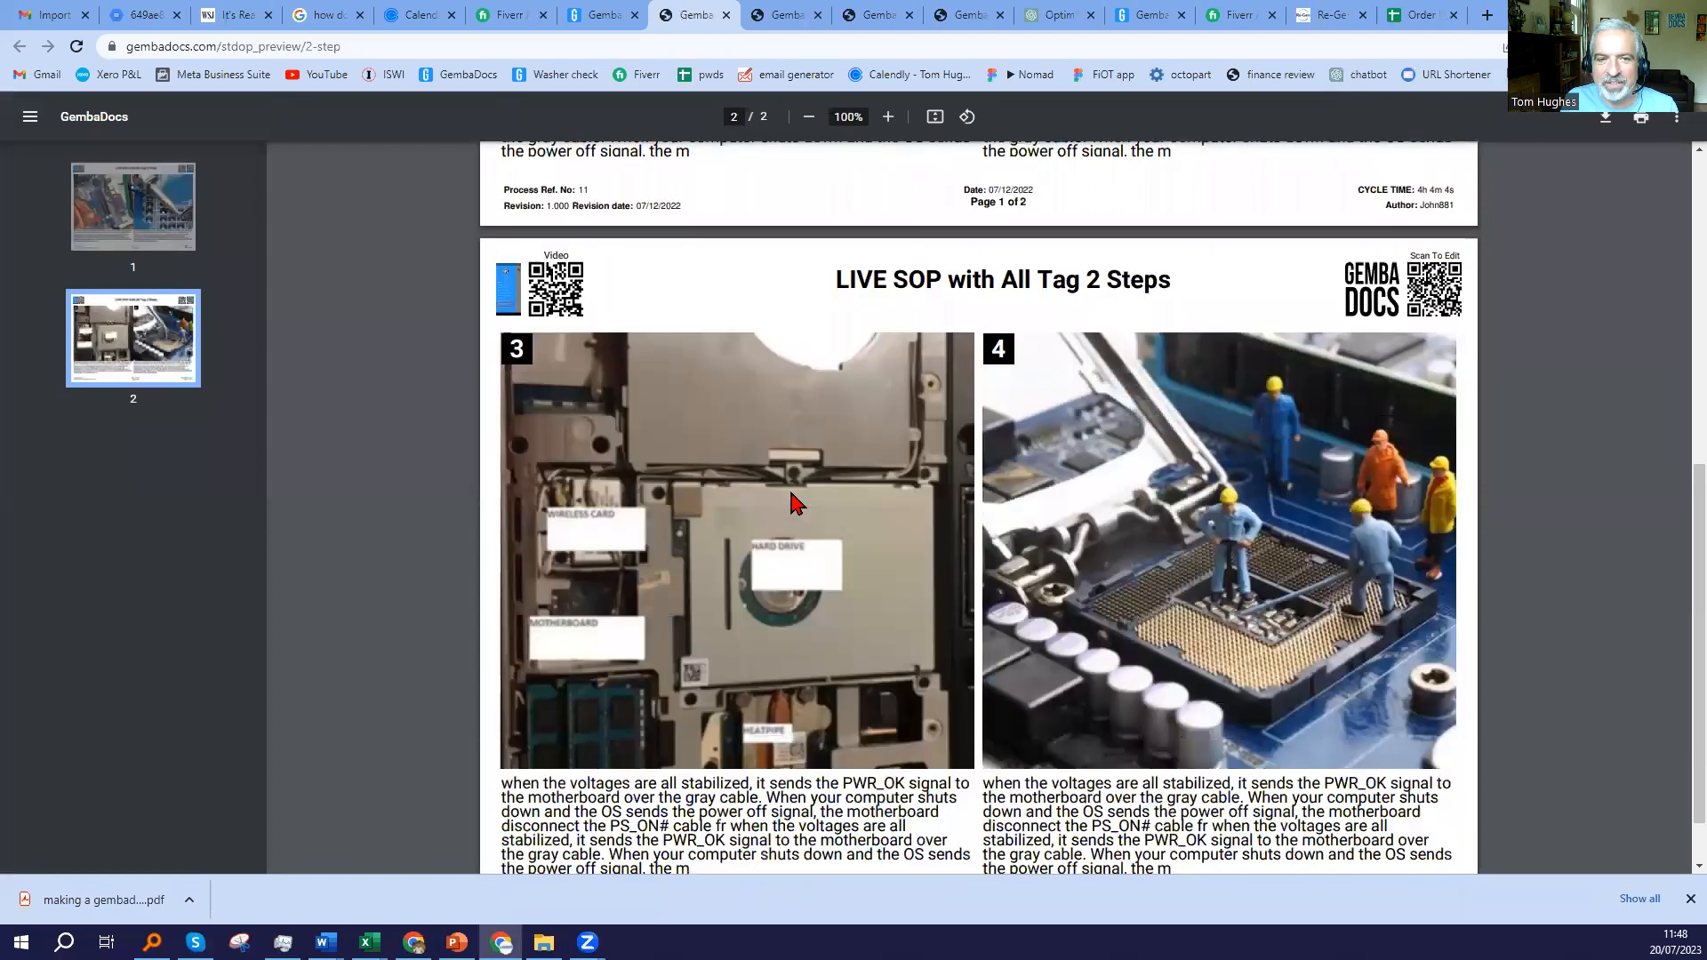
pyautogui.scroll(-3)
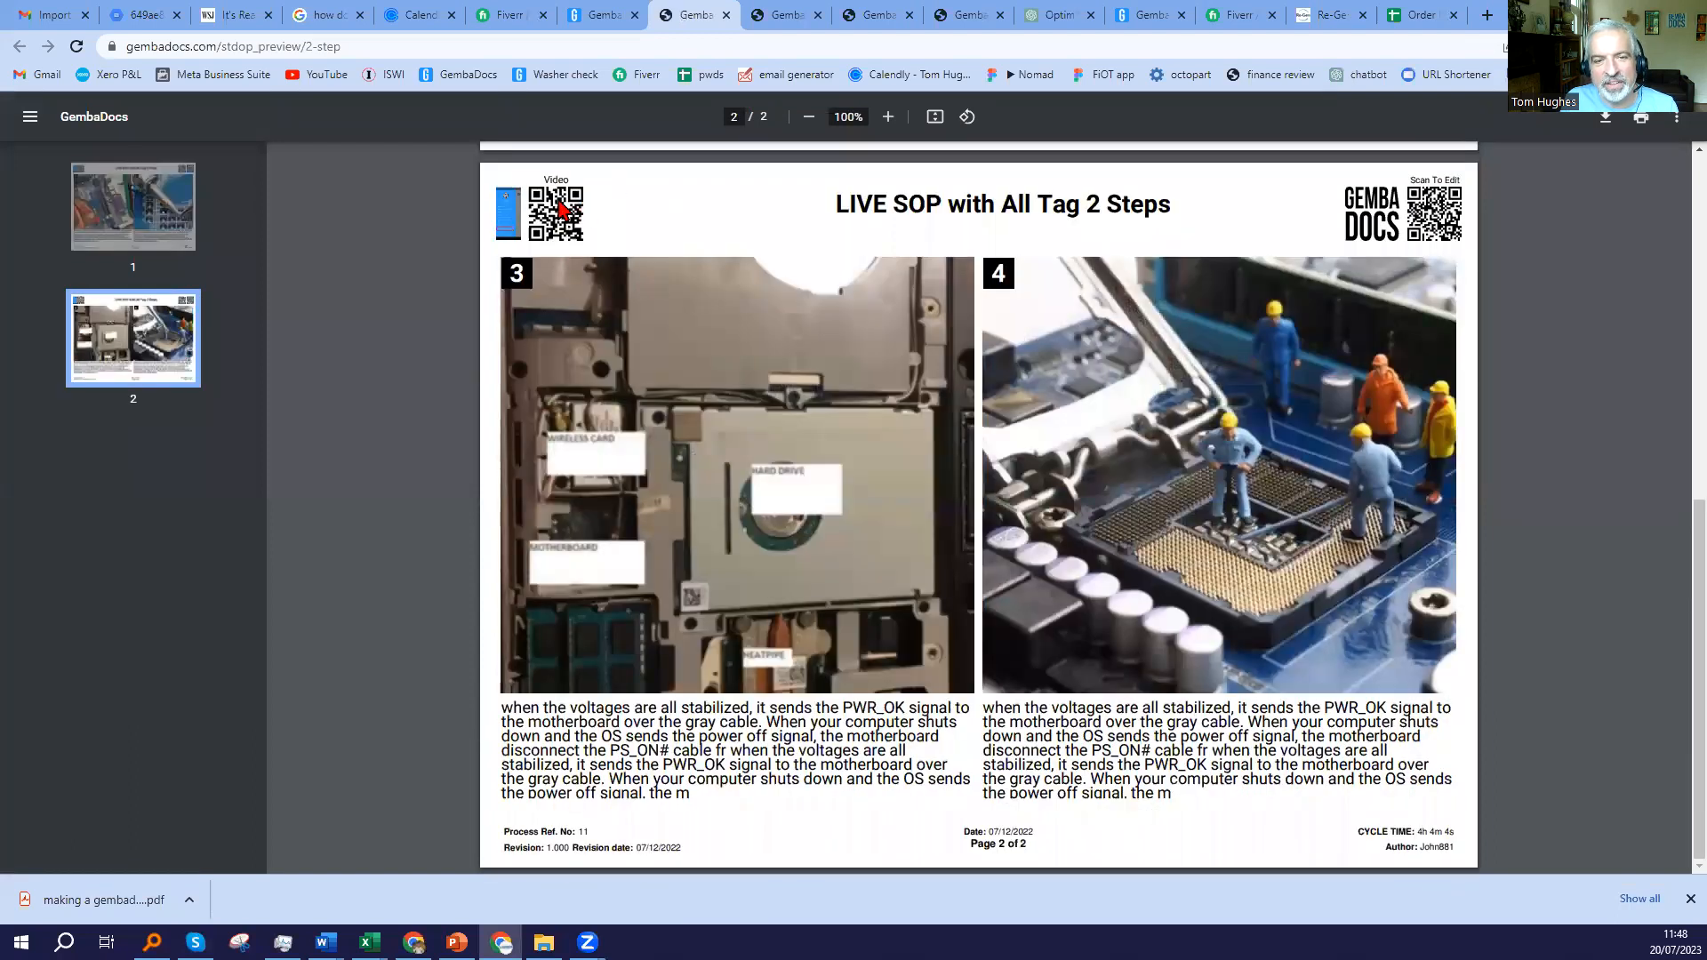
pyautogui.moveTo(582, 245)
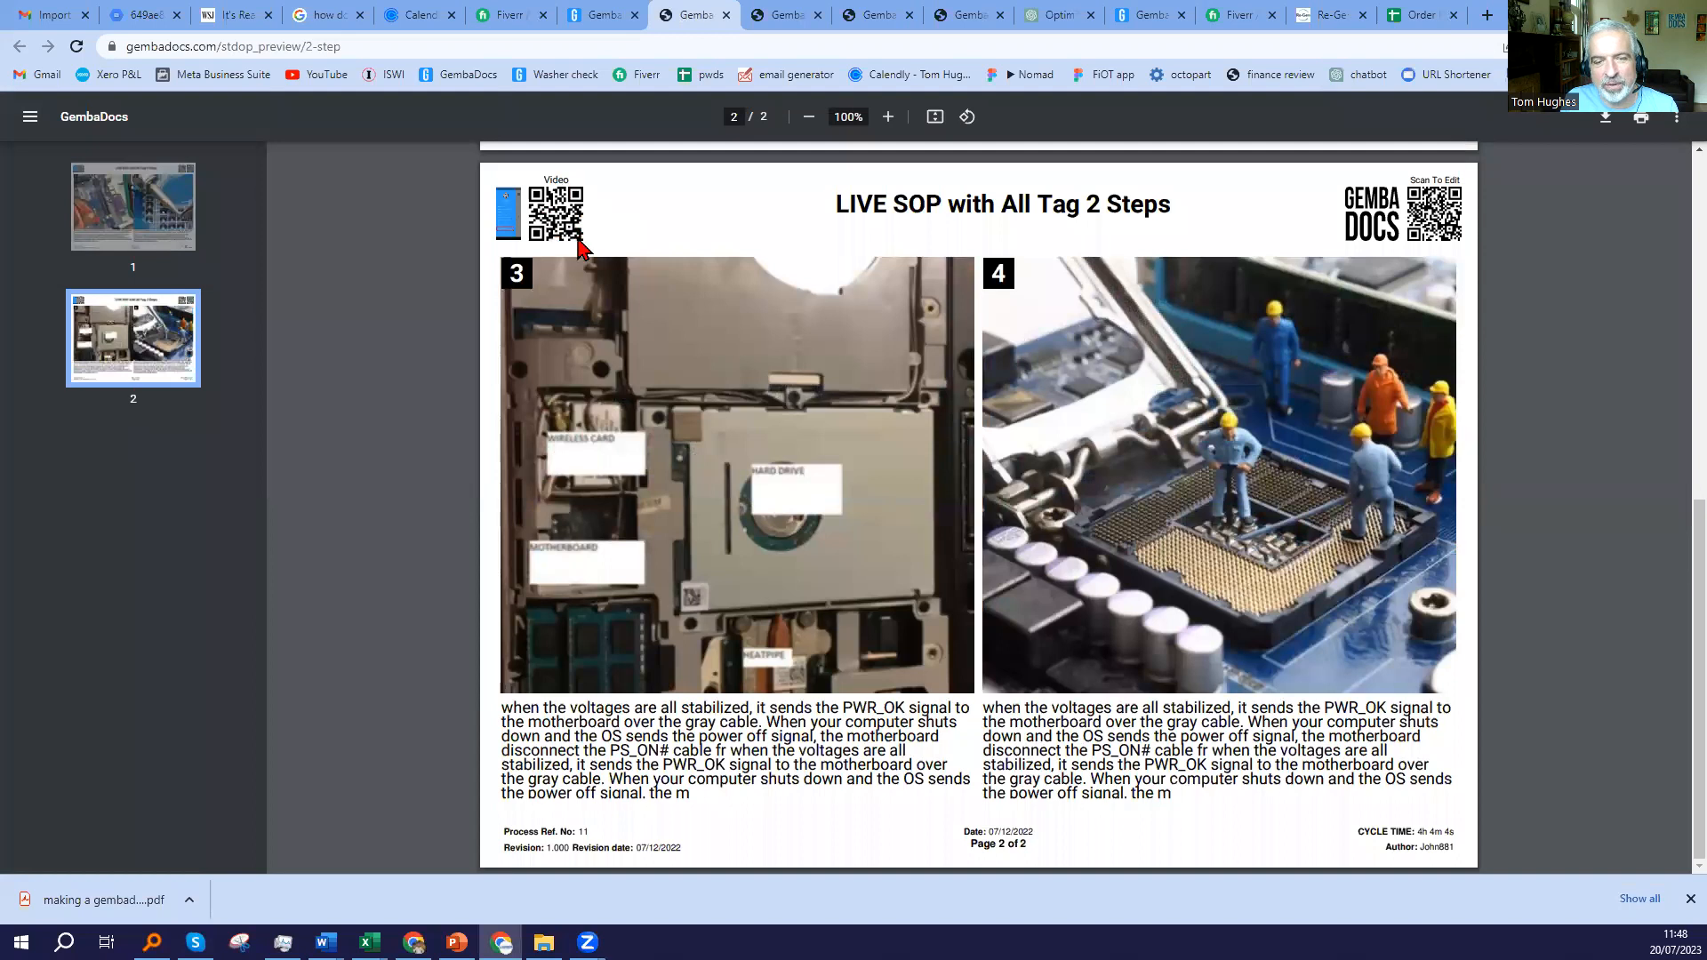
pyautogui.moveTo(588, 231)
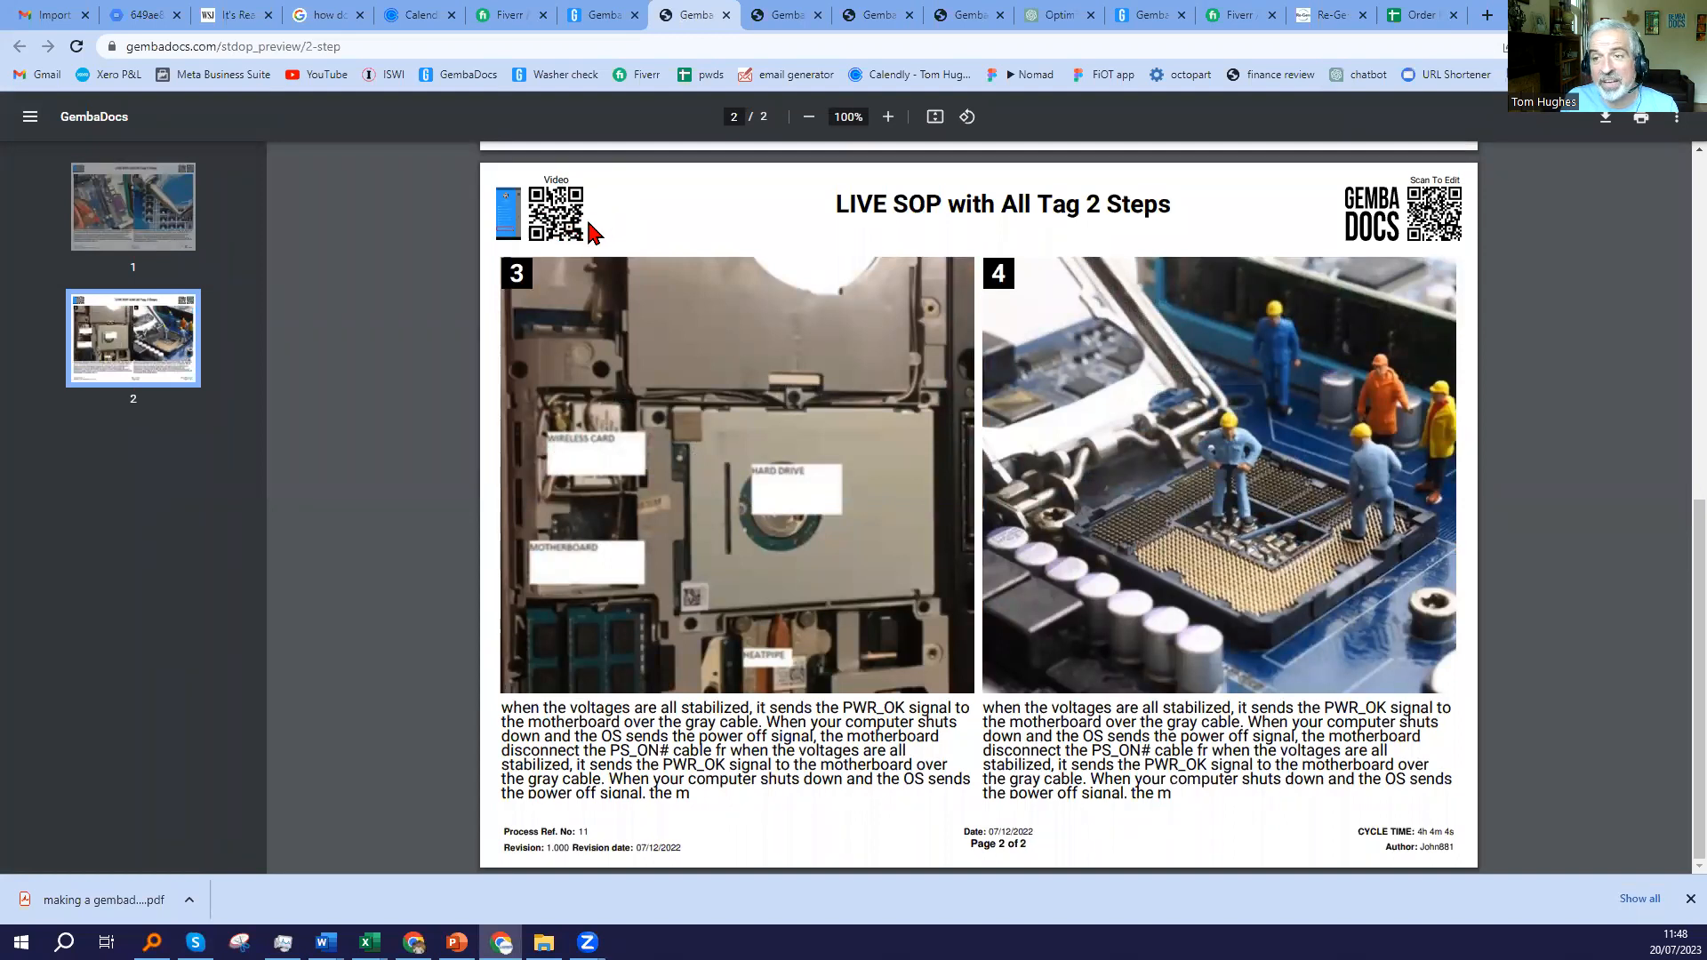
pyautogui.click(597, 14)
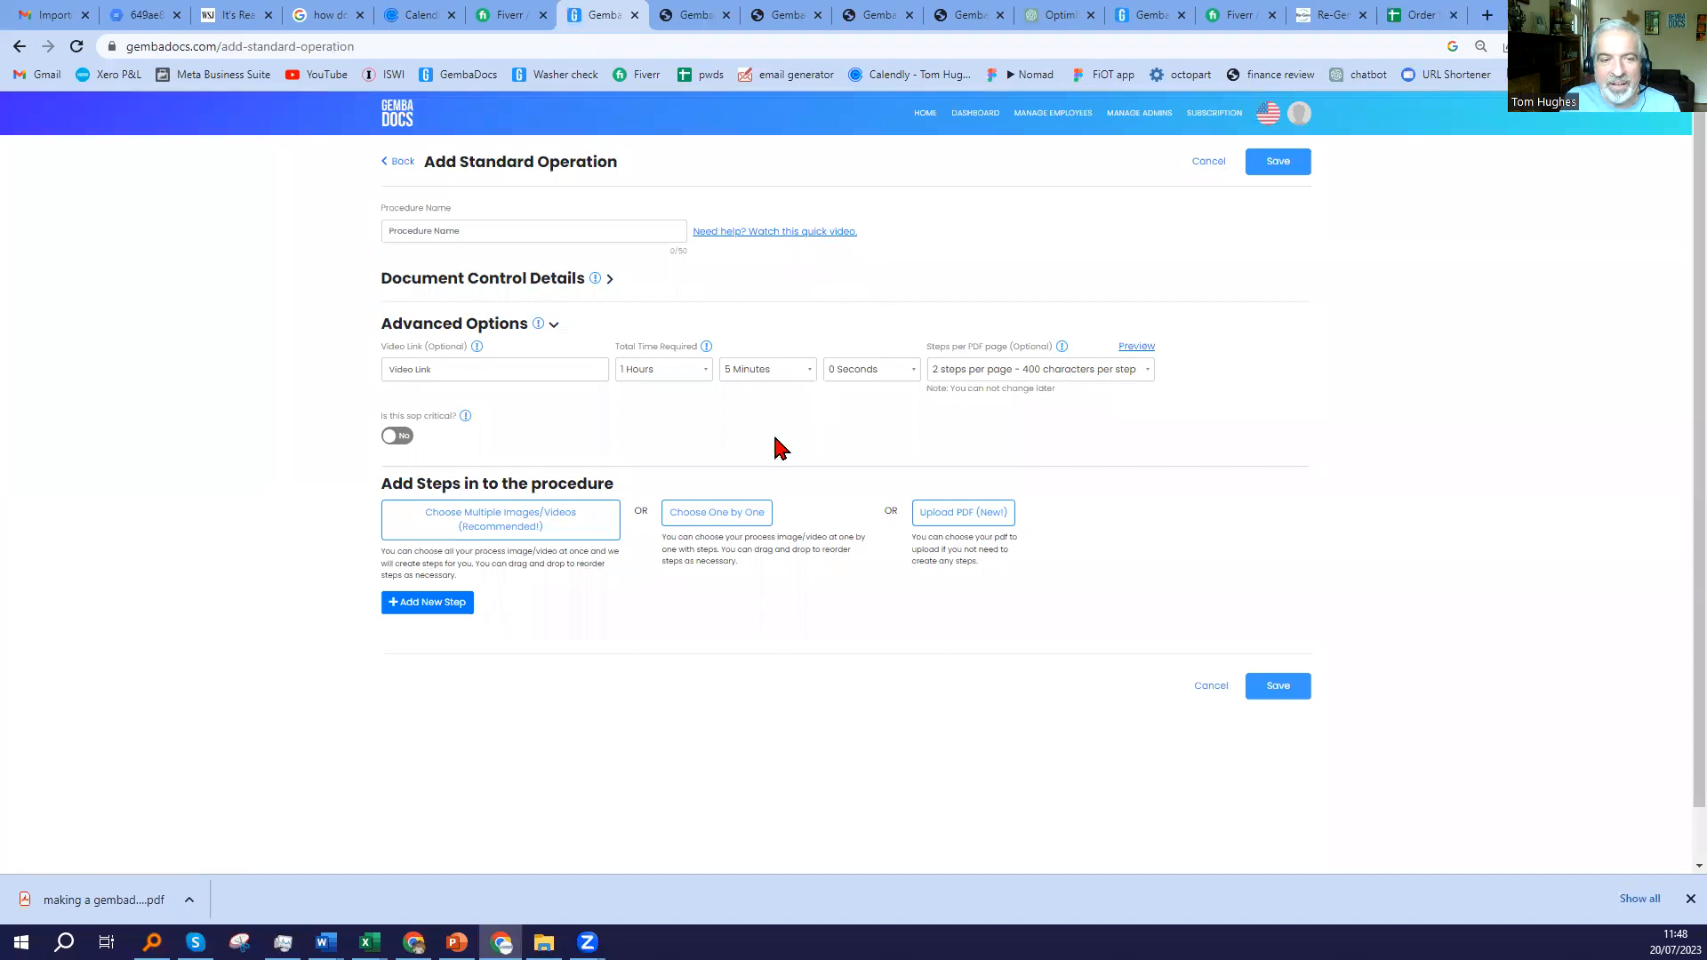
pyautogui.moveTo(464, 416)
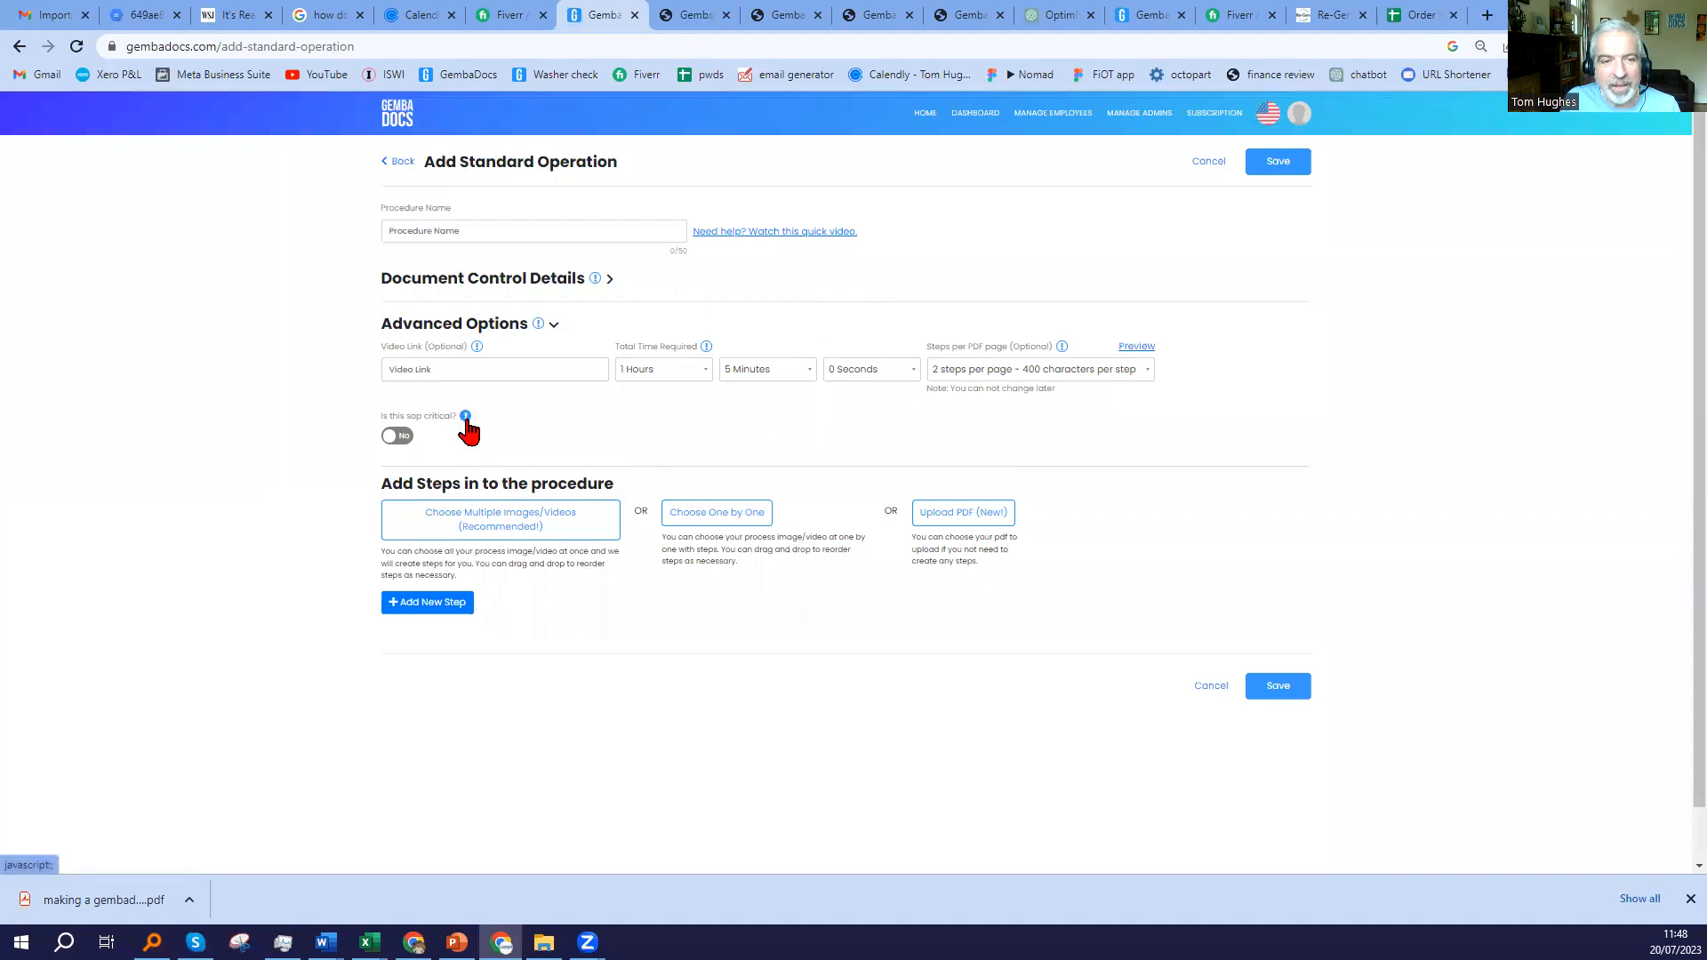
pyautogui.click(533, 229)
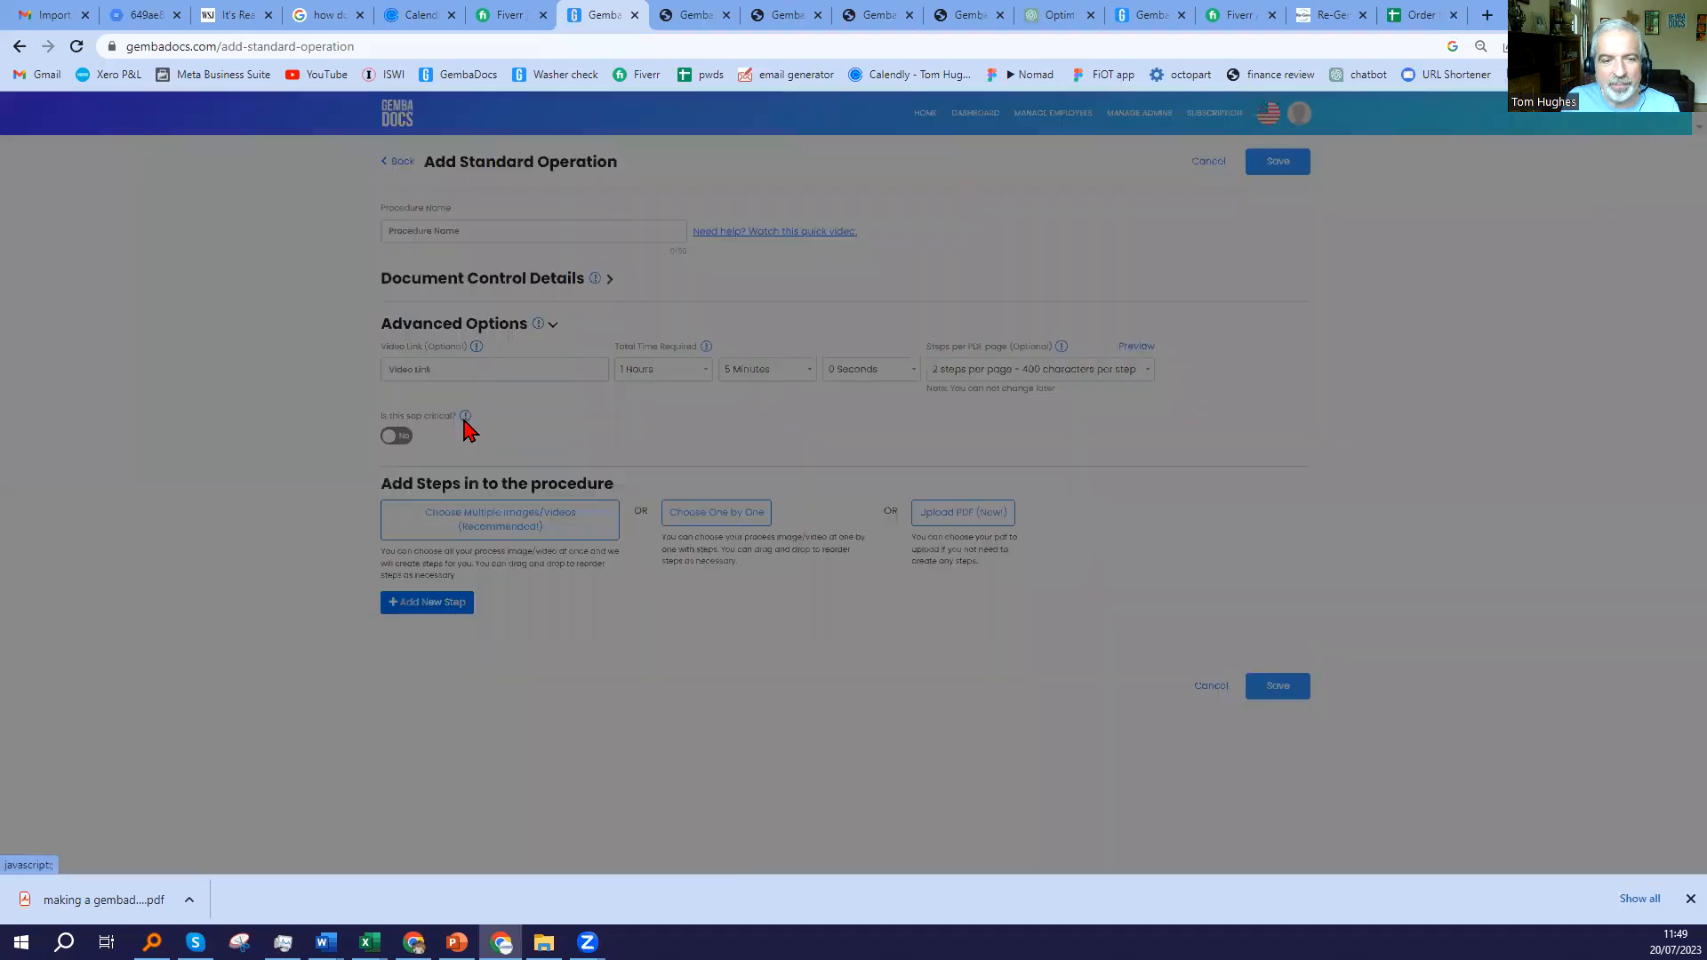
pyautogui.click(464, 416)
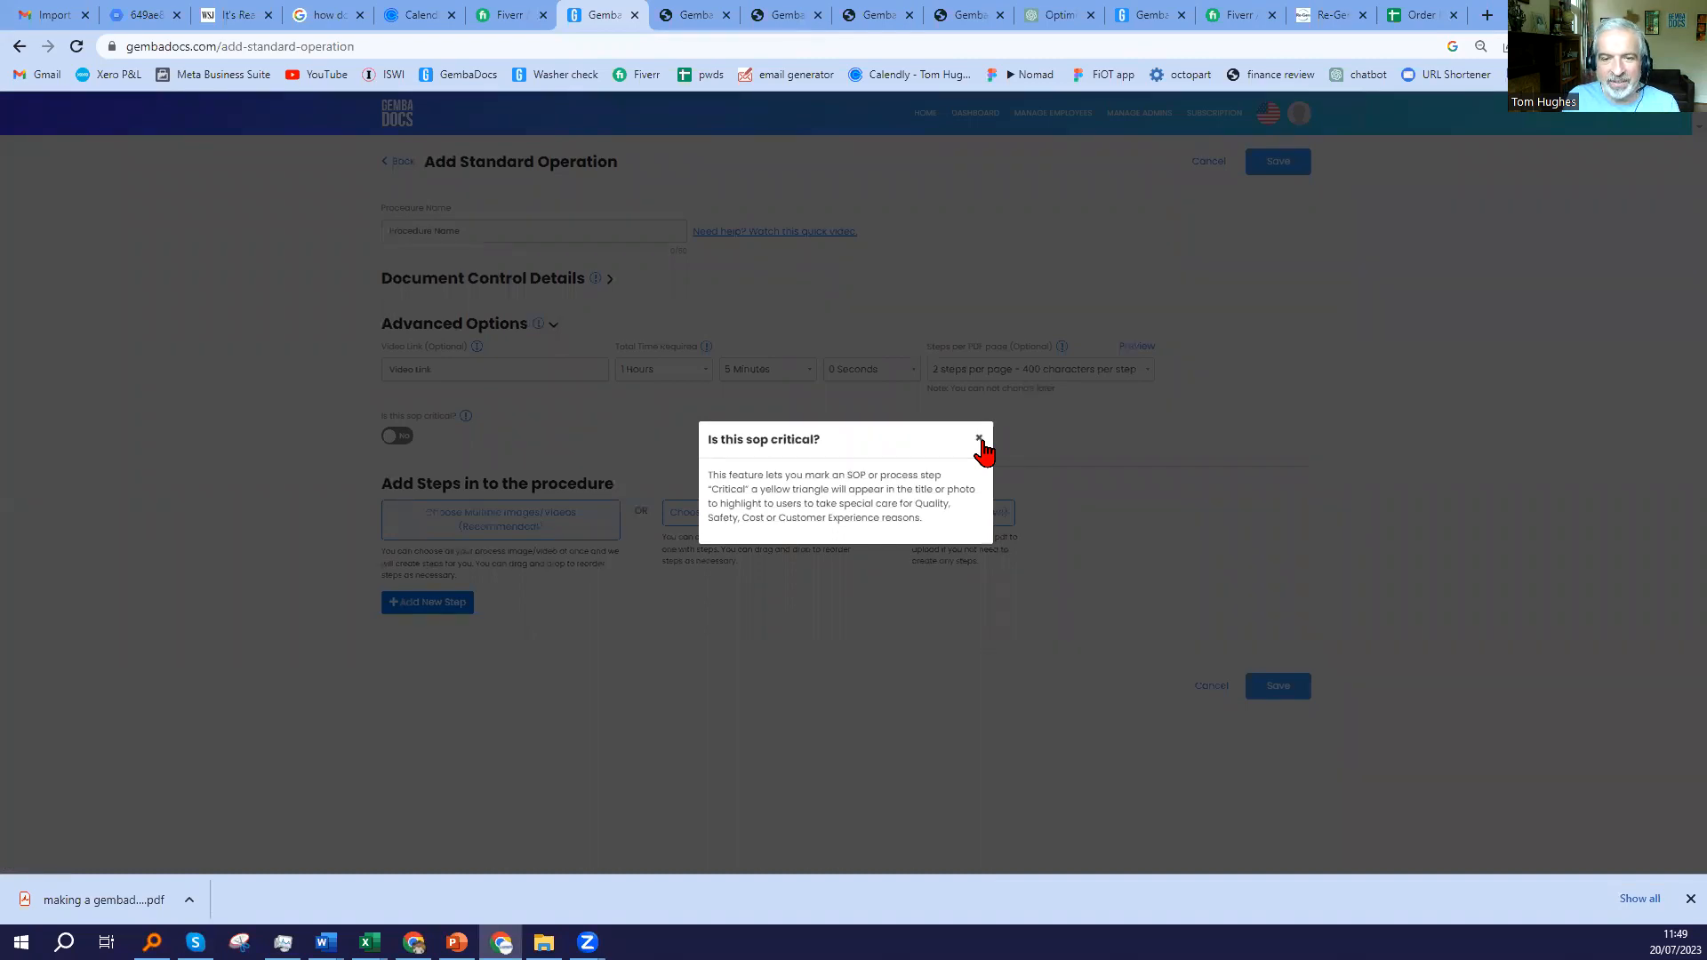
pyautogui.click(978, 439)
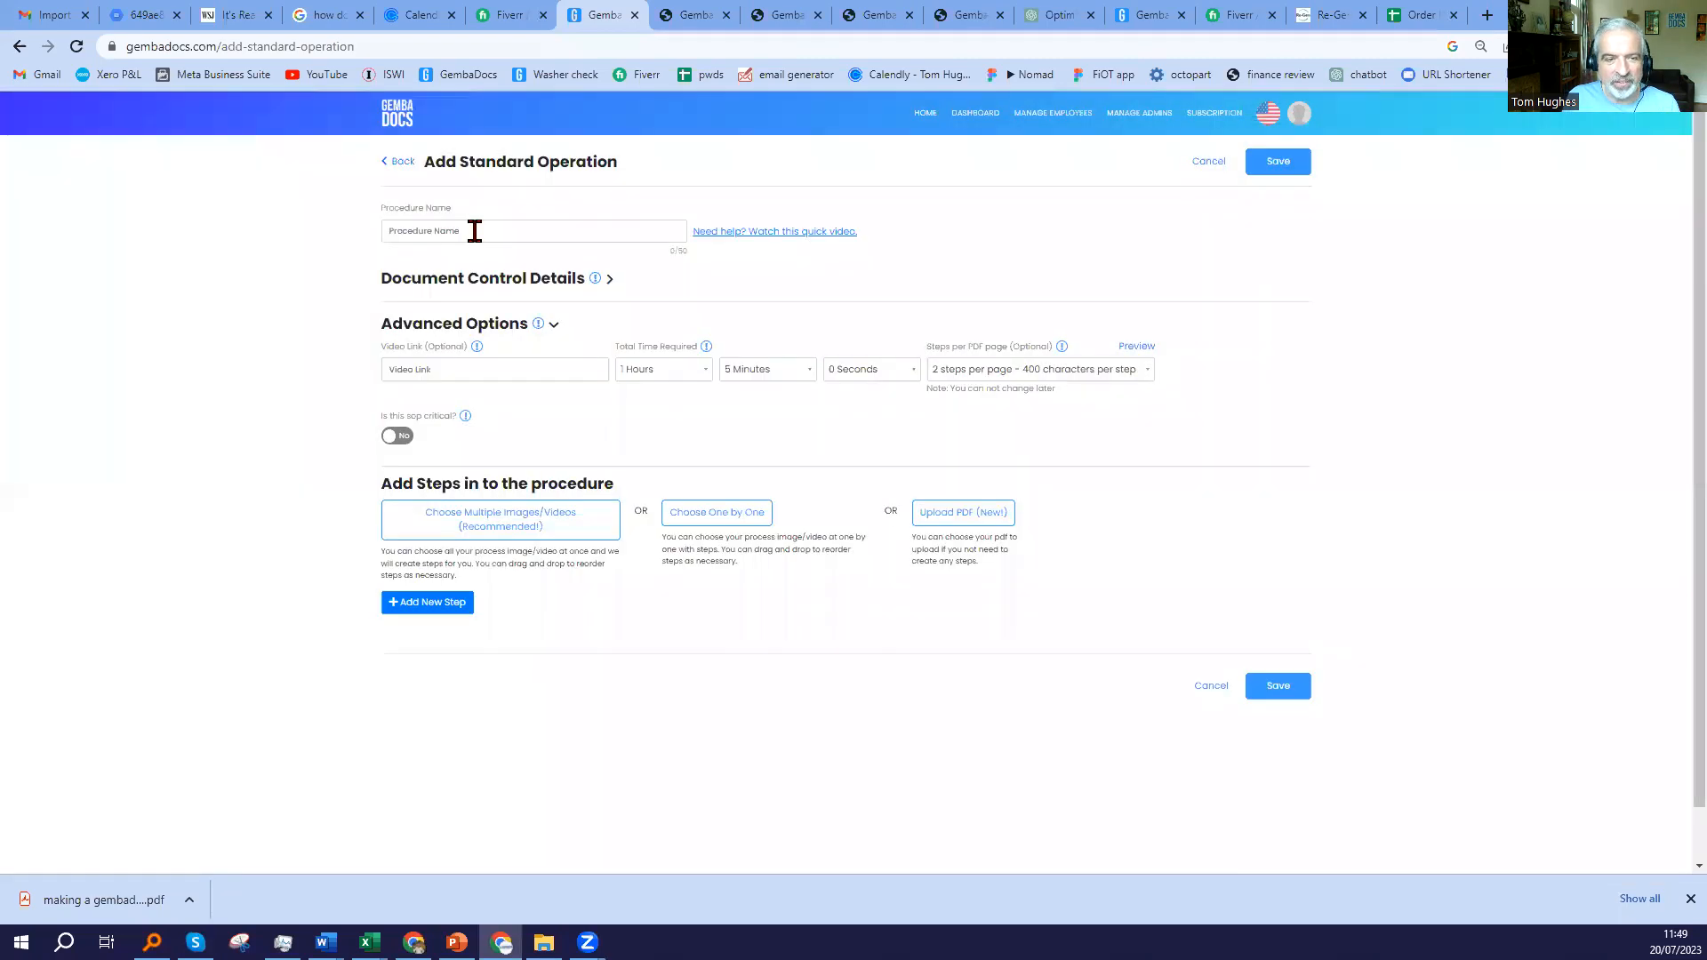
# Name the procedure 'Process step critical' and add its first step.
pyautogui.click(533, 230)
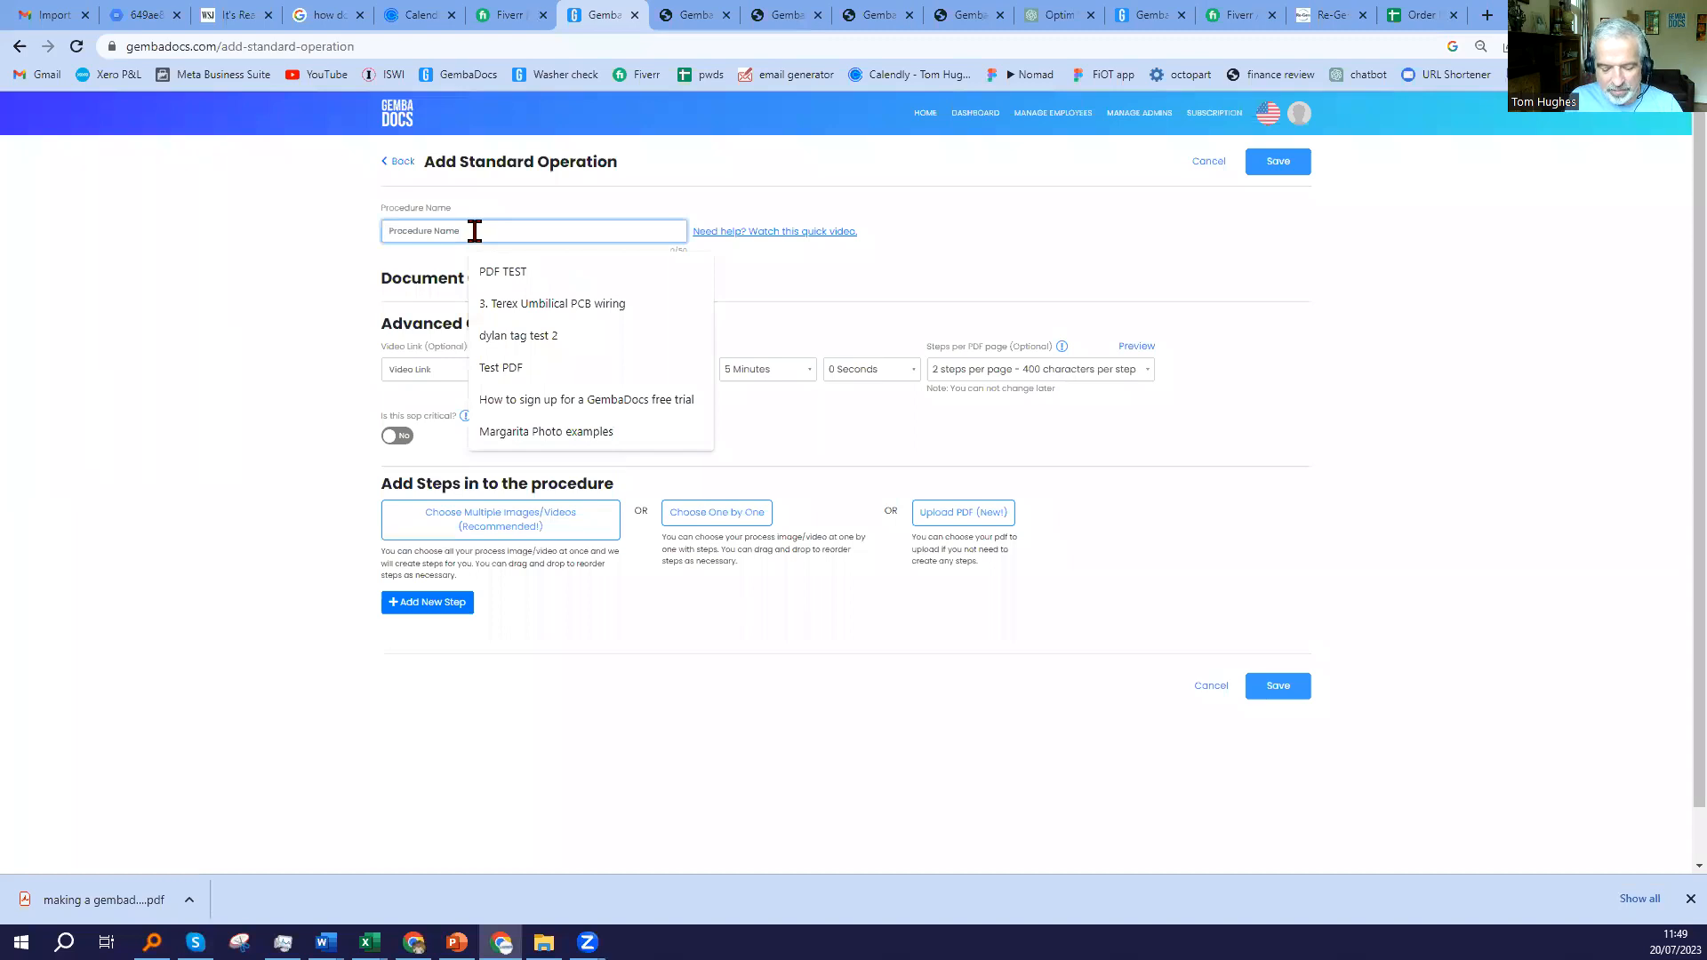
pyautogui.write('Process step')
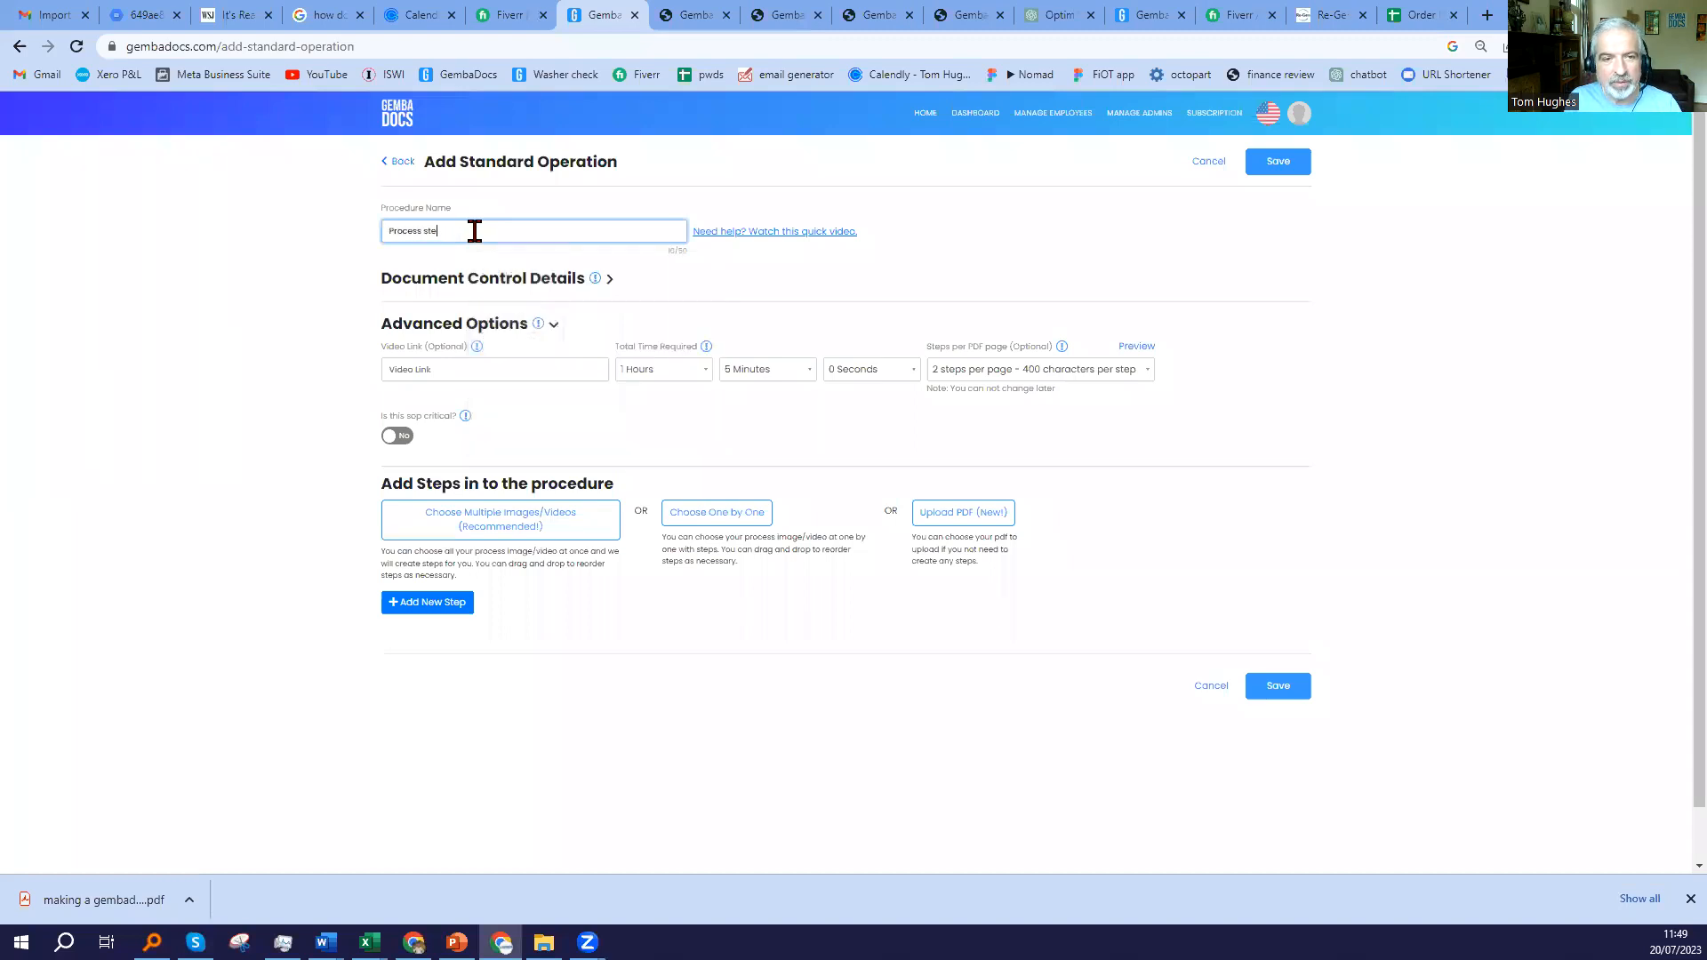
pyautogui.write('critical')
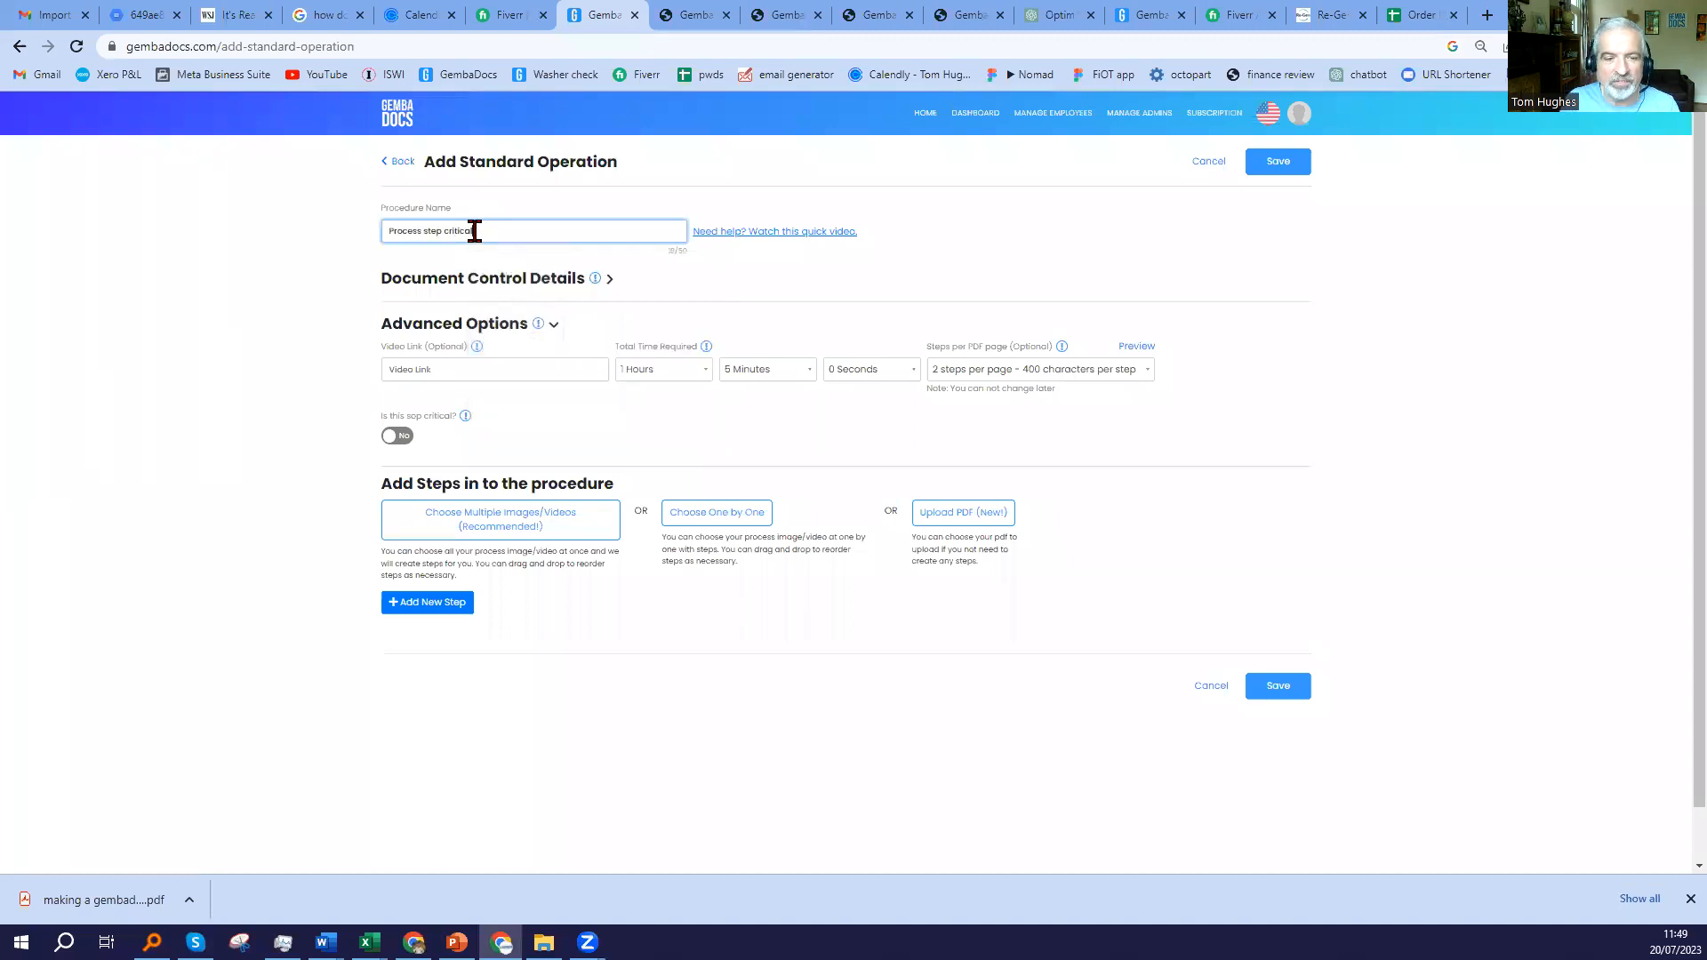
pyautogui.click(427, 603)
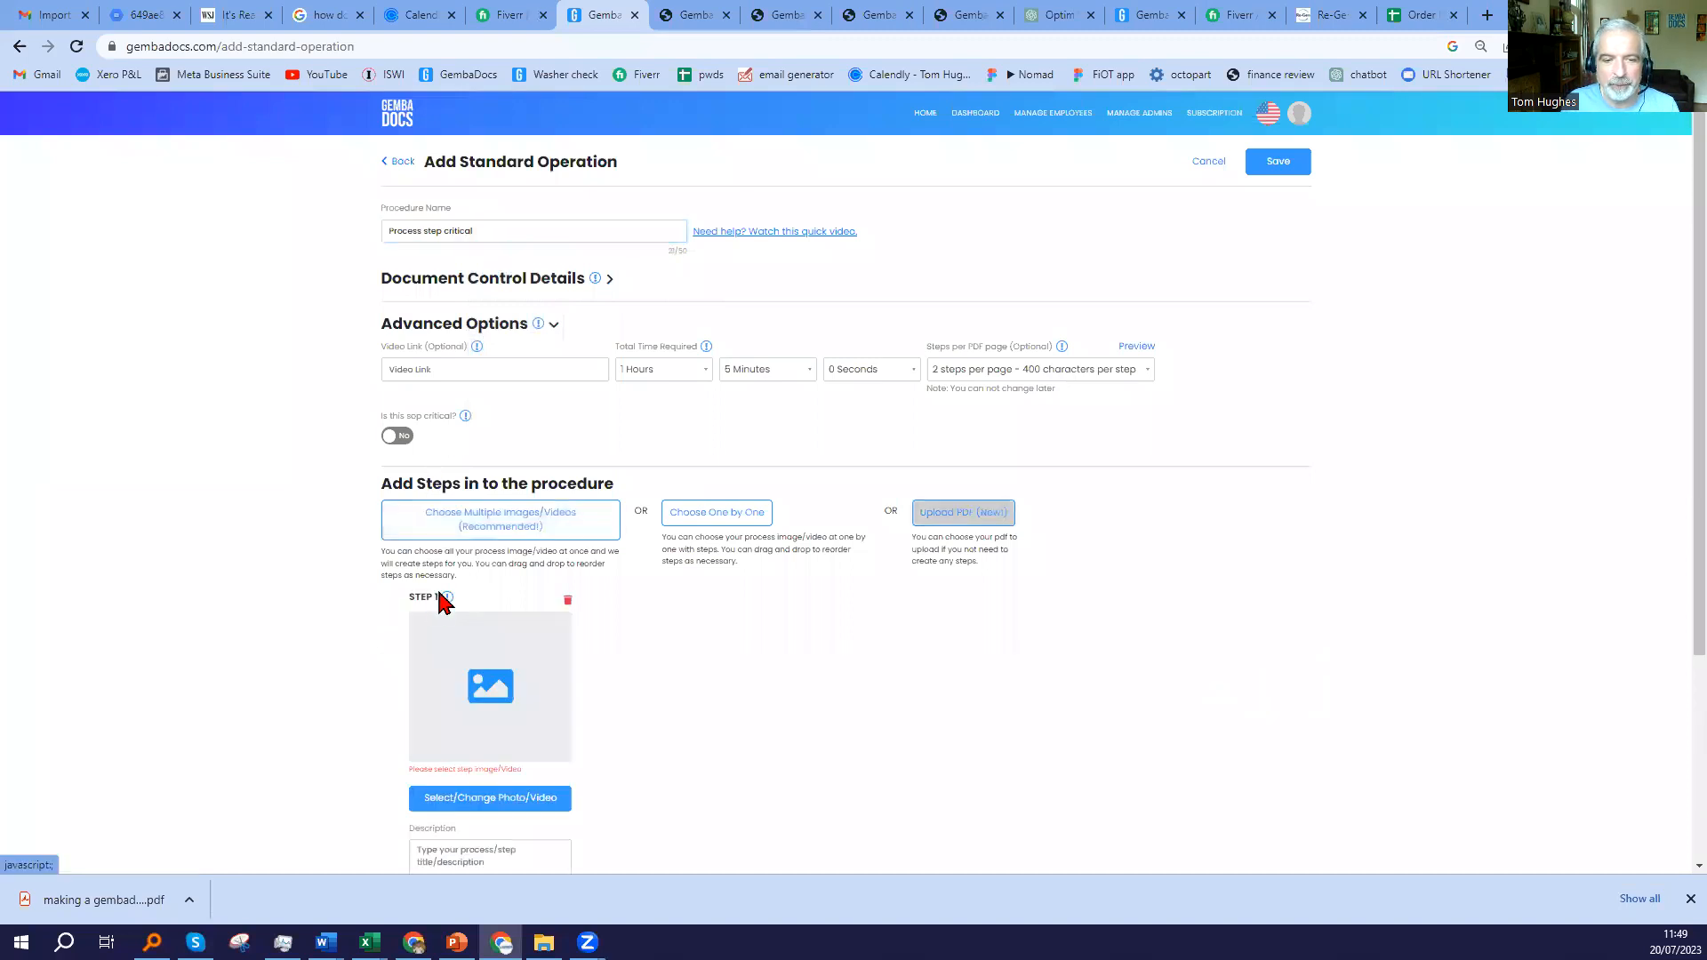
# Give step 1 the cropped capture 1 image, mark it critical, and add a second step.
pyautogui.scroll(-3)
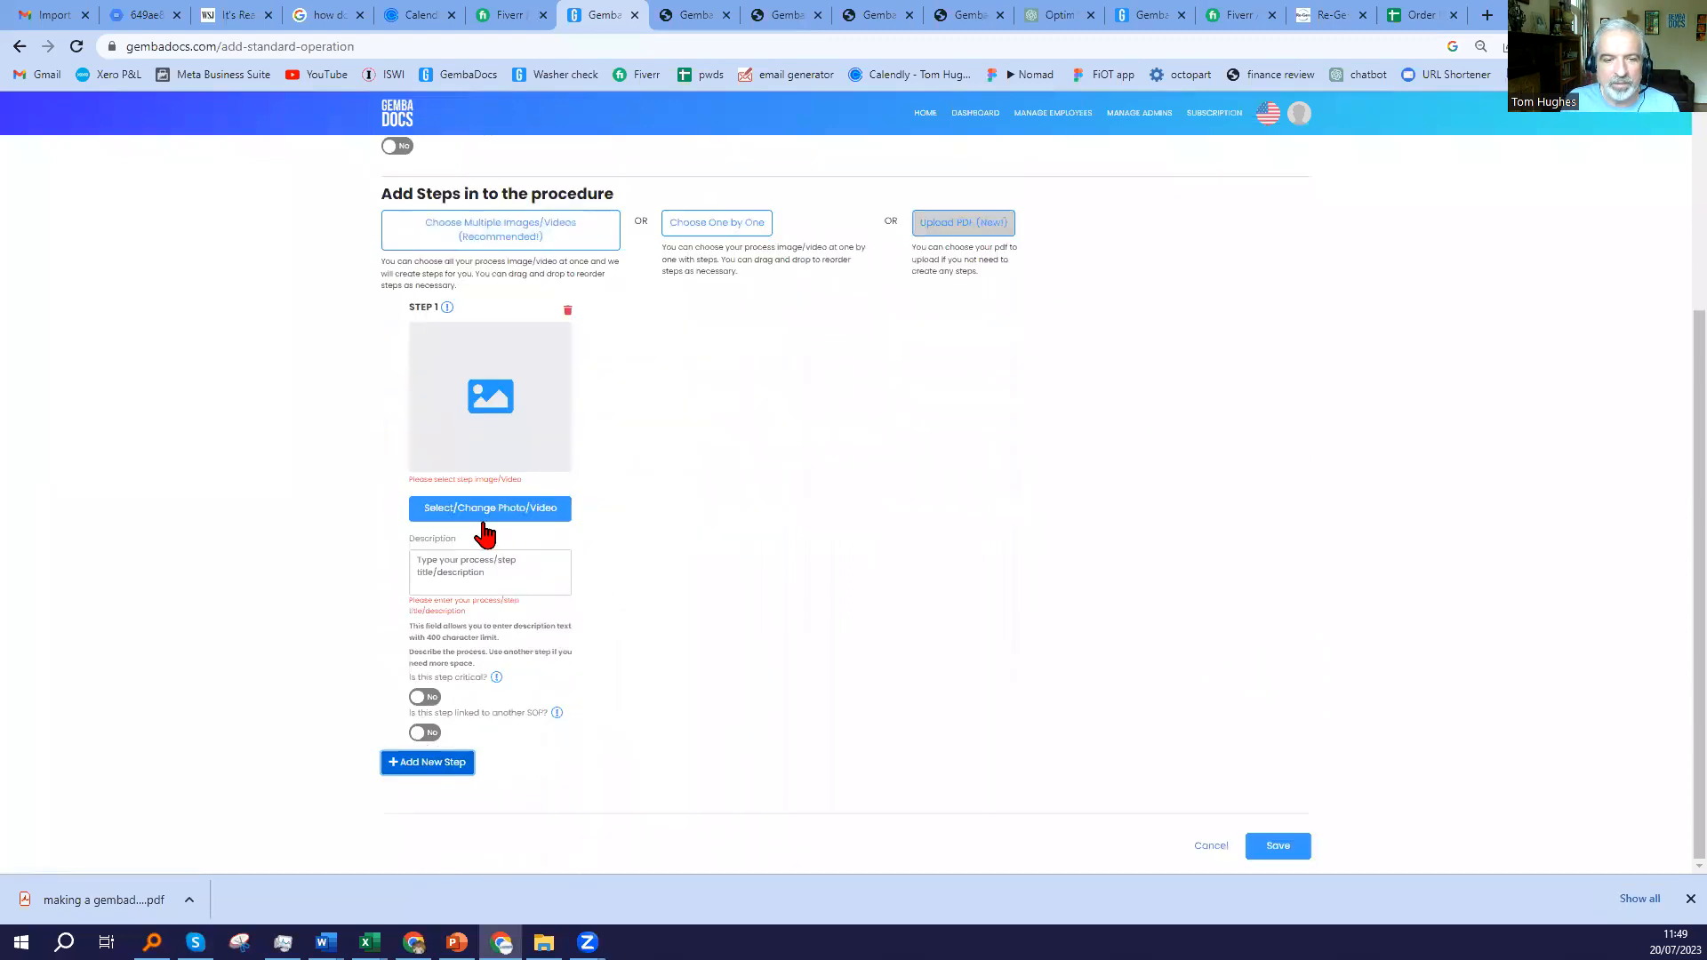
pyautogui.click(489, 508)
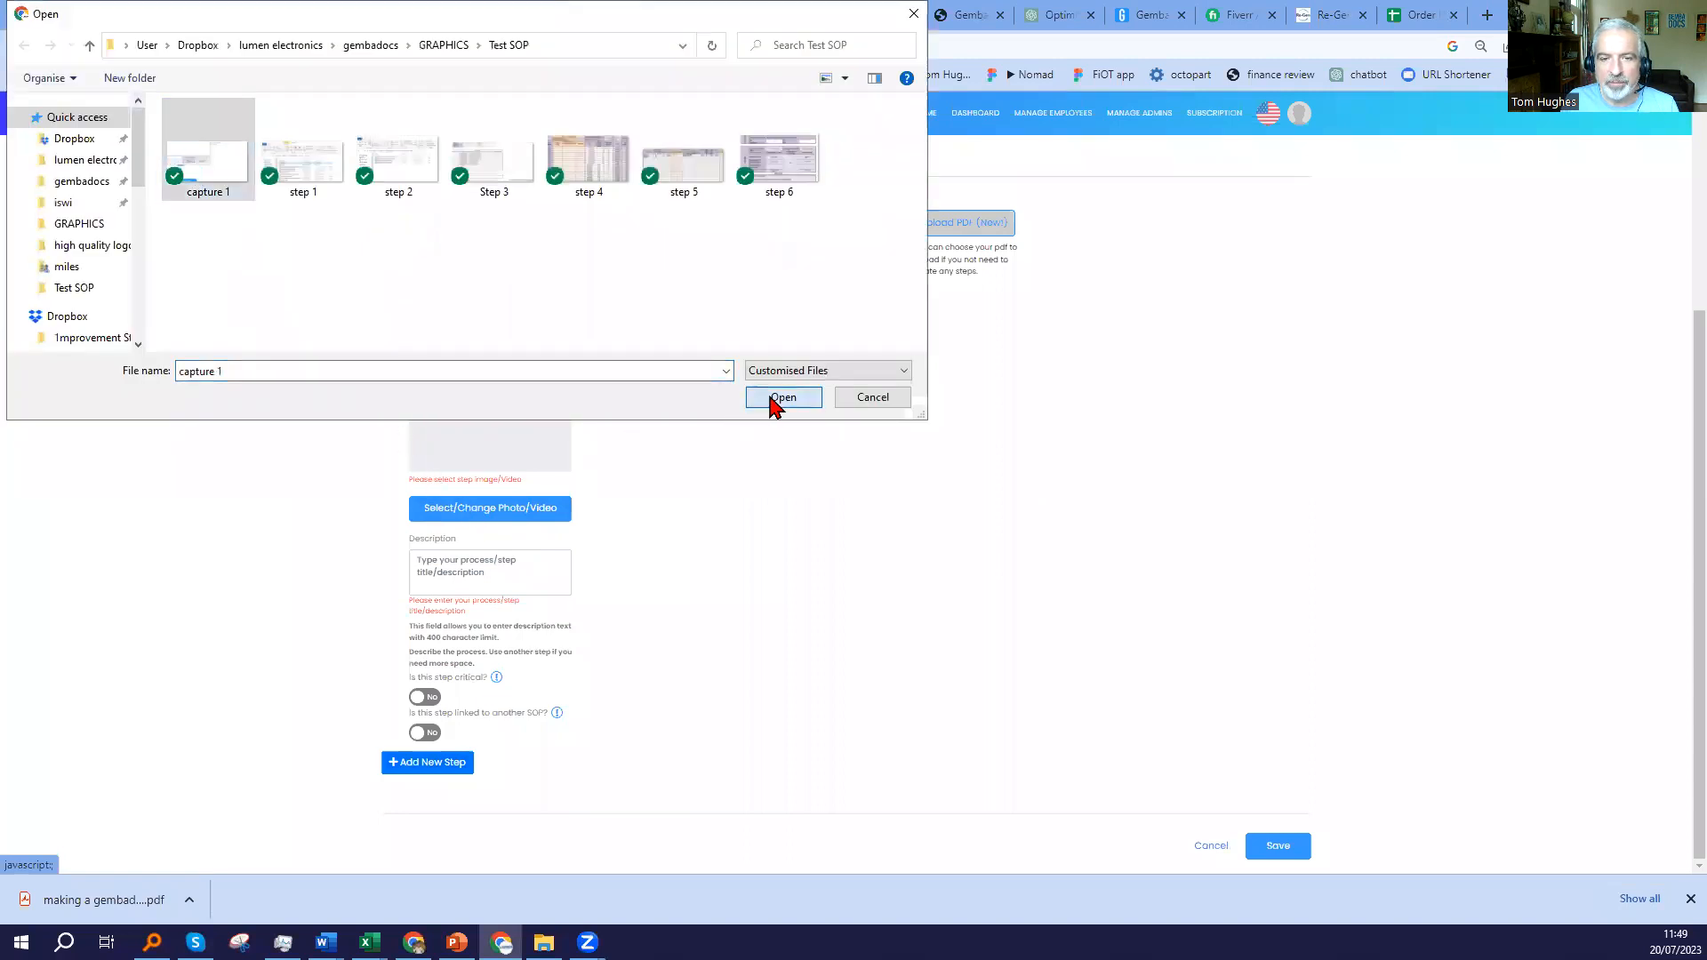
pyautogui.click(783, 396)
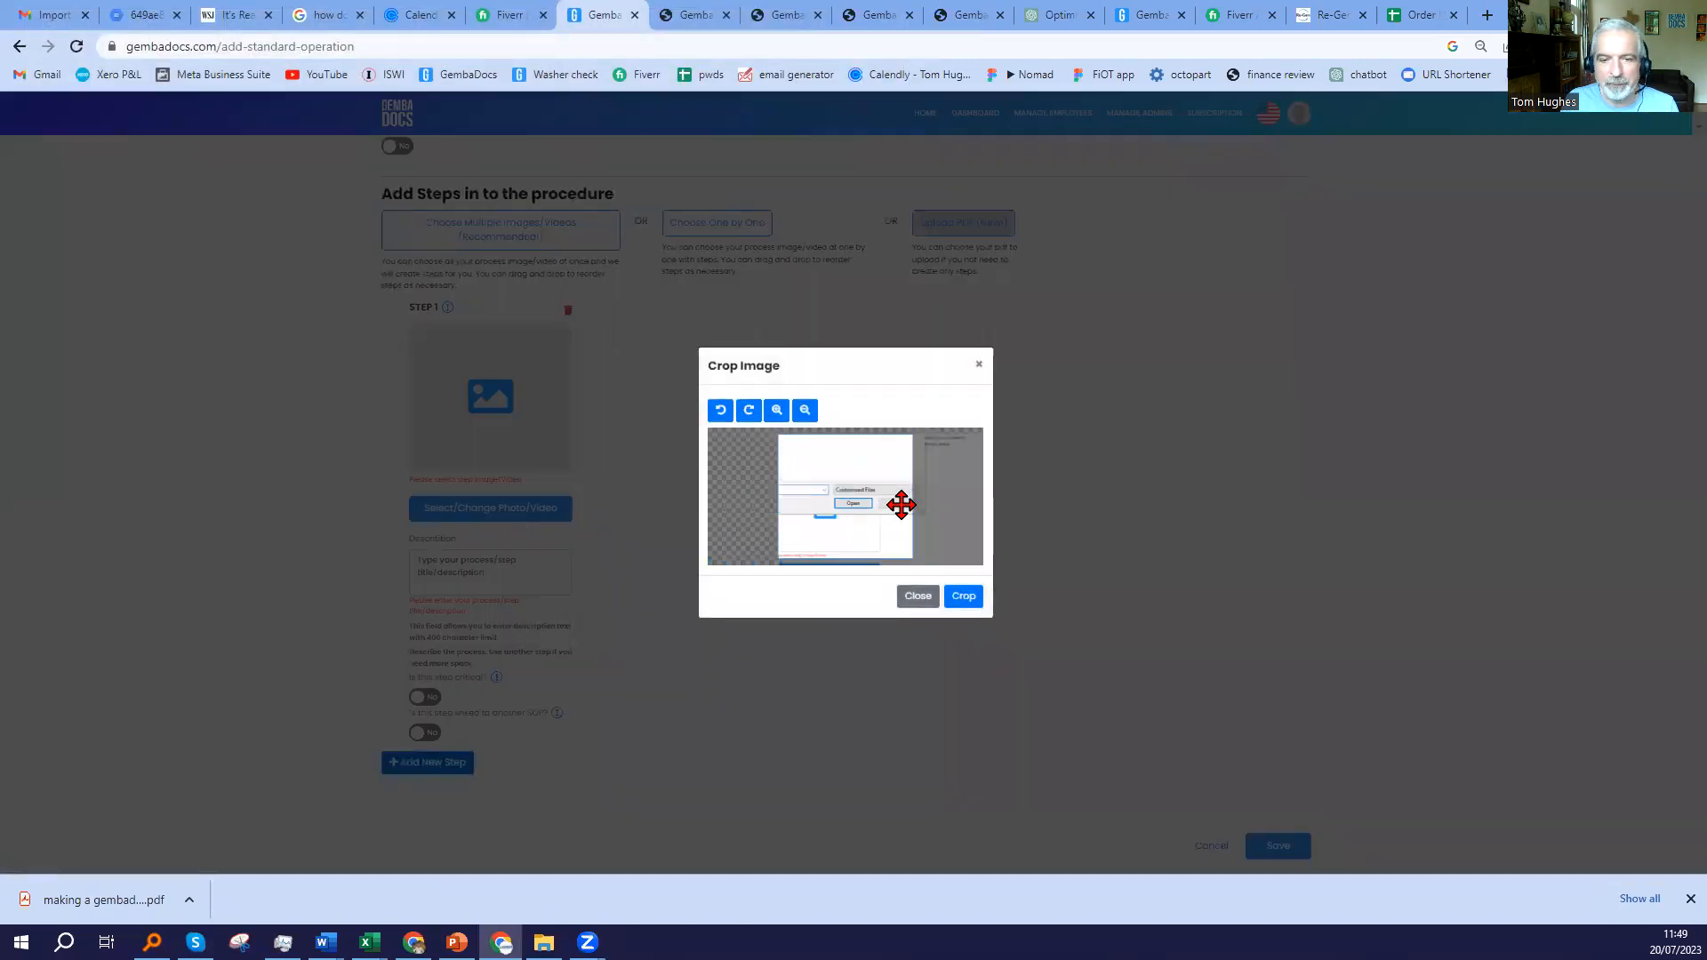
pyautogui.click(961, 596)
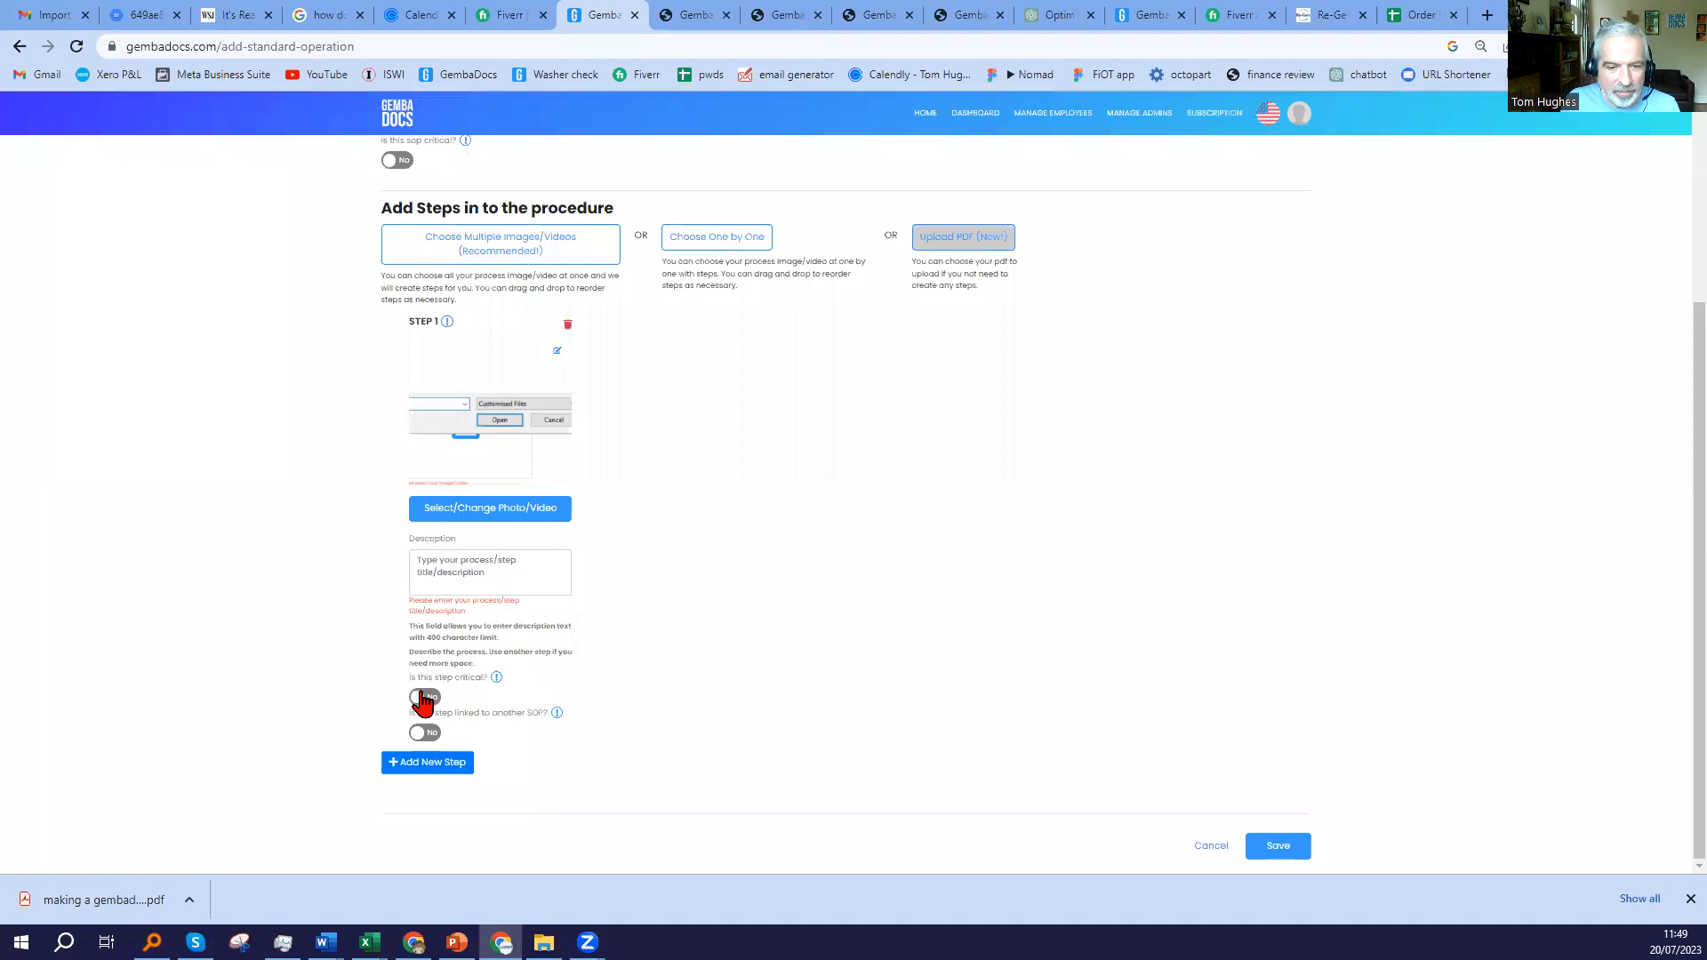
pyautogui.click(424, 697)
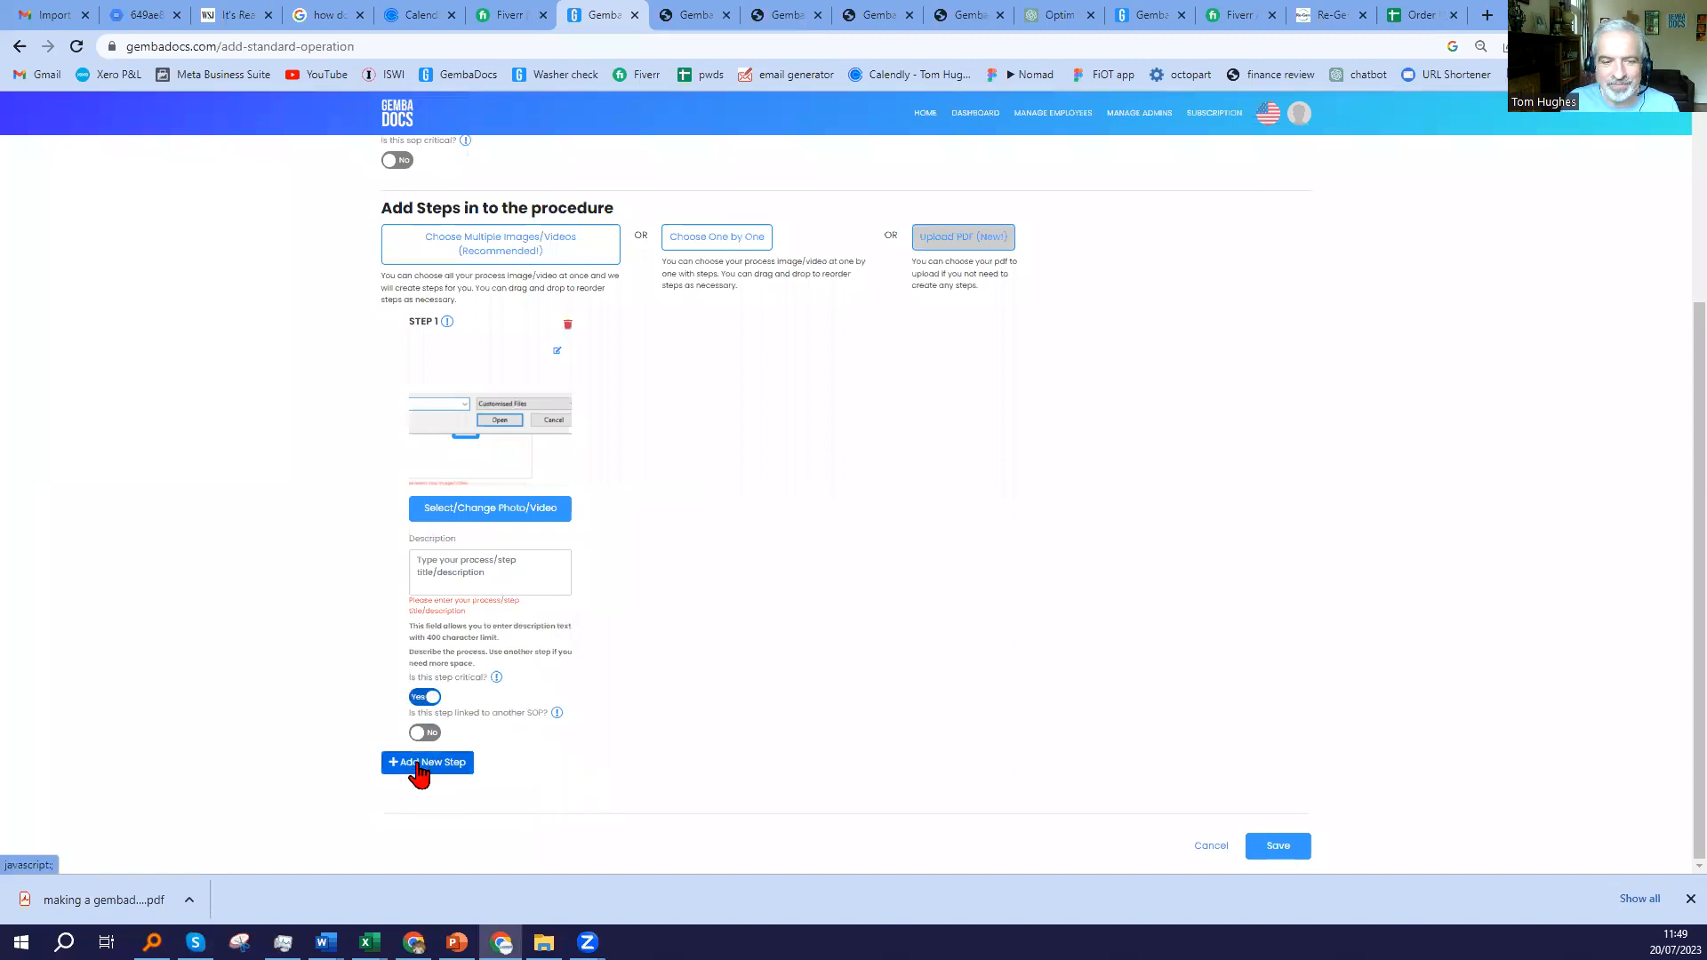
pyautogui.click(427, 763)
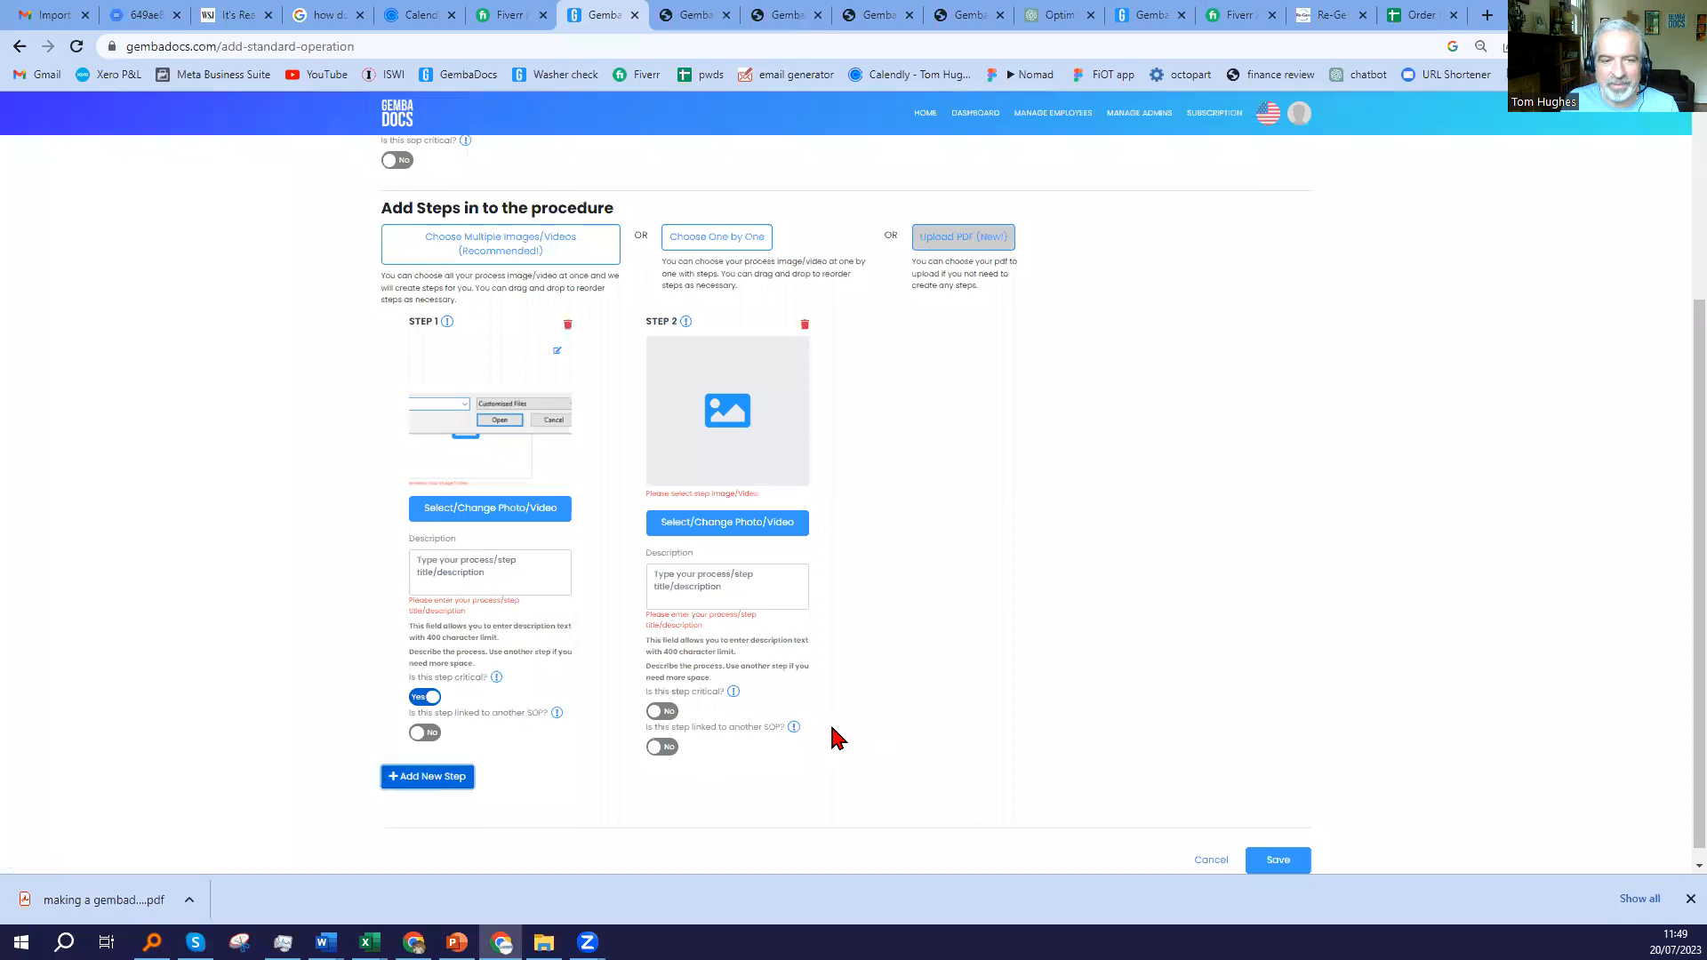
# Describe step 1 as 'text'.
pyautogui.click(489, 571)
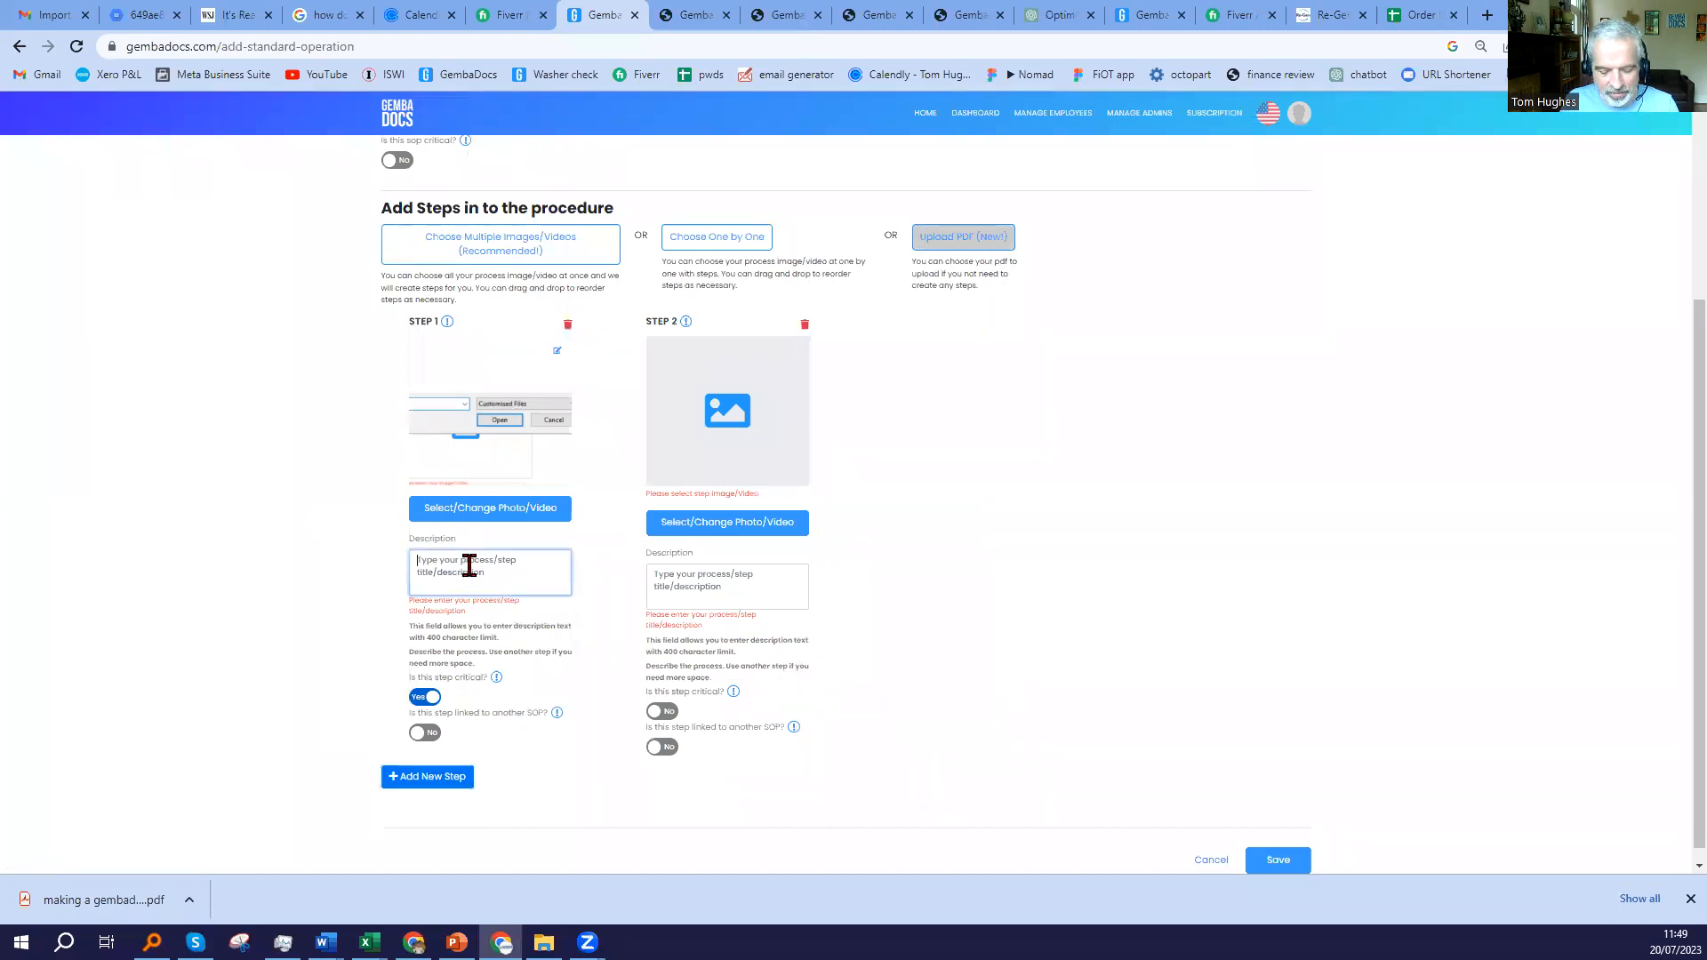
pyautogui.write('text')
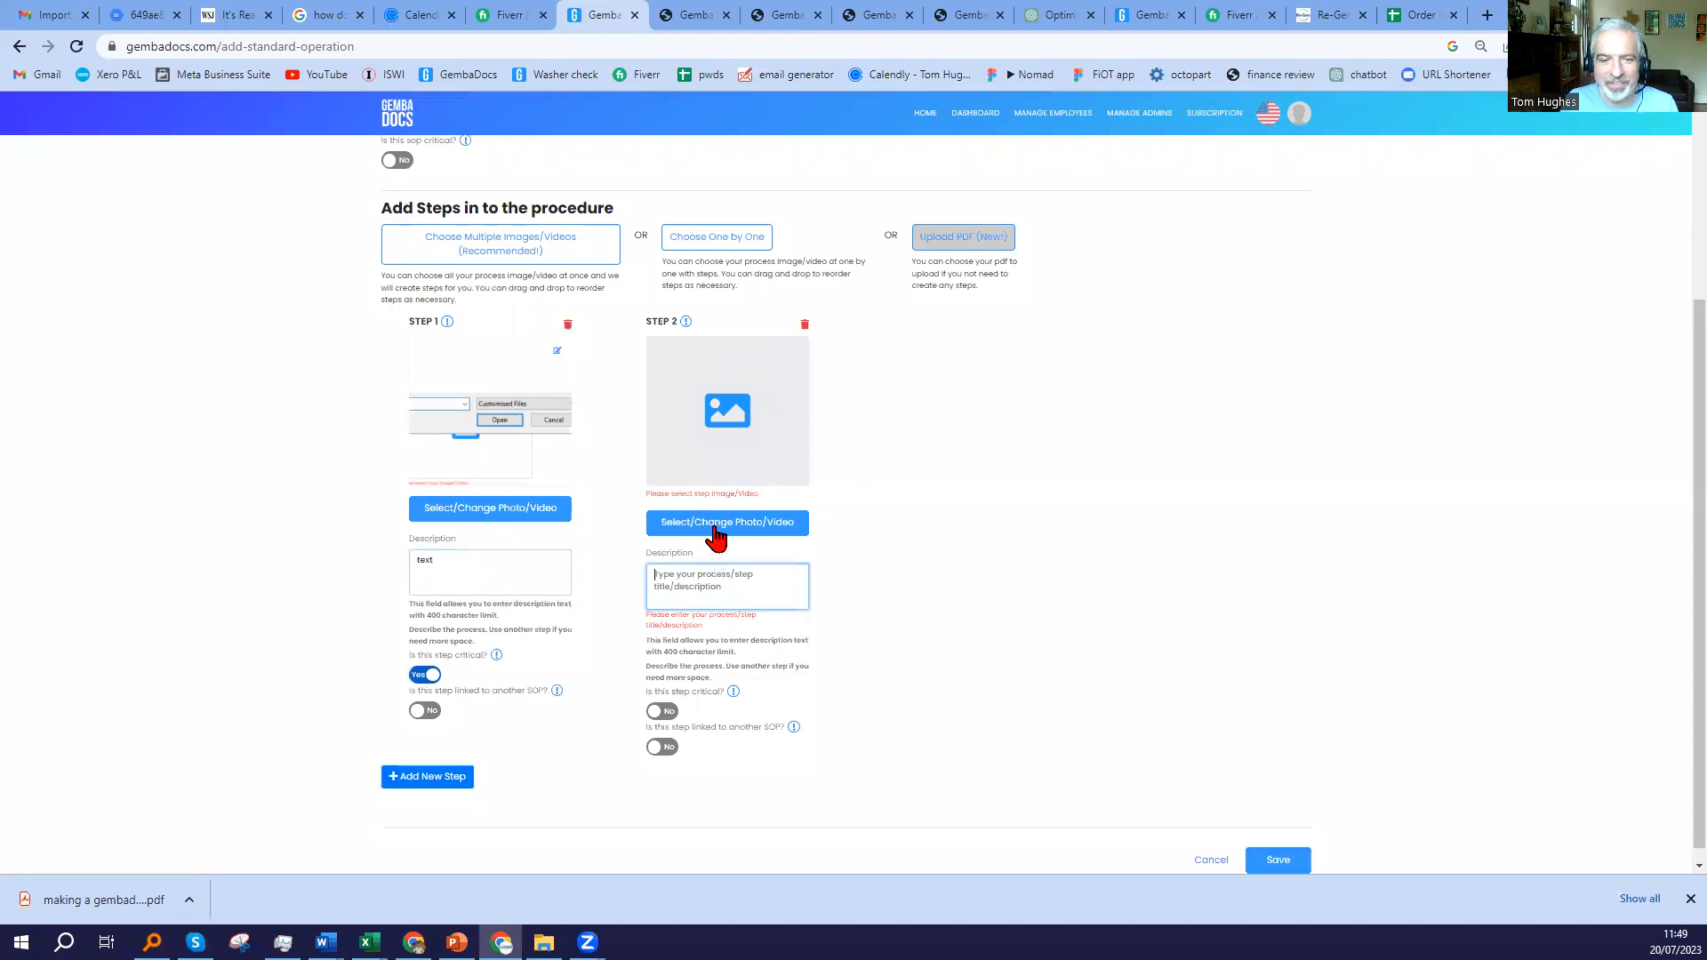
# Give step 2 the cropped capture 1 image.
pyautogui.click(726, 521)
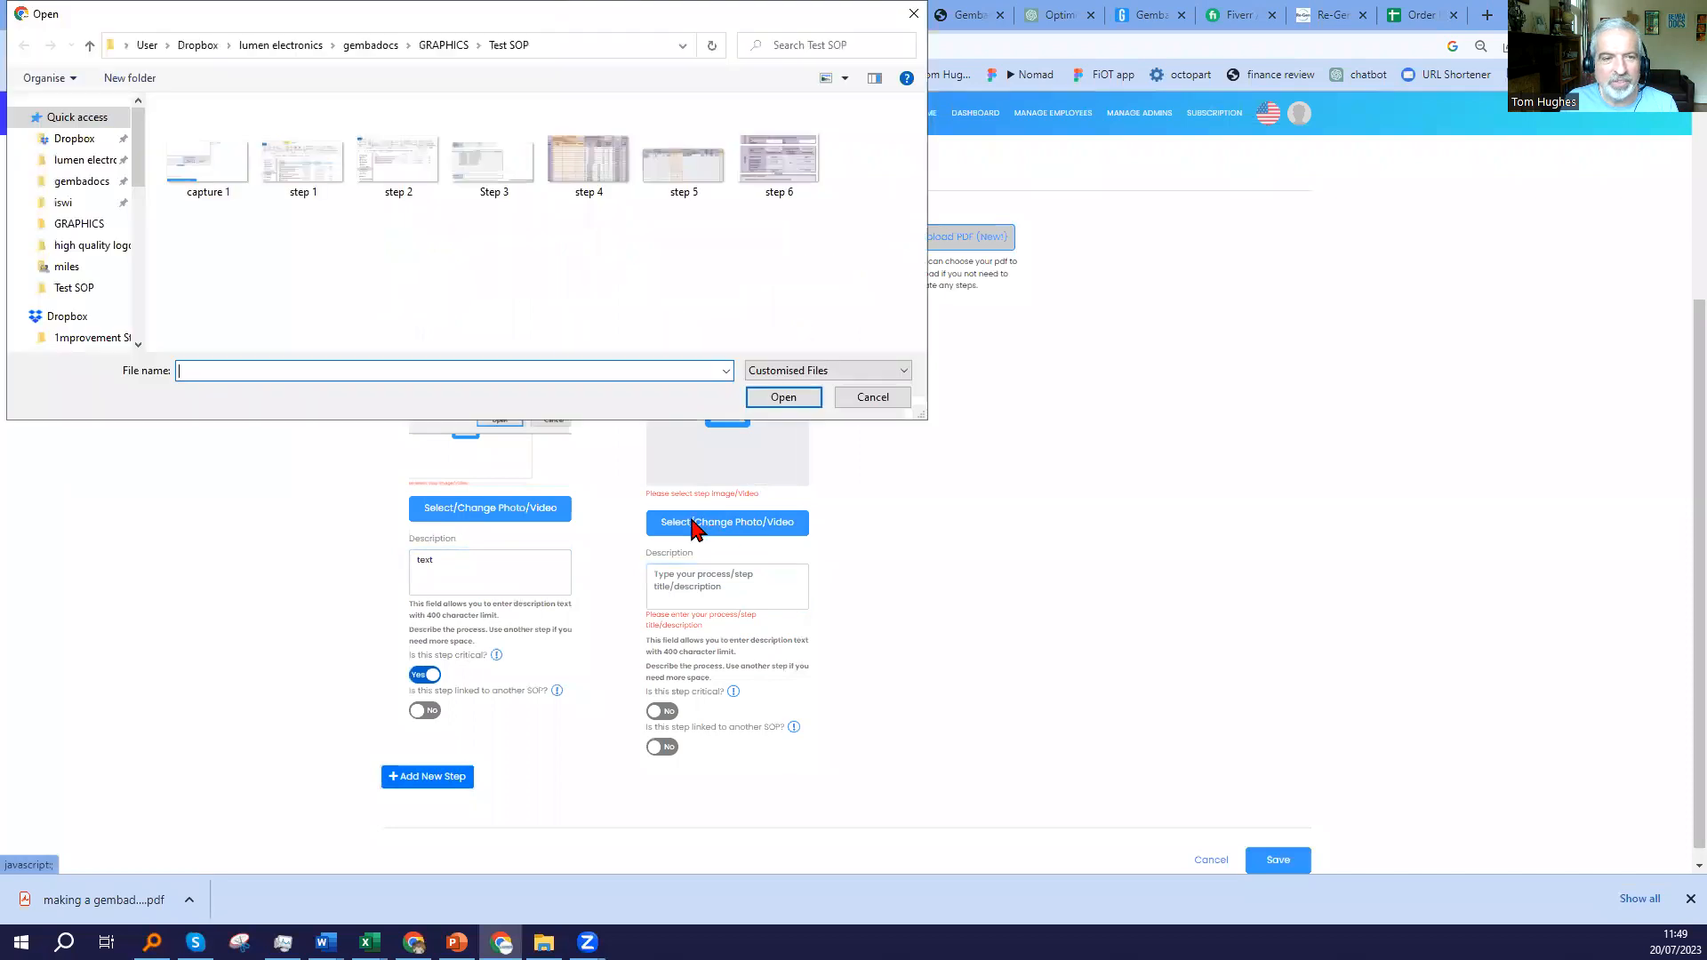
pyautogui.click(206, 158)
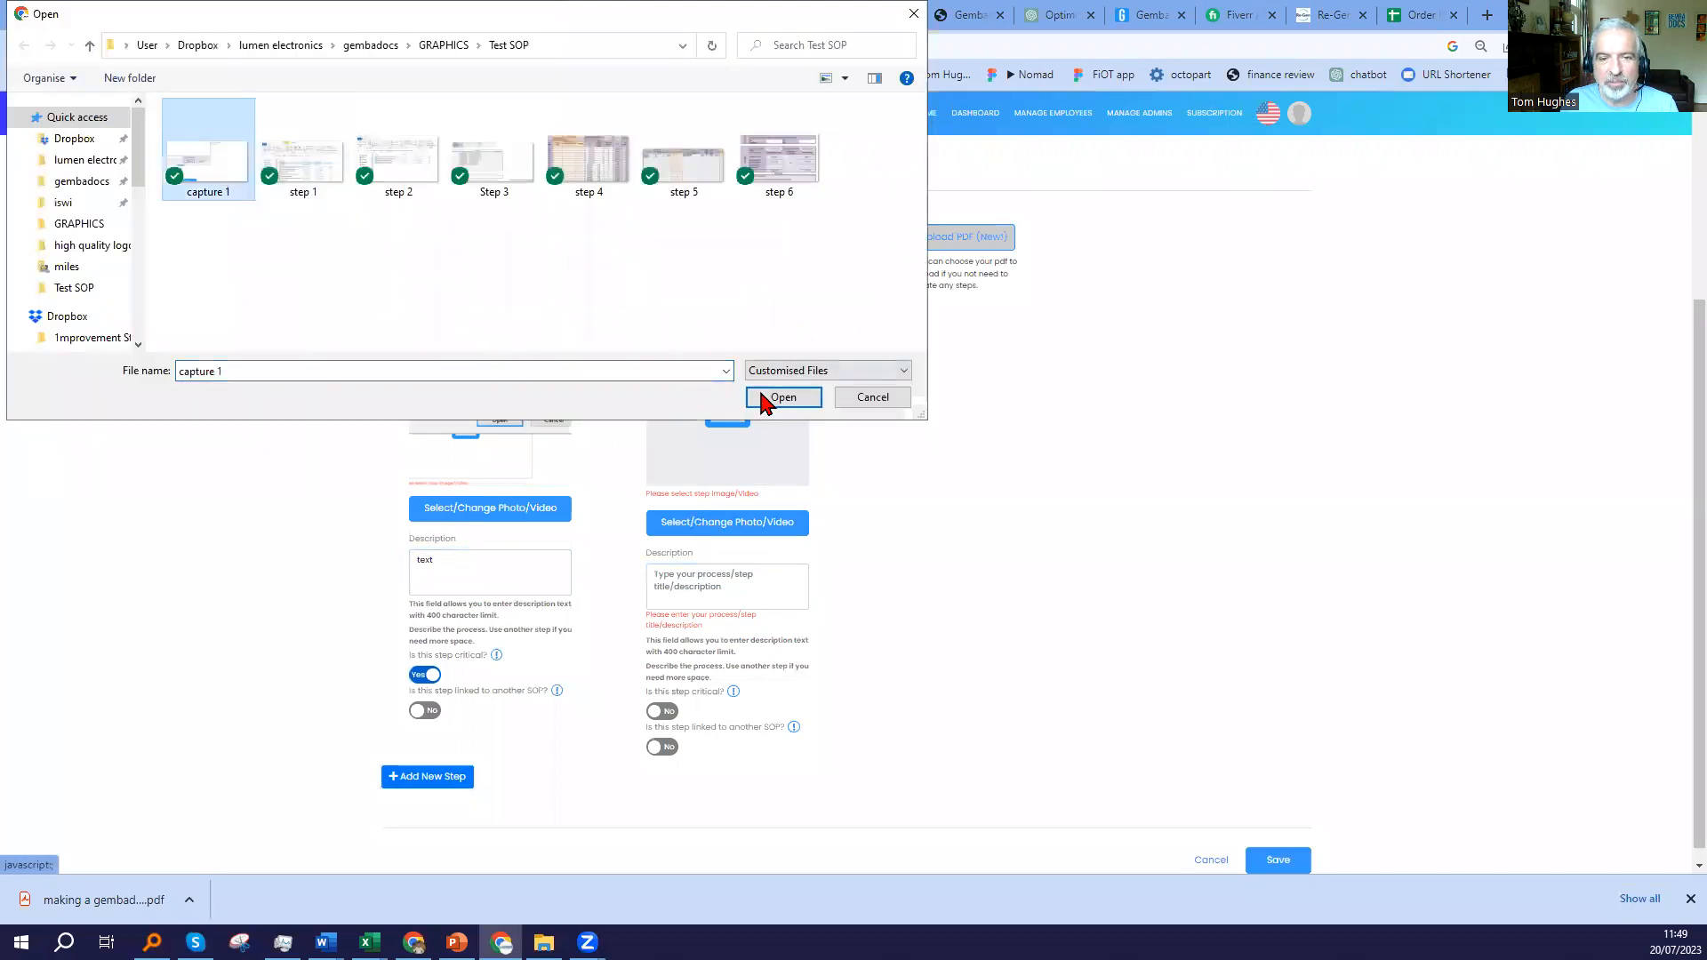
pyautogui.click(782, 397)
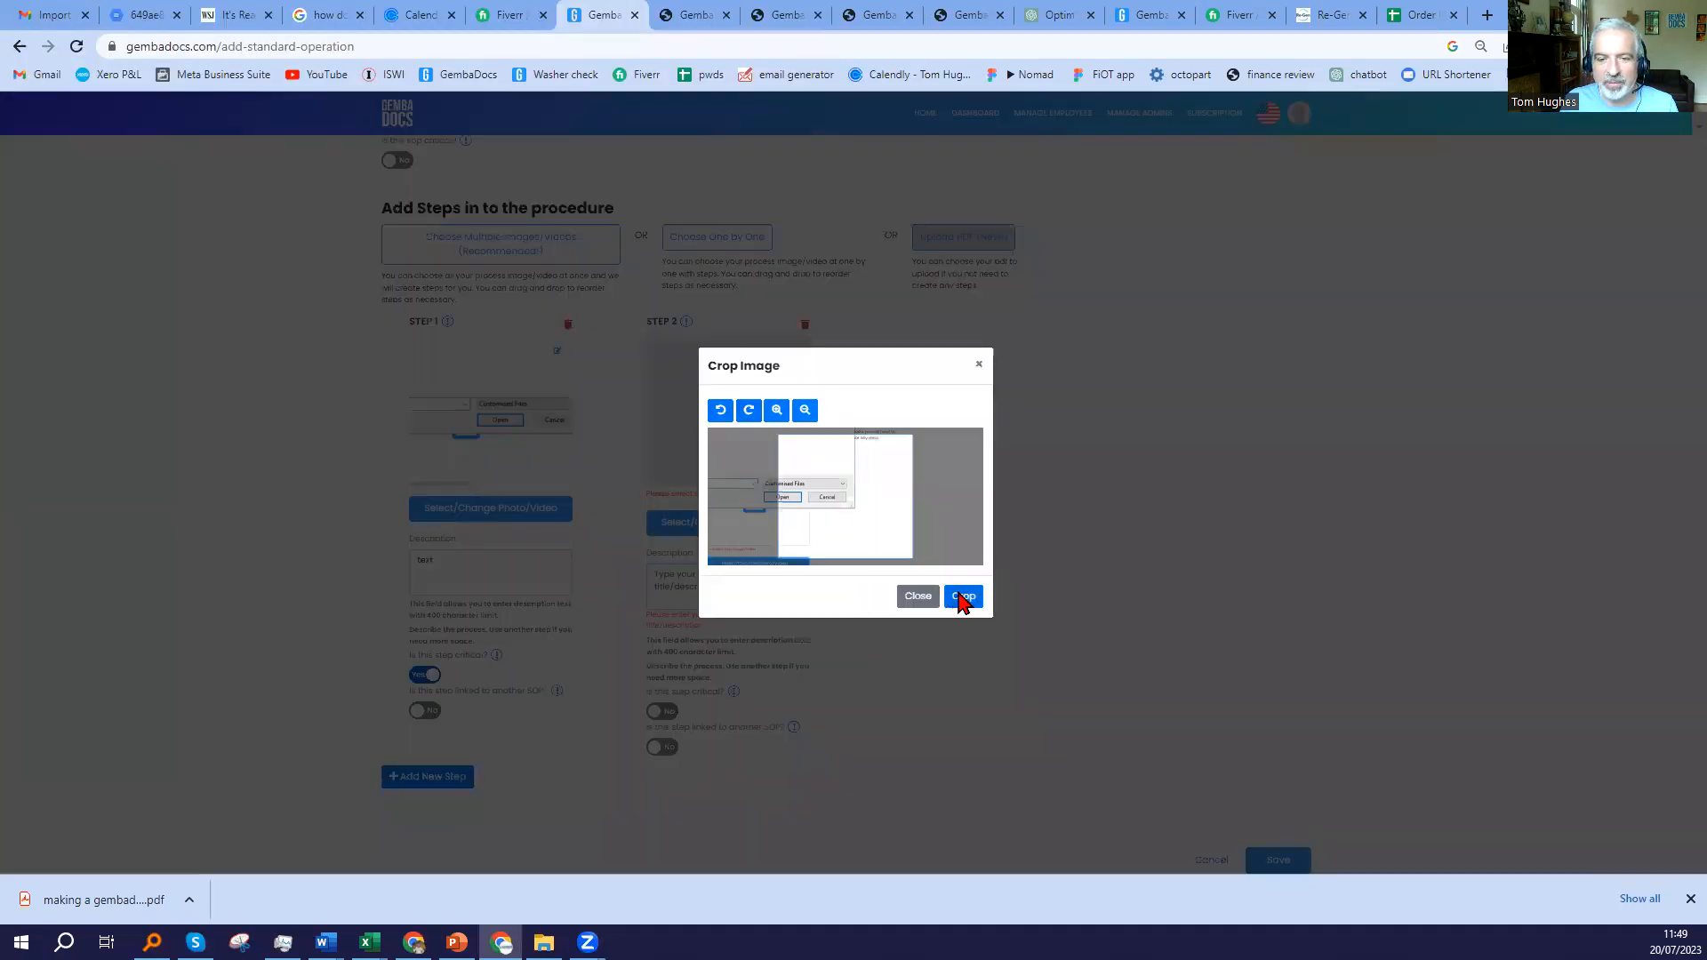
pyautogui.click(962, 596)
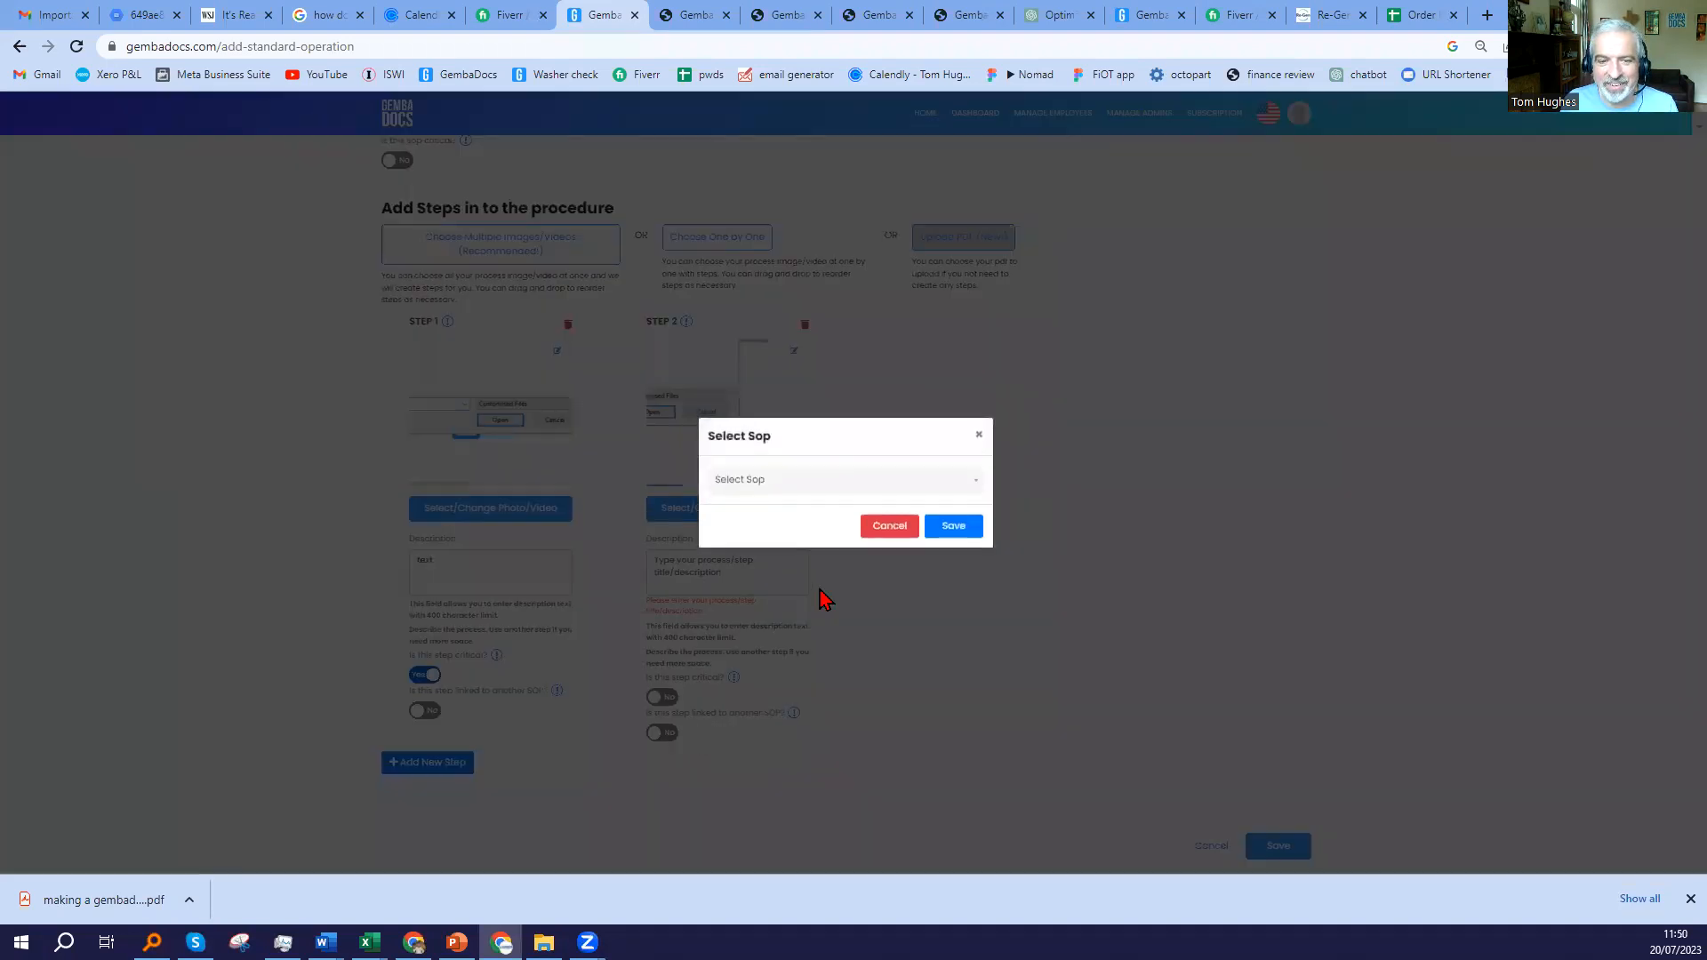
# Link step 2 to the PDF TEST procedure from the Select Sop dialog.
pyautogui.click(842, 478)
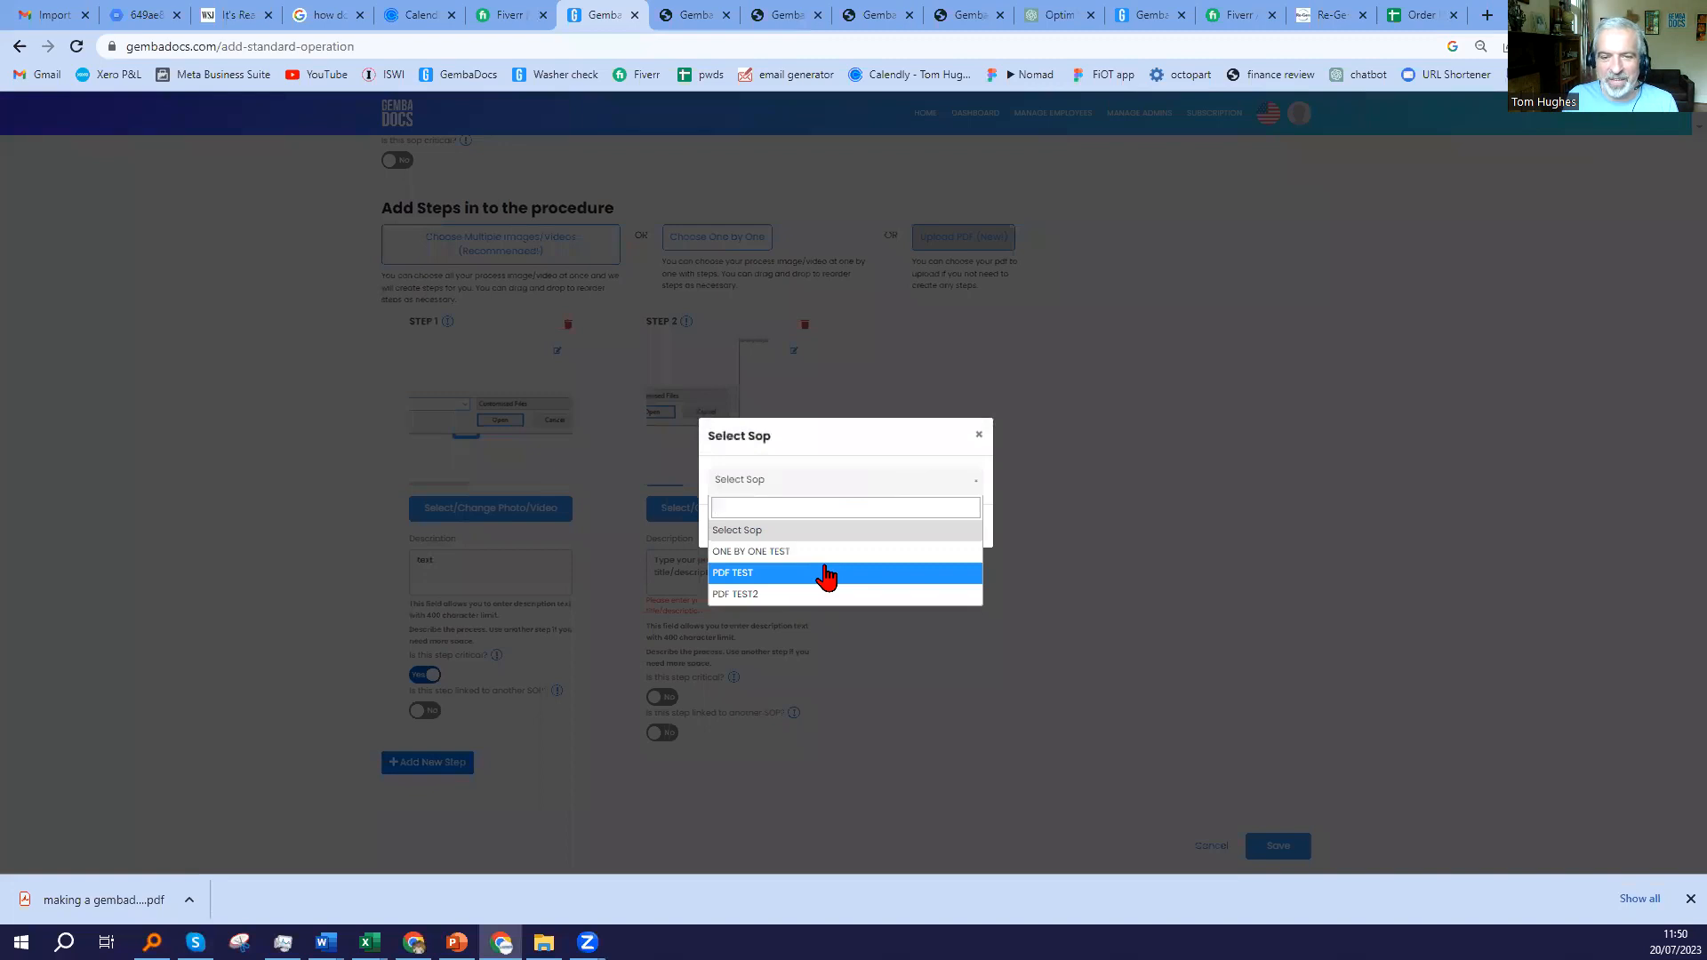
pyautogui.click(734, 571)
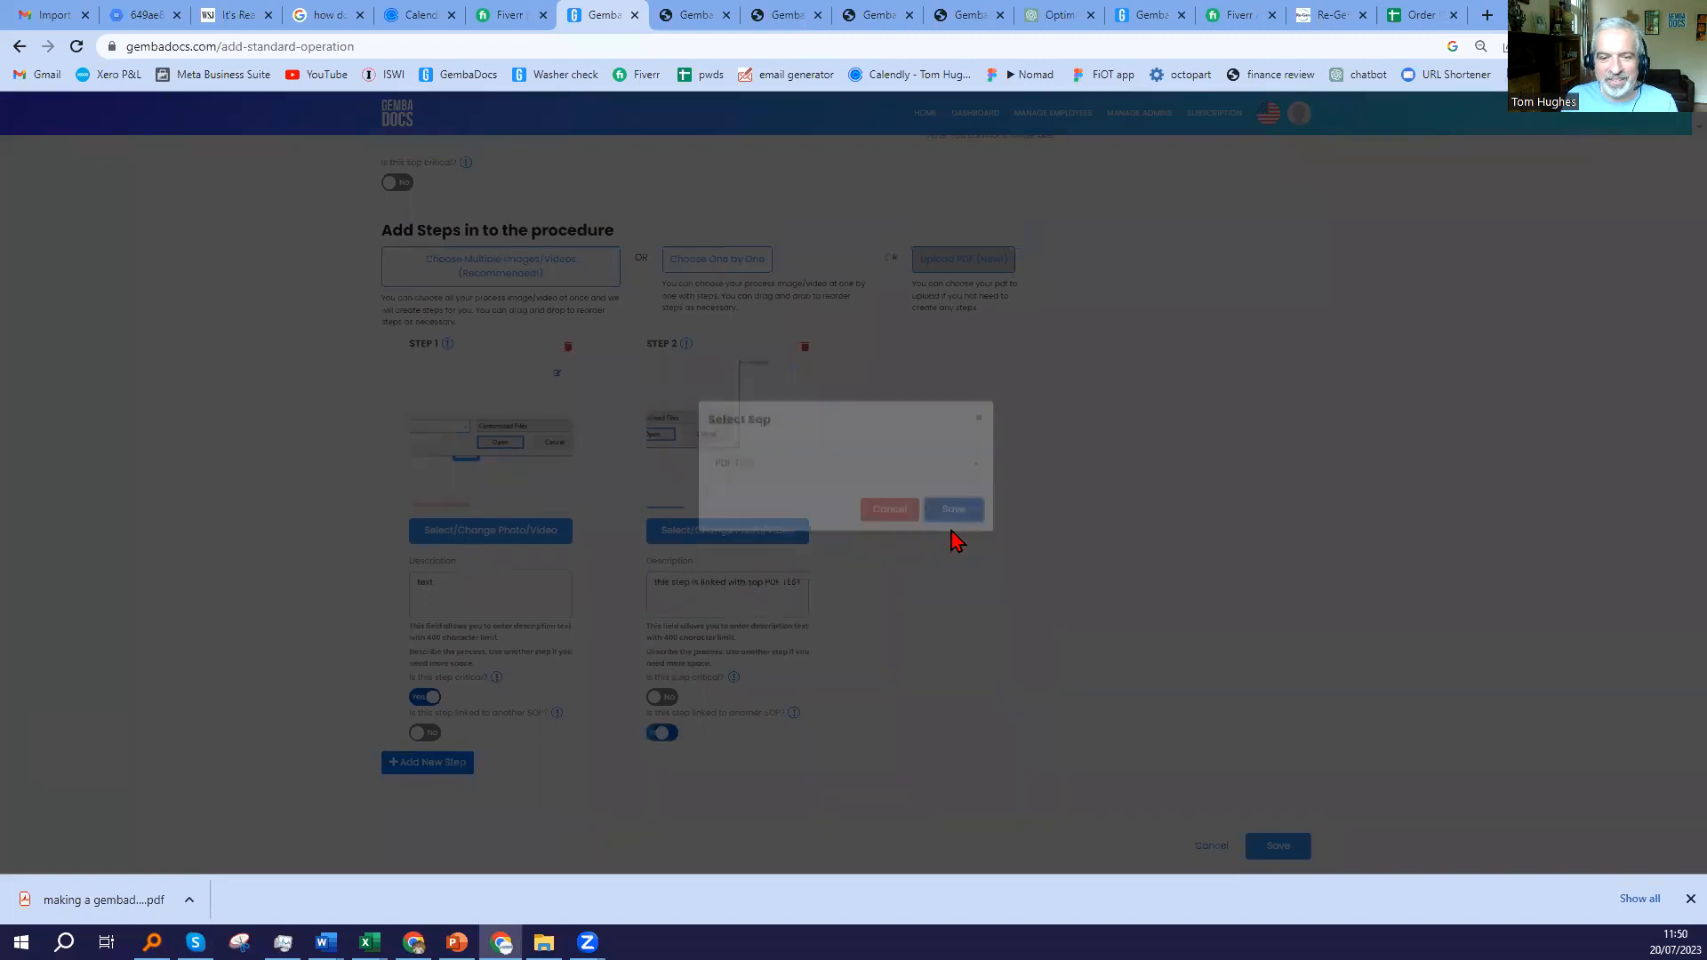
pyautogui.click(952, 508)
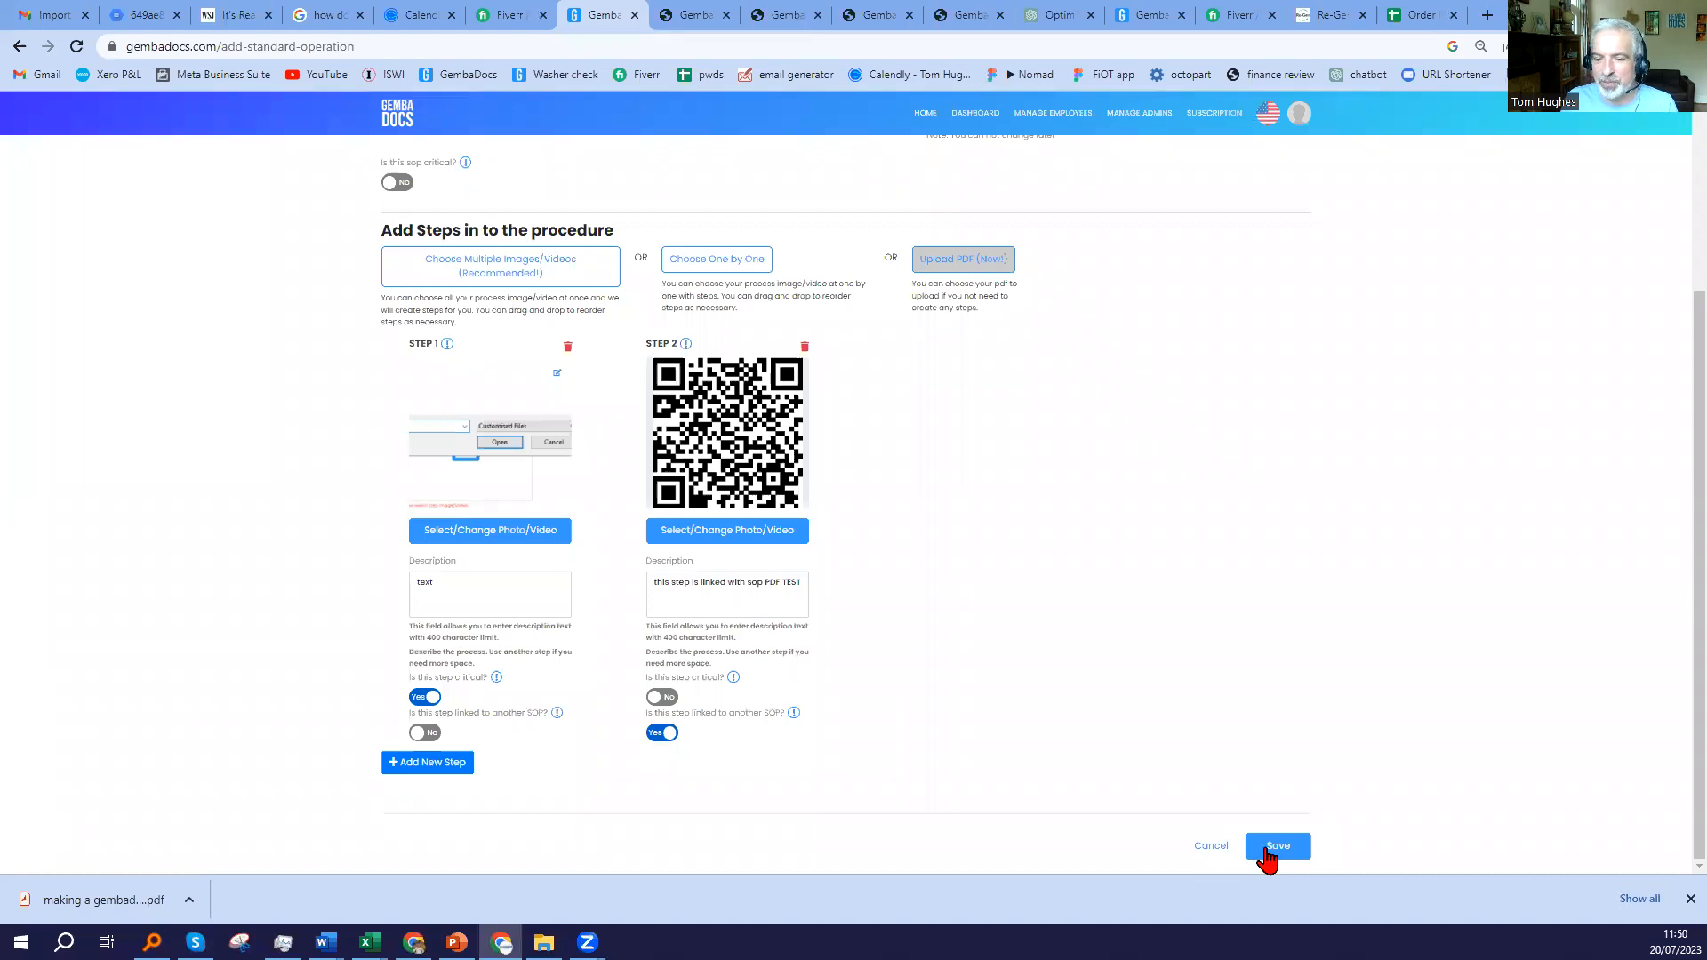
# Save Process step critical, reopen it from the Dashboard and view its PDF.
pyautogui.click(1277, 846)
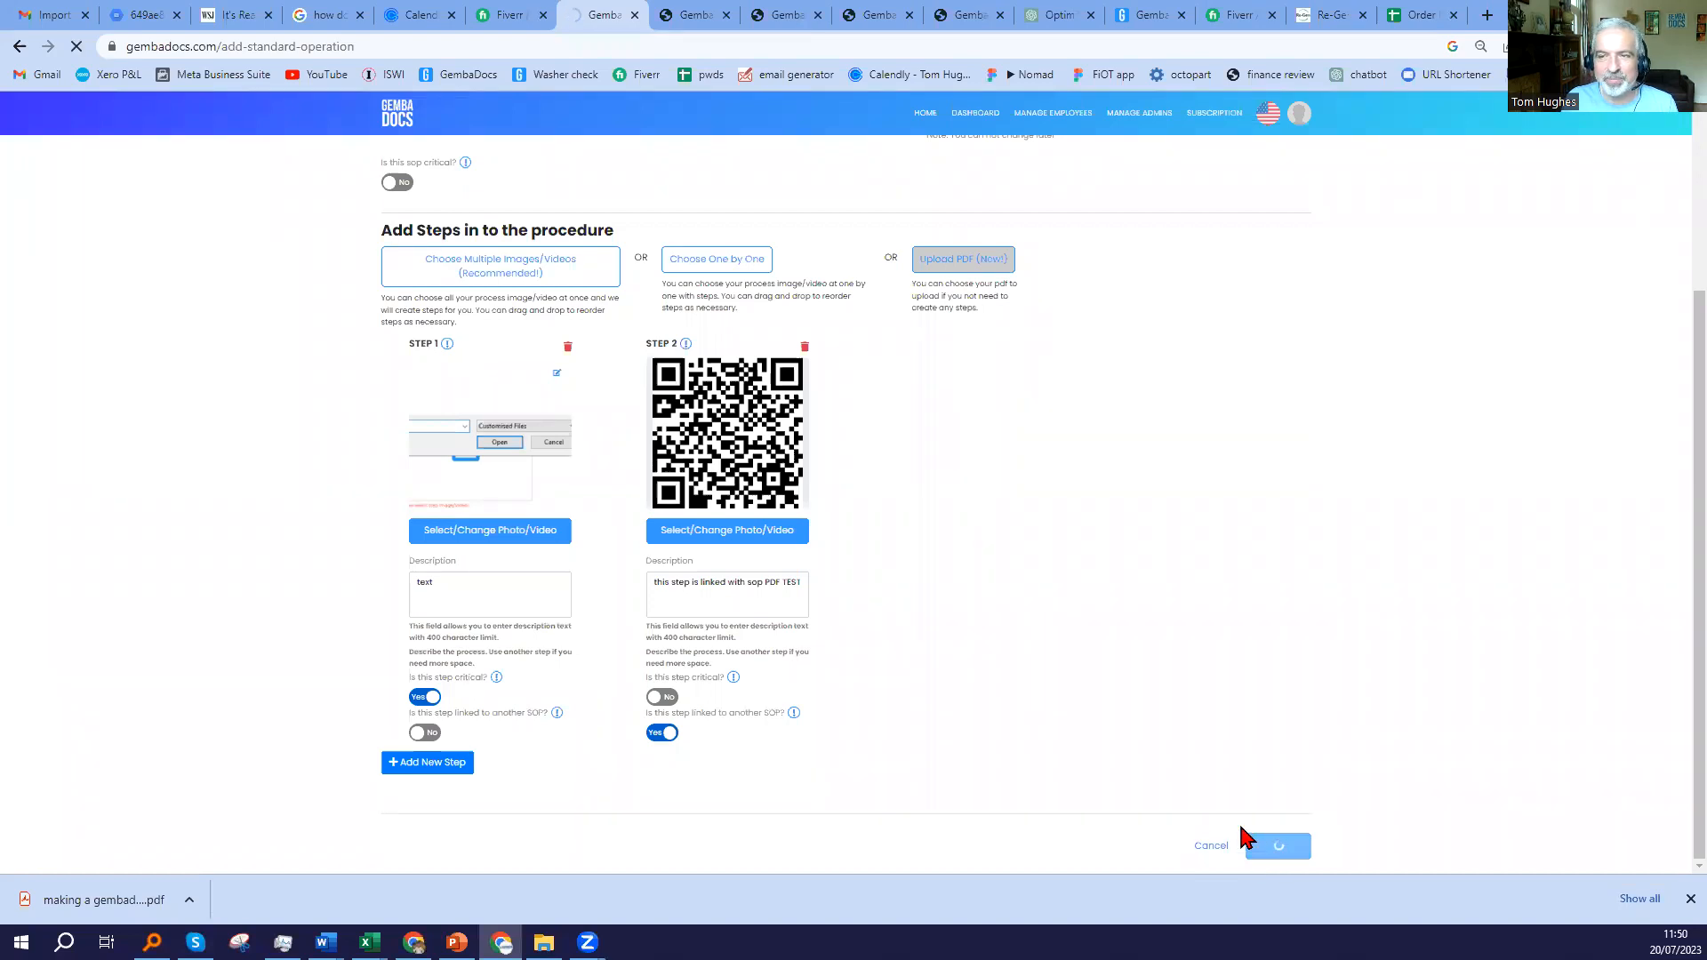
pyautogui.click(1277, 846)
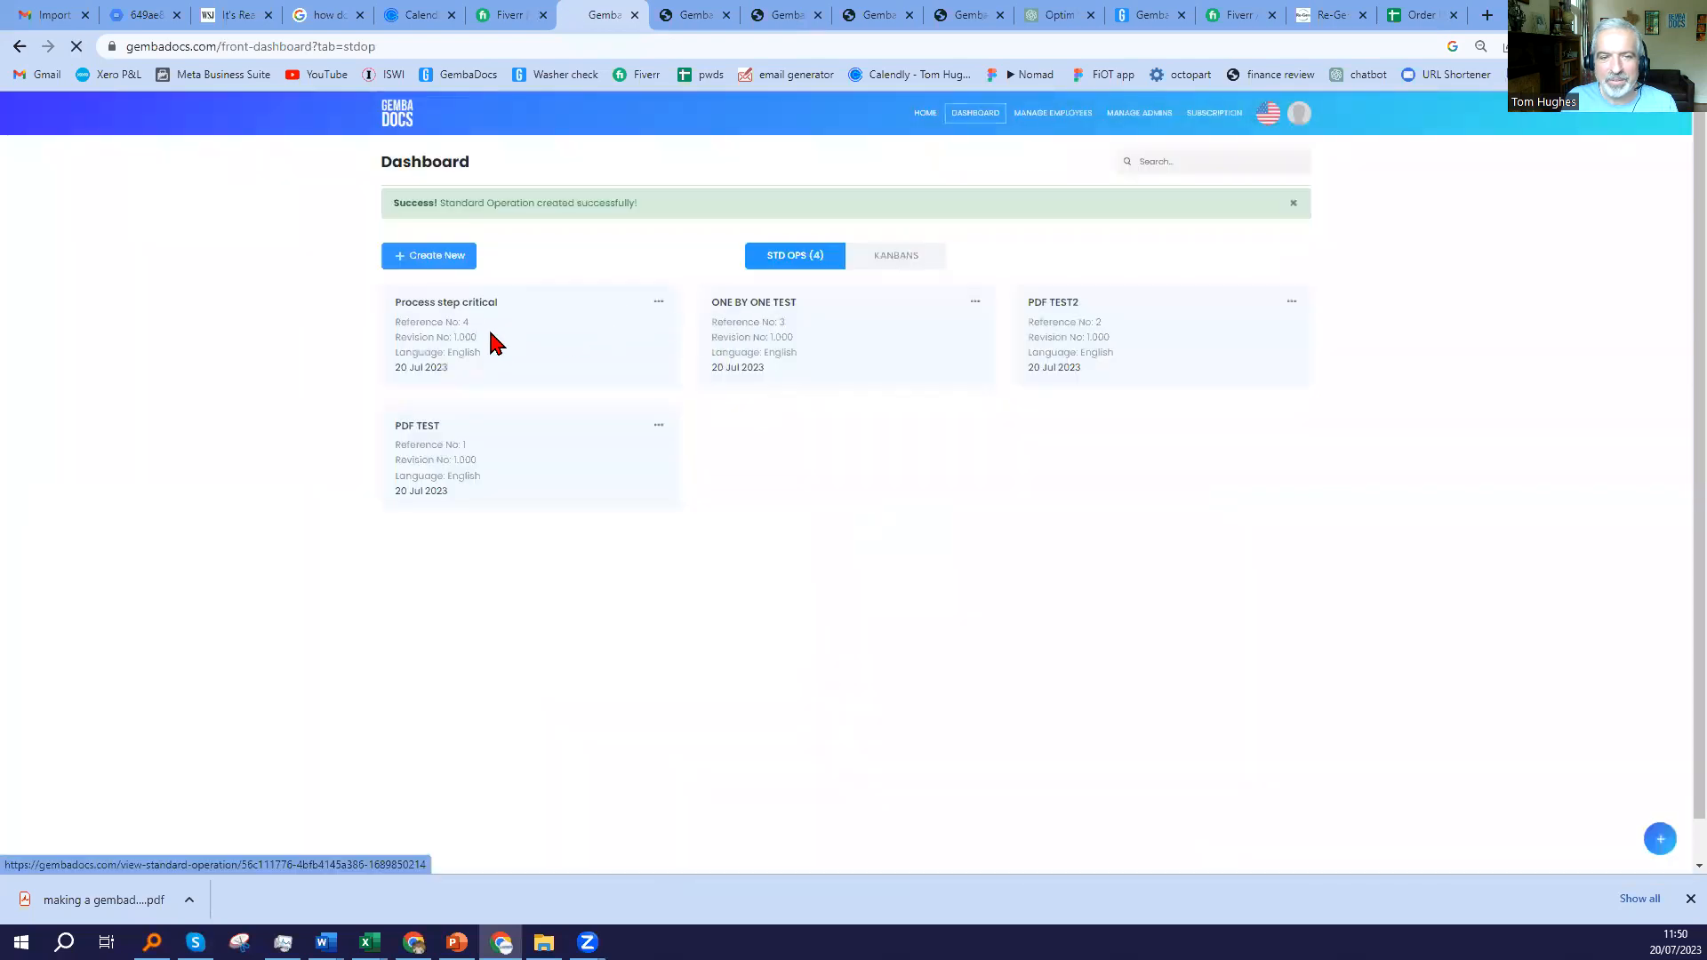
pyautogui.click(445, 302)
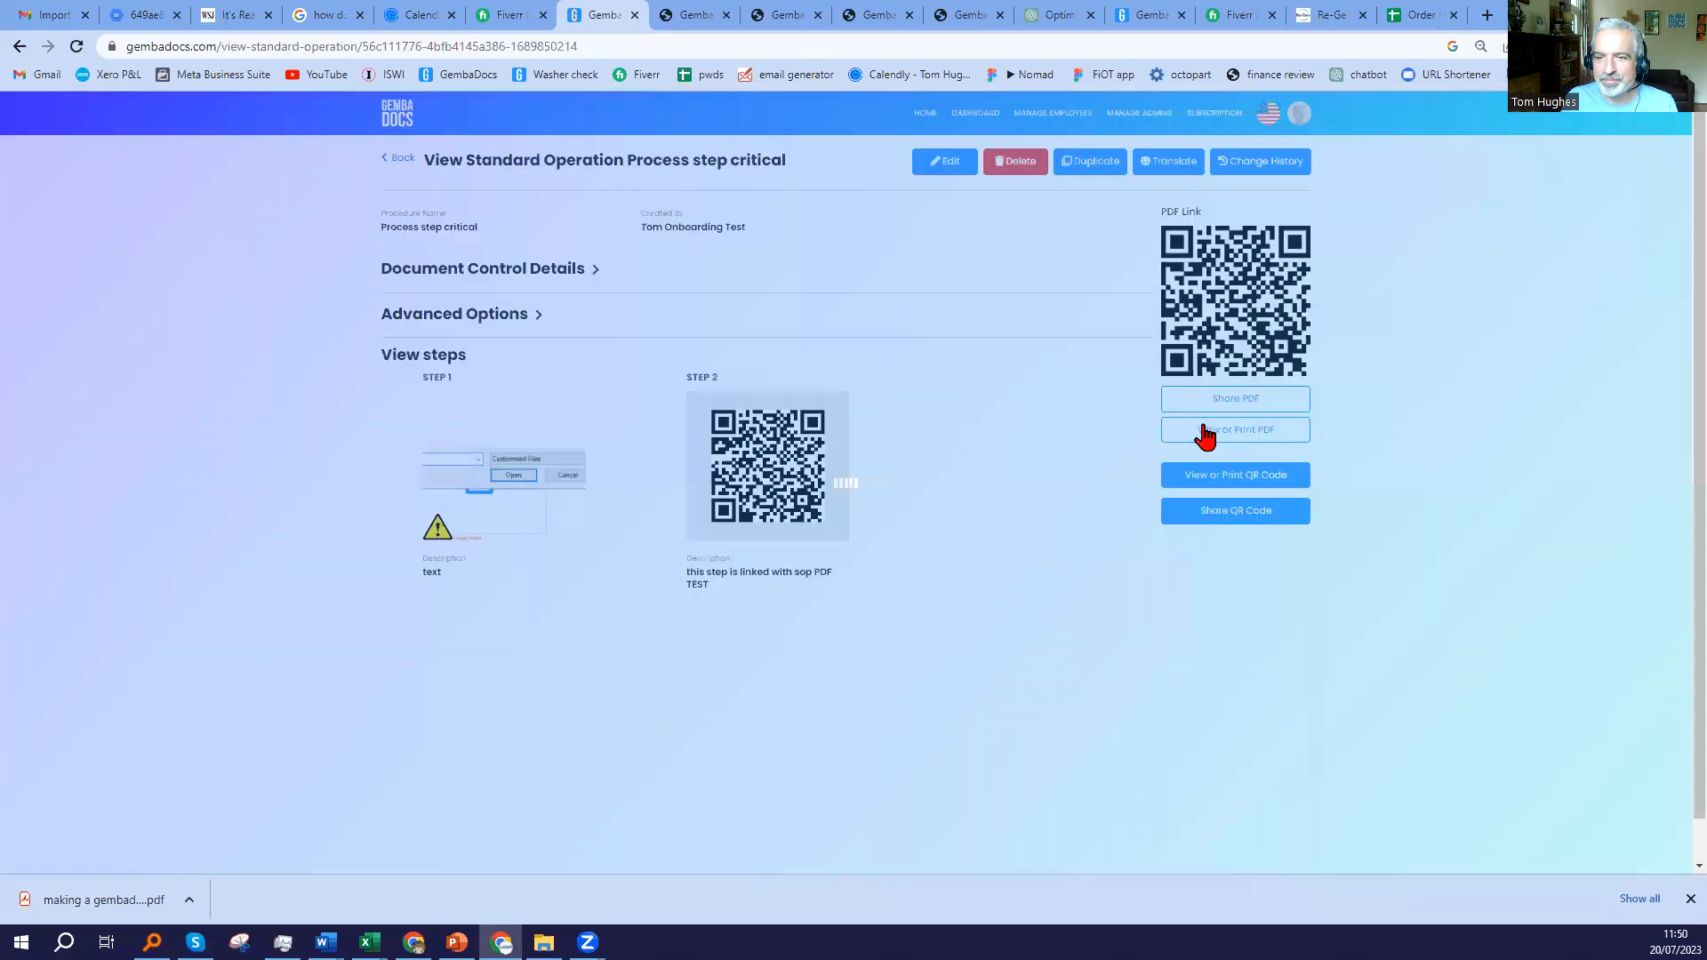
pyautogui.click(1234, 428)
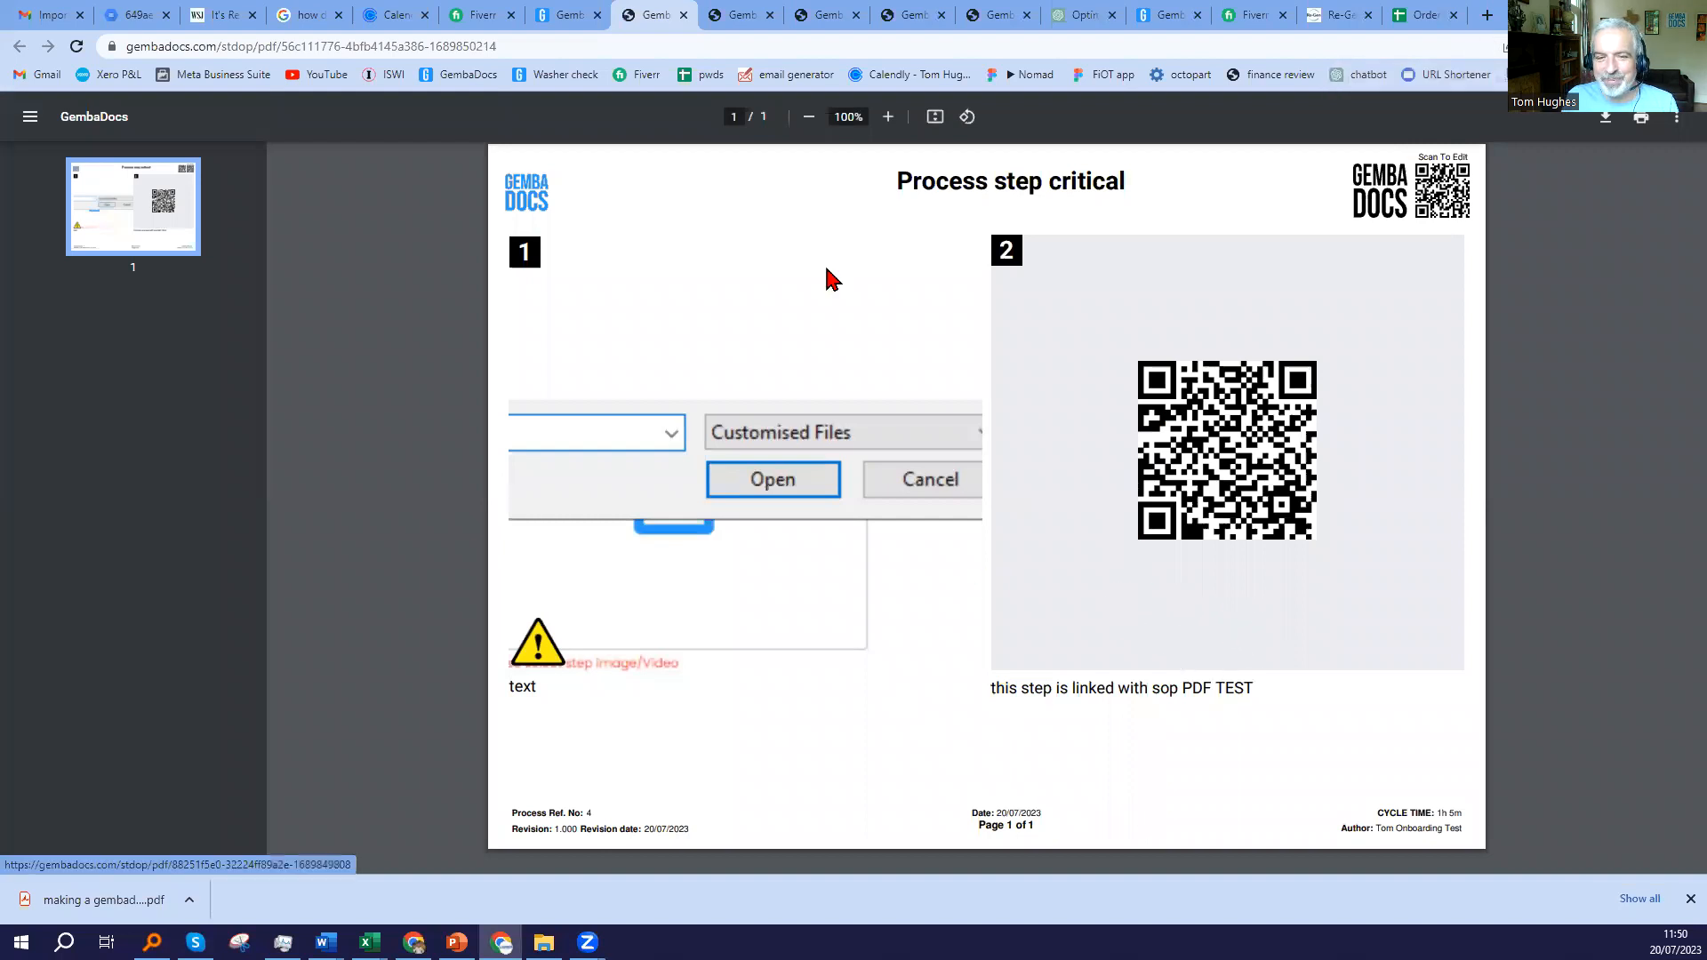
pyautogui.moveTo(548, 671)
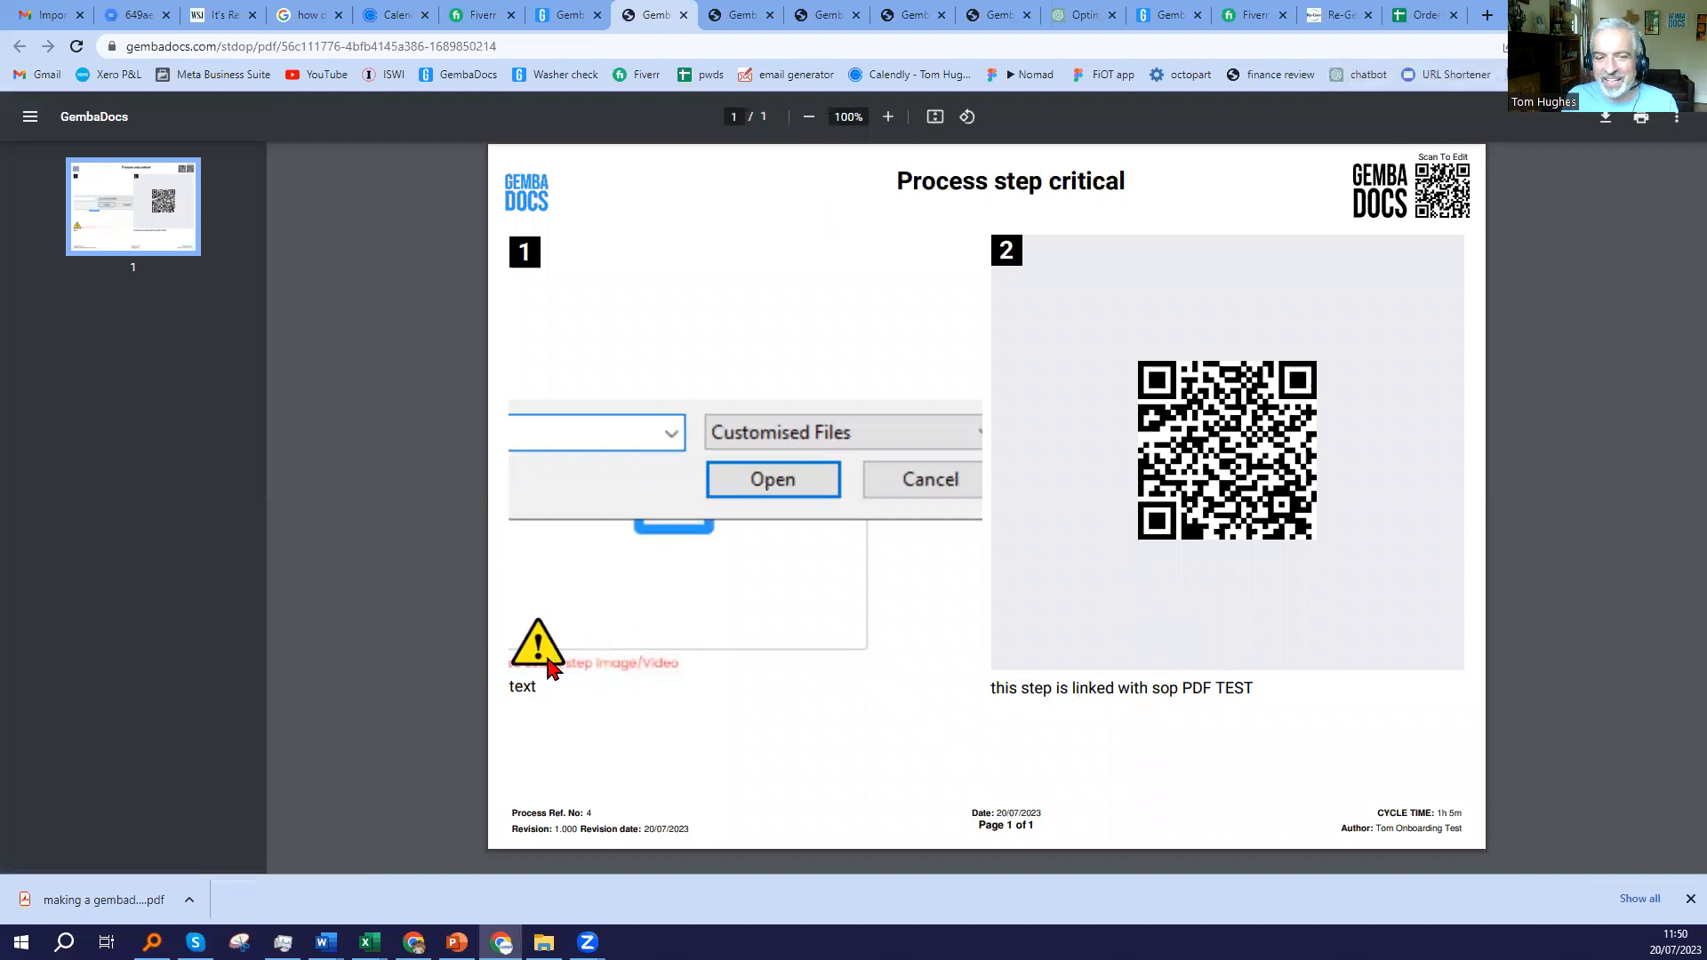
pyautogui.moveTo(557, 675)
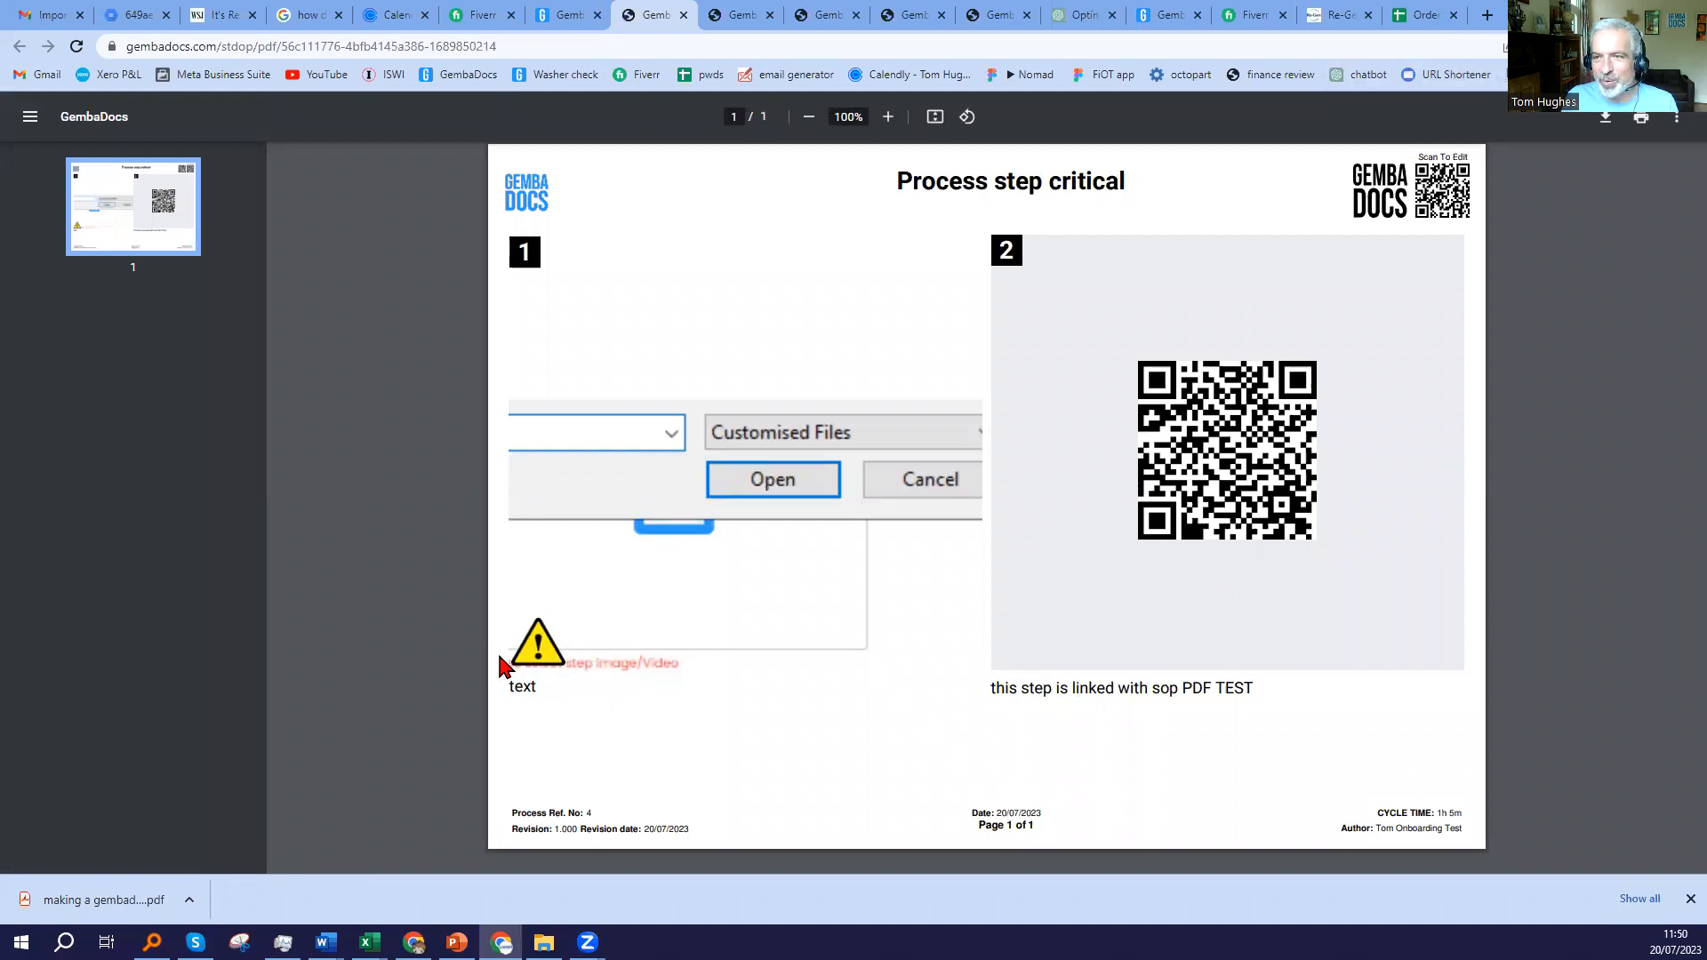
pyautogui.moveTo(1054, 416)
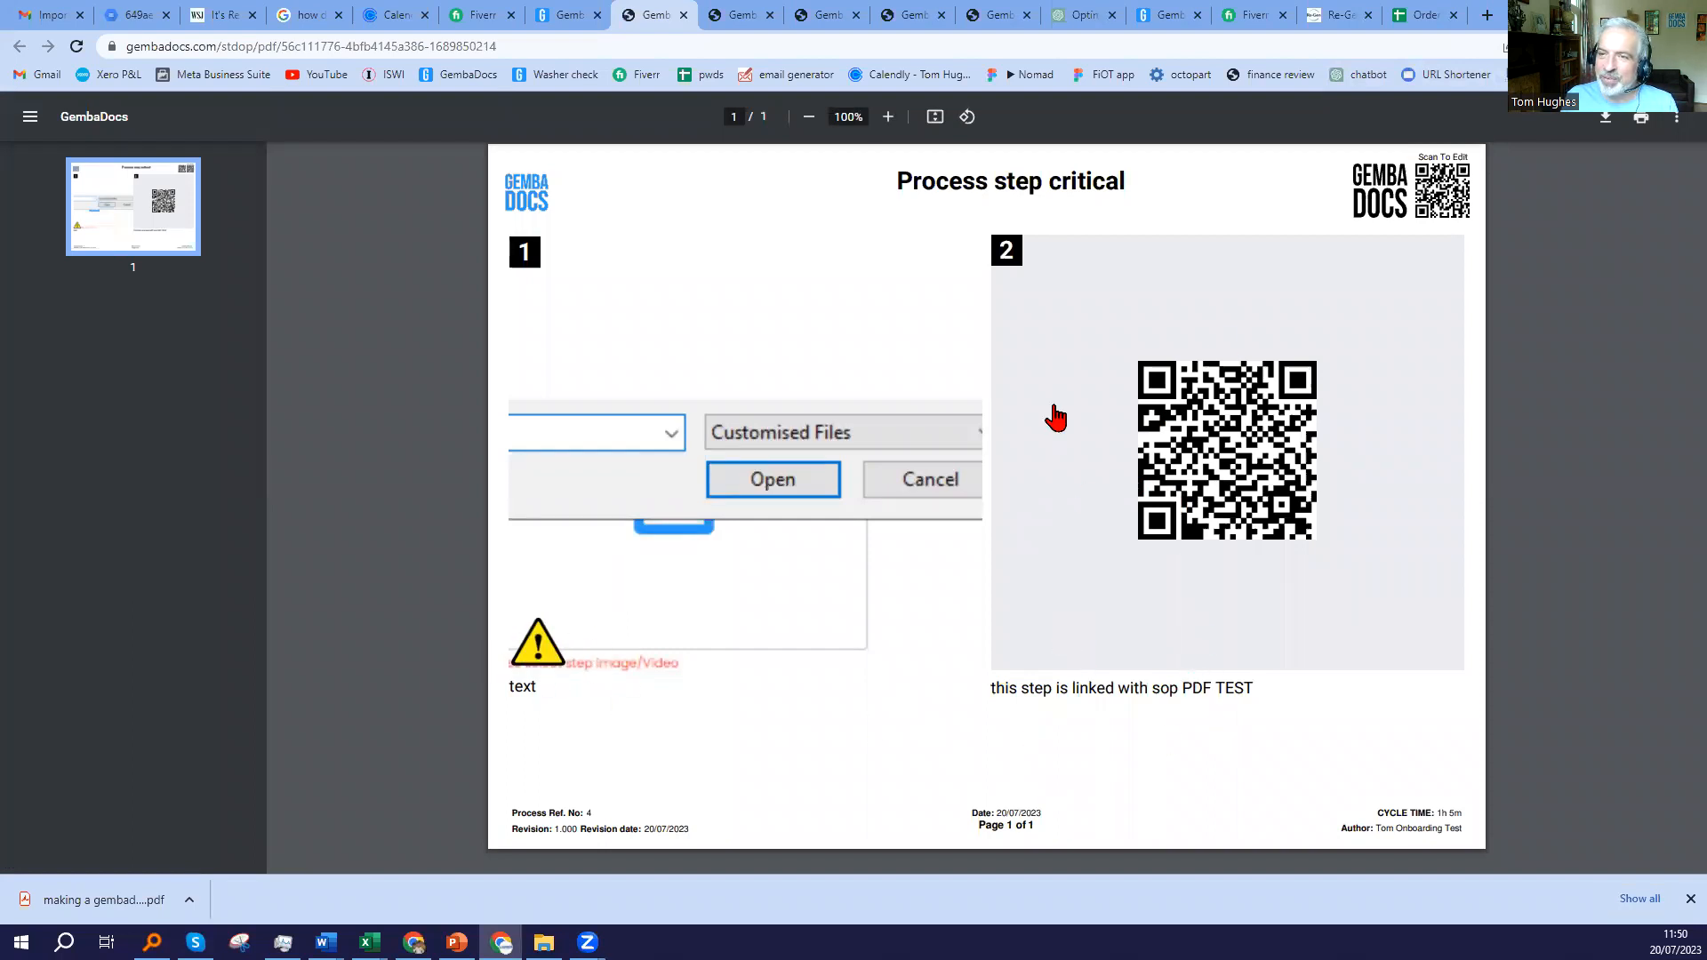
pyautogui.moveTo(1283, 411)
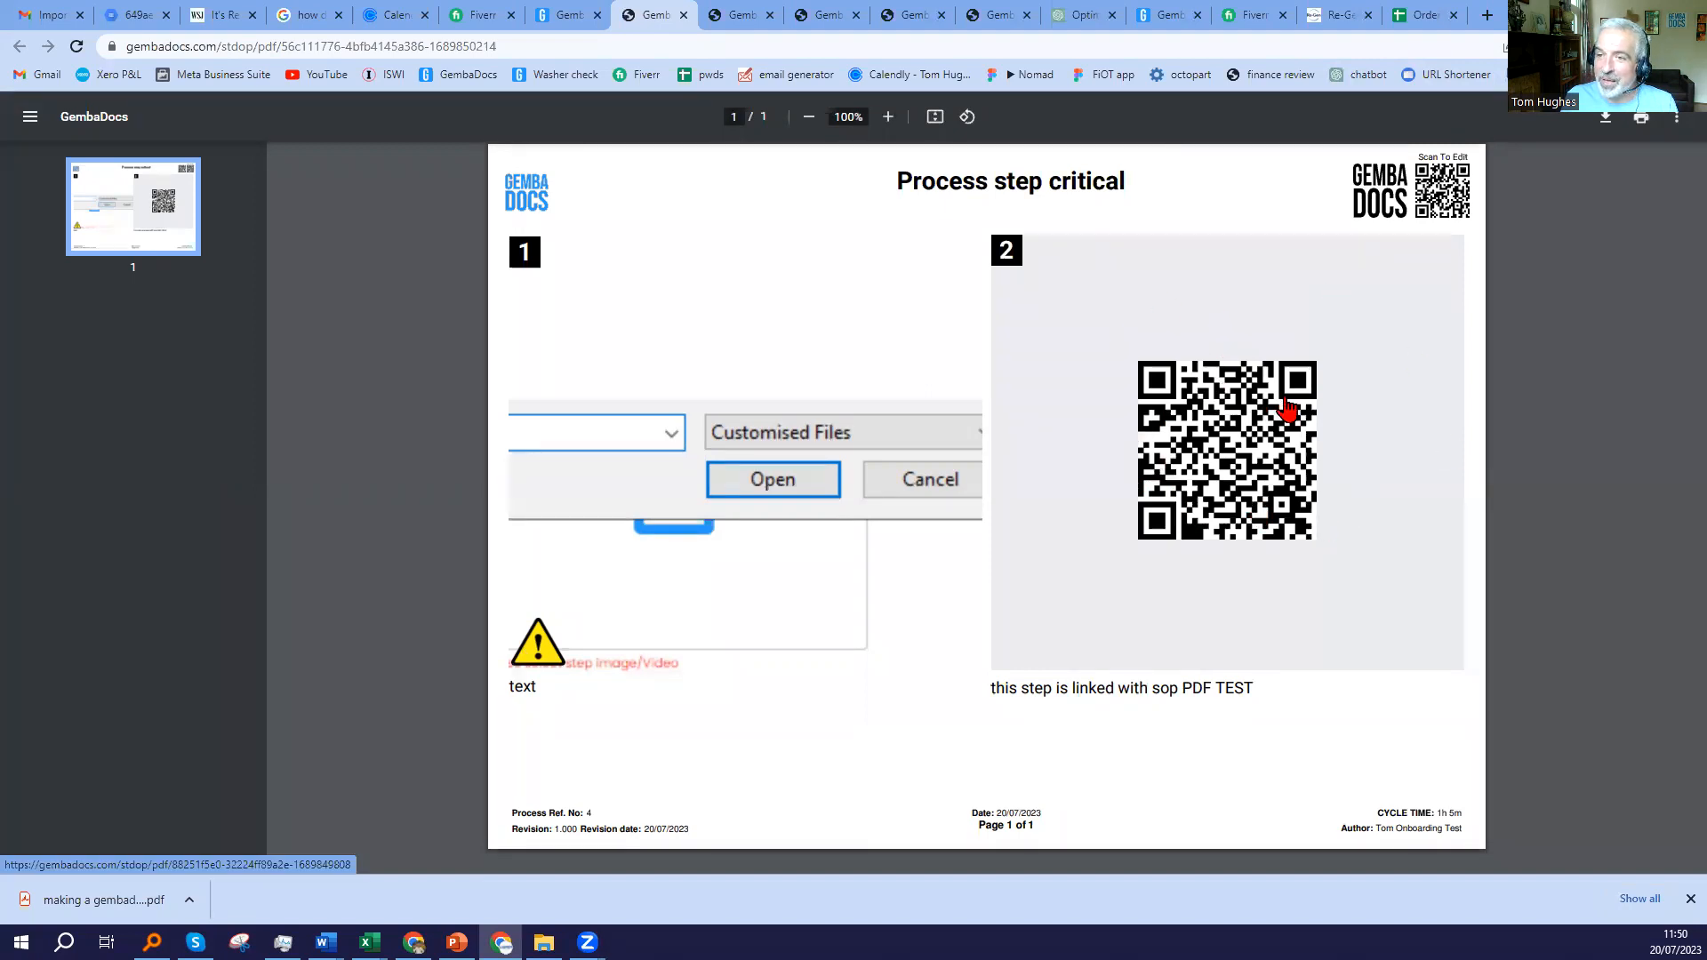
pyautogui.moveTo(1231, 478)
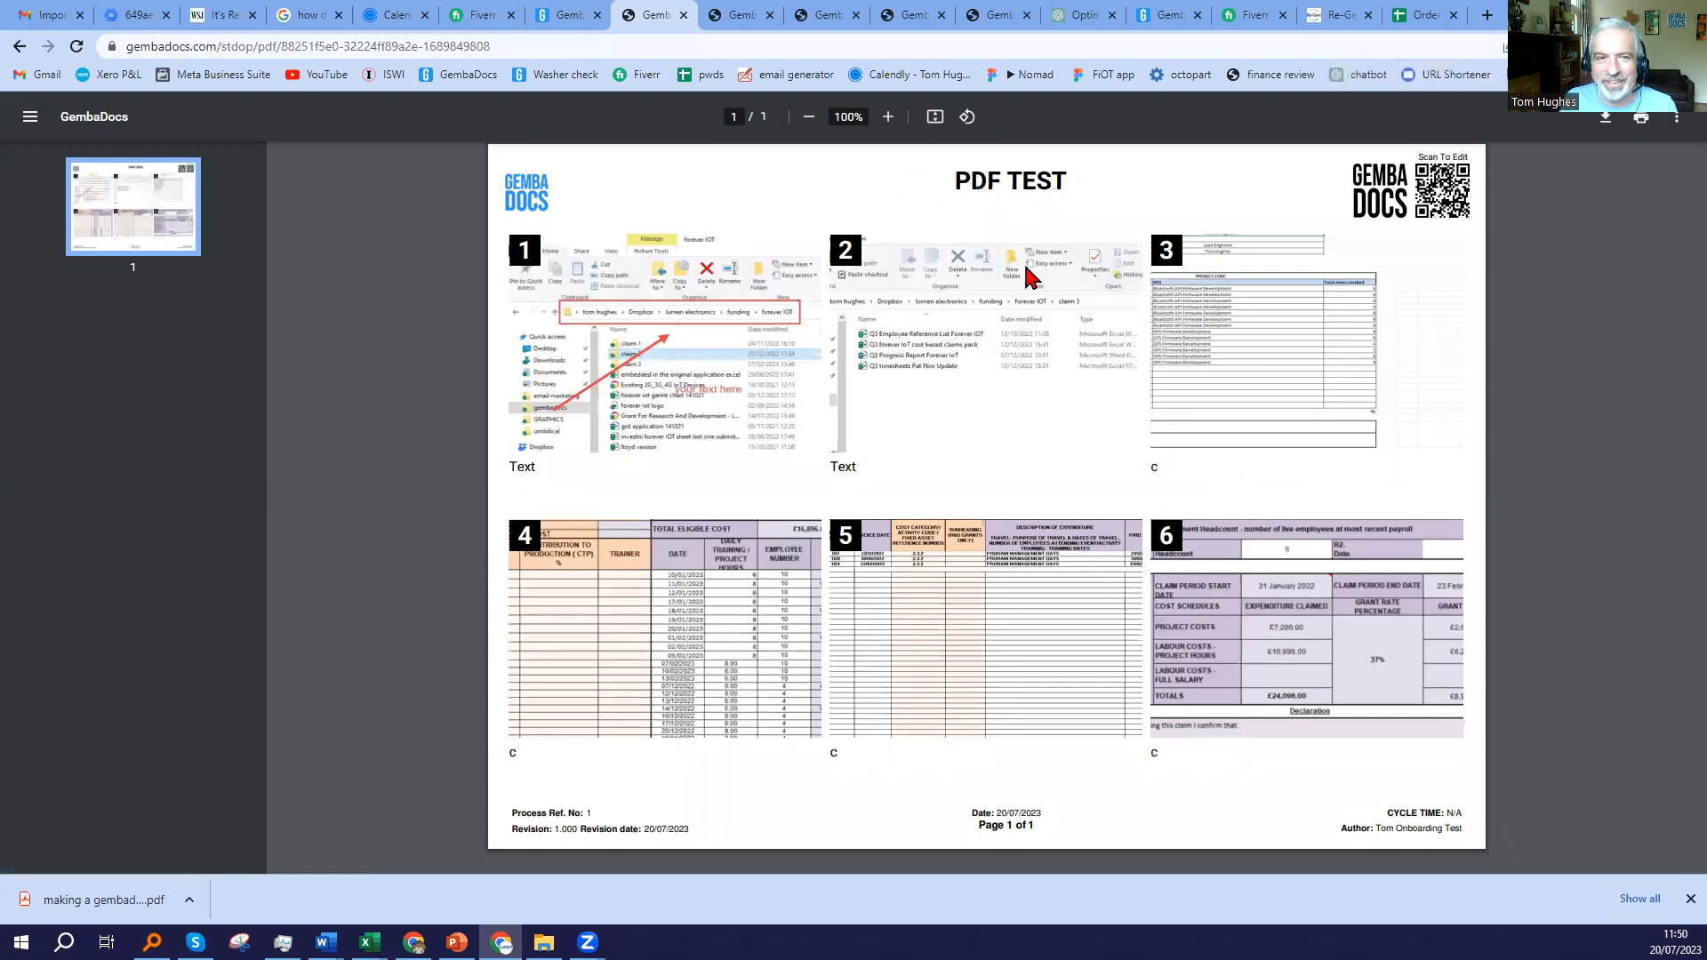
pyautogui.moveTo(18, 51)
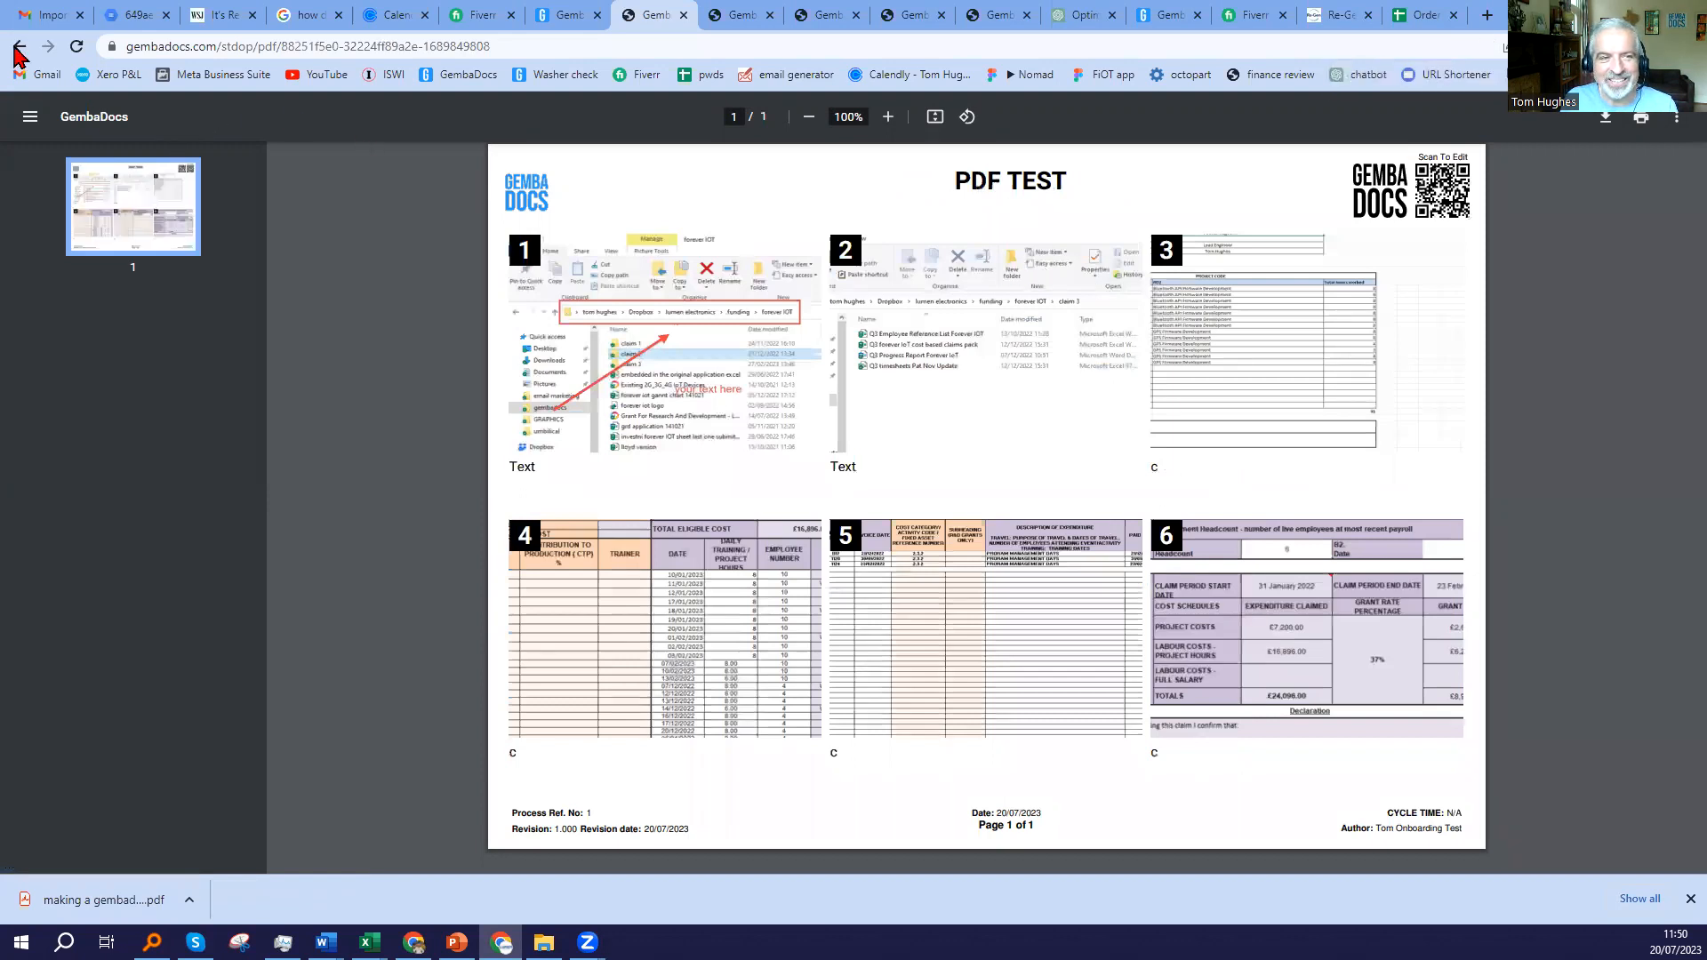